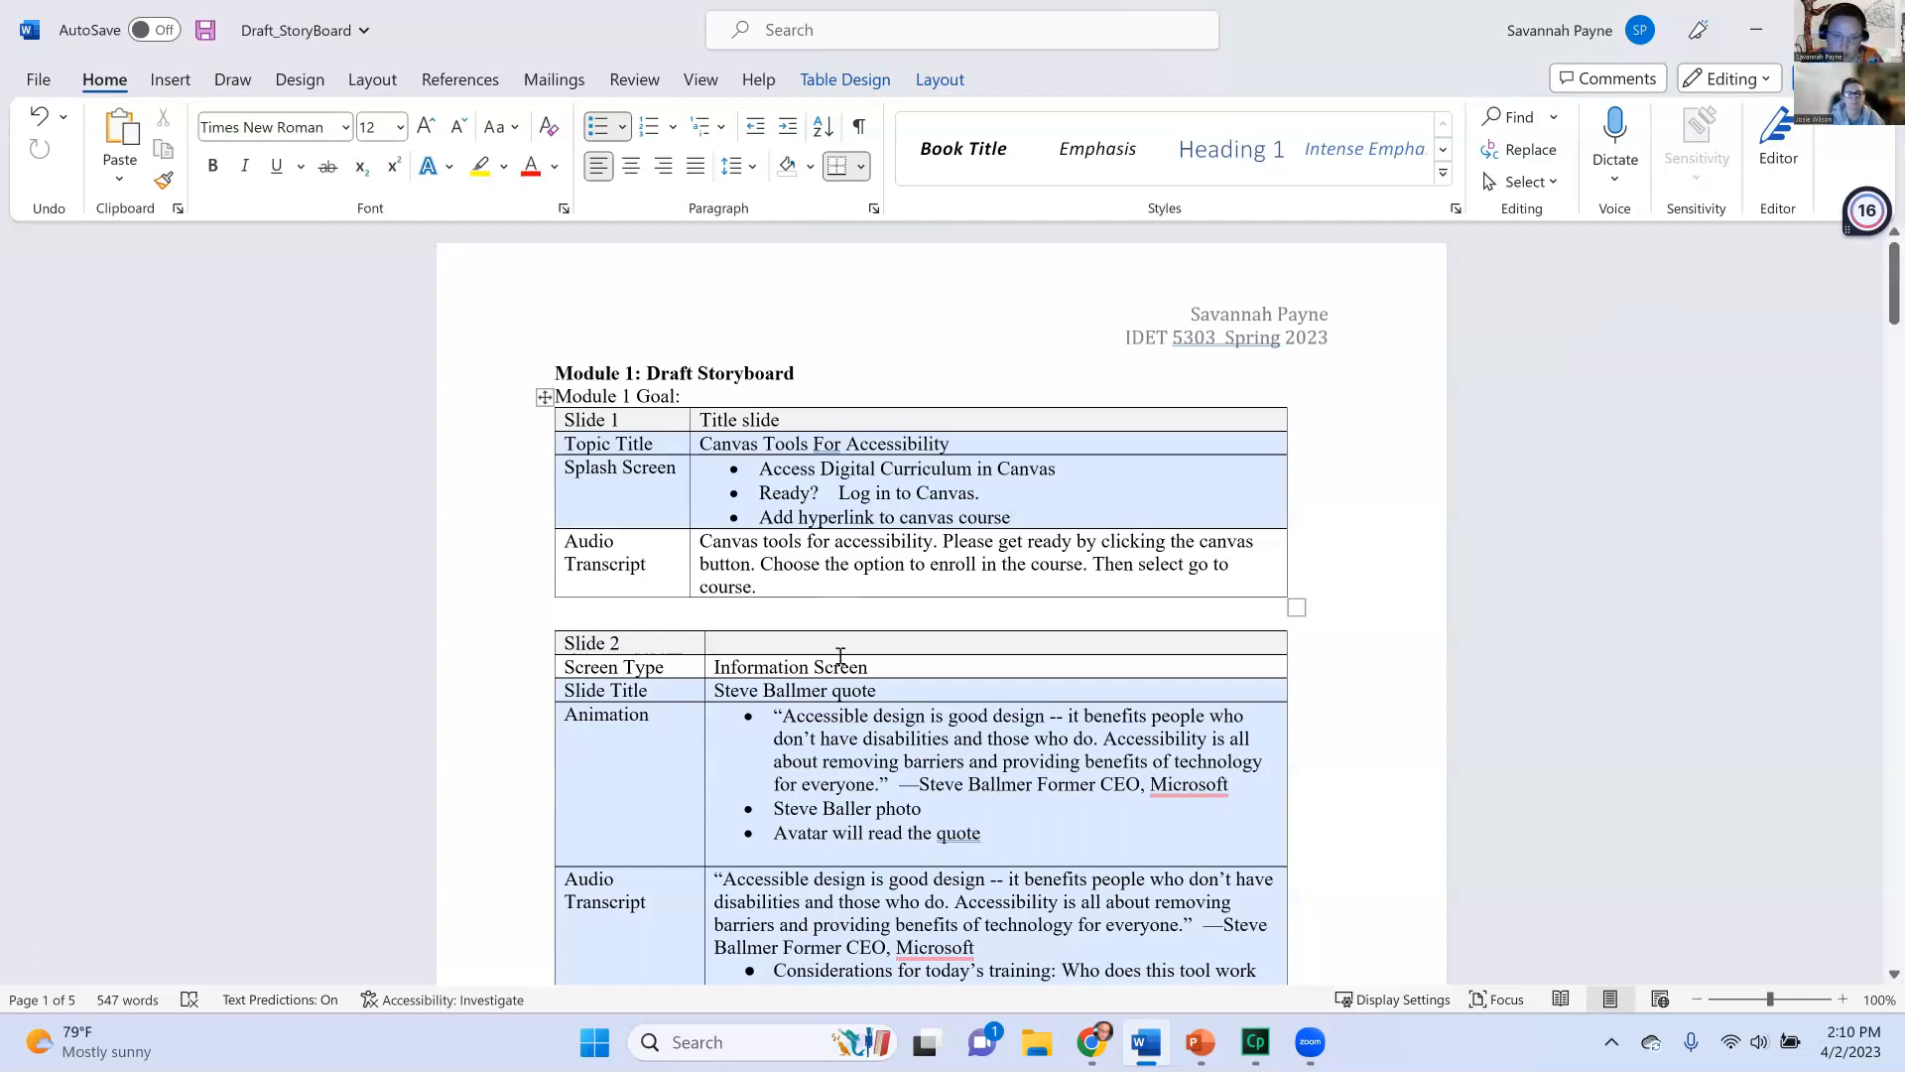
# Scroll through the Word storyboard notes, picking out the avatar name Marion along the way
pyautogui.scroll(-3)
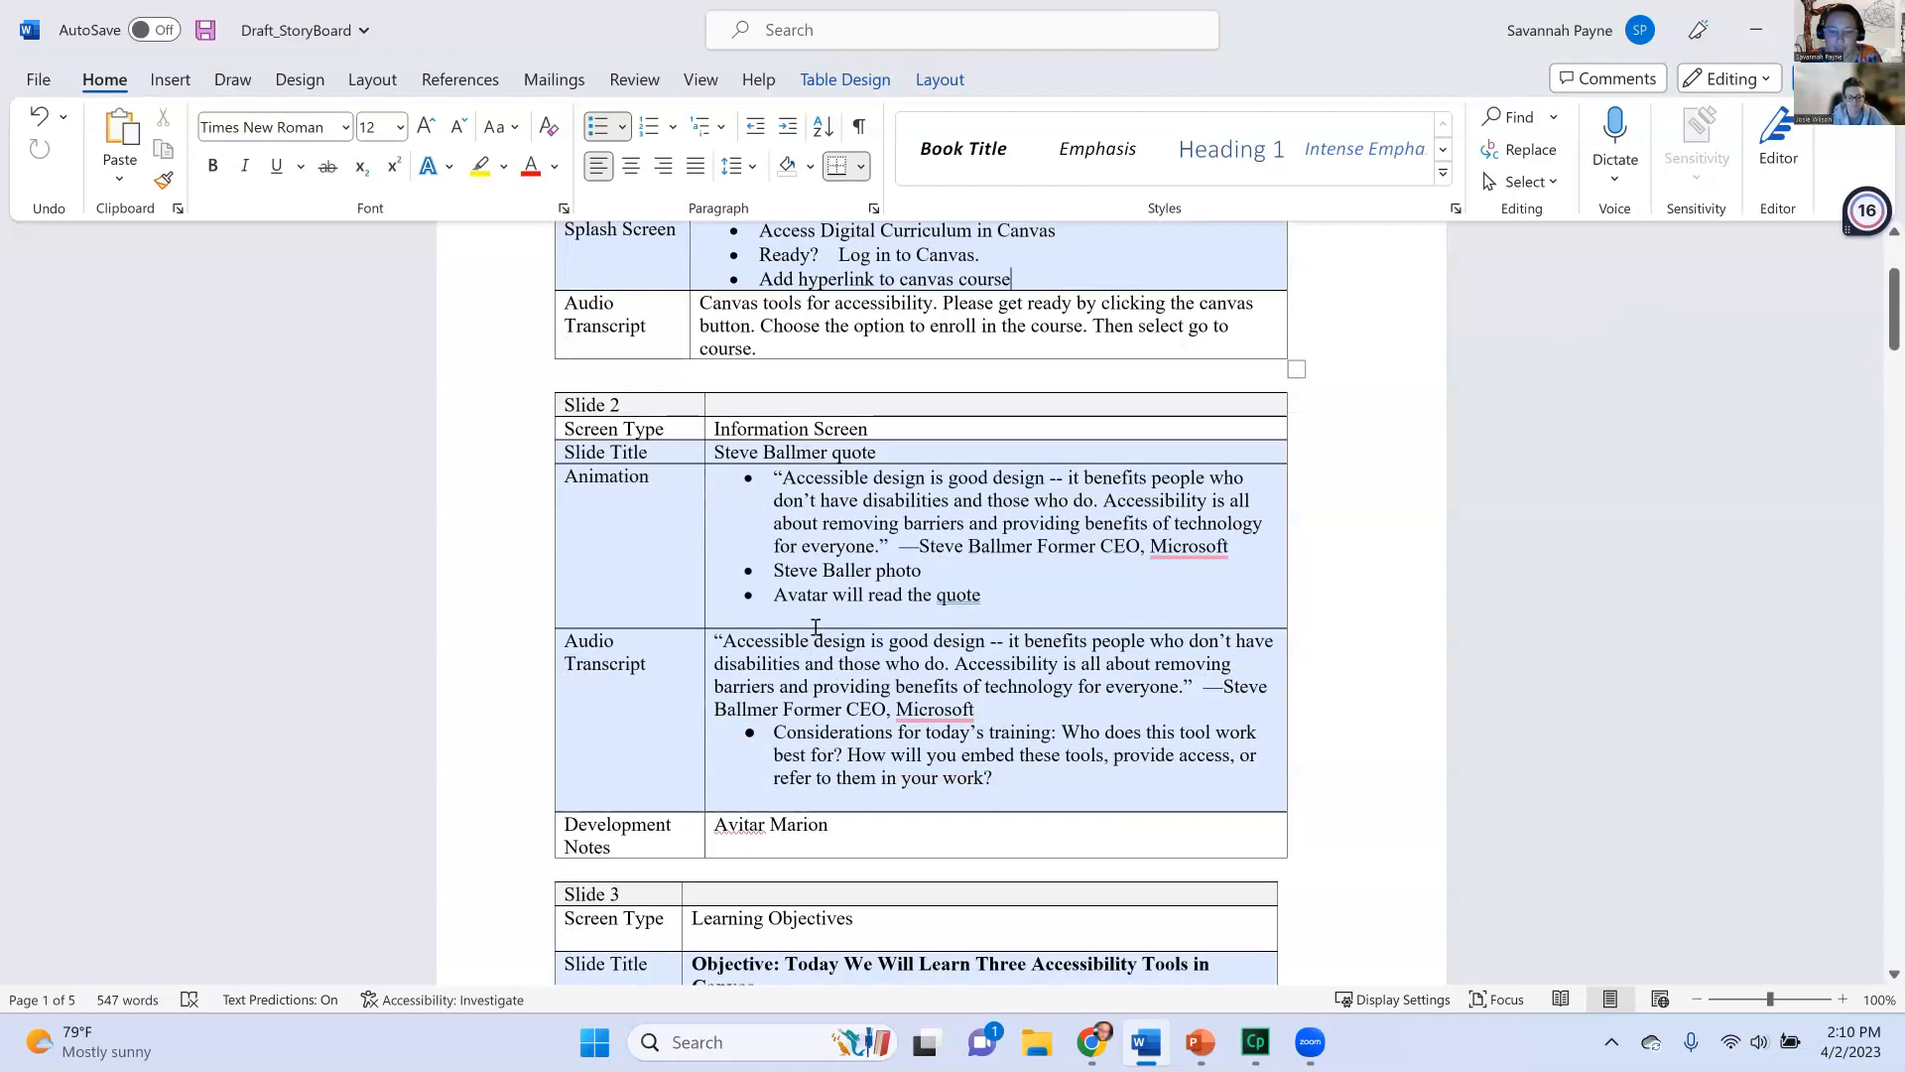
pyautogui.scroll(-3)
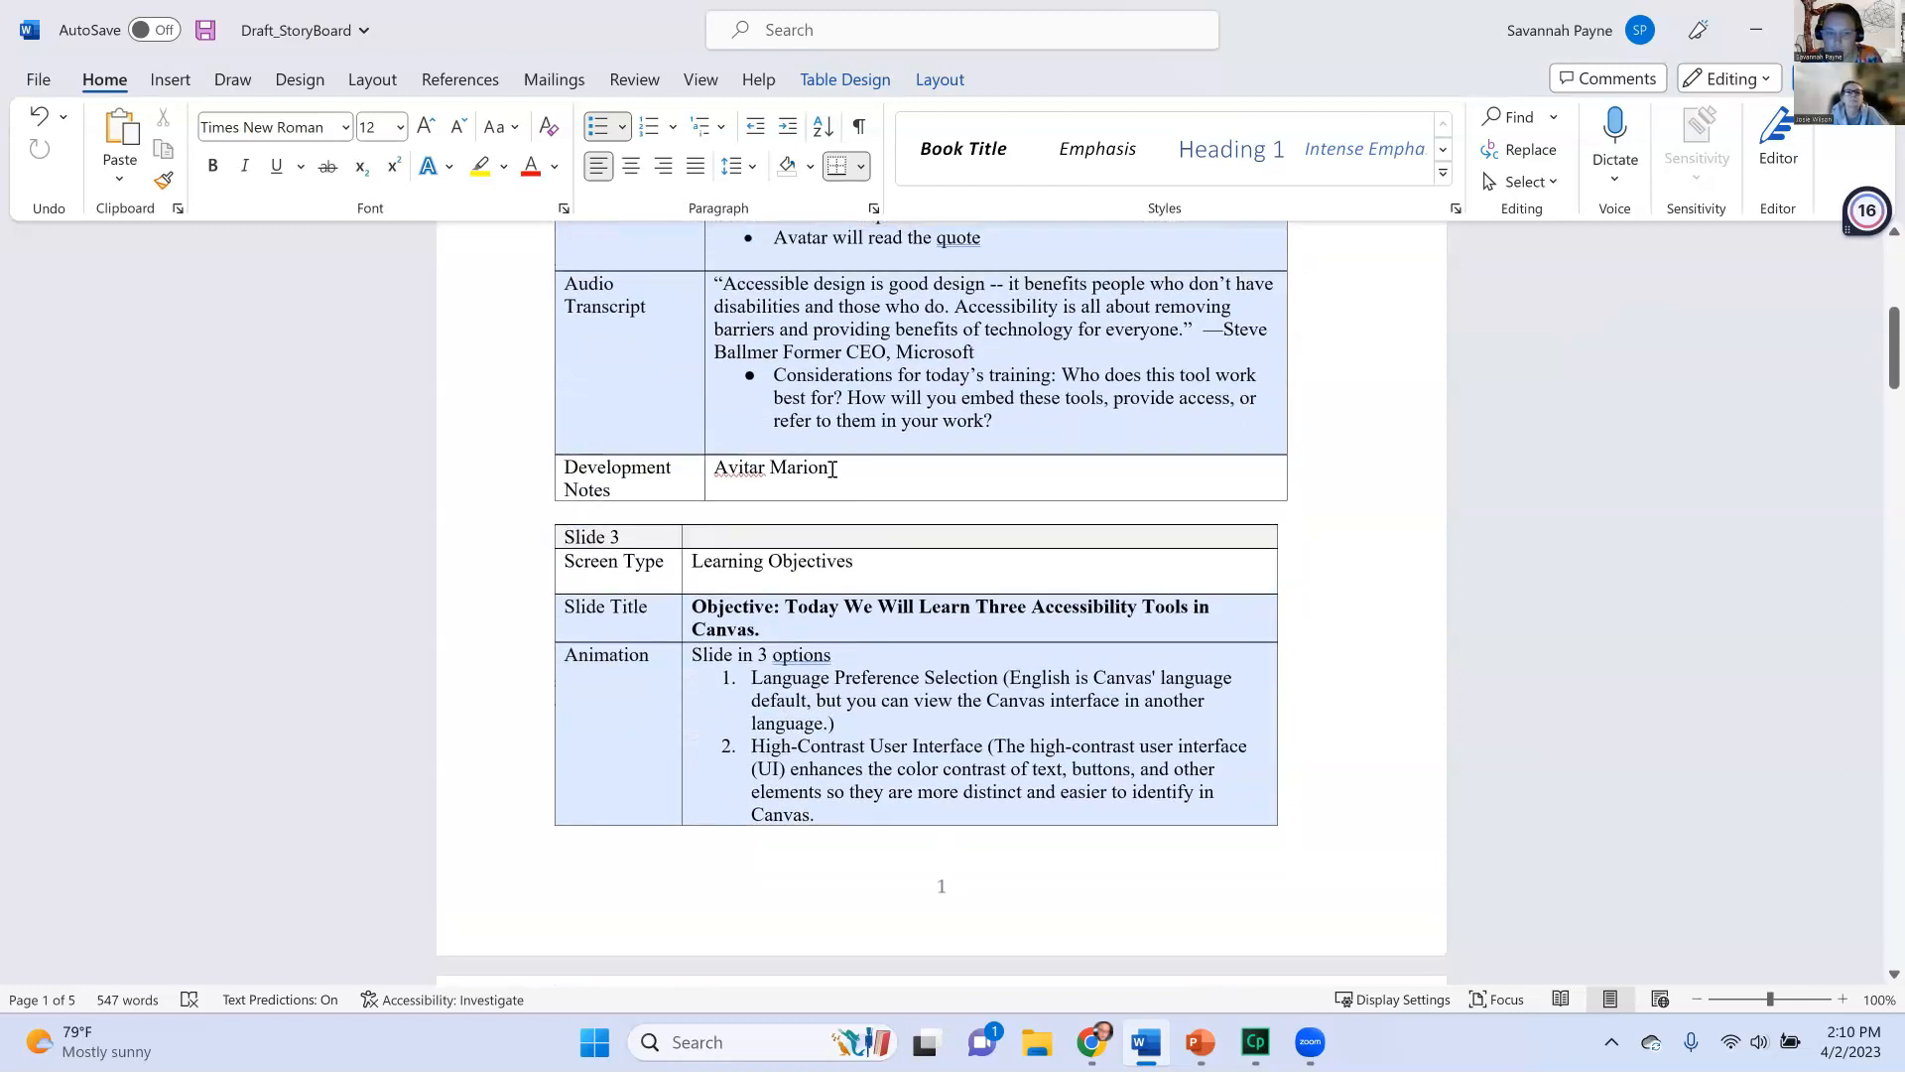
pyautogui.doubleClick(801, 468)
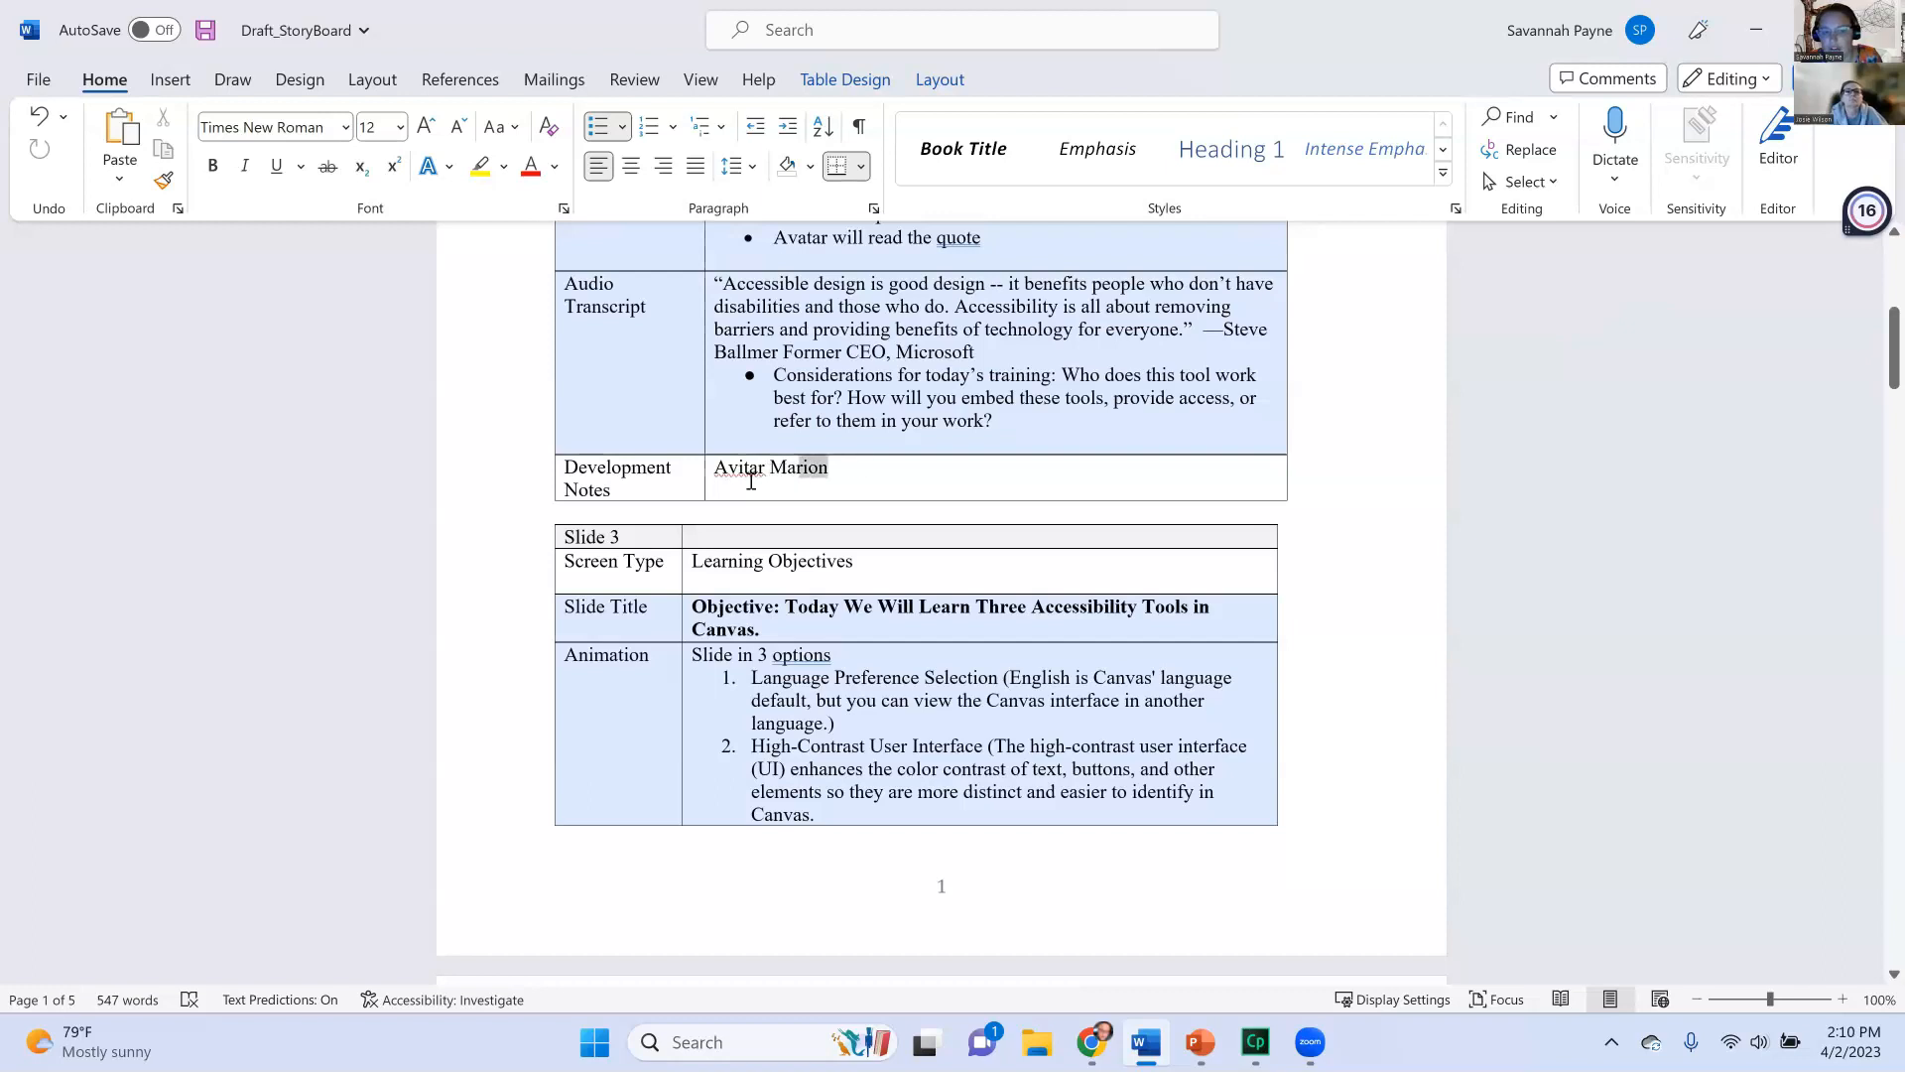
pyautogui.doubleClick(771, 466)
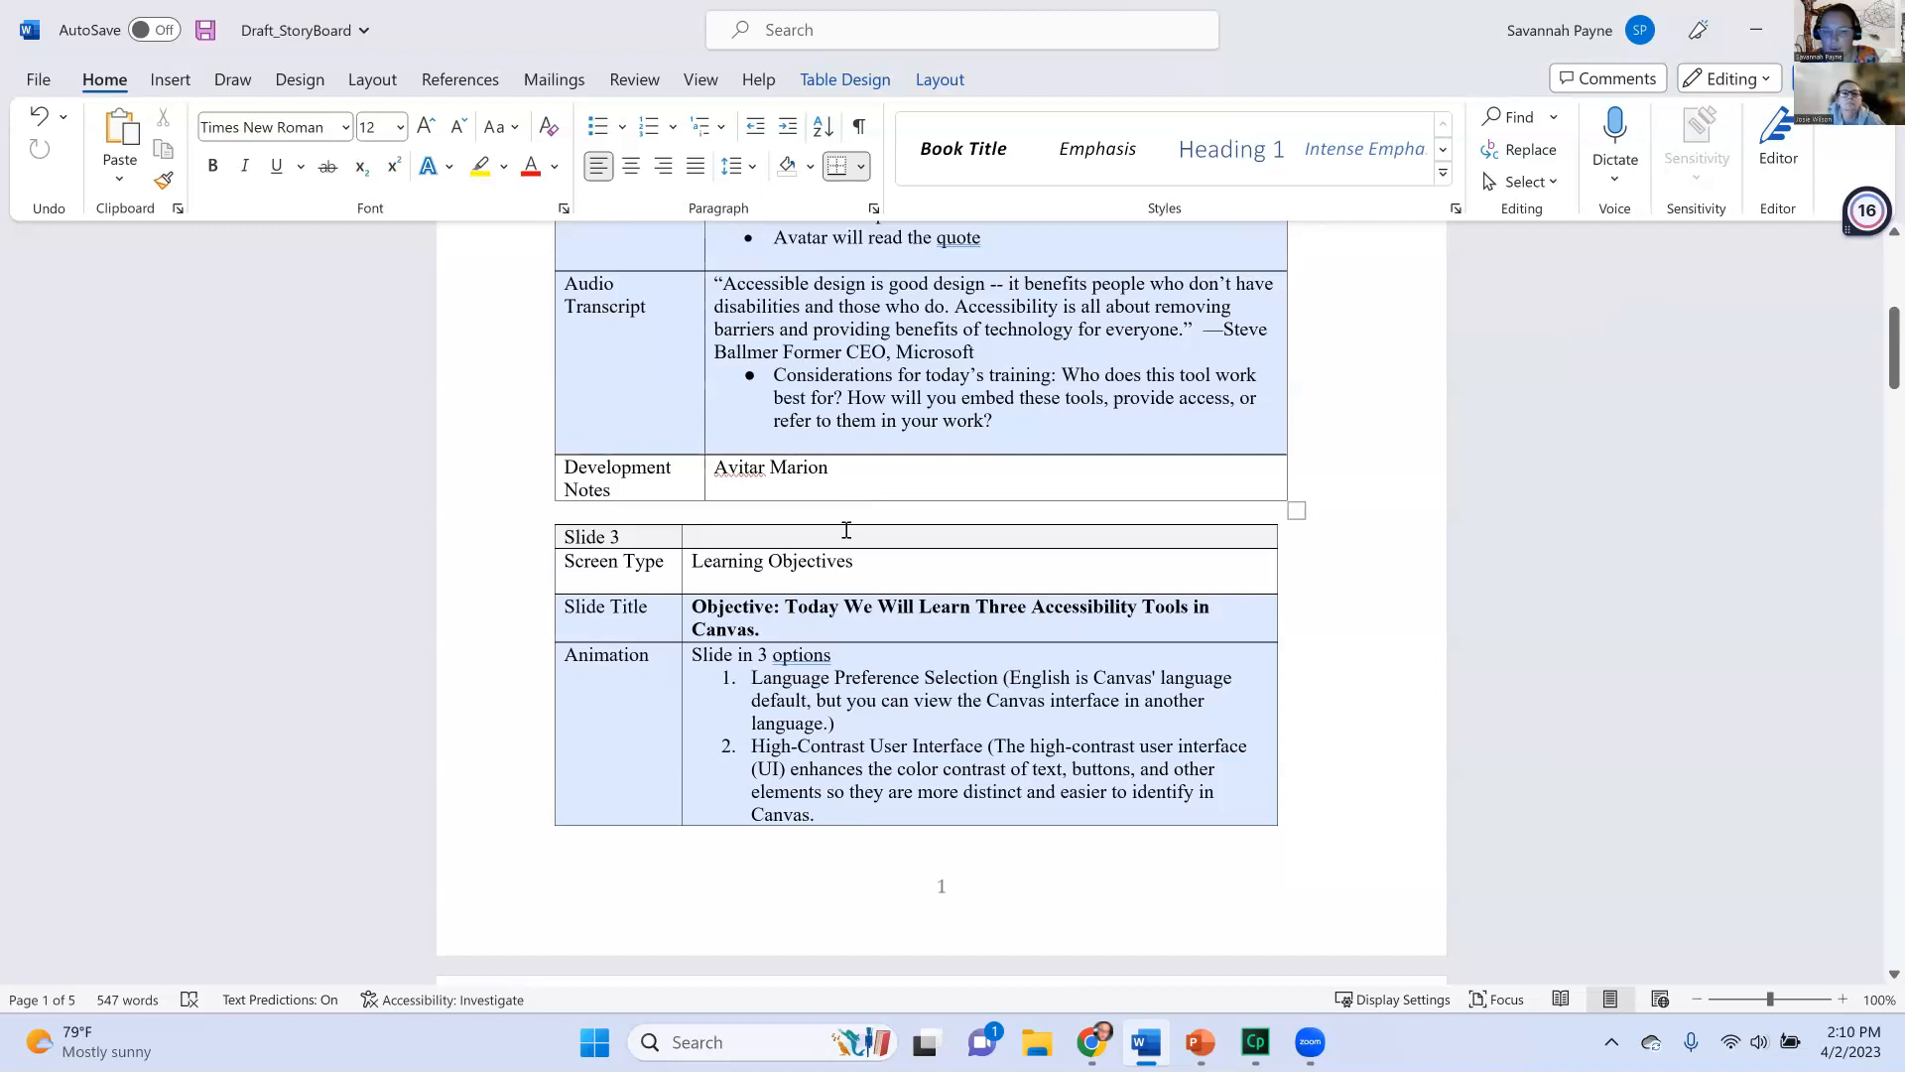
pyautogui.scroll(-3)
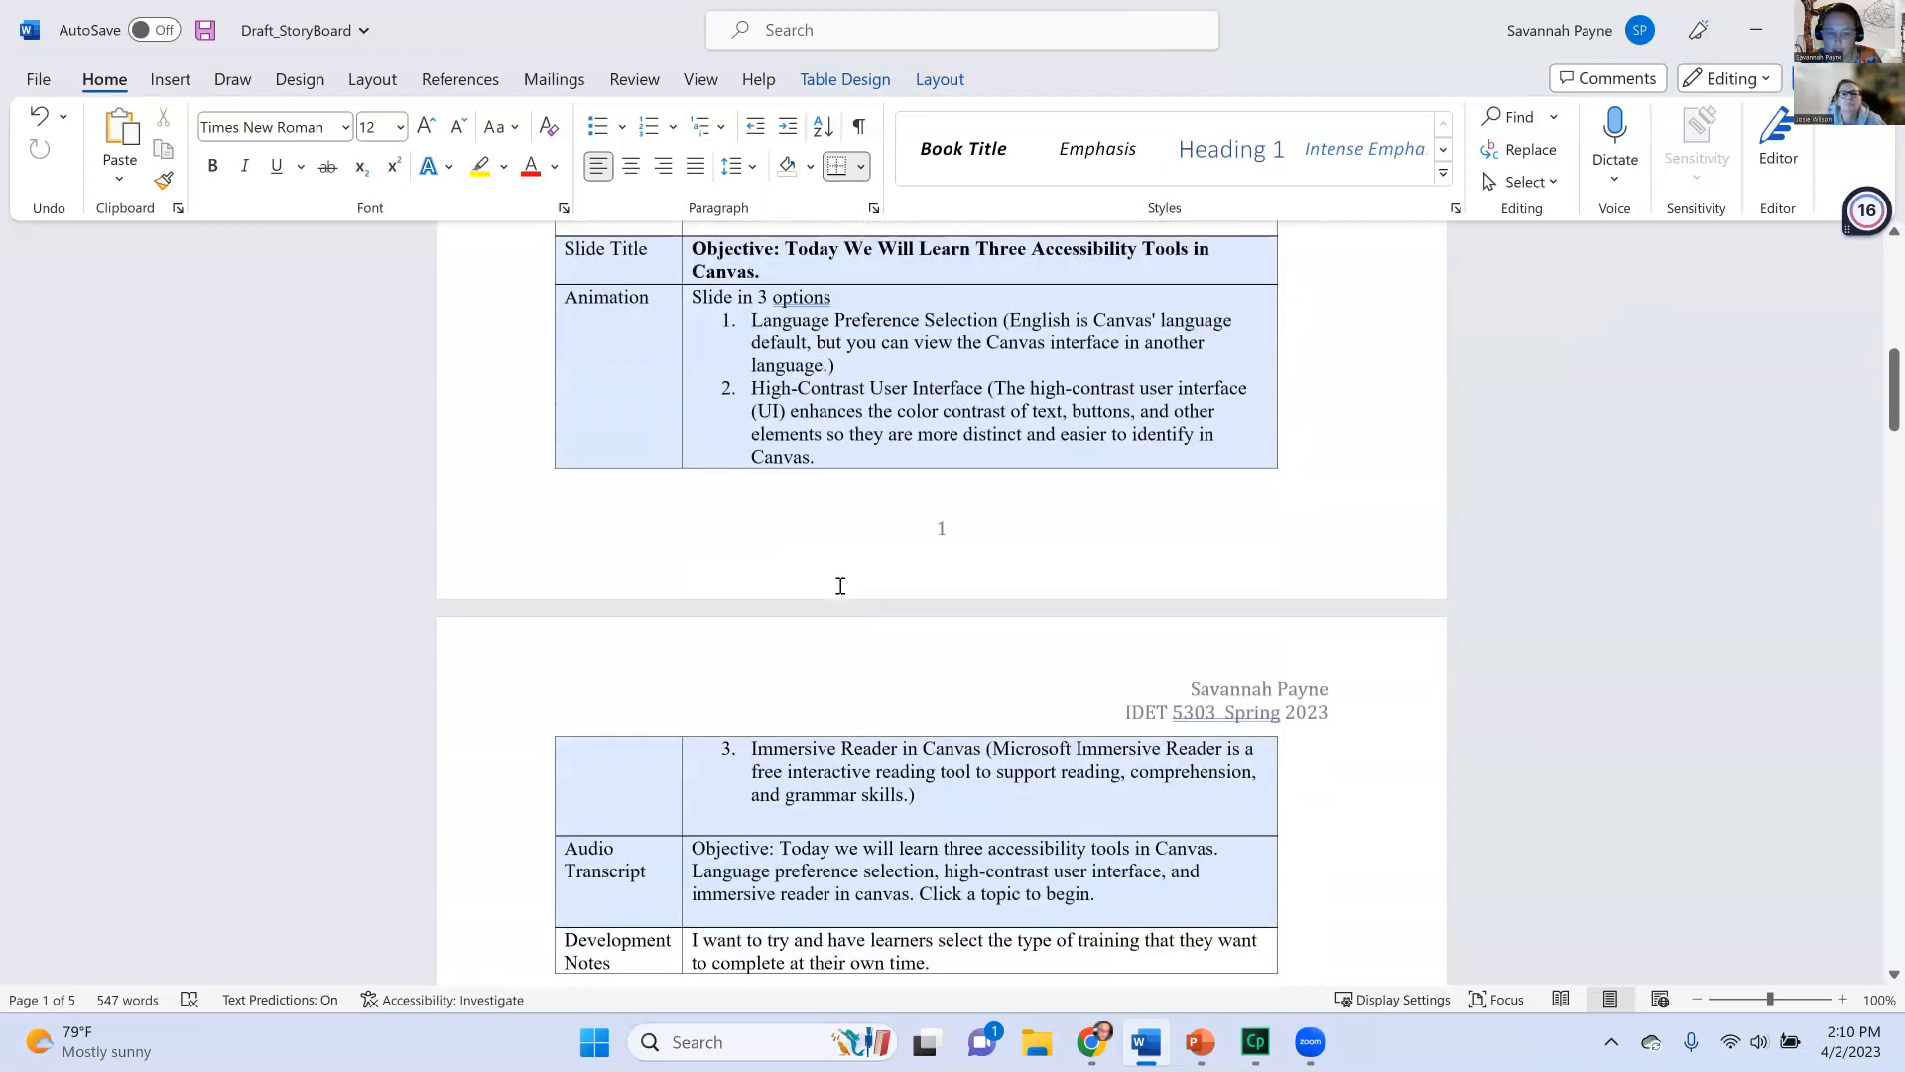
pyautogui.scroll(-3)
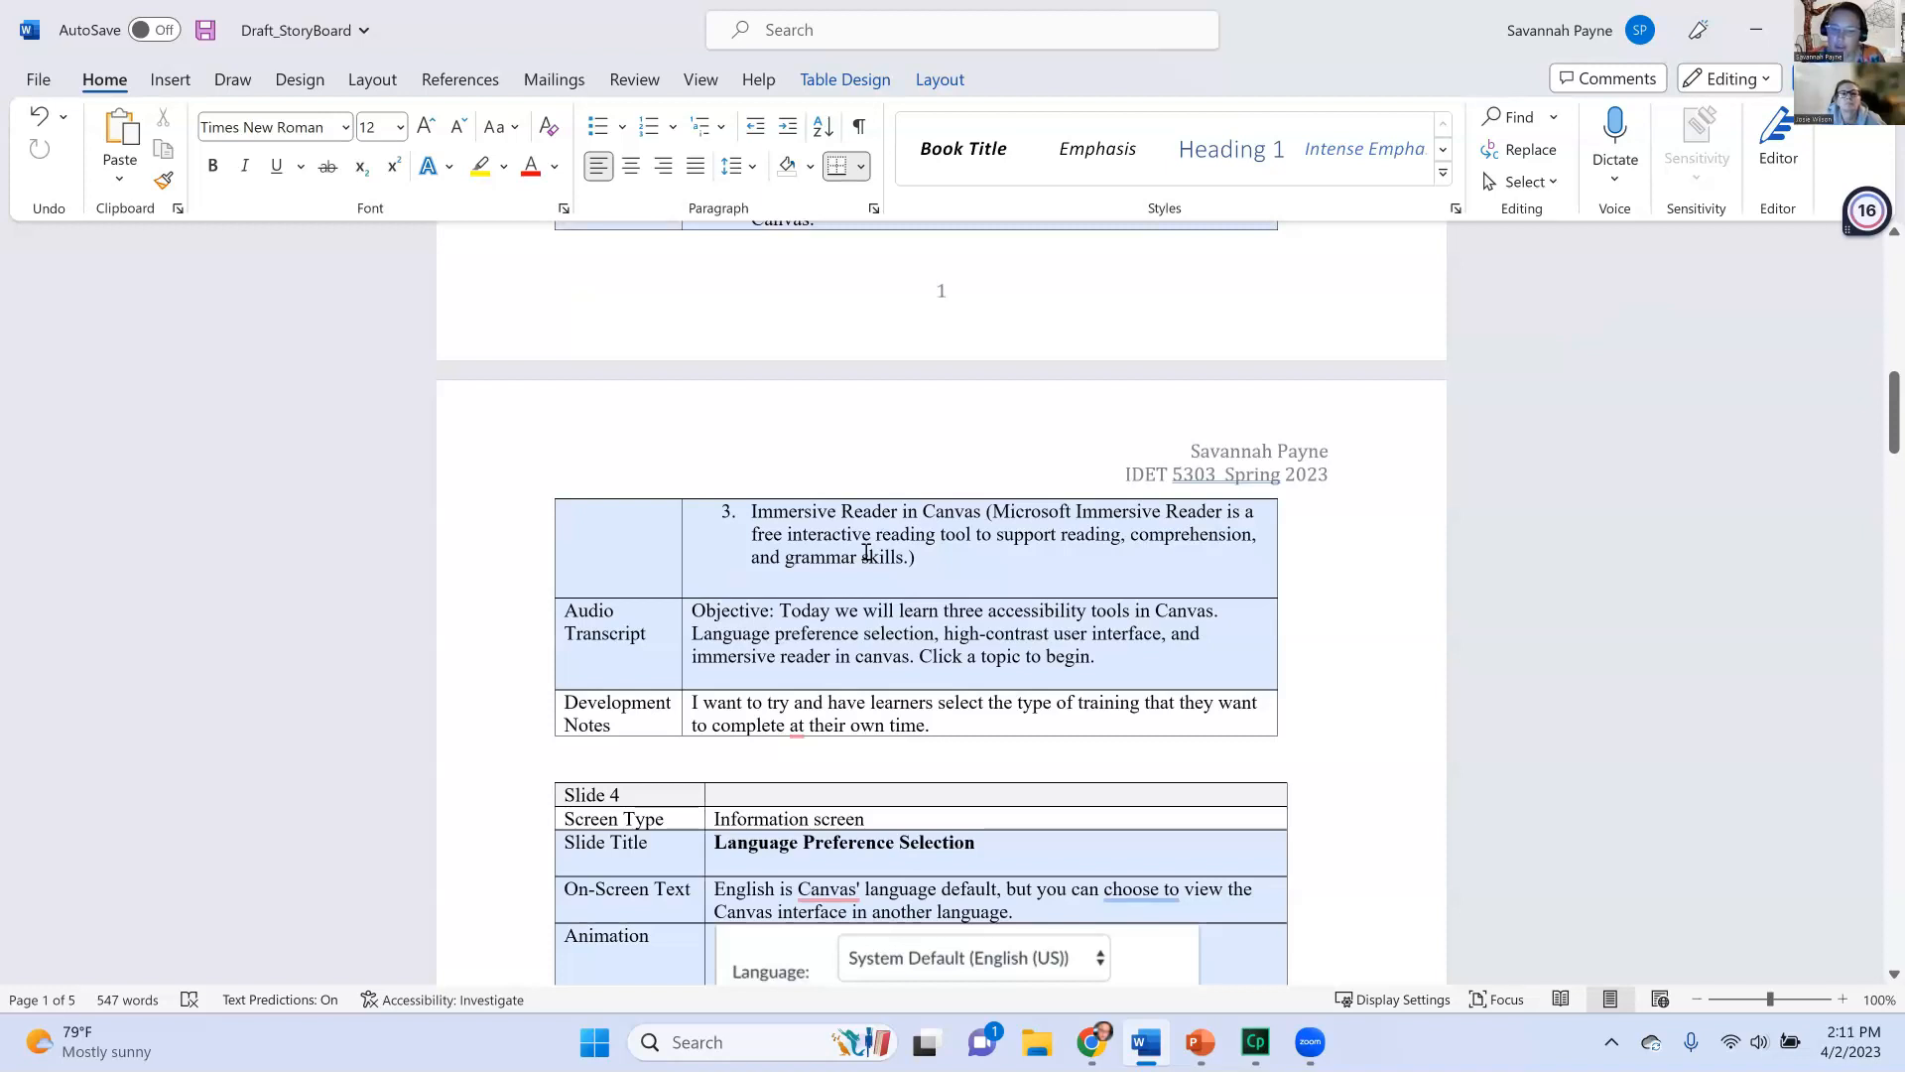
pyautogui.moveTo(841, 581)
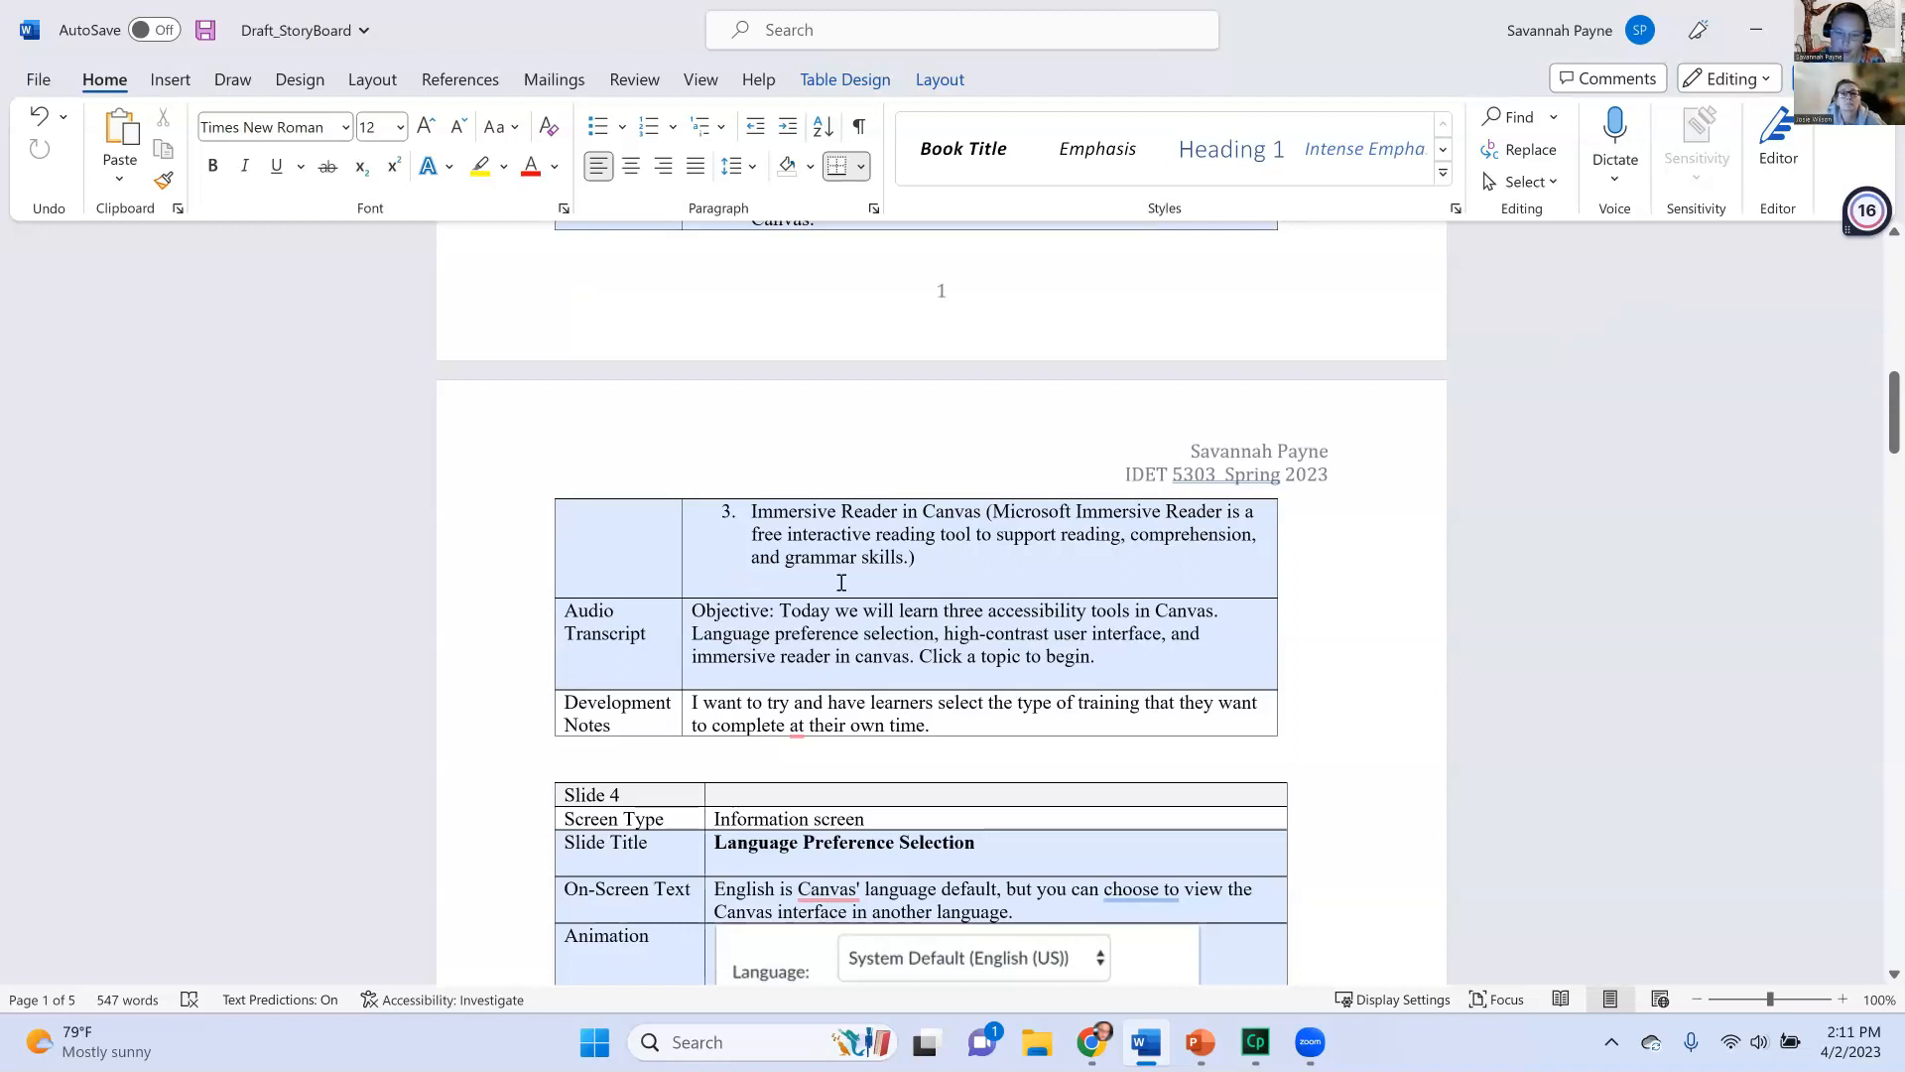
pyautogui.scroll(-3)
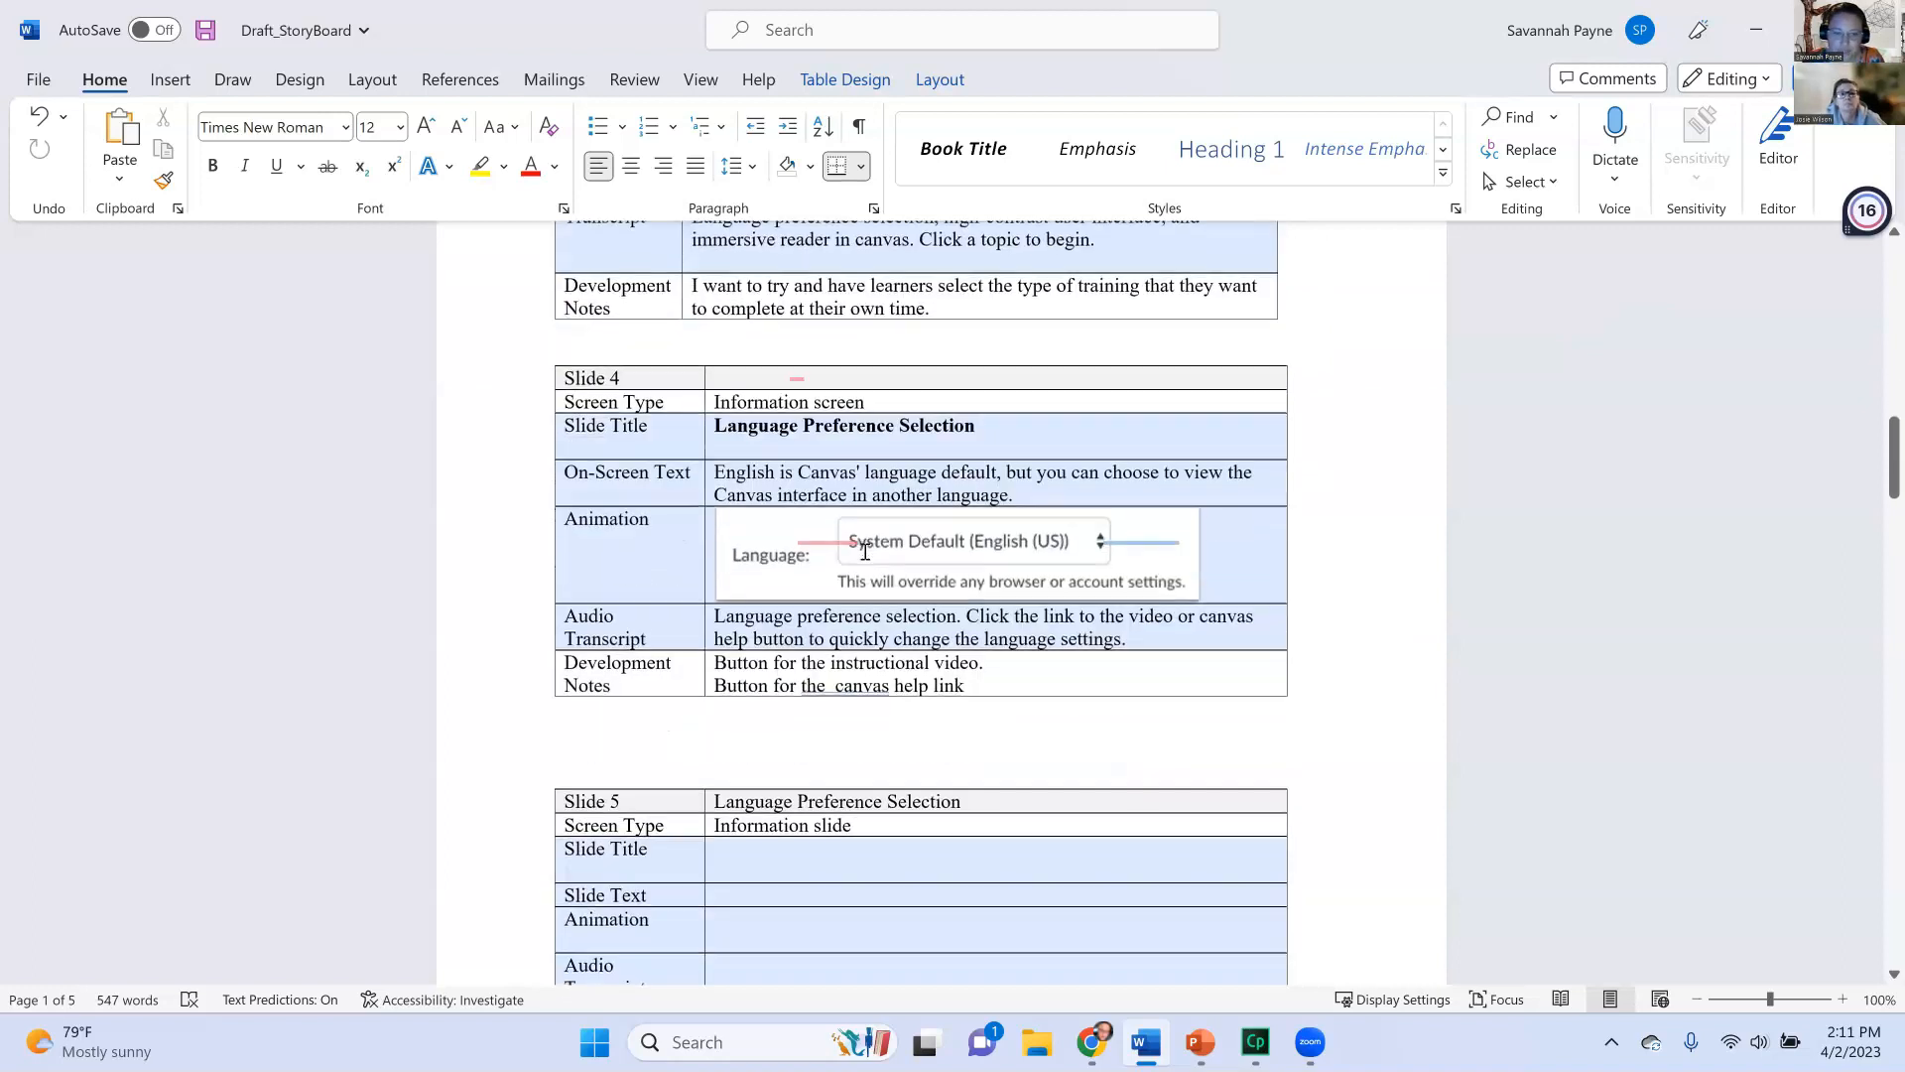
pyautogui.scroll(-3)
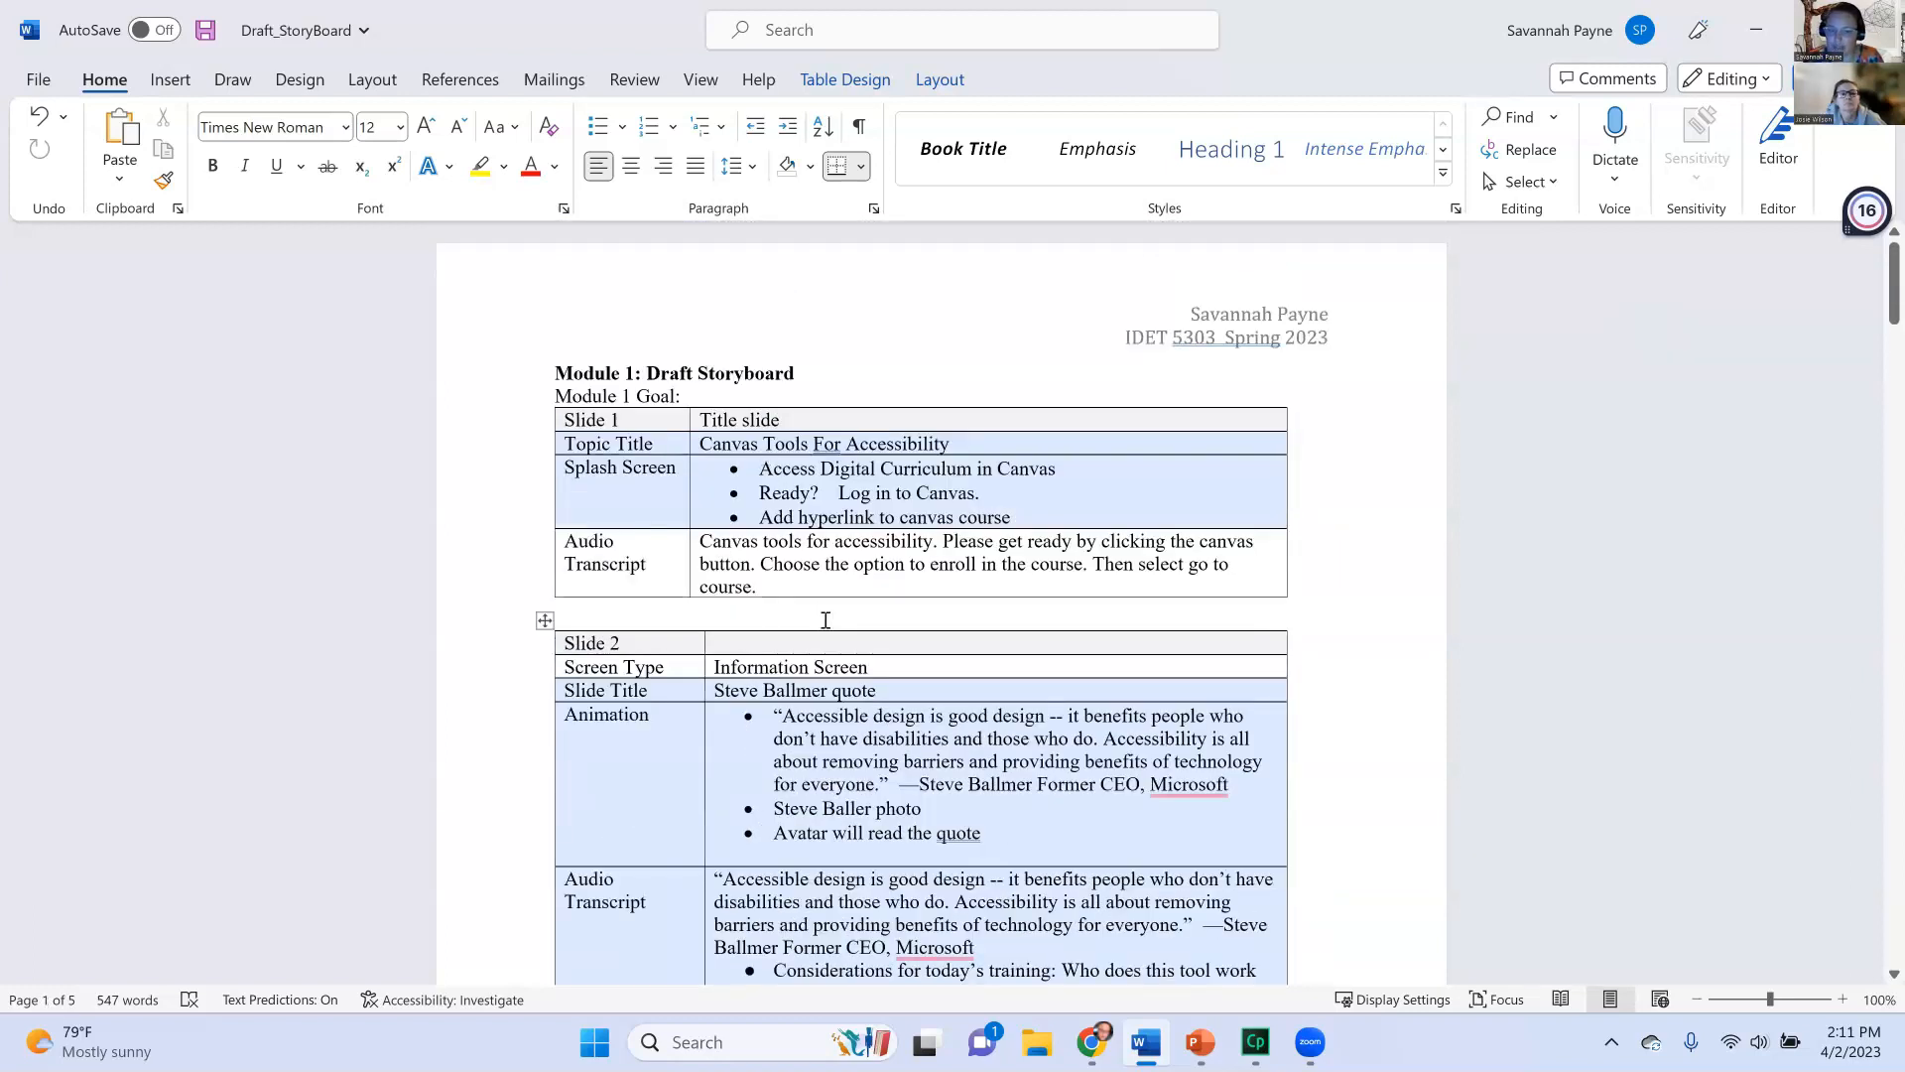
pyautogui.scroll(-3)
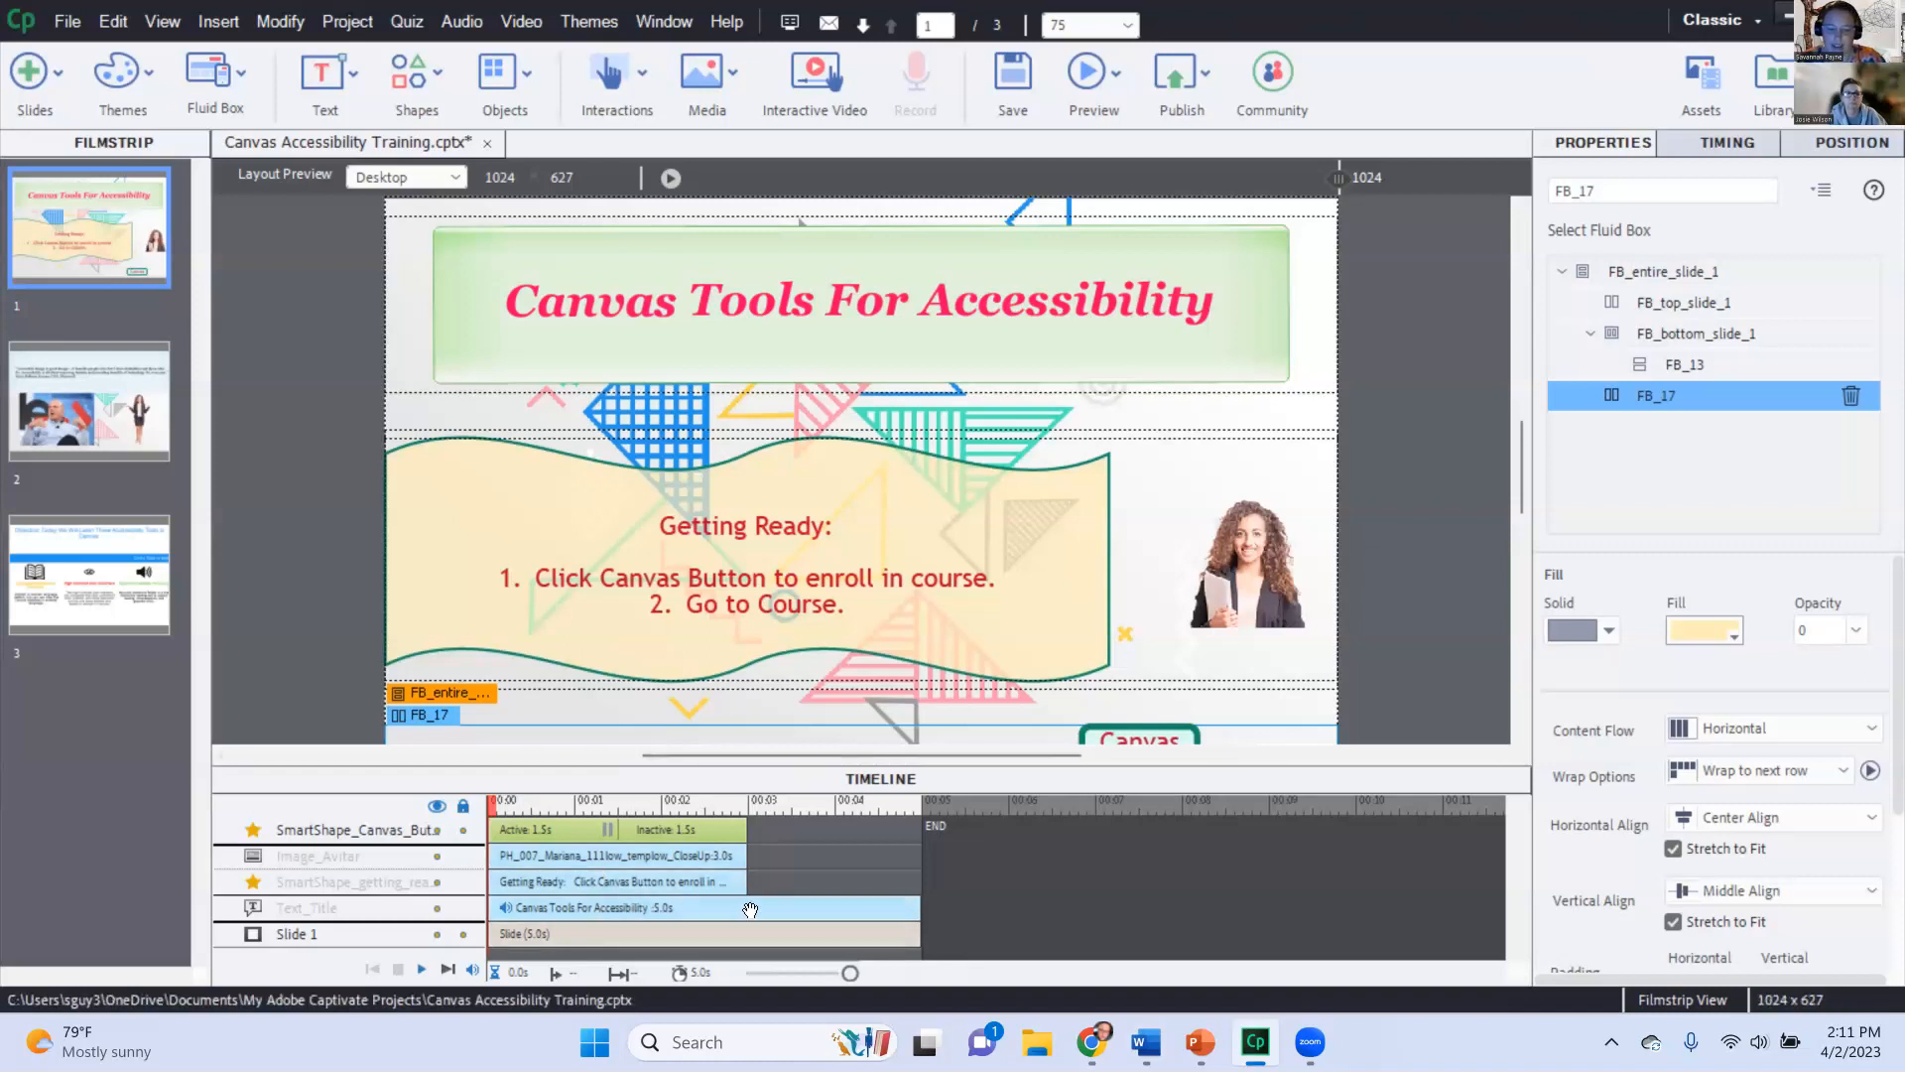
# View the Canvas button on the stage and bring up slide 2 with the Ballmer quote
pyautogui.click(1130, 435)
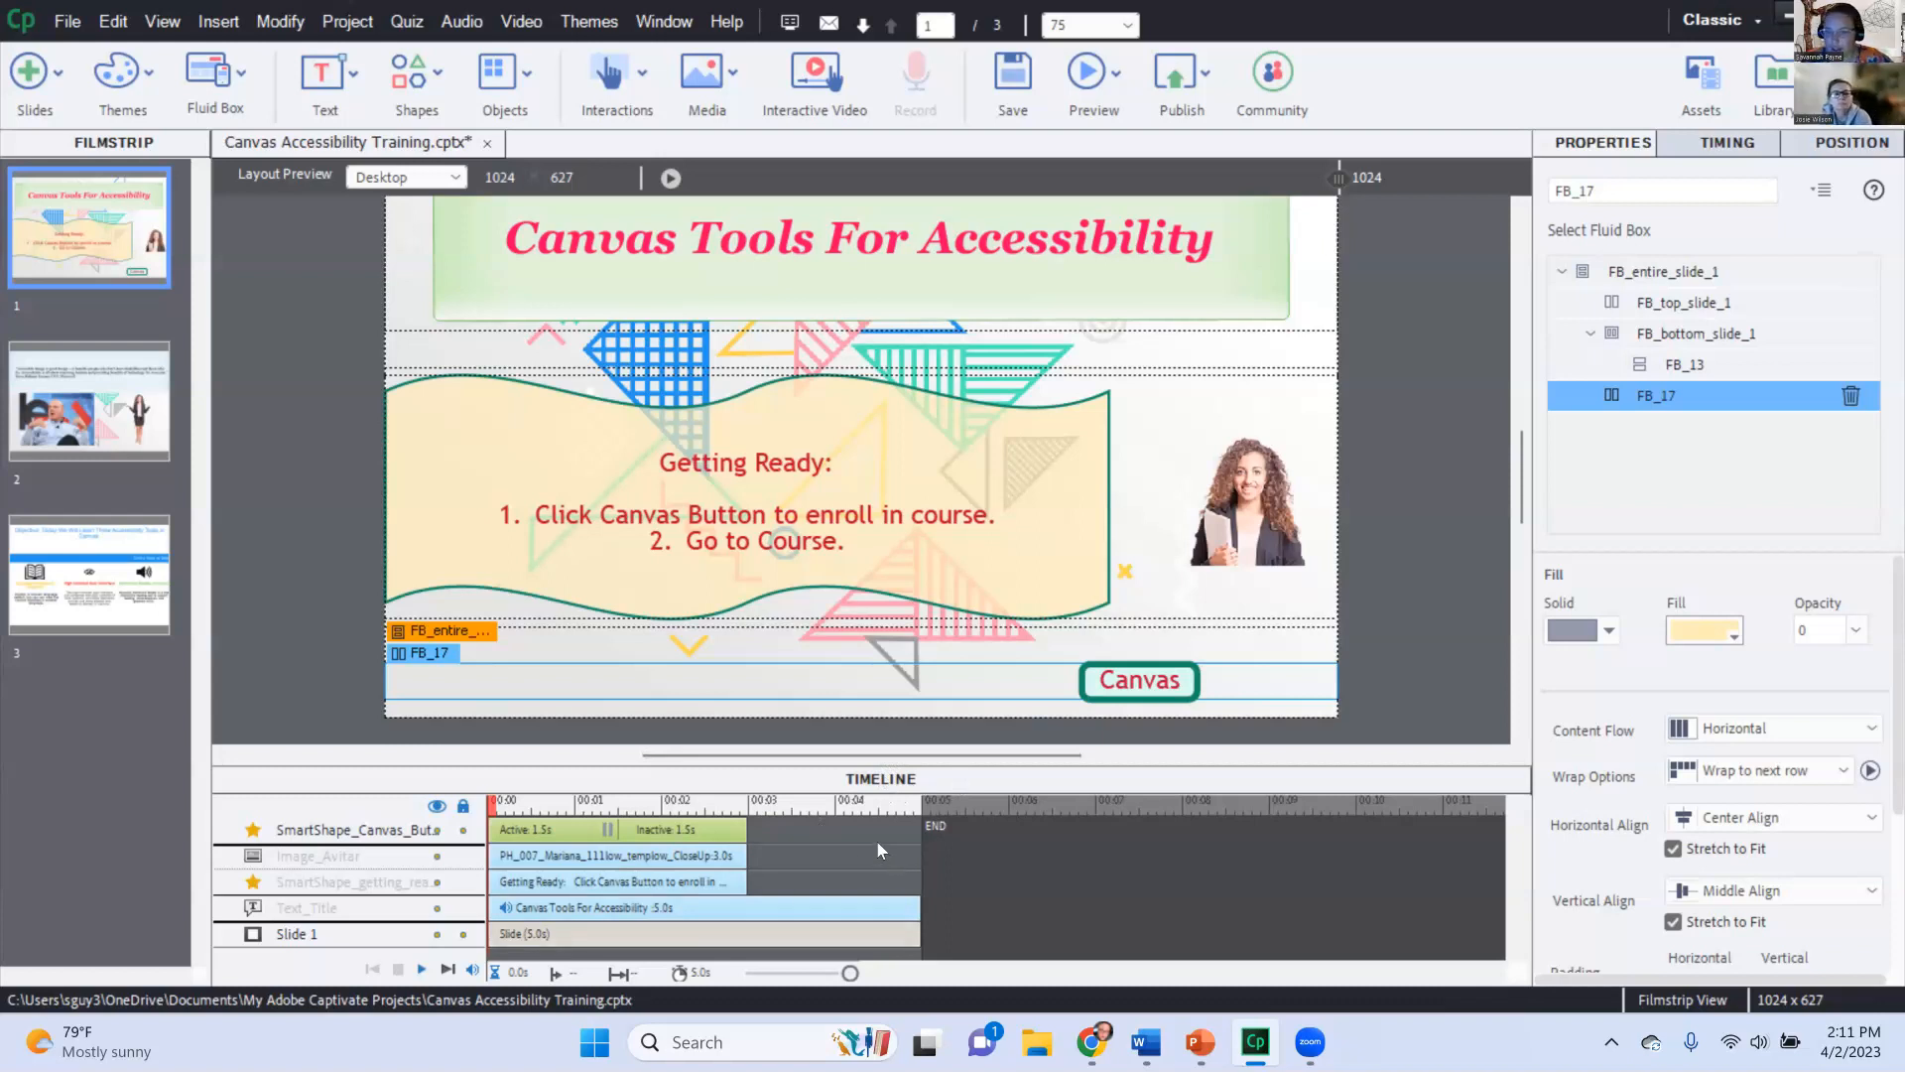
pyautogui.moveTo(30, 728)
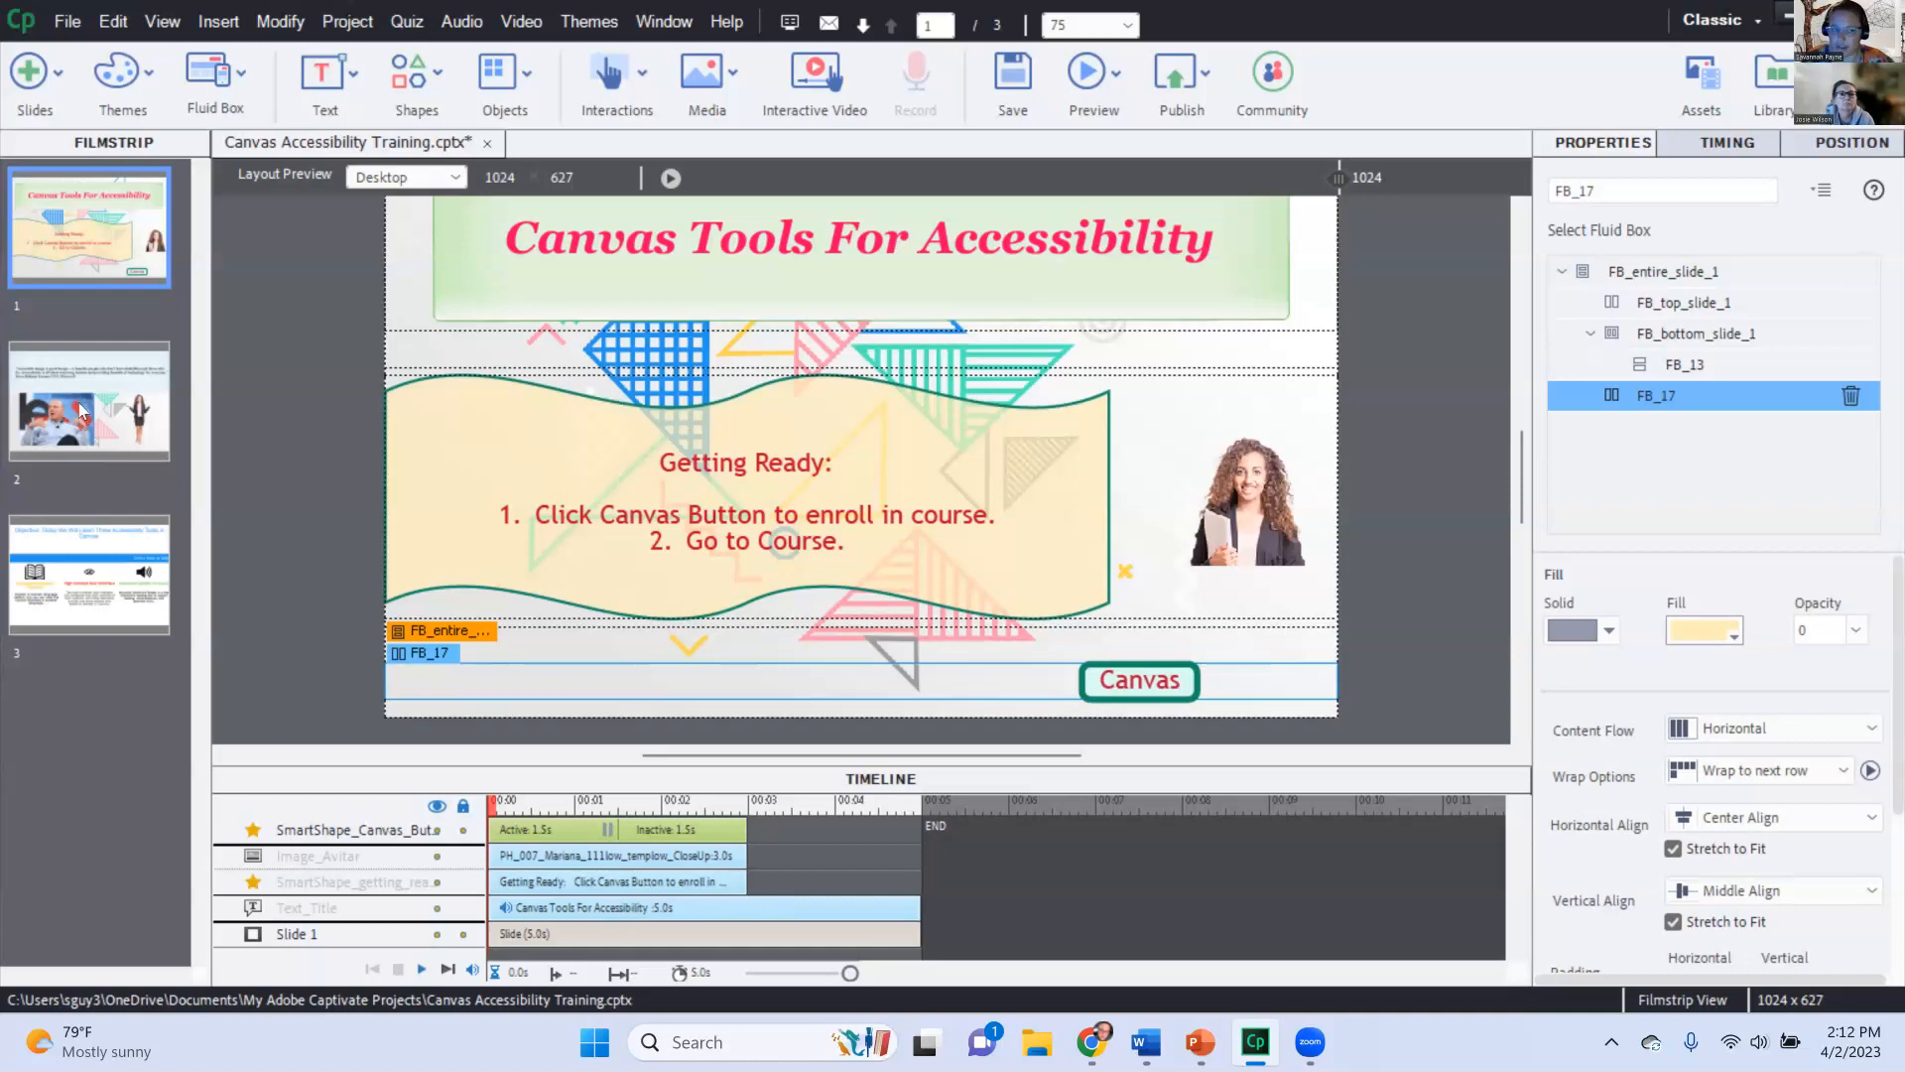
pyautogui.click(89, 401)
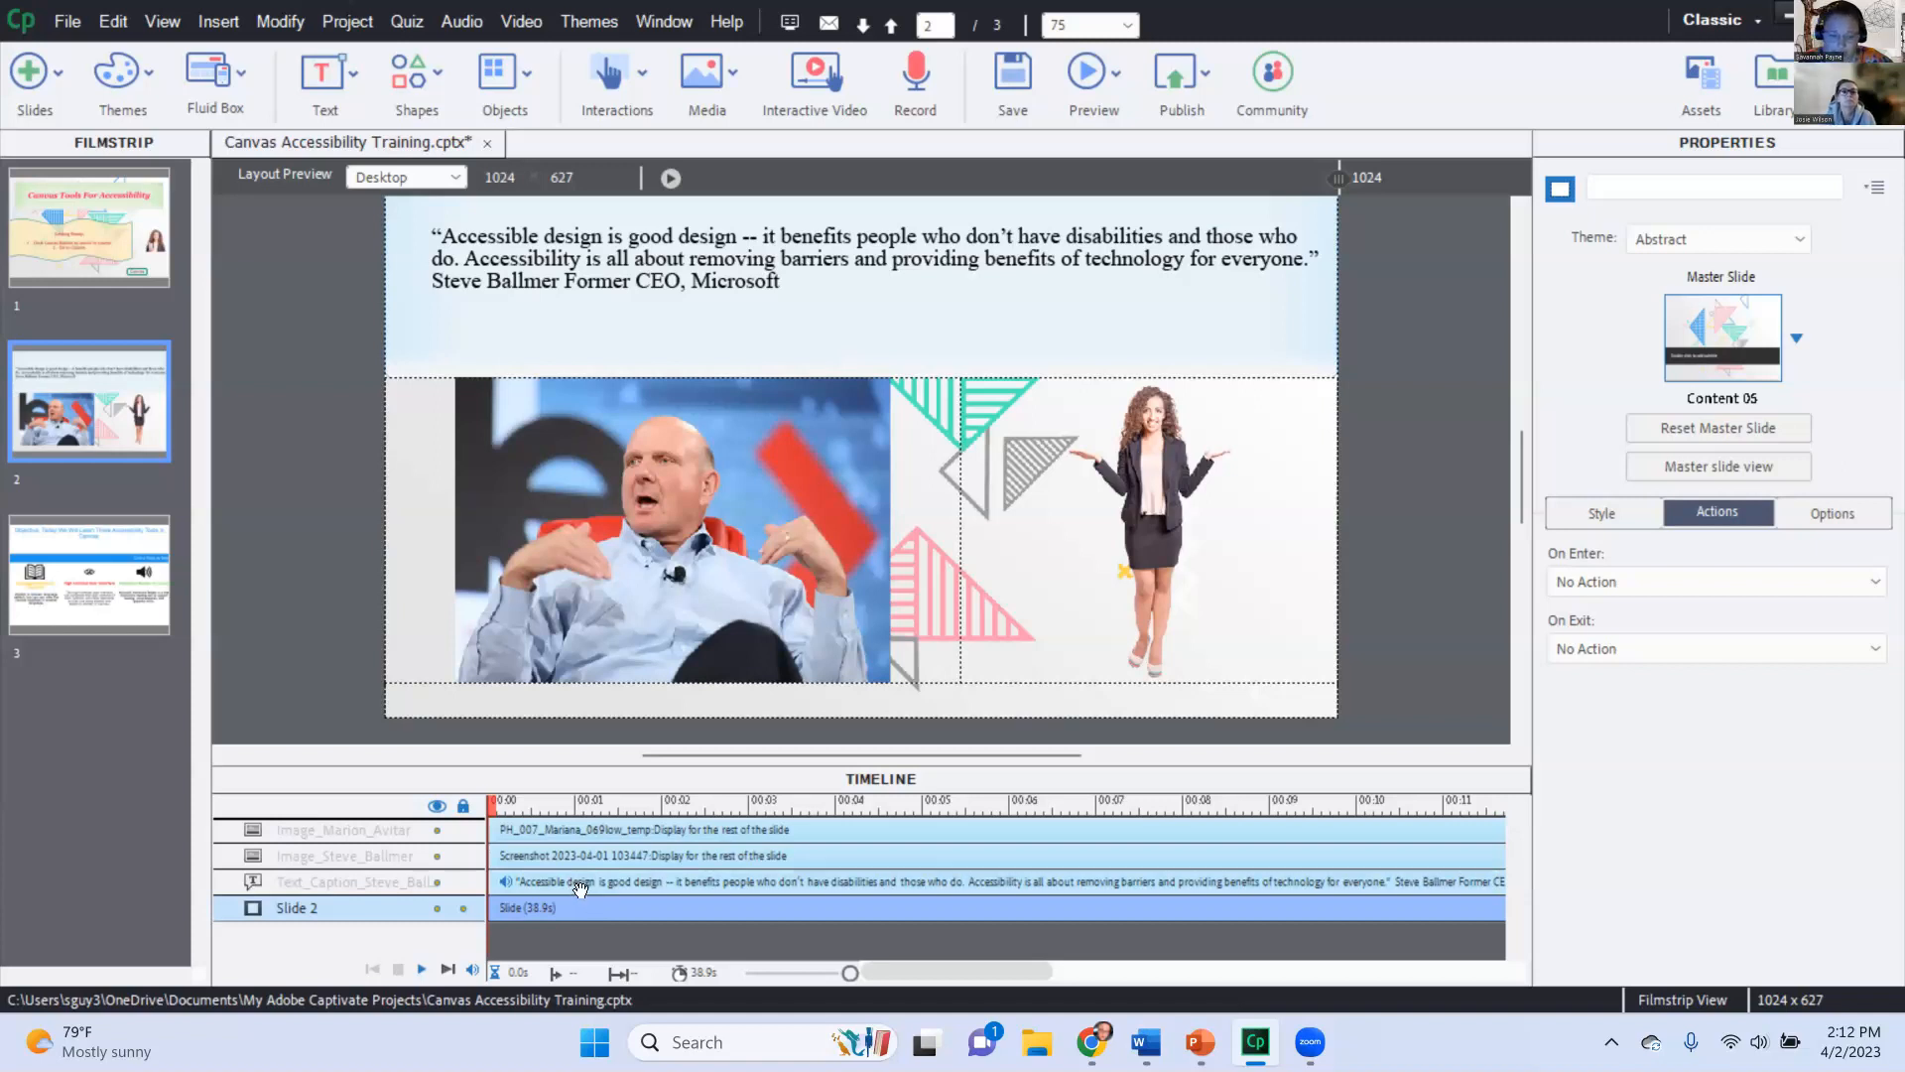
pyautogui.moveTo(544, 919)
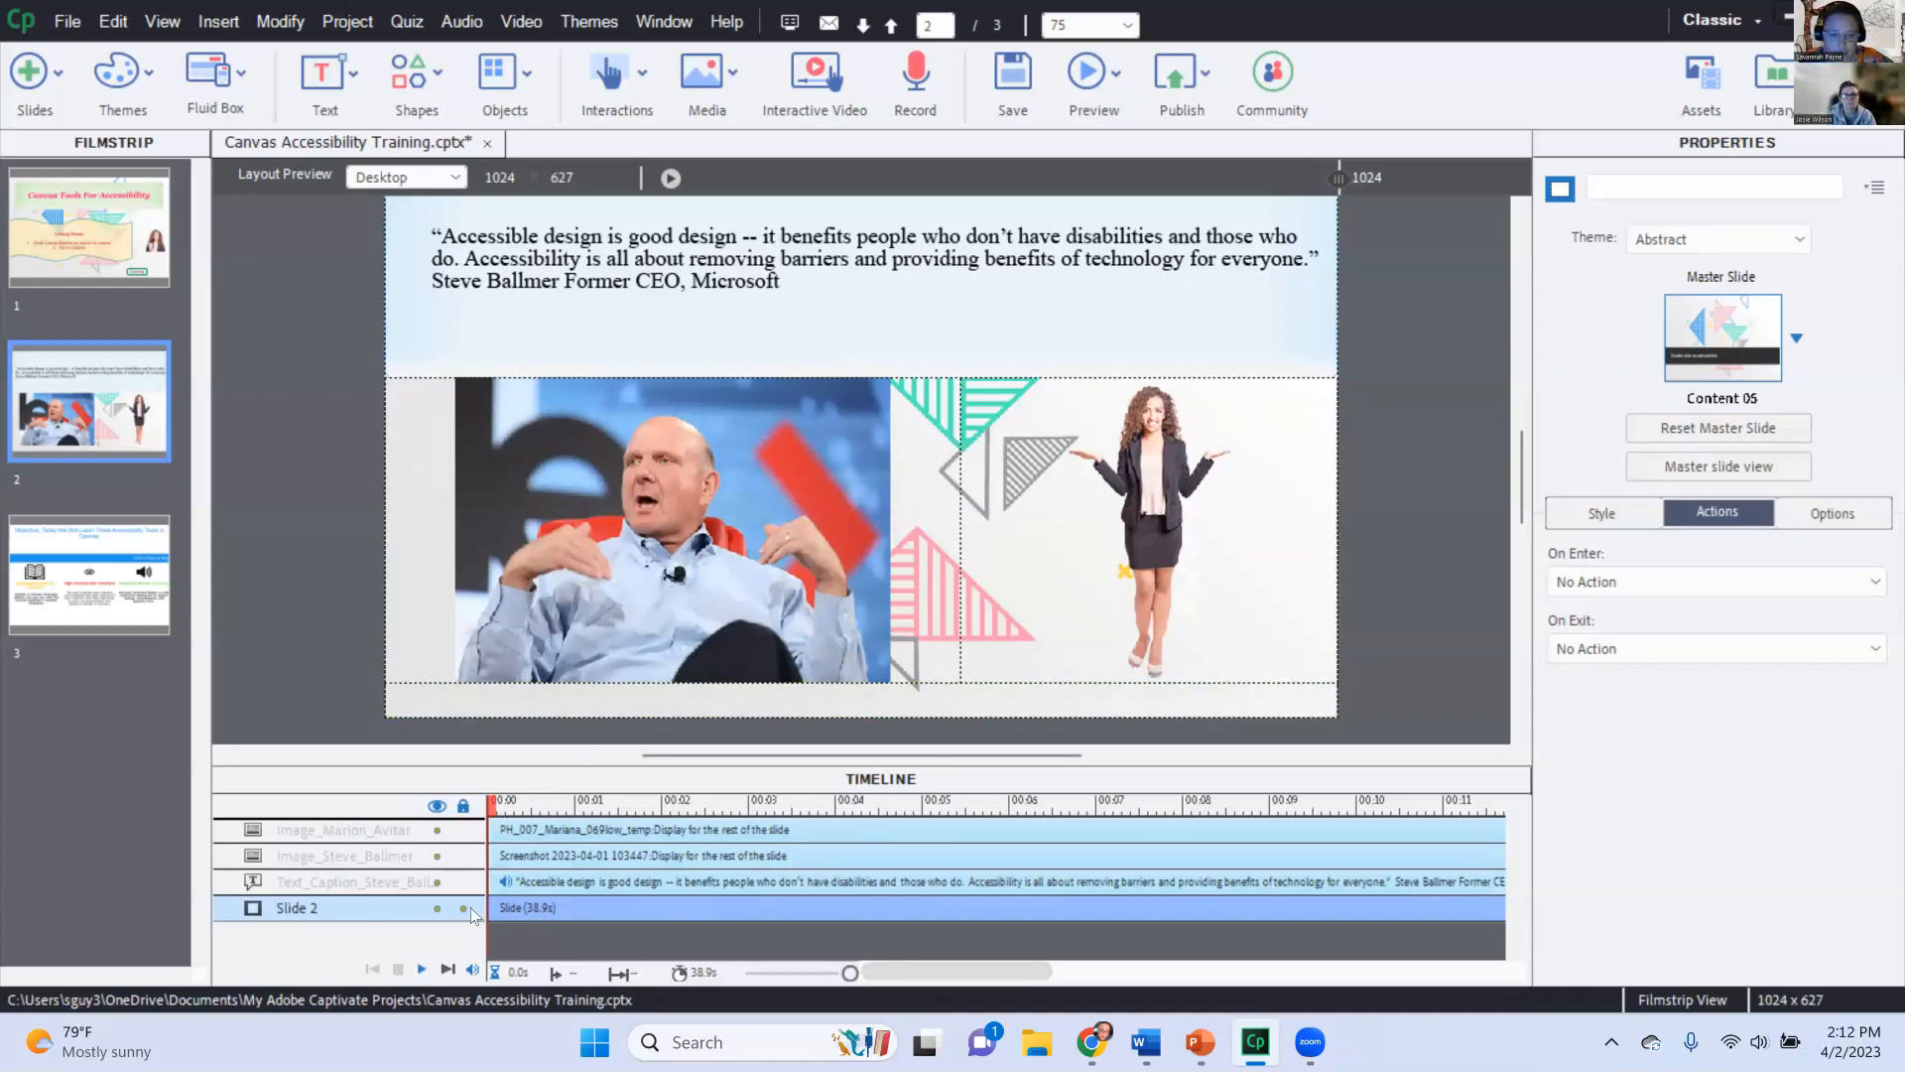
pyautogui.click(421, 969)
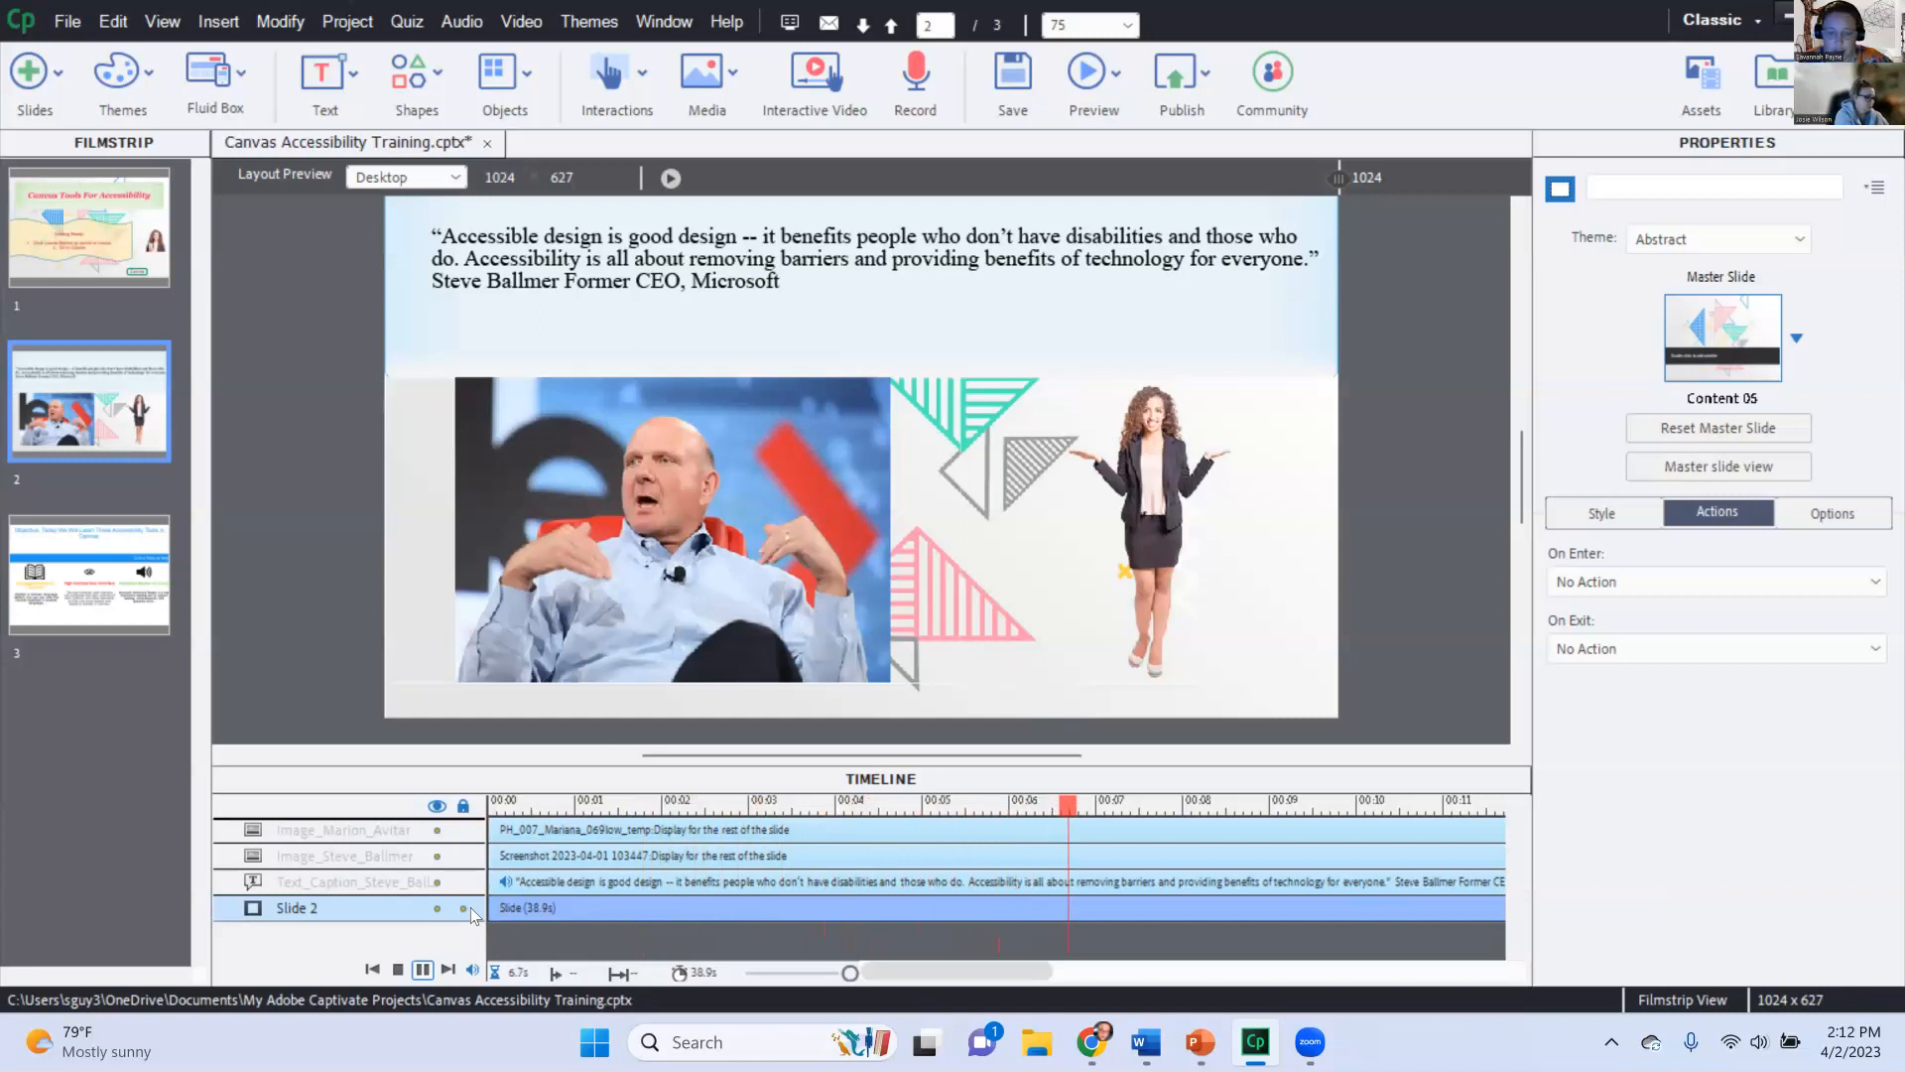
pyautogui.click(420, 968)
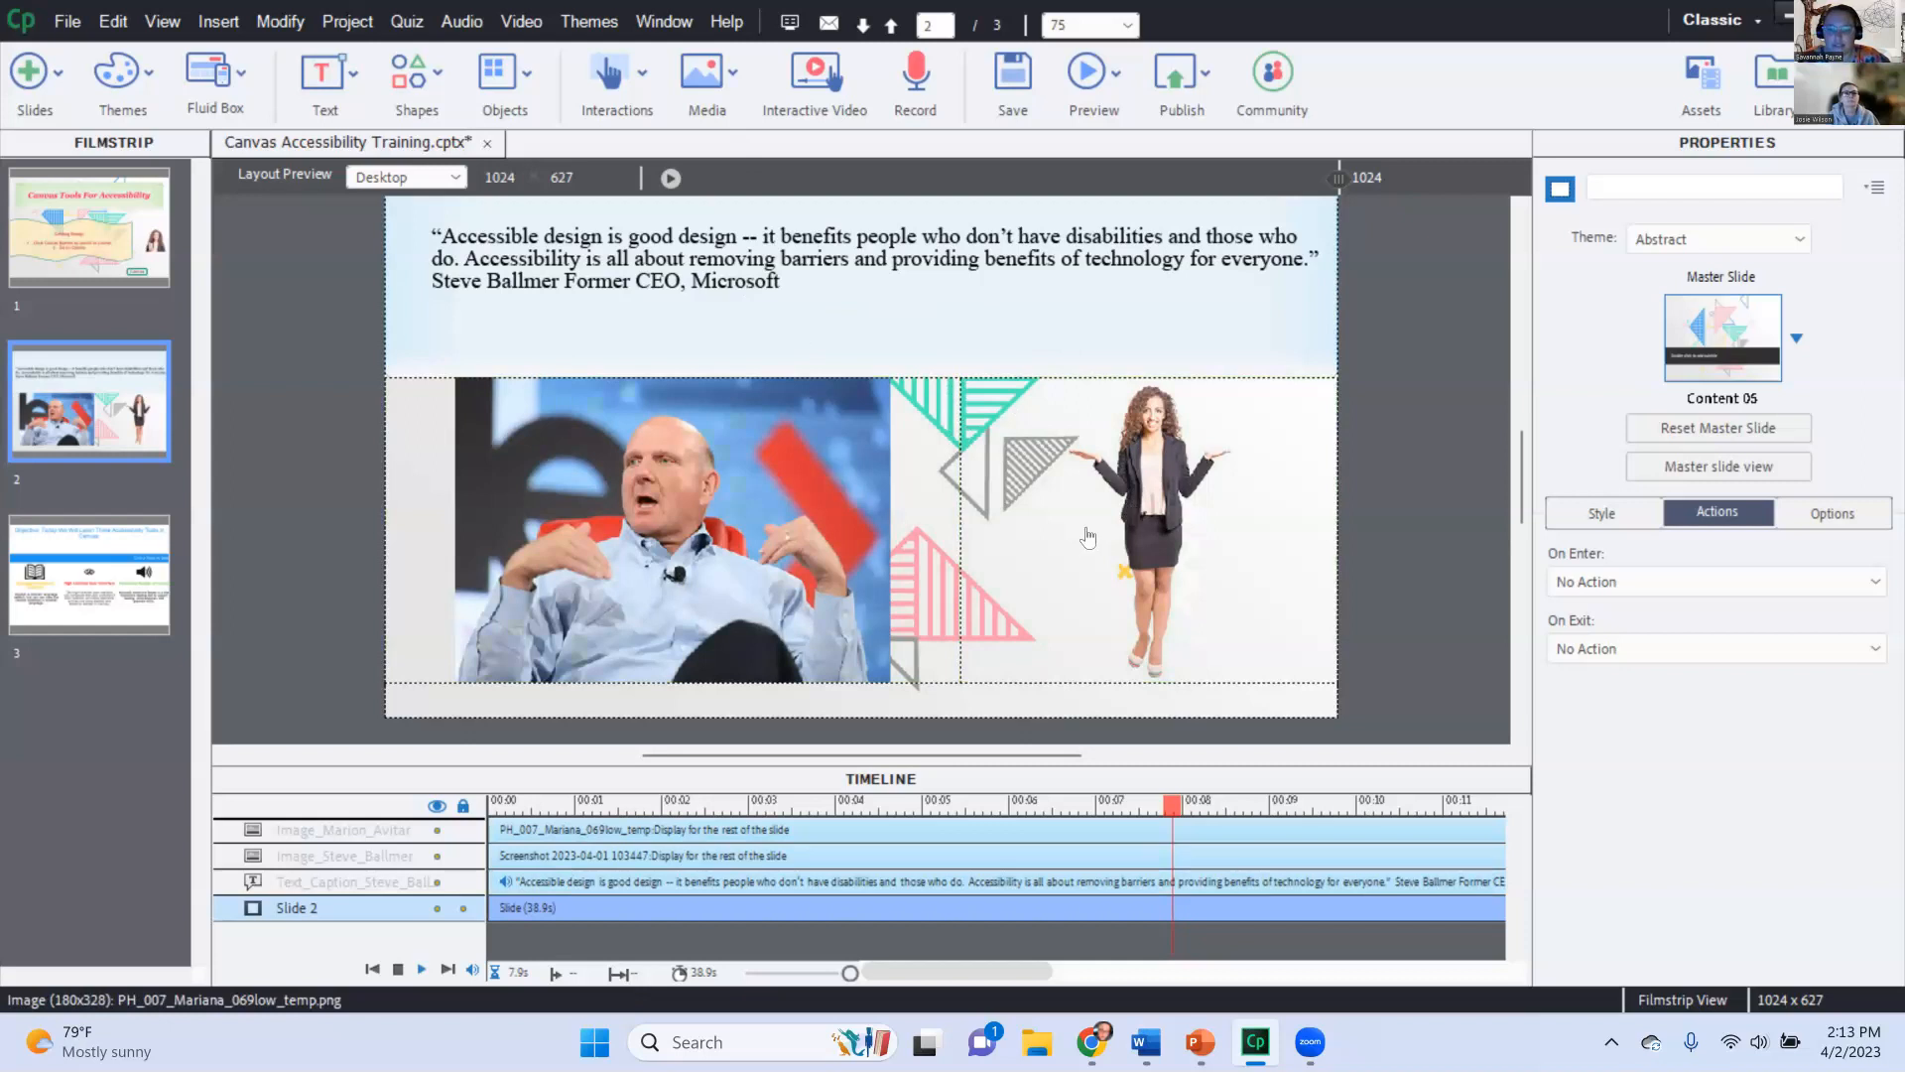
pyautogui.click(1147, 528)
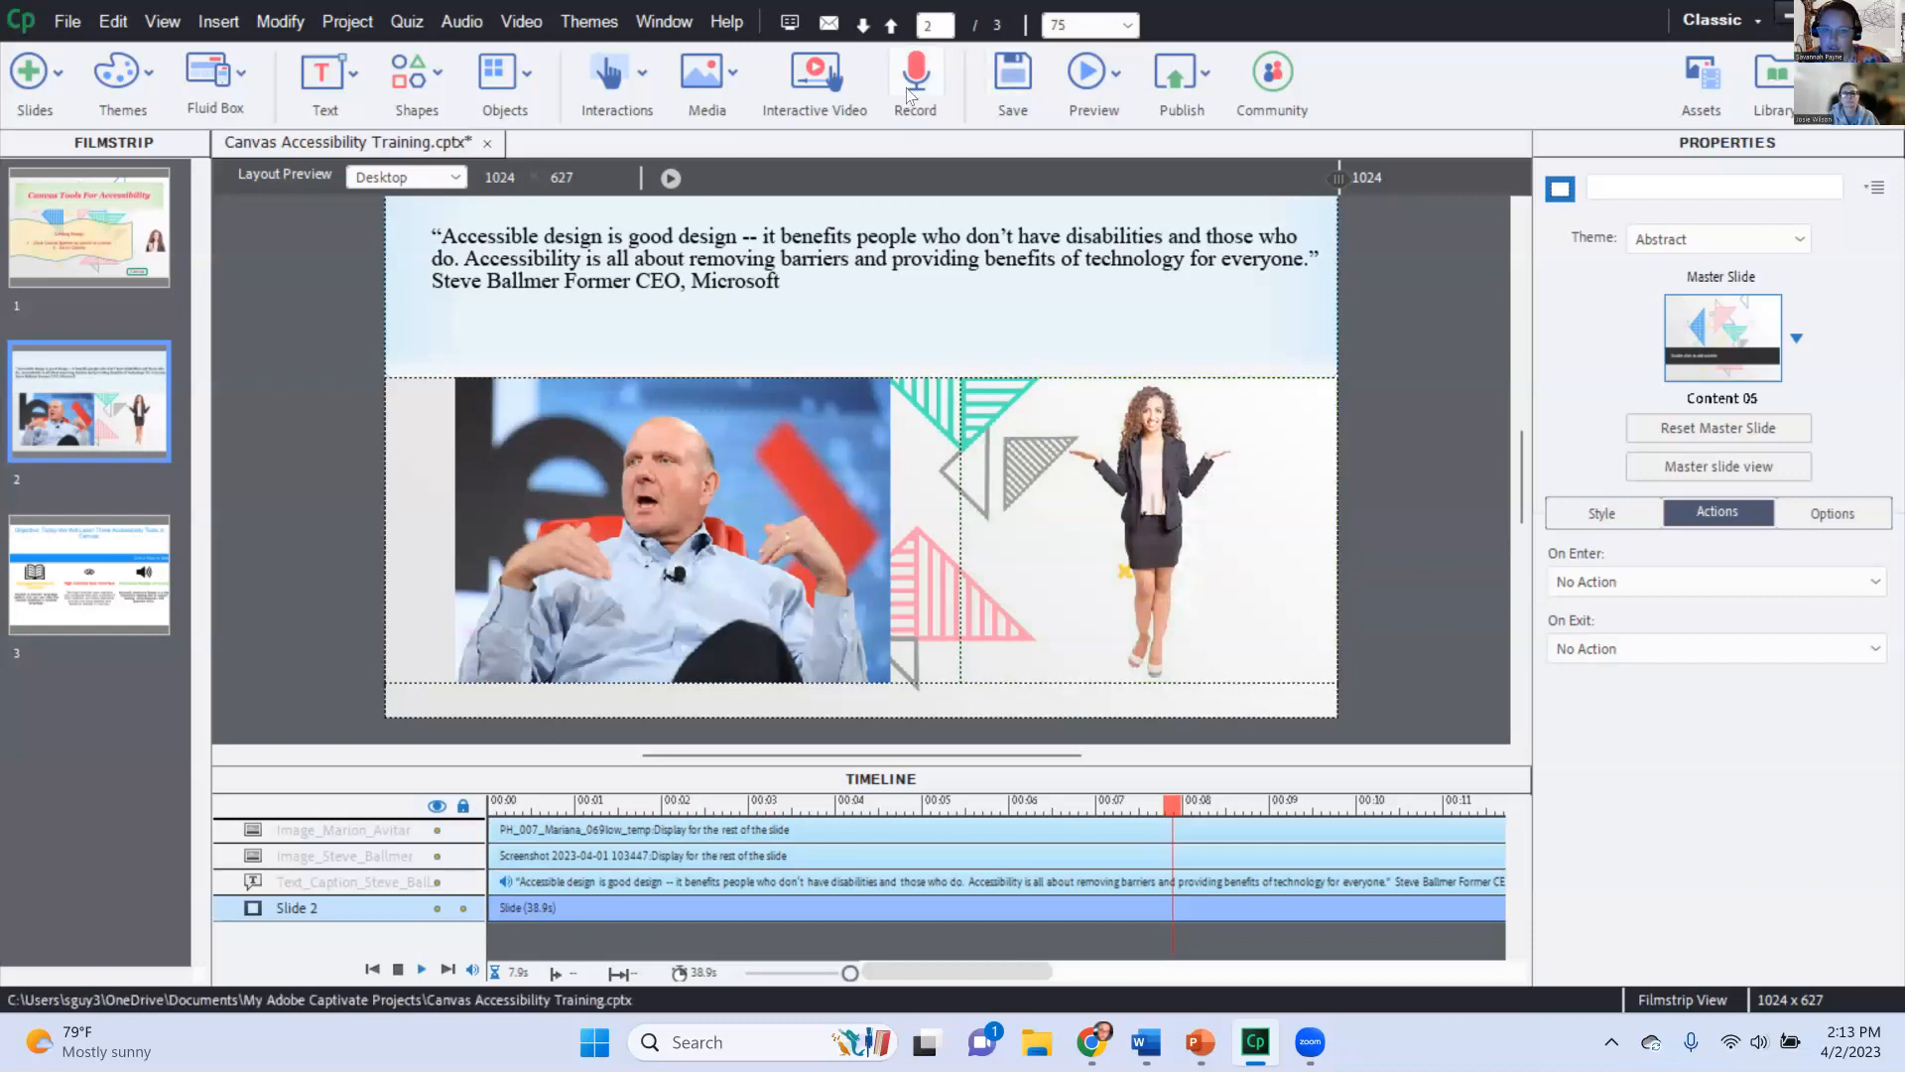
pyautogui.moveTo(915, 73)
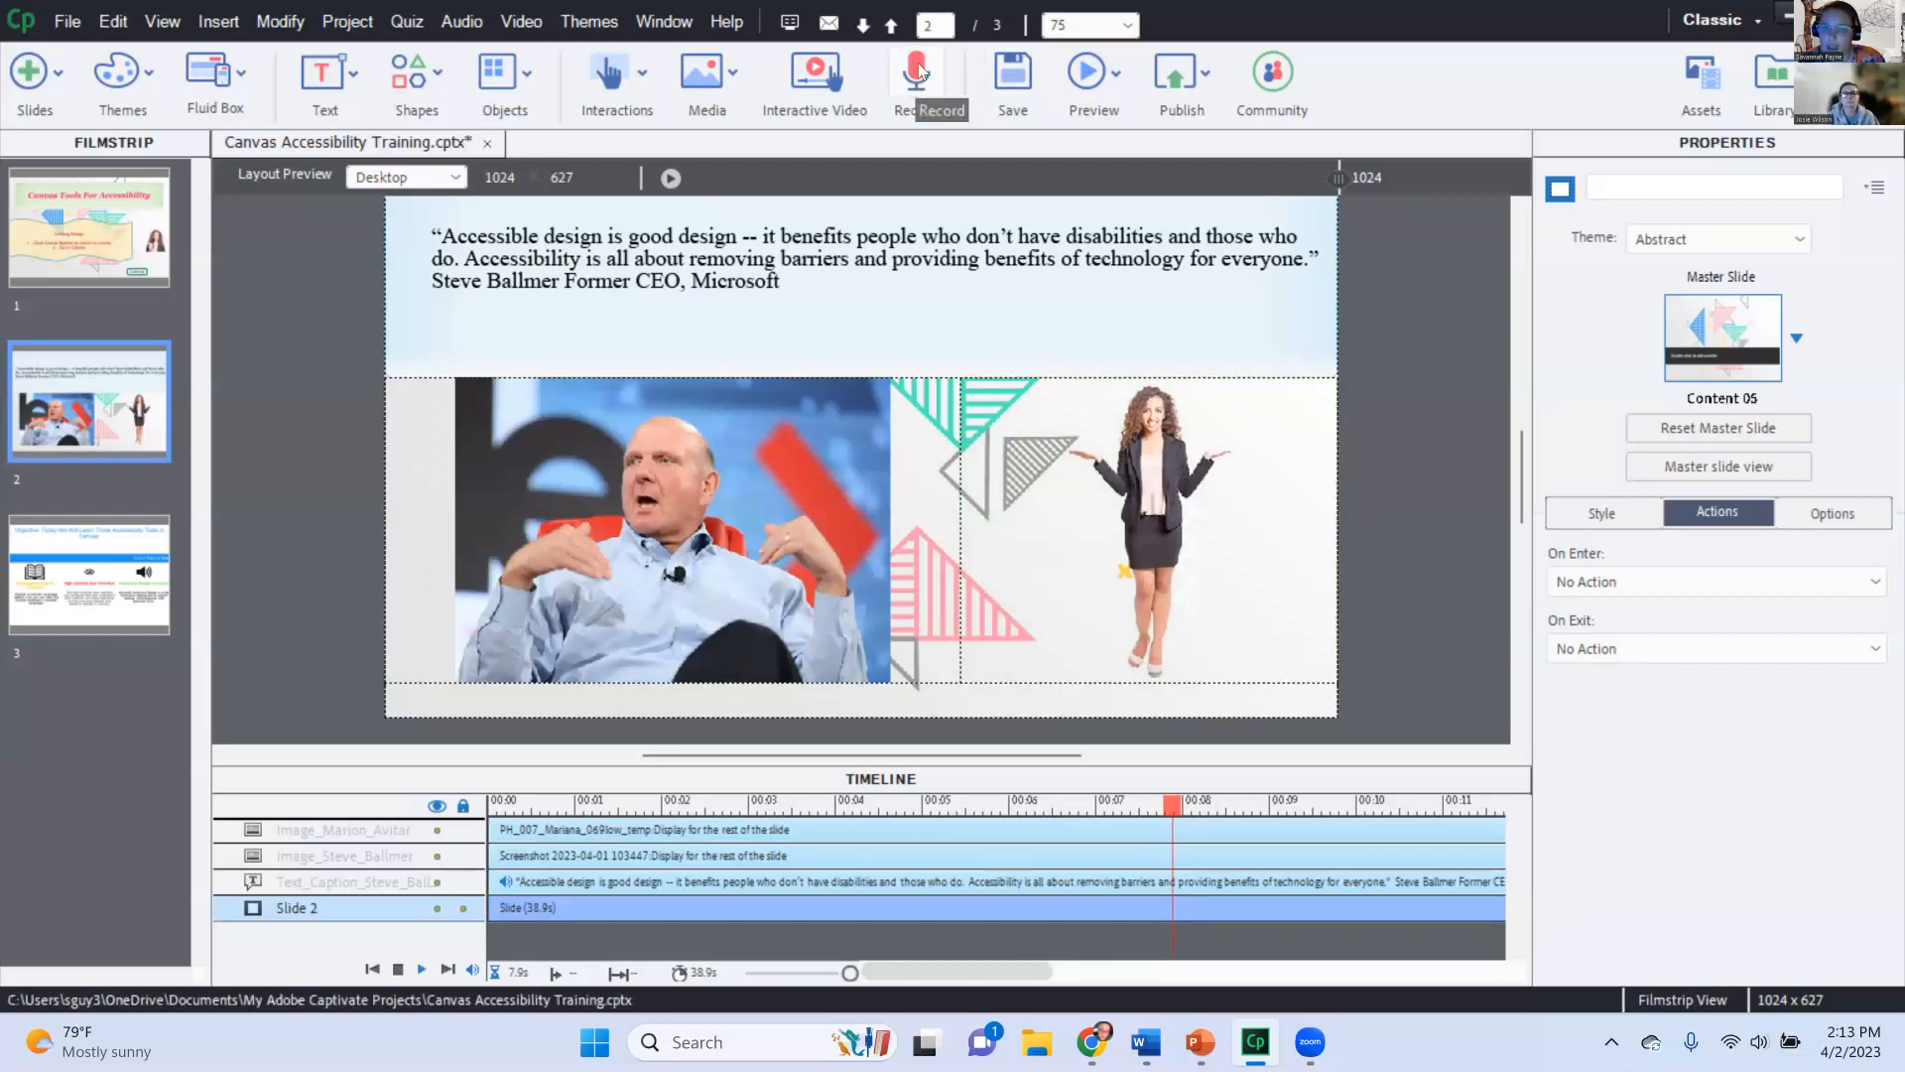
pyautogui.click(1112, 528)
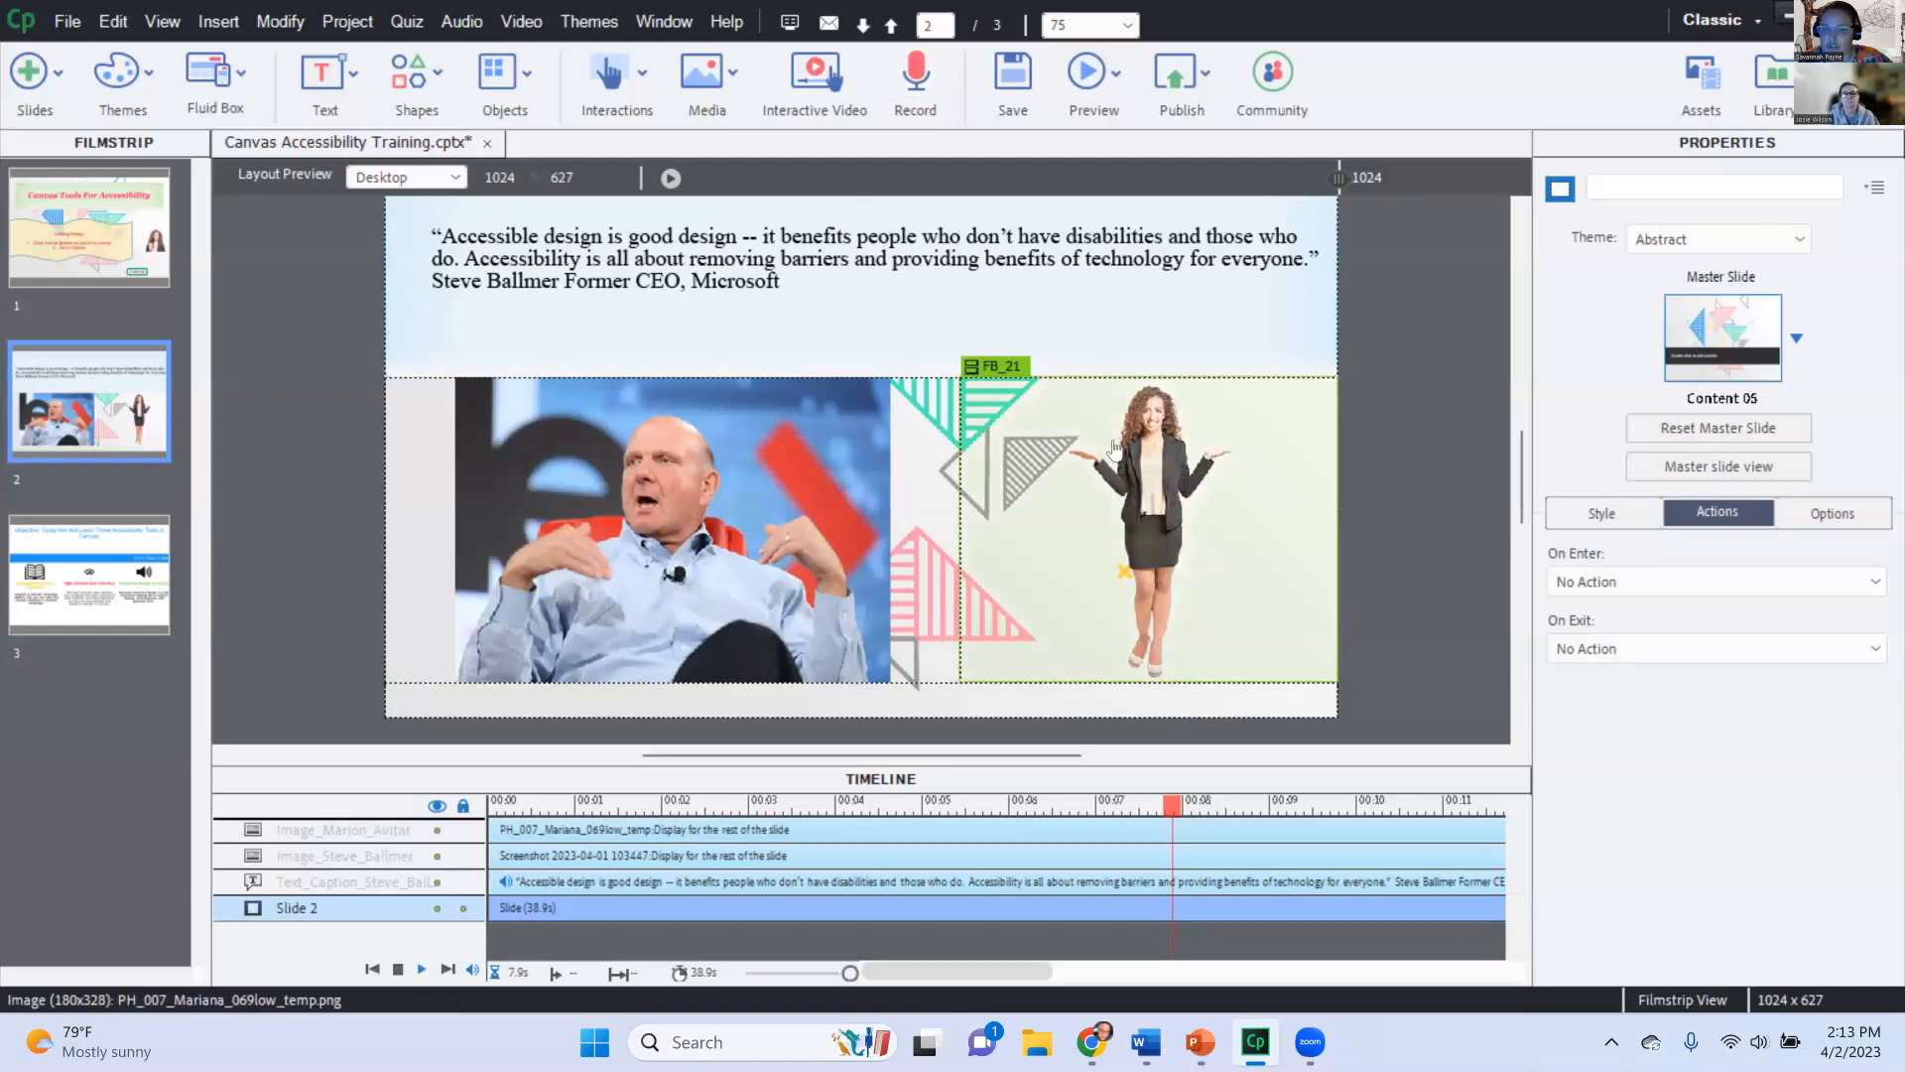
pyautogui.moveTo(1199, 441)
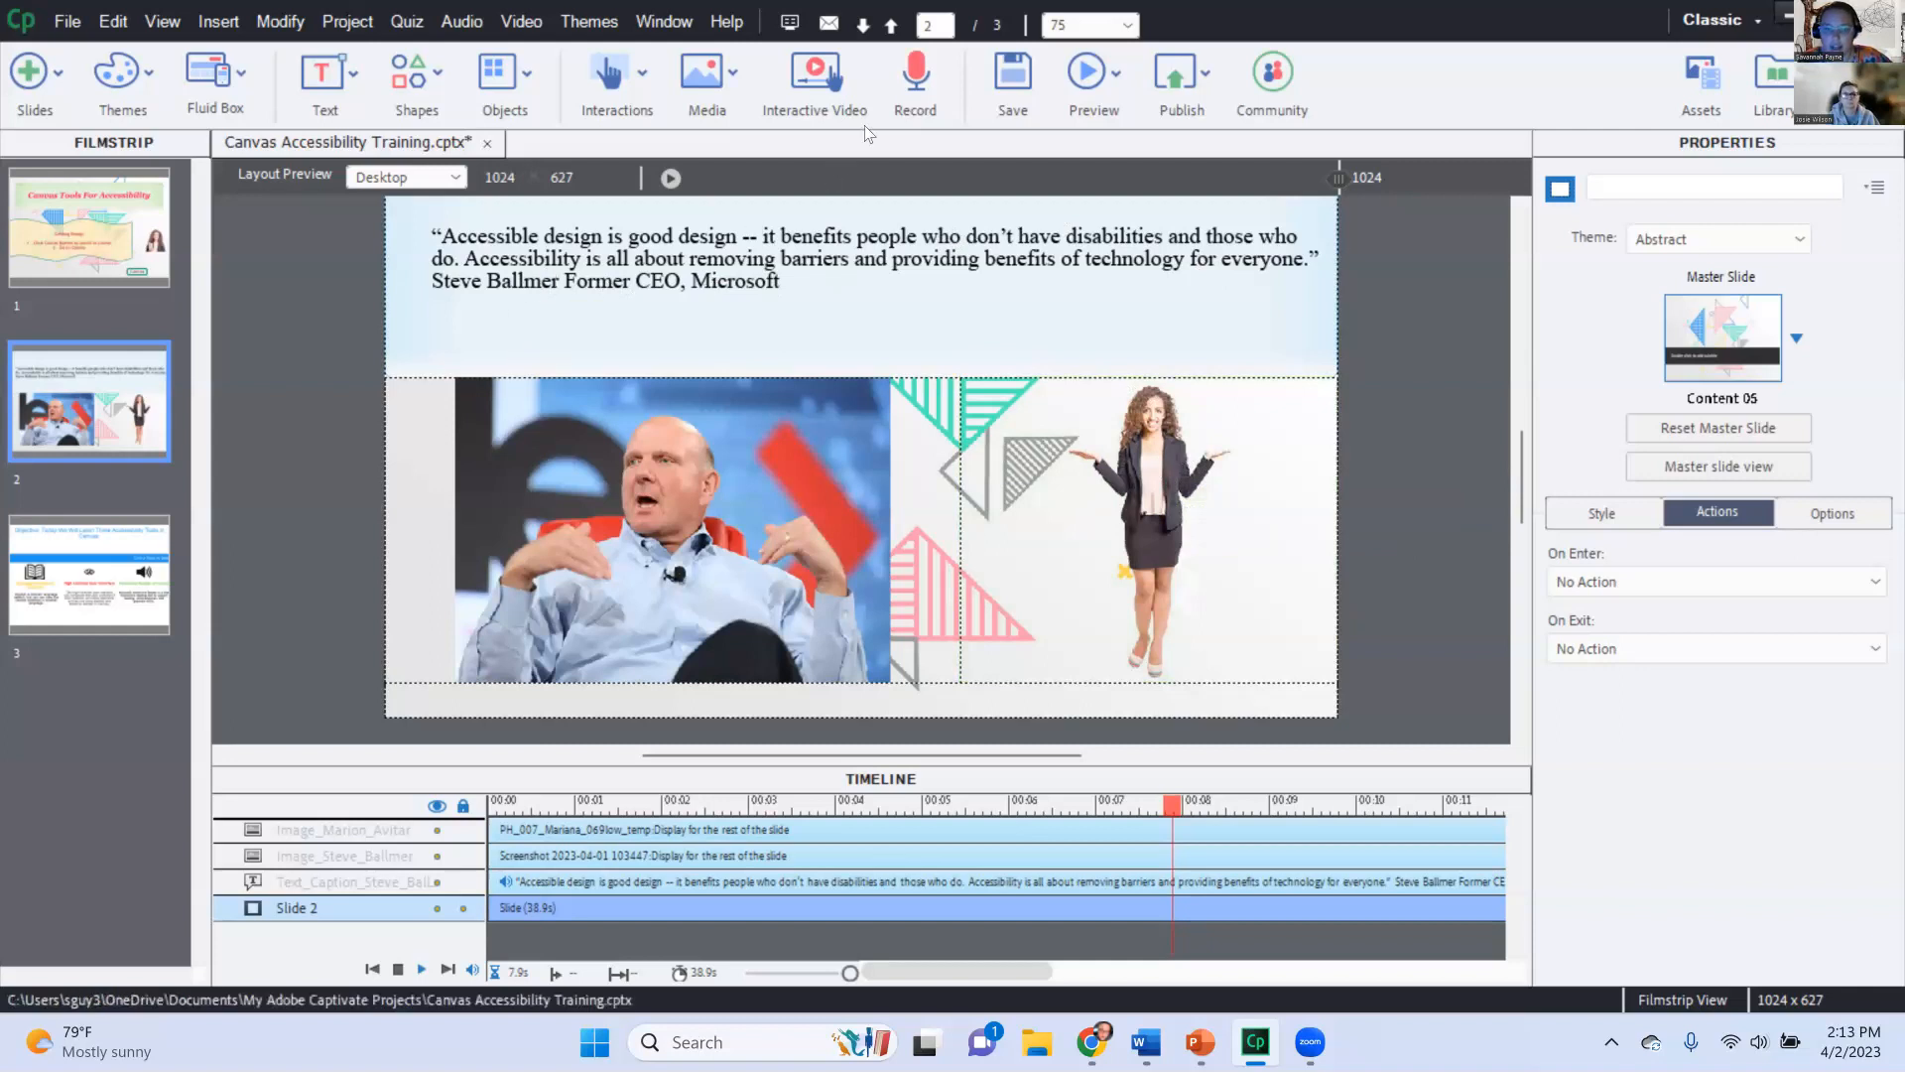
pyautogui.moveTo(1048, 458)
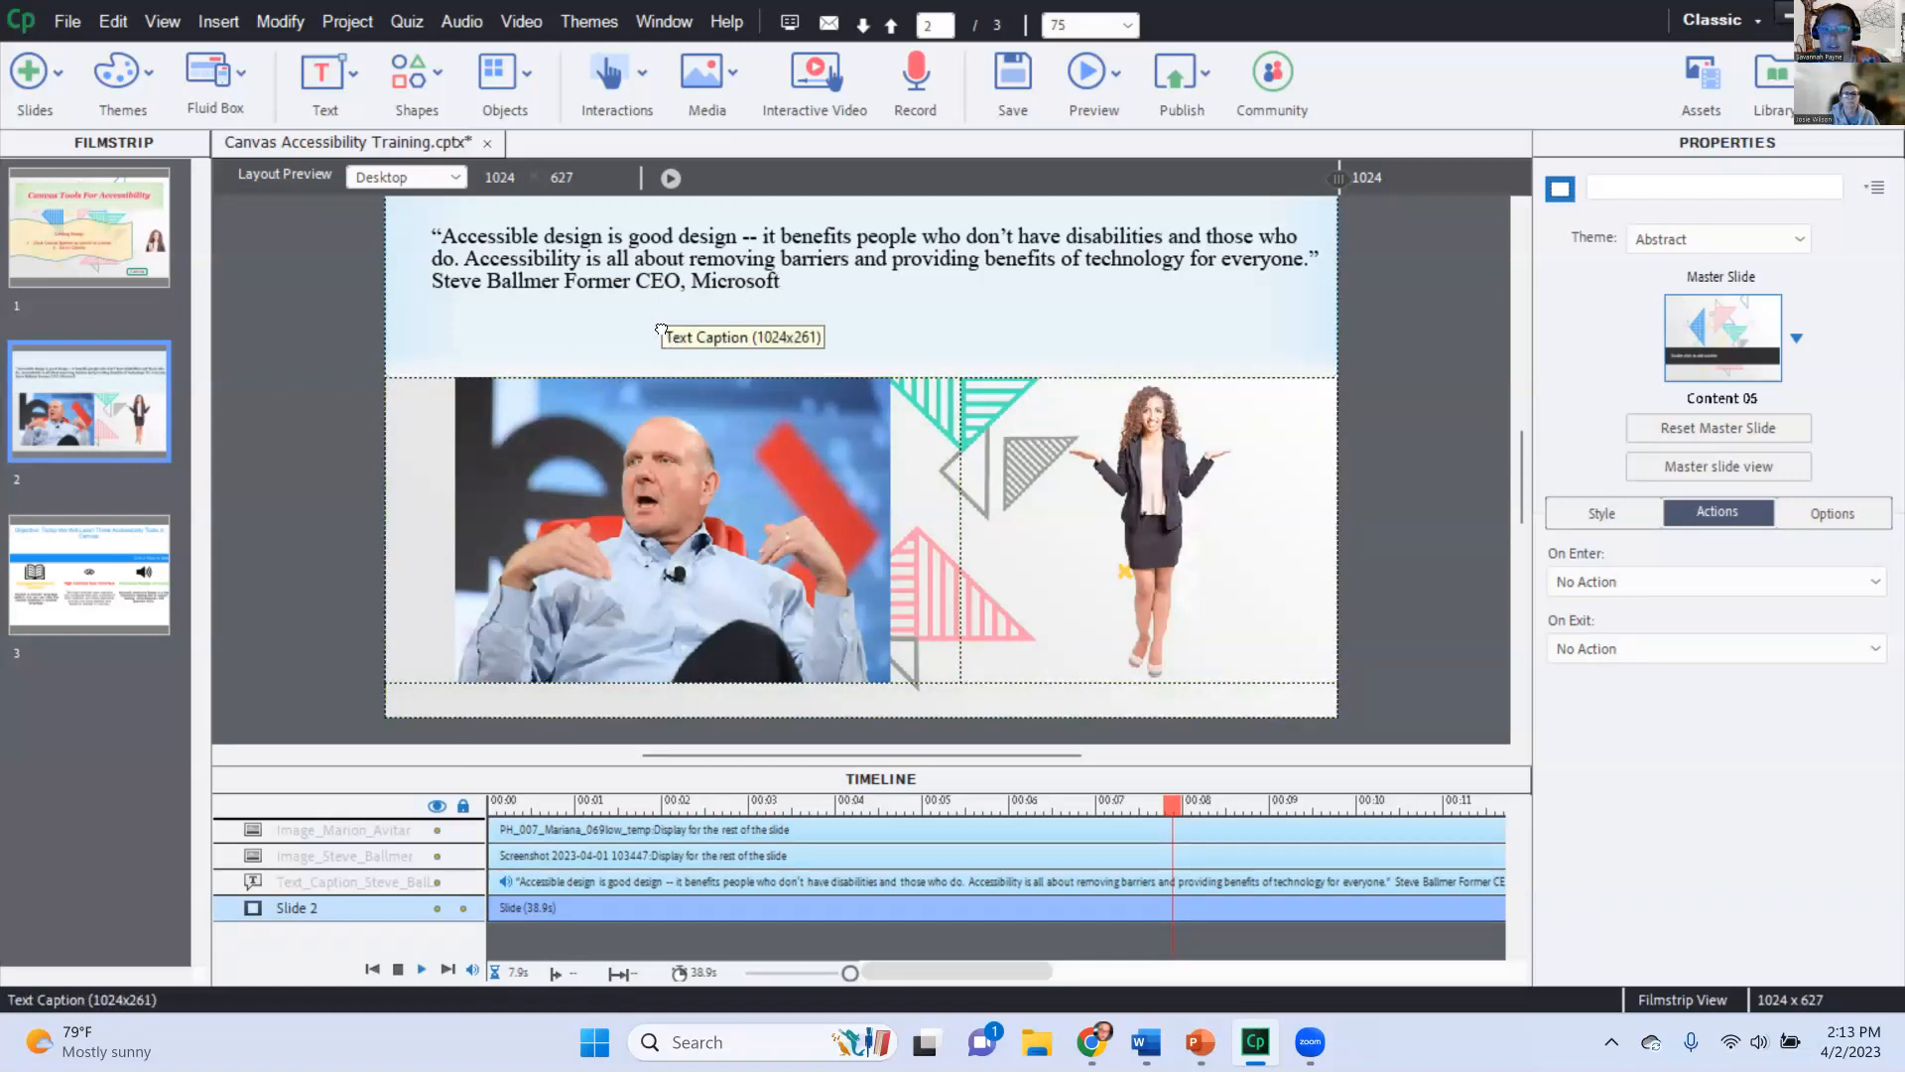
# Select the Ballmer quote caption with its audio clip, then return to the first slide
pyautogui.click(738, 338)
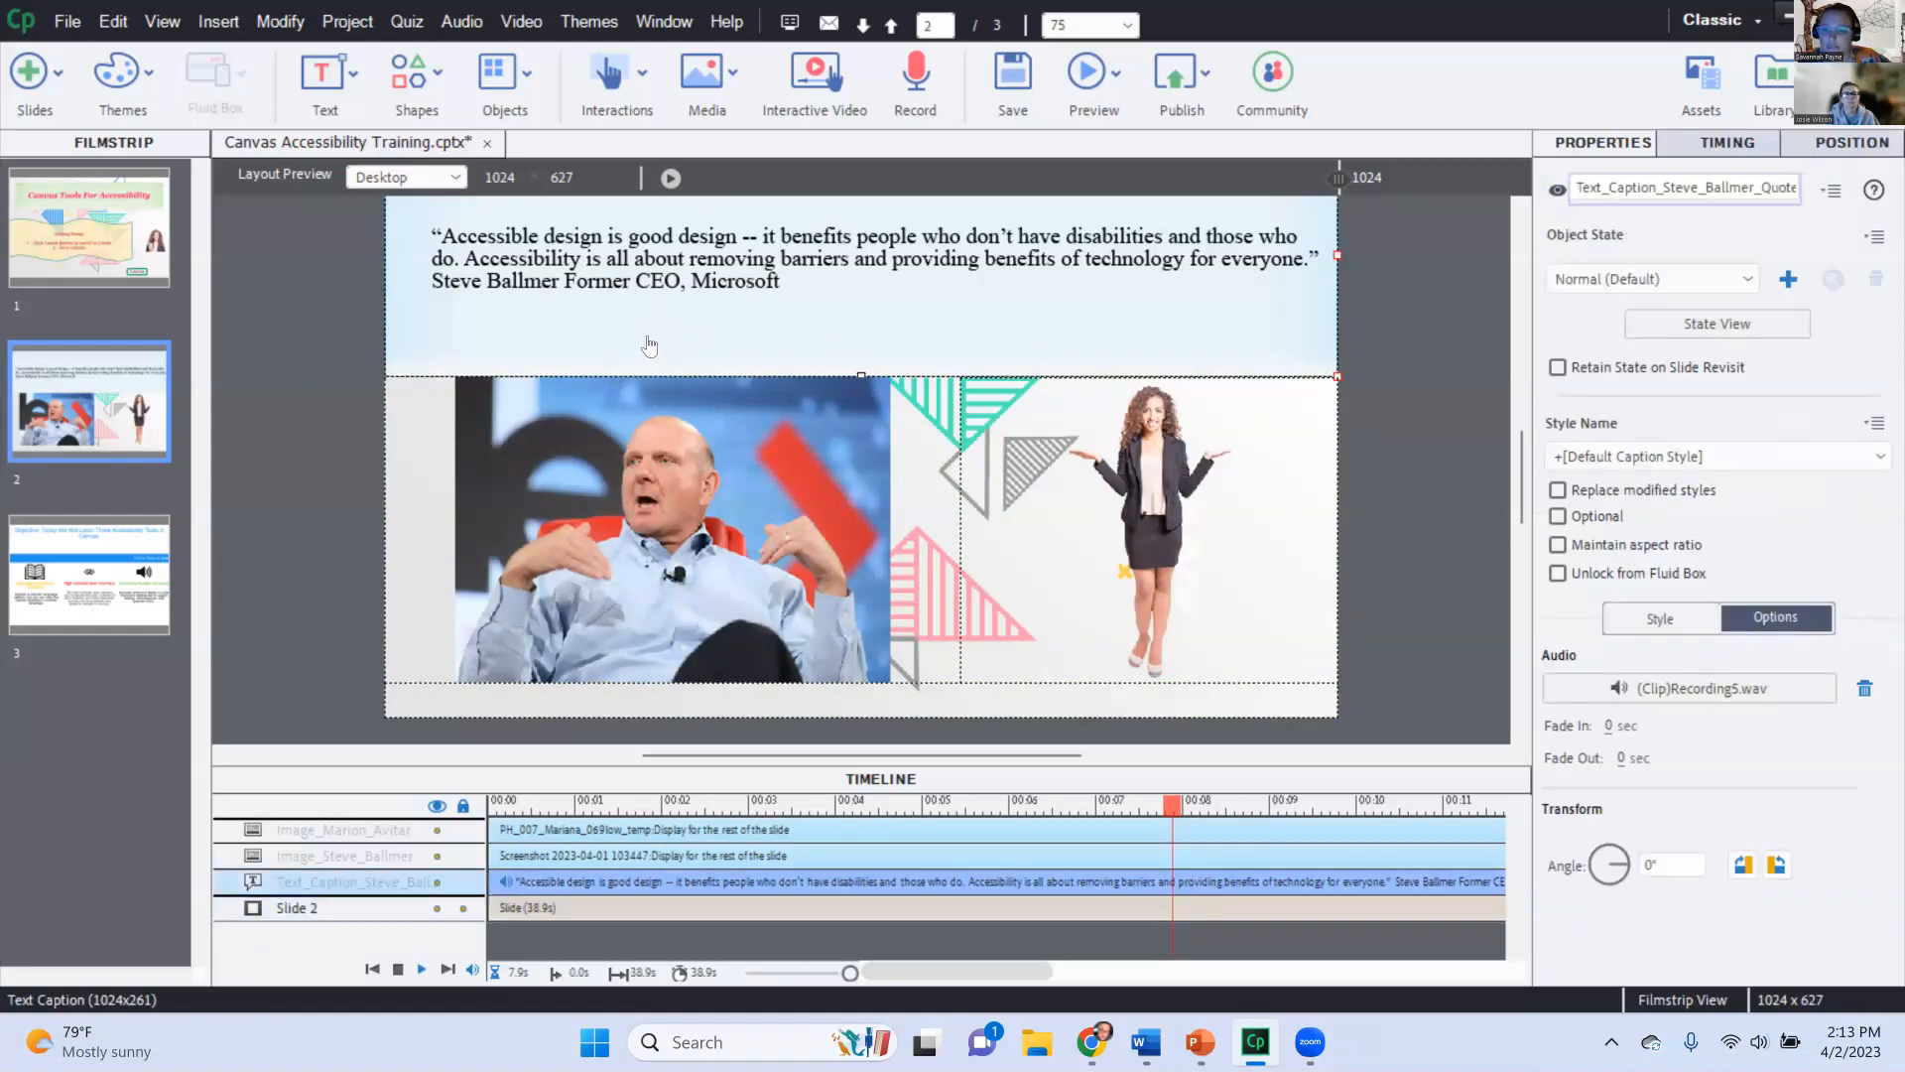
pyautogui.moveTo(486, 359)
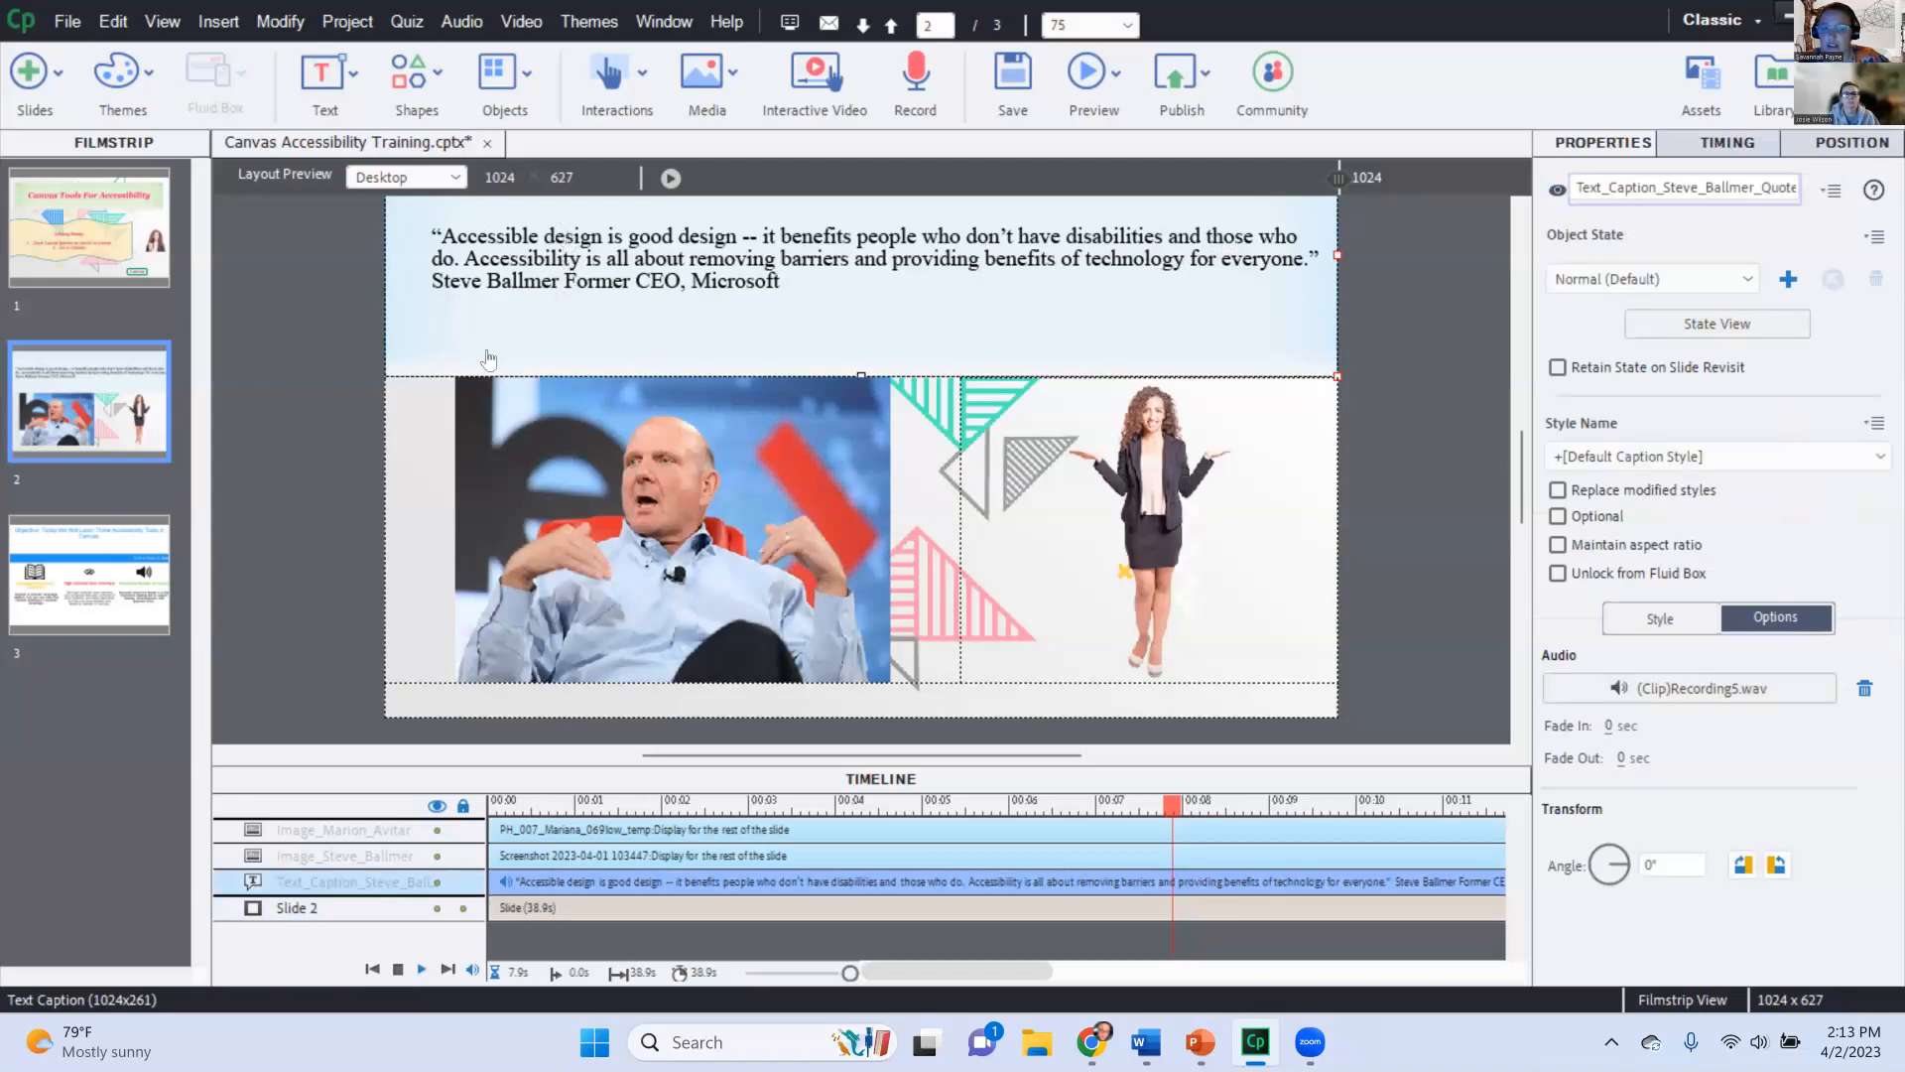
pyautogui.moveTo(555, 333)
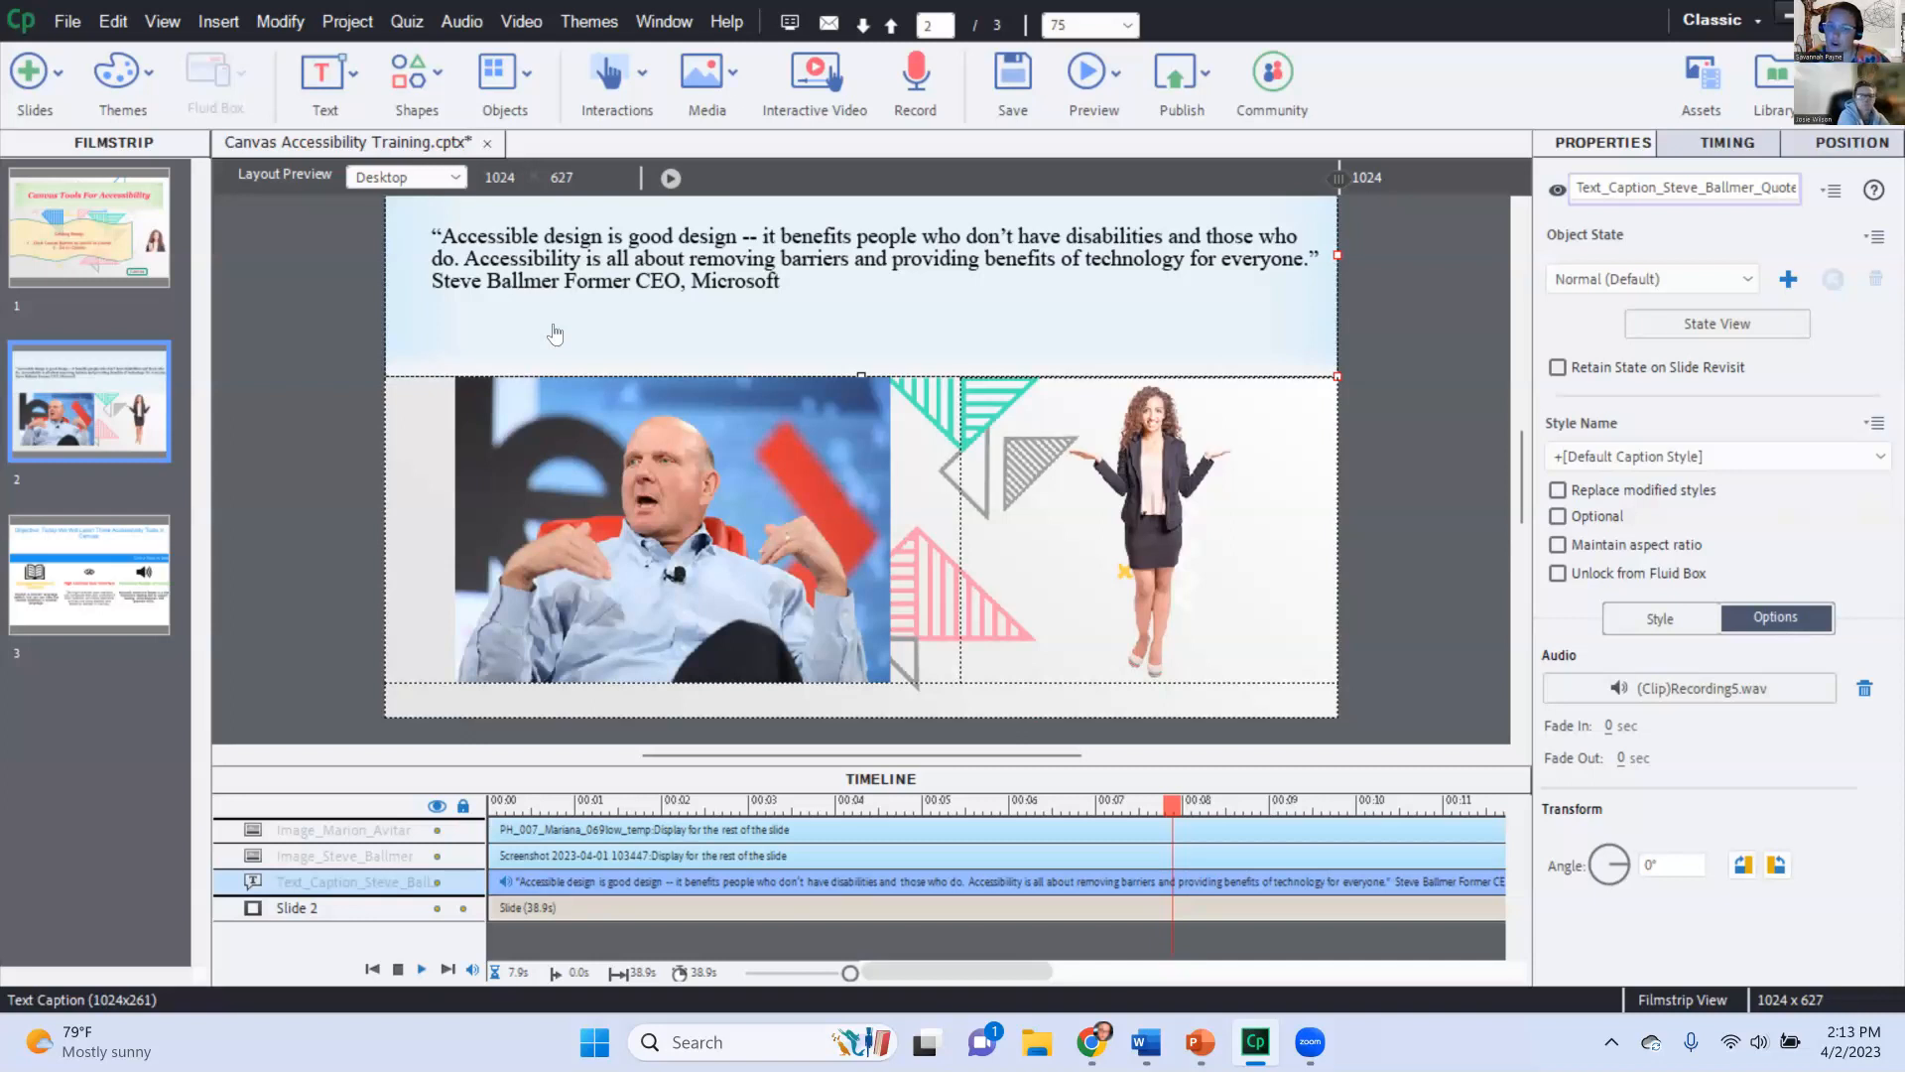
pyautogui.moveTo(480, 362)
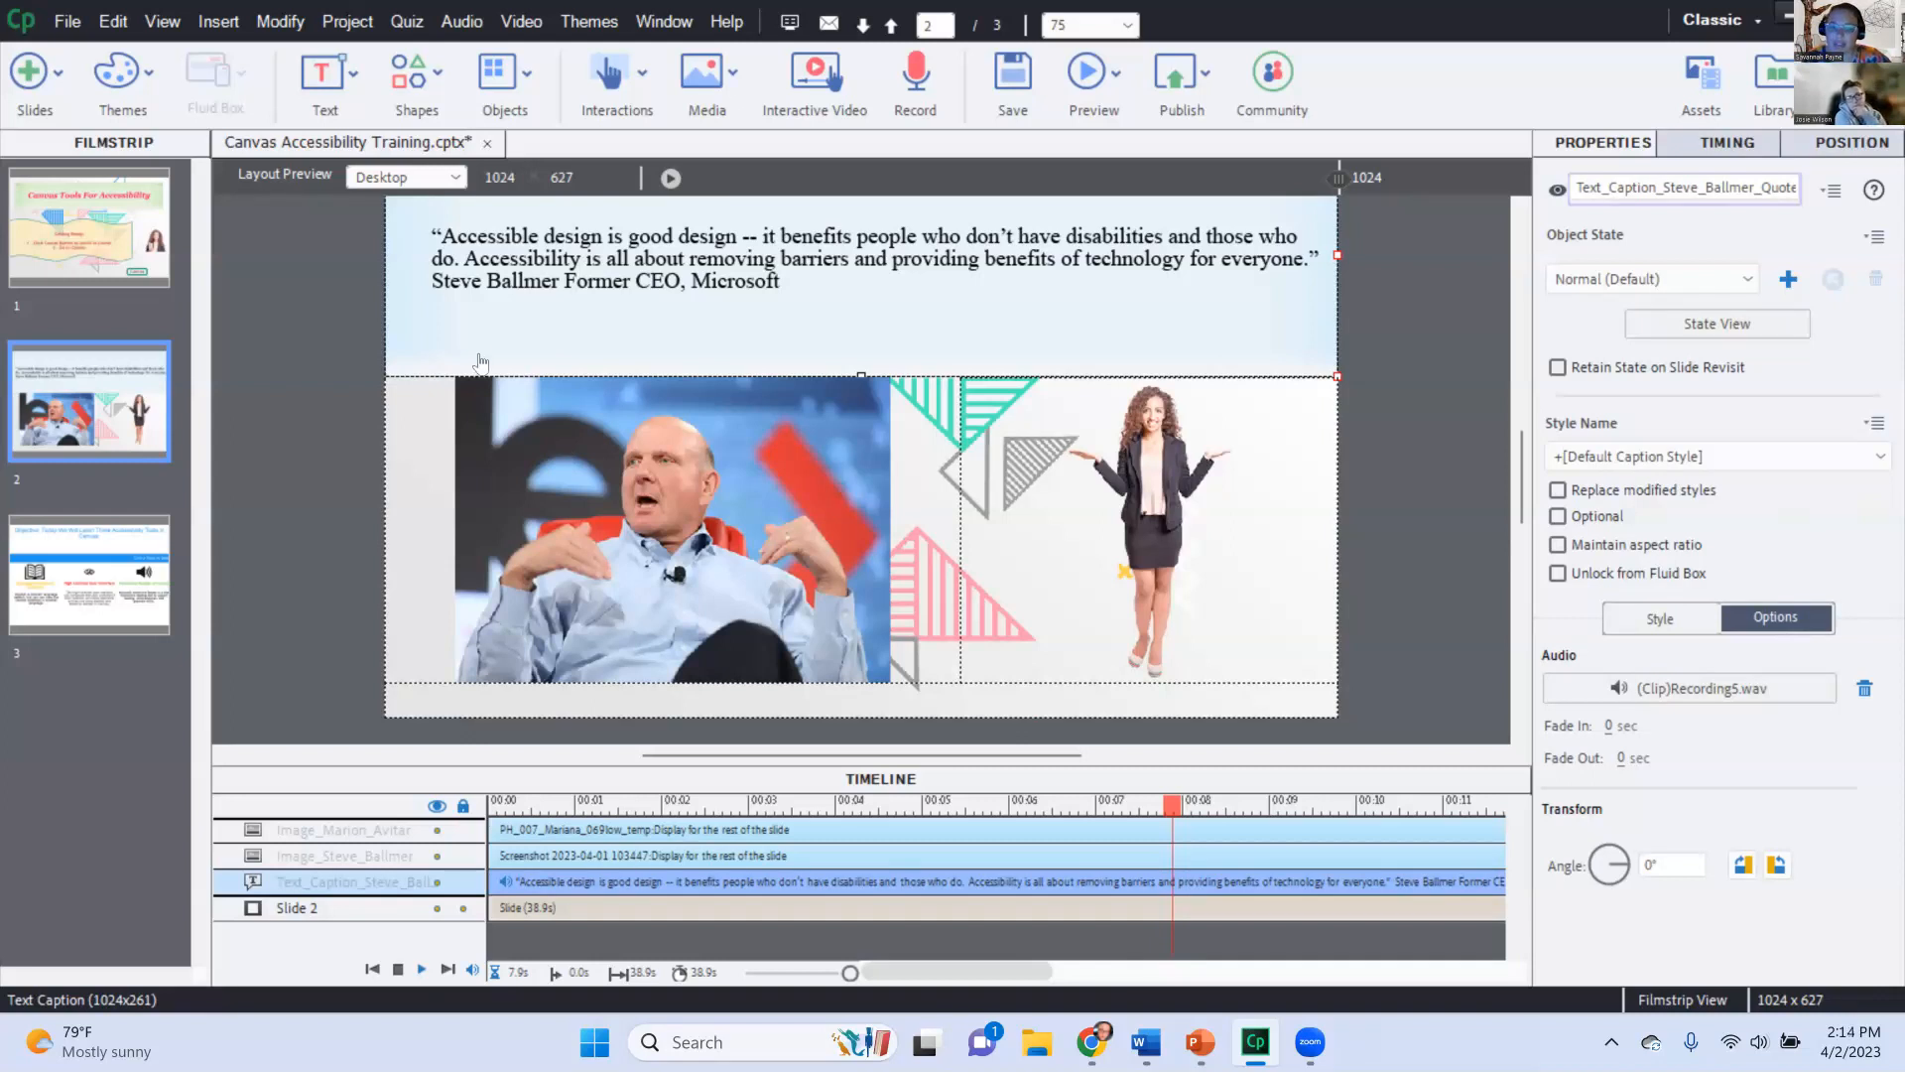
pyautogui.moveTo(798, 273)
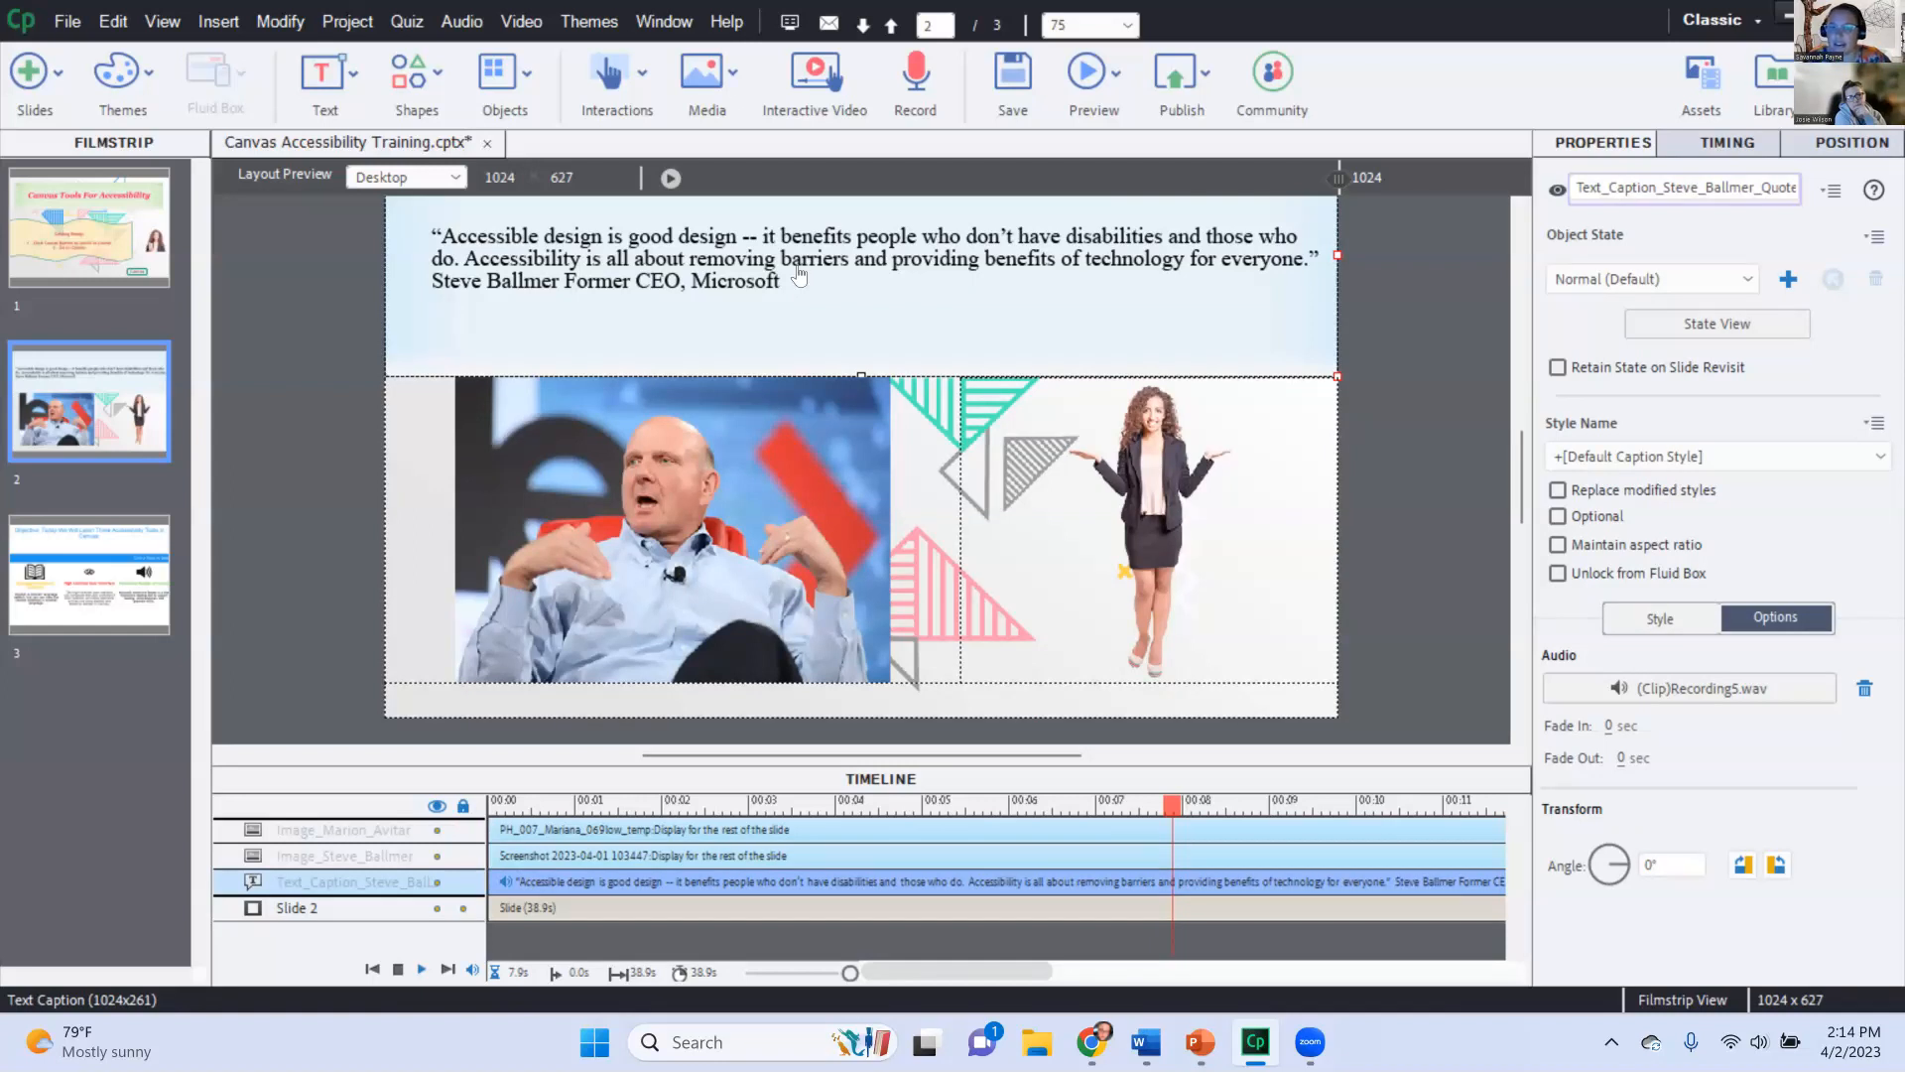
pyautogui.moveTo(379, 373)
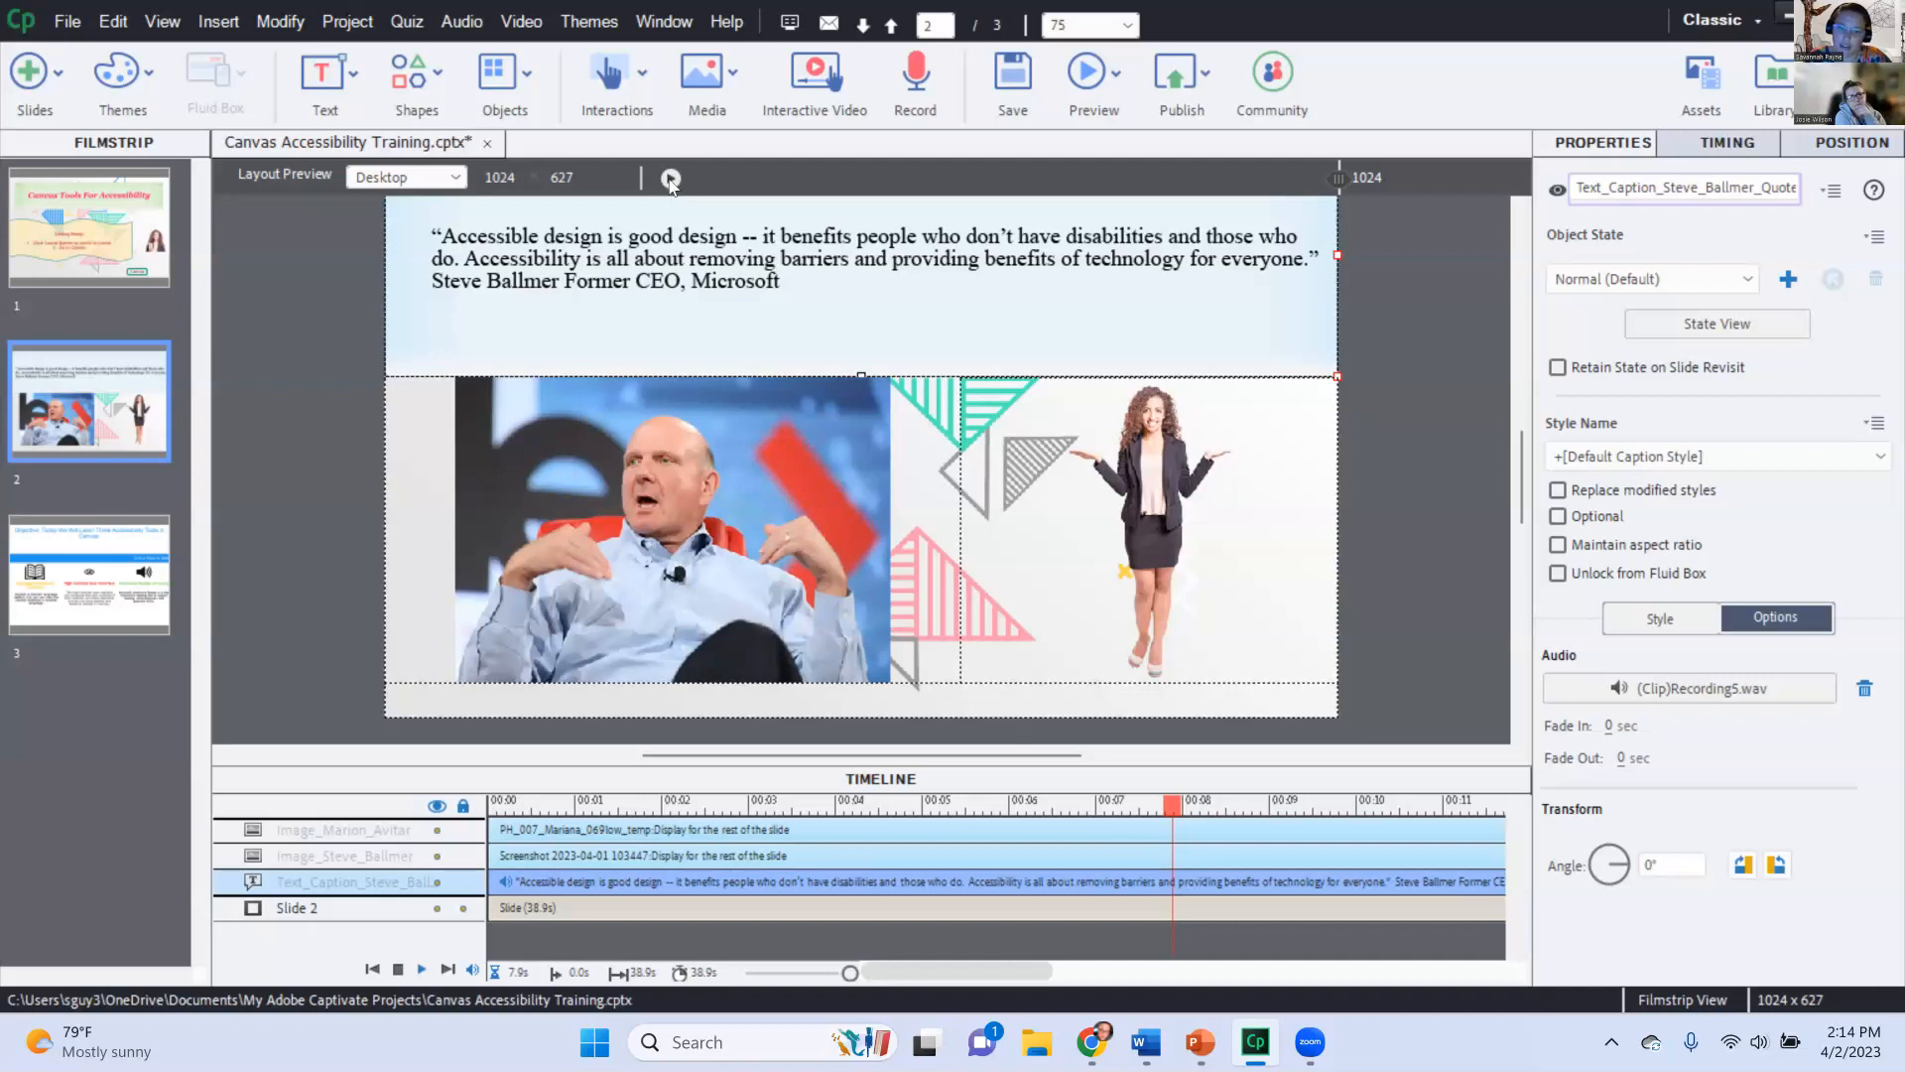
pyautogui.click(405, 177)
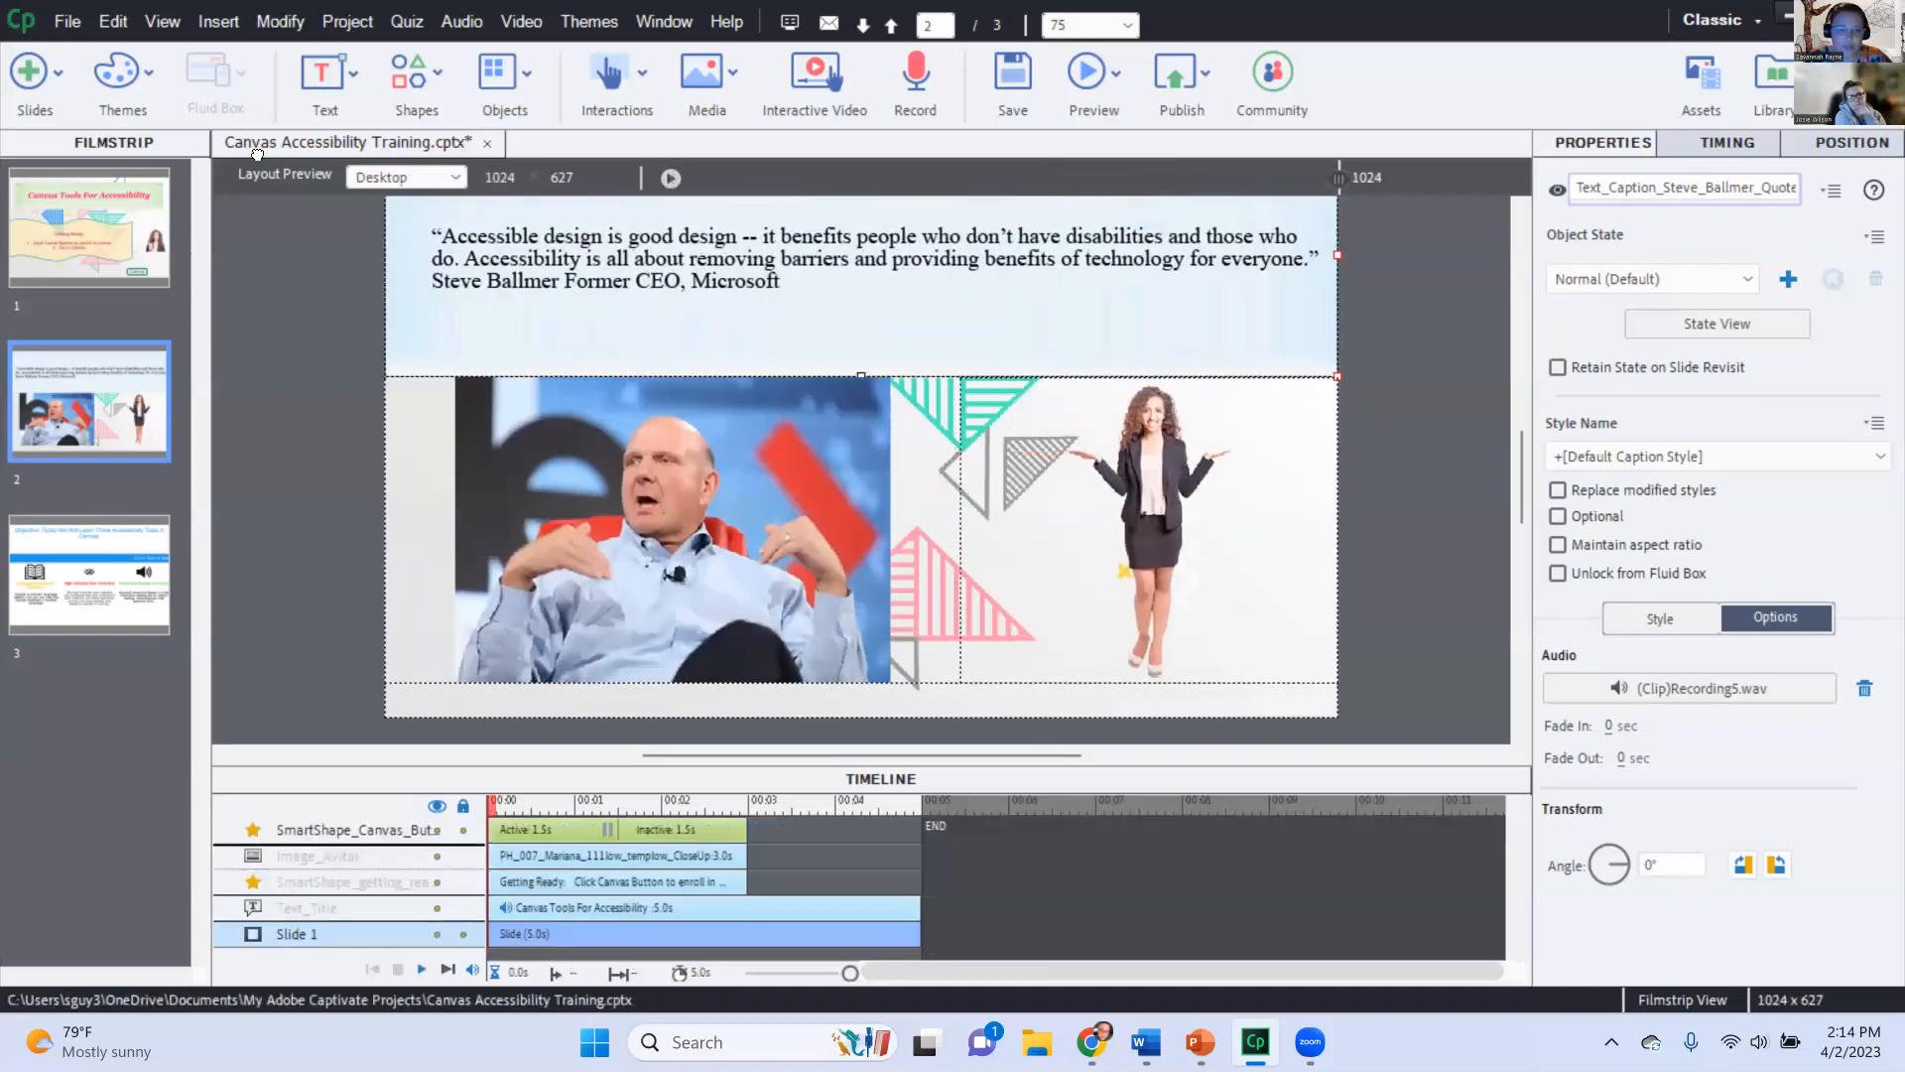
# Play the slides at several Layout Preview widths, stop, and launch the HTML5 browser preview
pyautogui.click(89, 226)
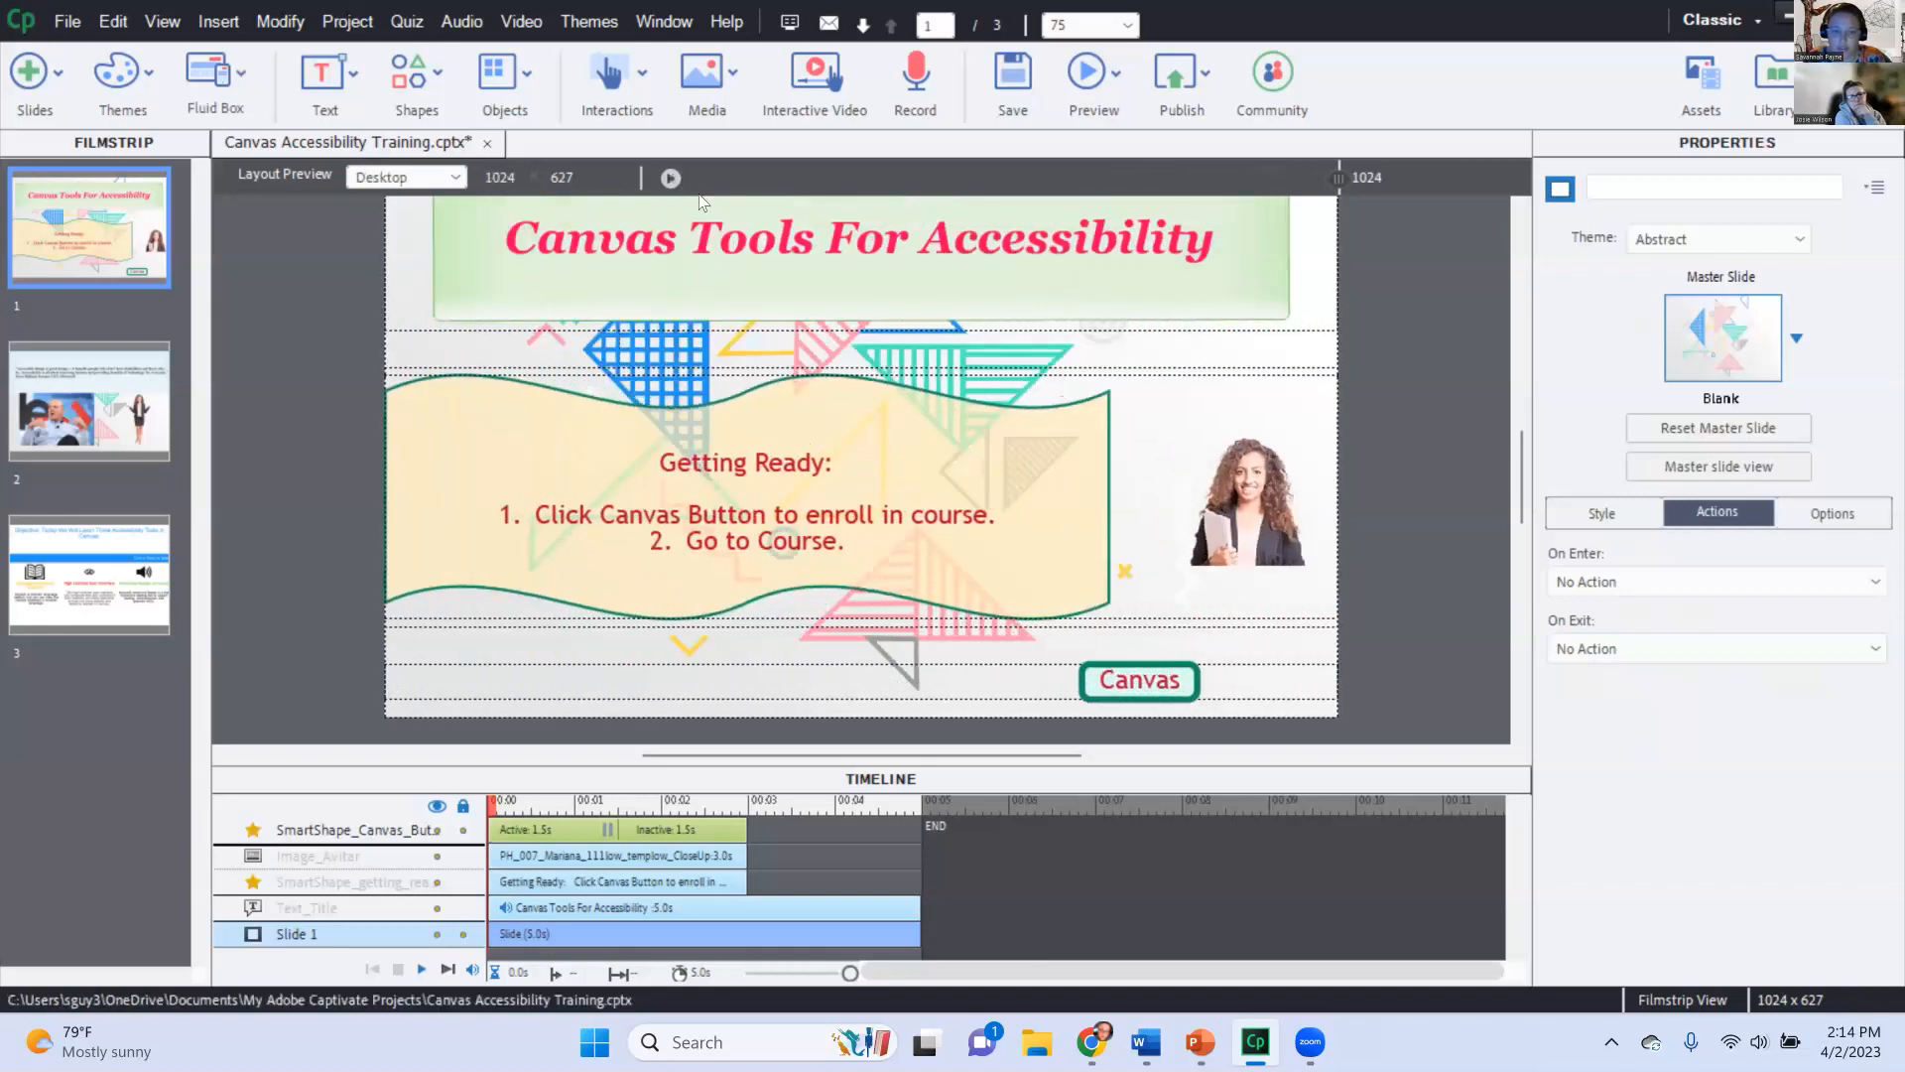
pyautogui.click(668, 179)
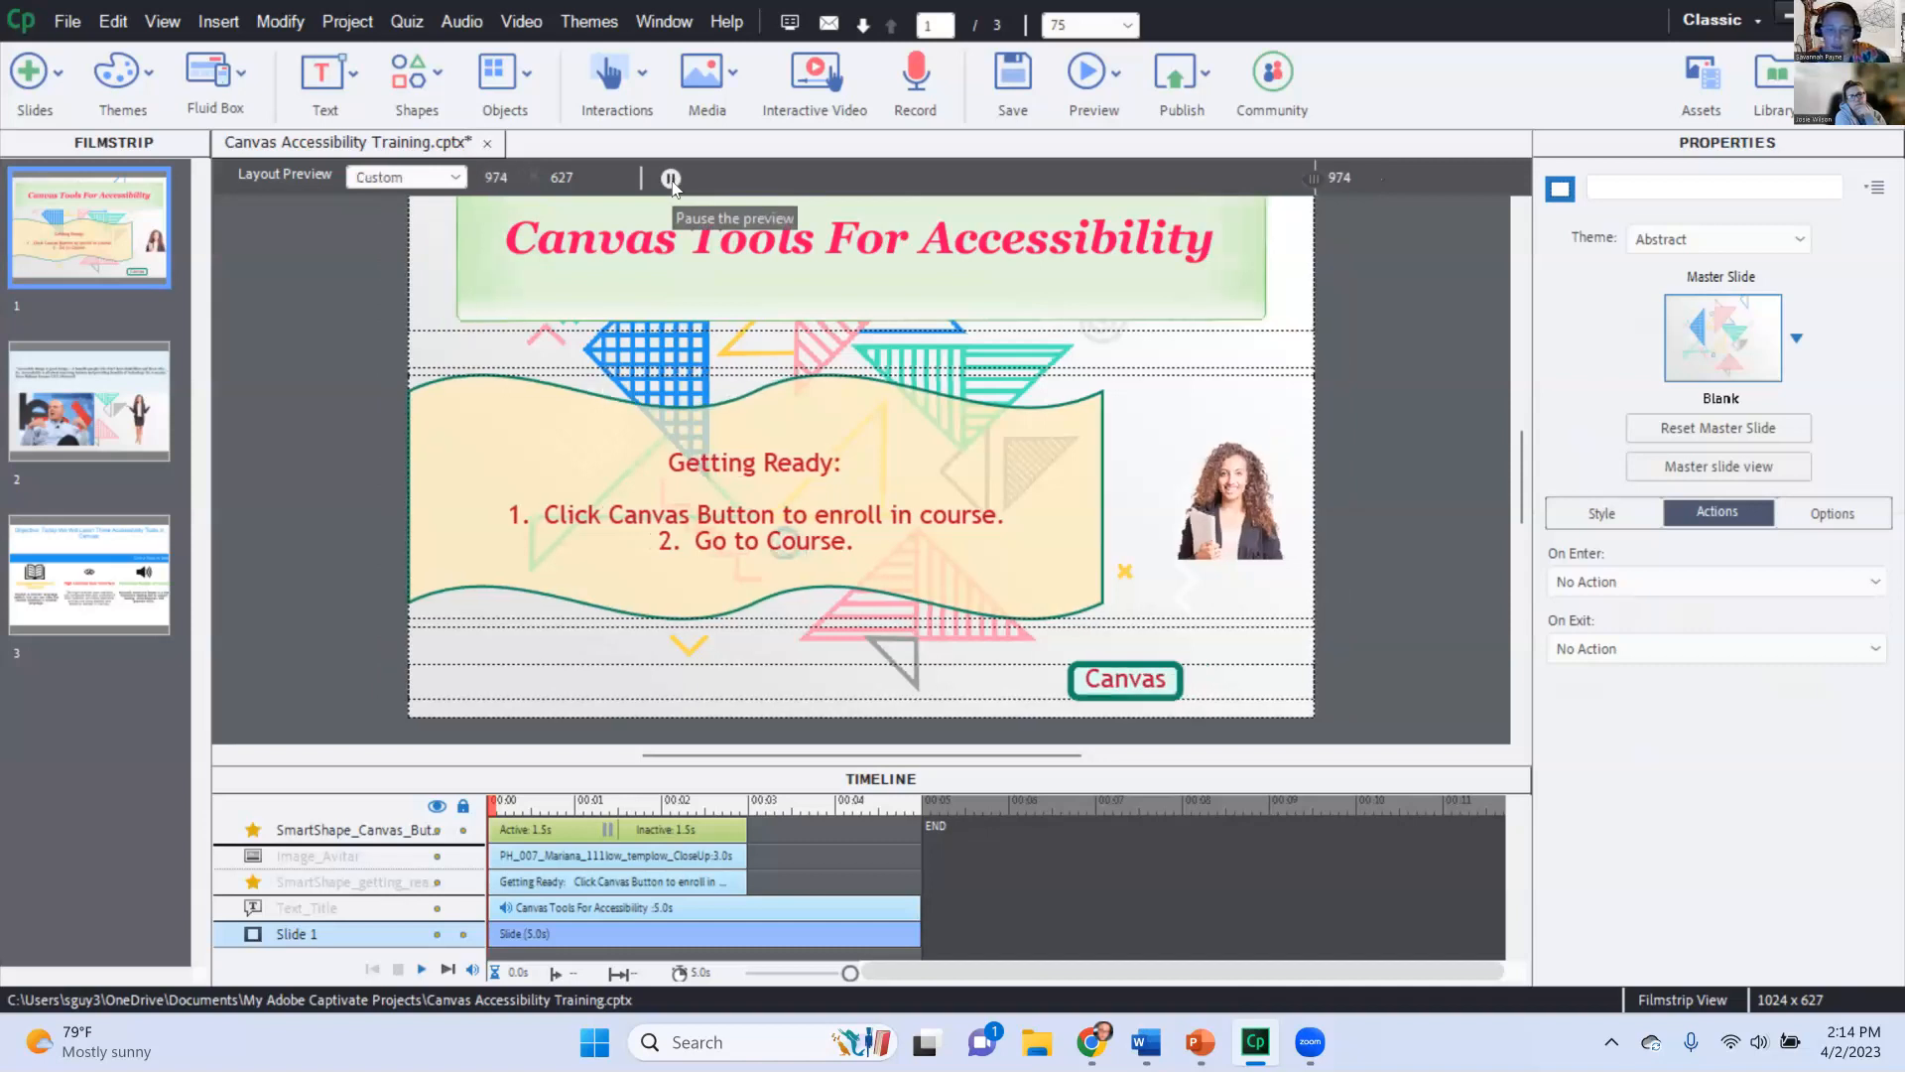
pyautogui.click(405, 176)
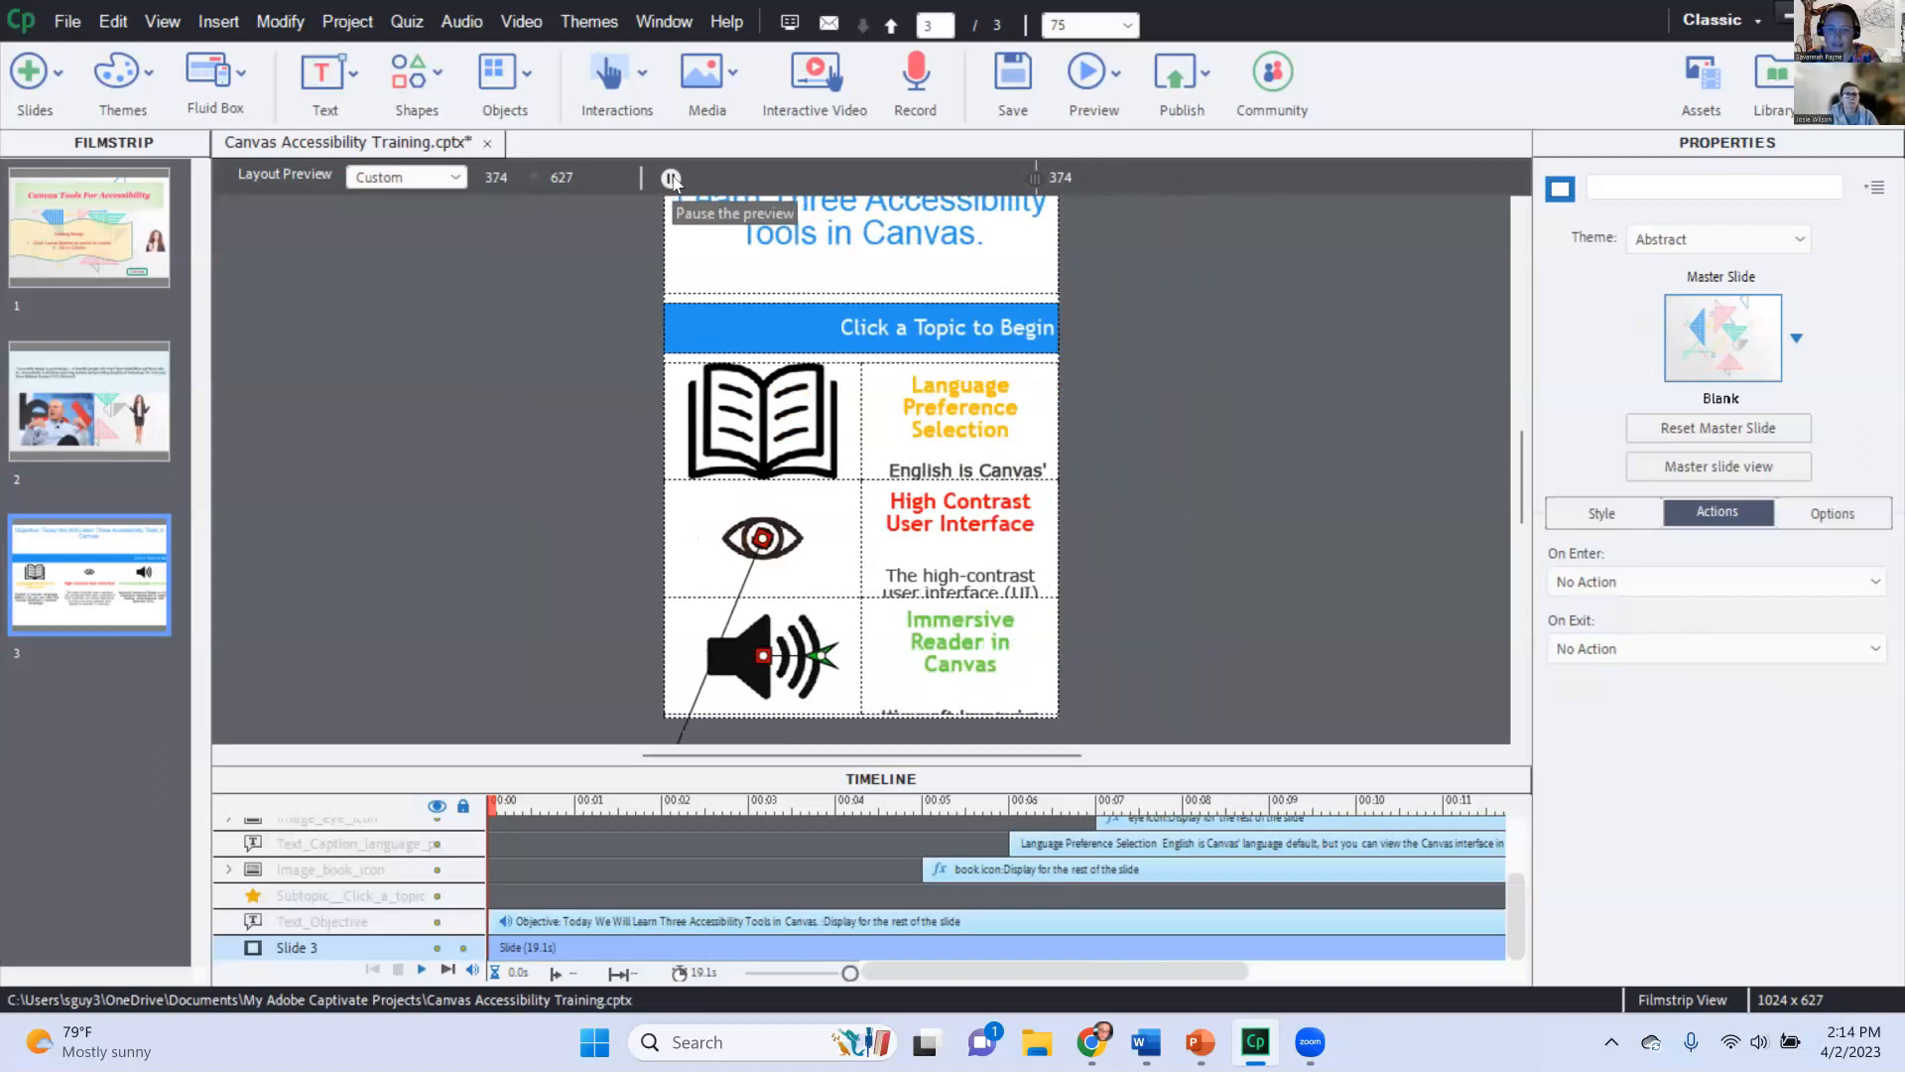
pyautogui.click(405, 177)
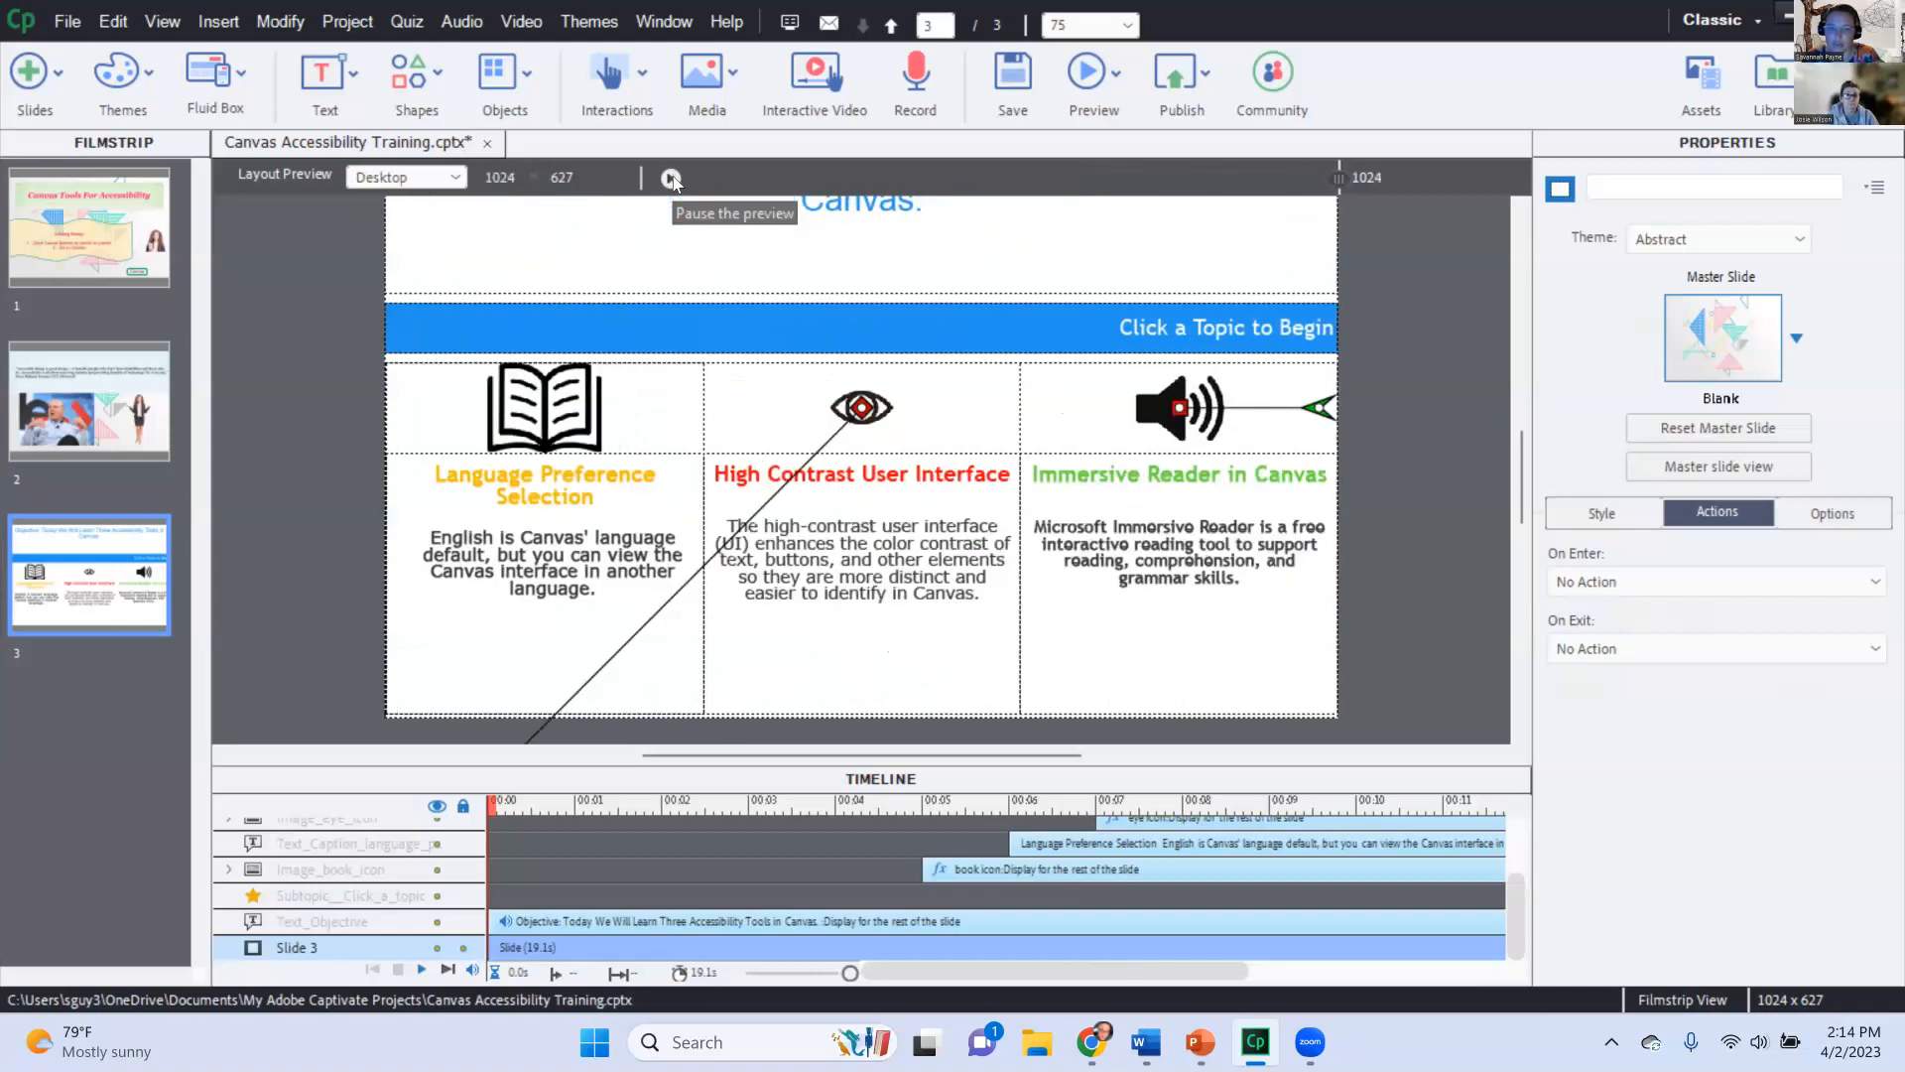
pyautogui.click(671, 177)
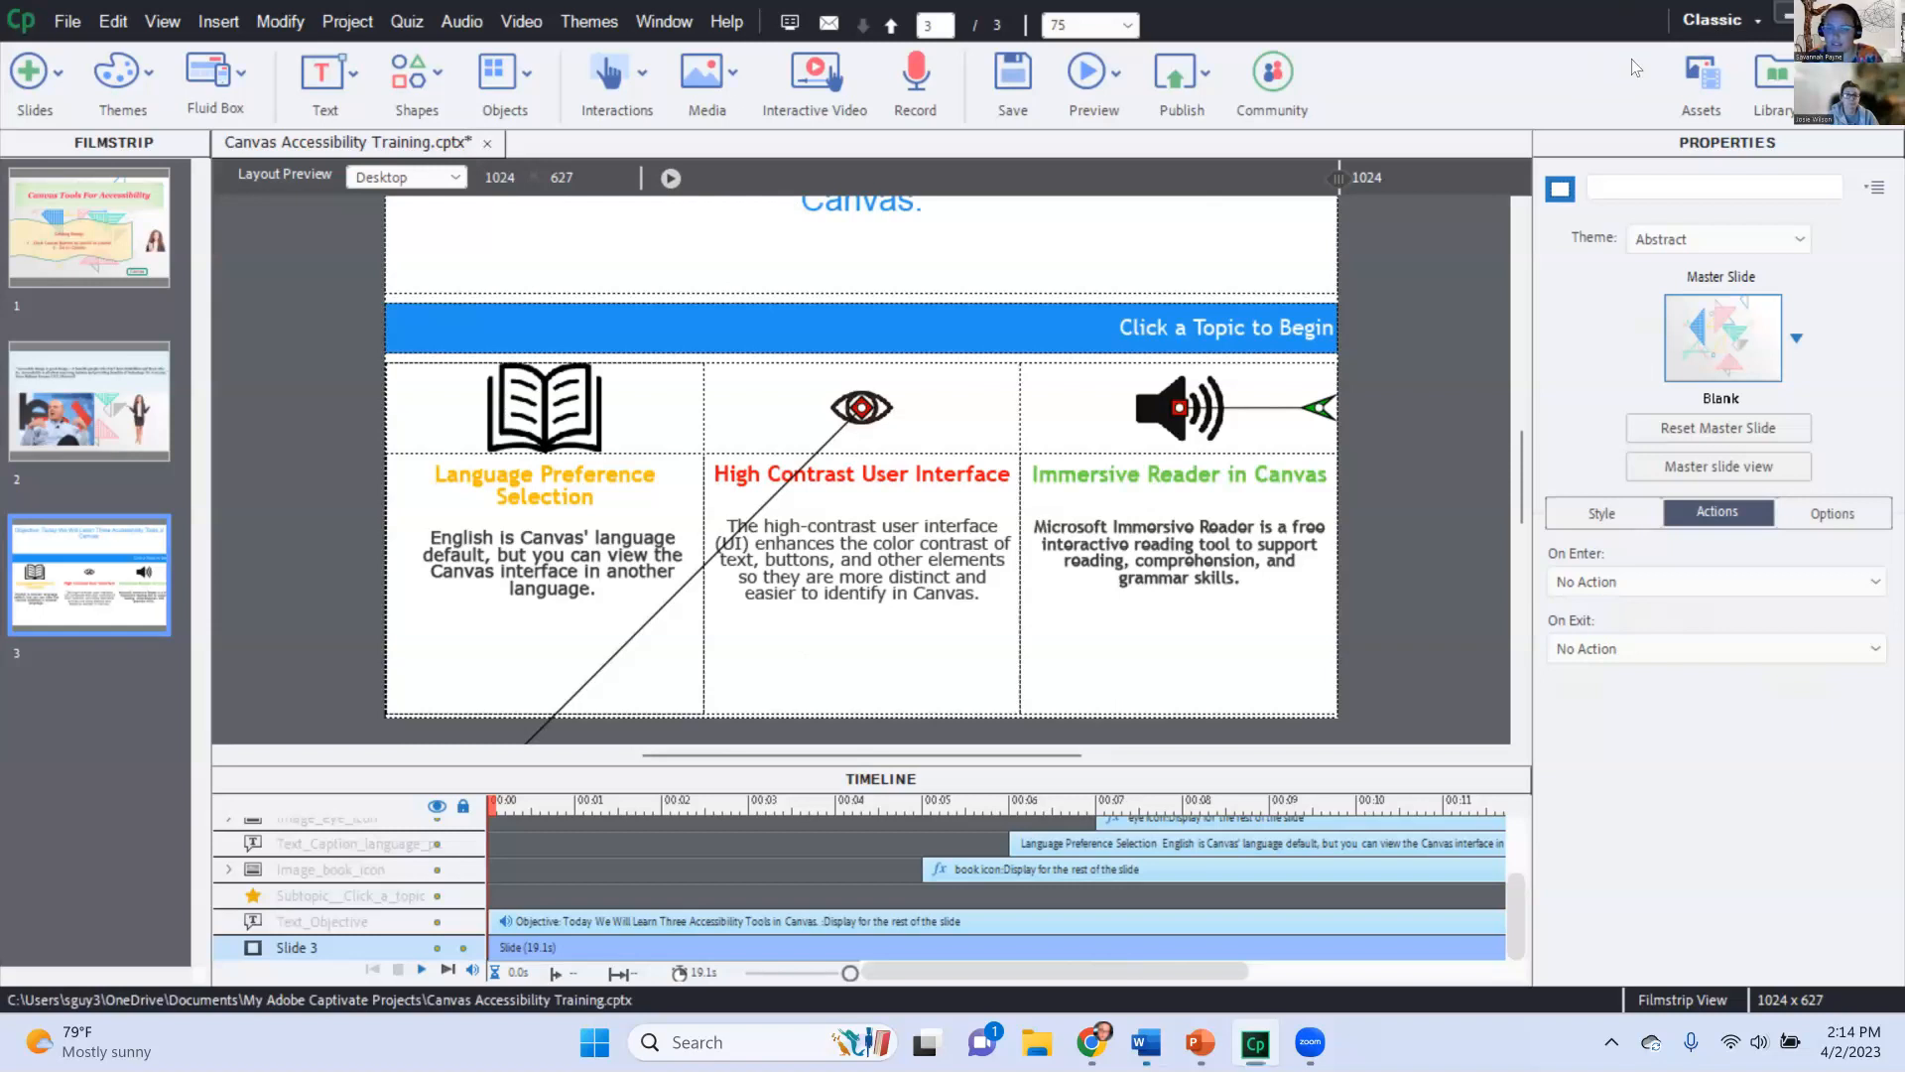
pyautogui.click(1089, 76)
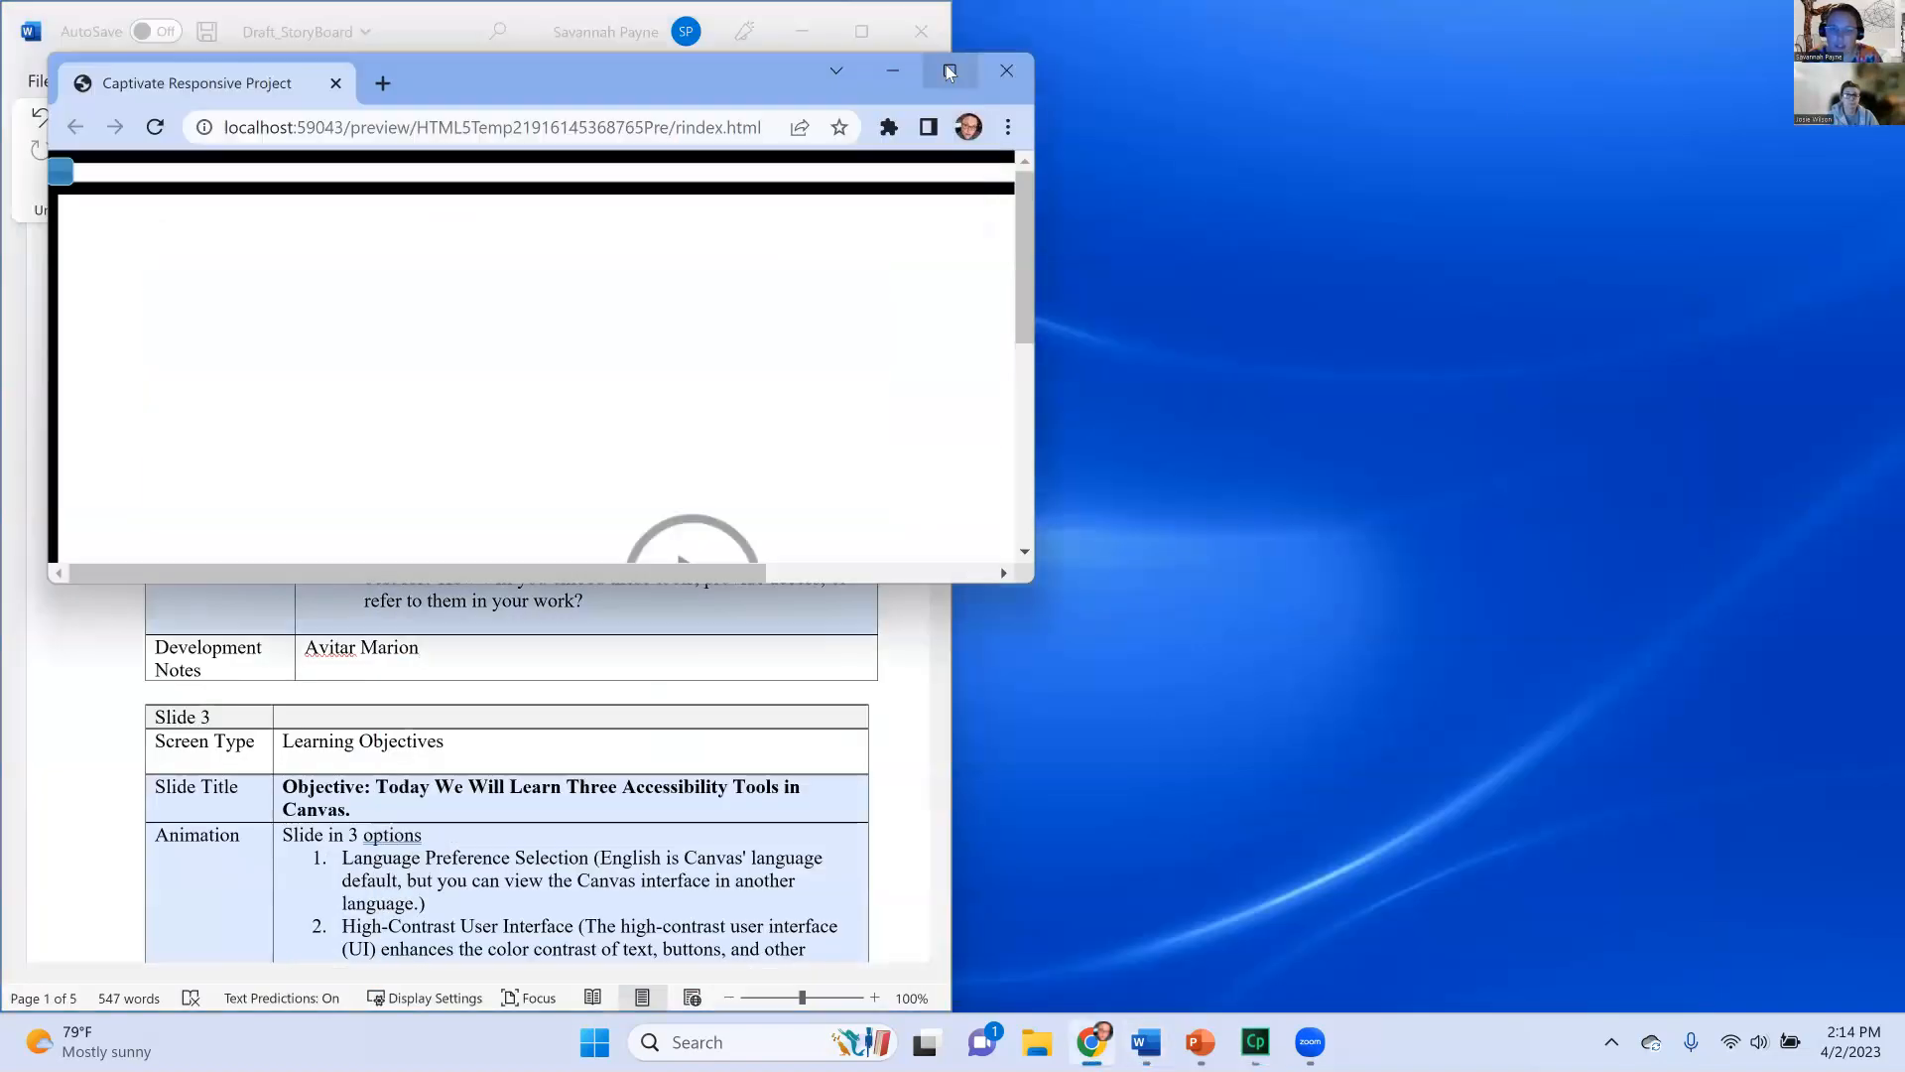
# Maximize the preview, follow the Canvas enrollment link, and resume playback on the preview tab
pyautogui.click(949, 71)
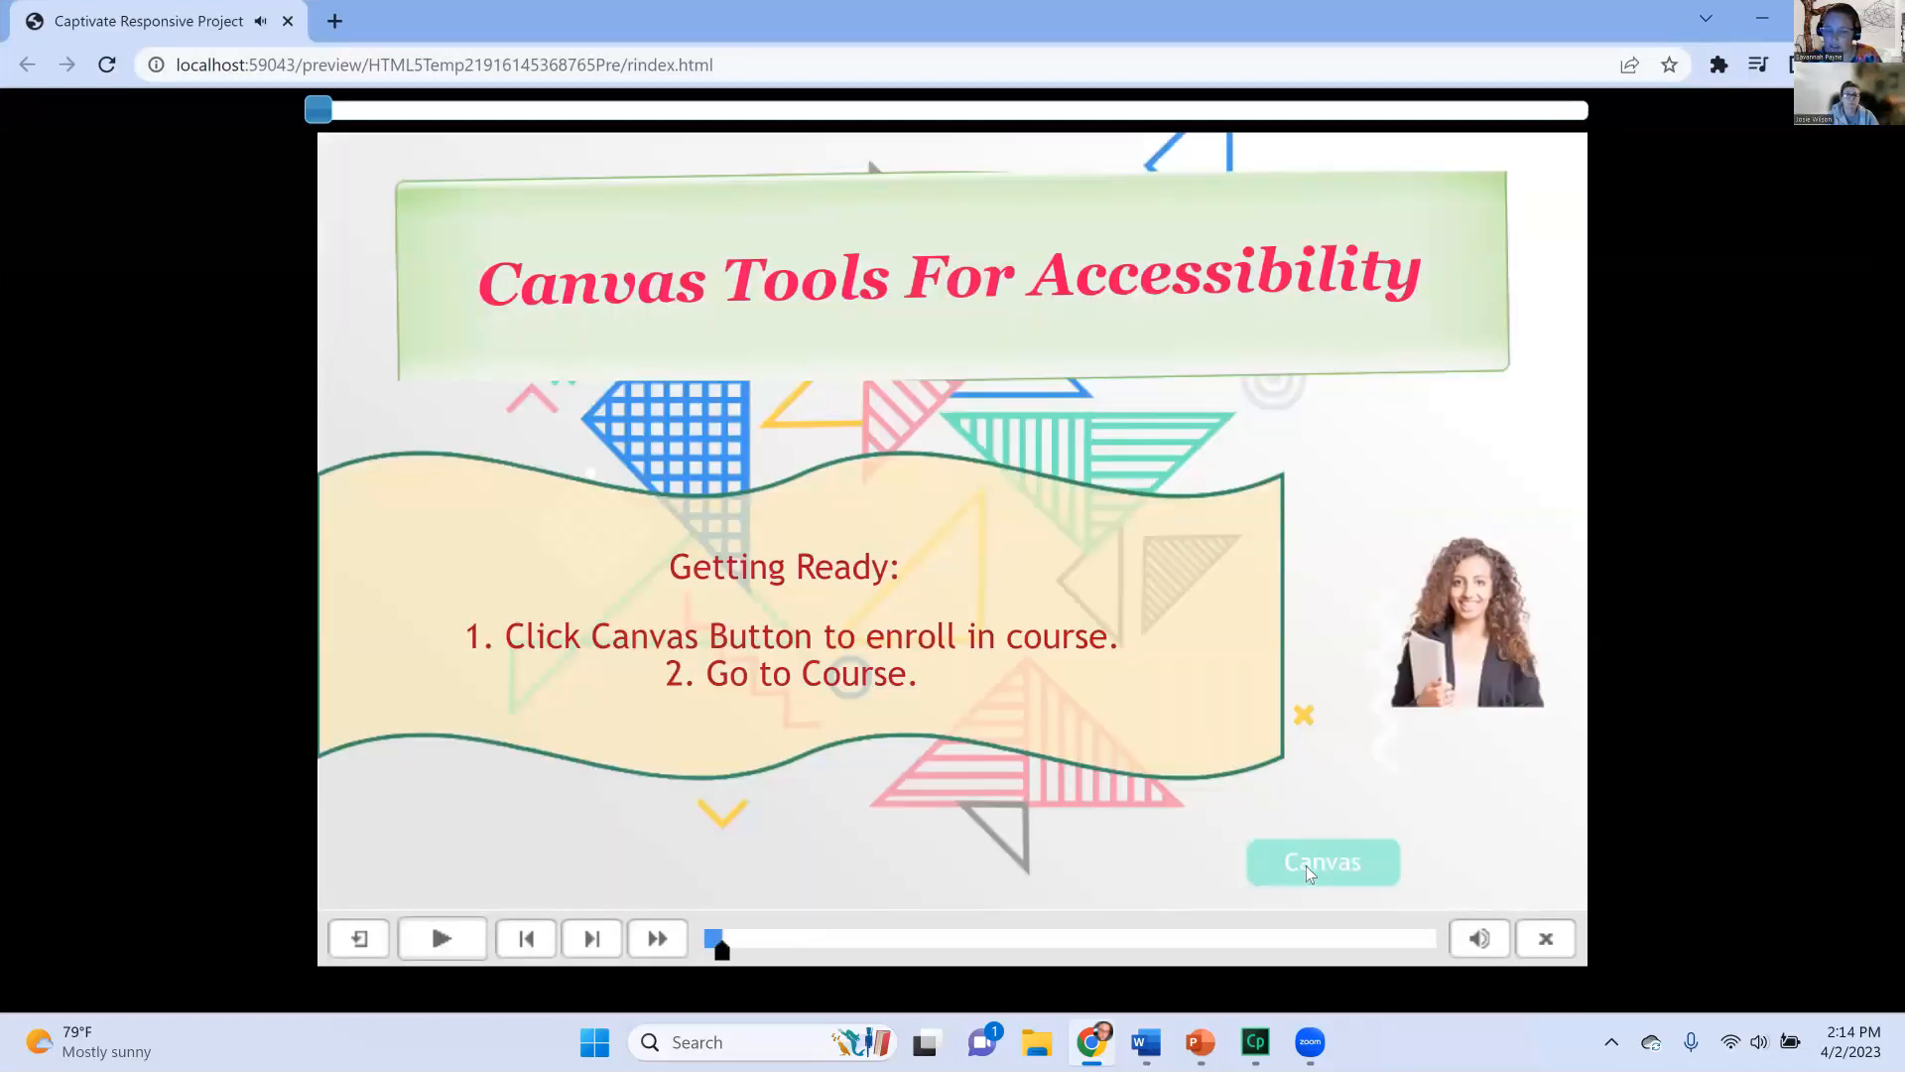
pyautogui.click(1321, 863)
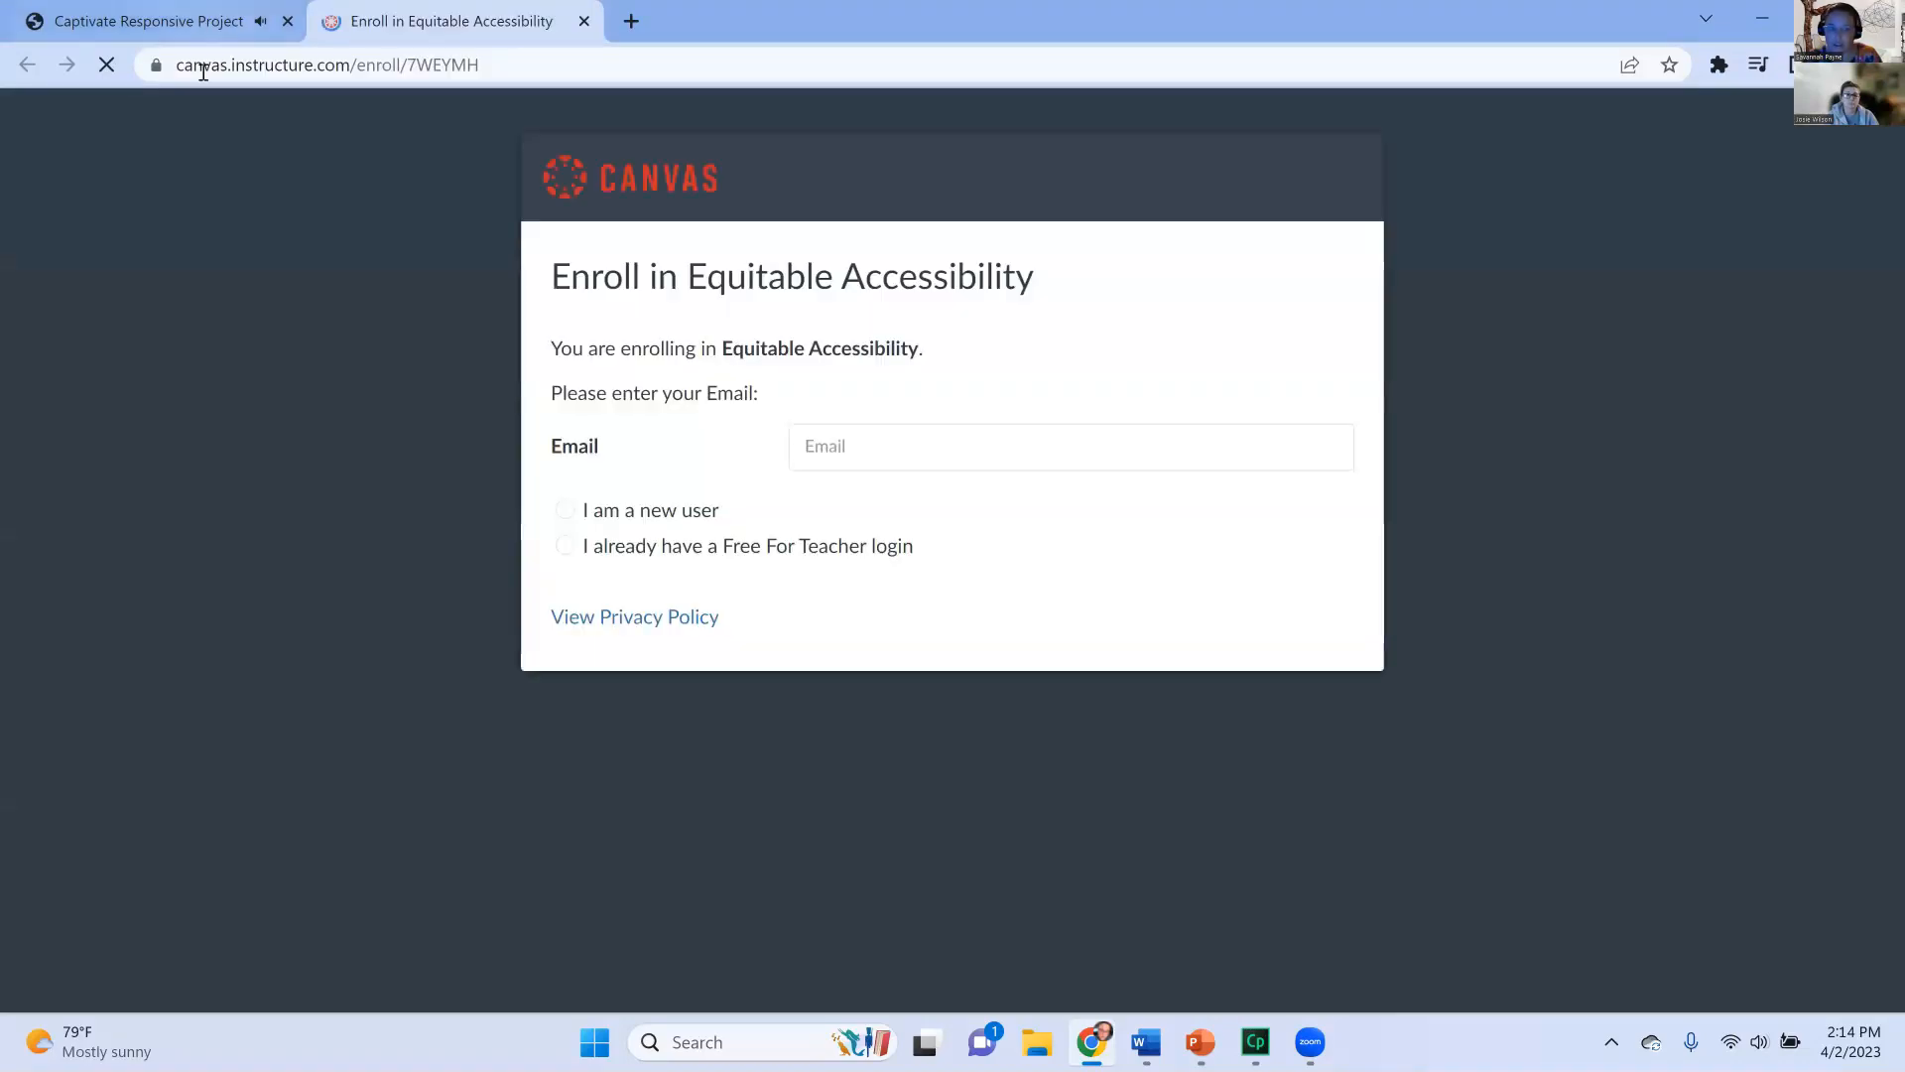
pyautogui.moveTo(145, 20)
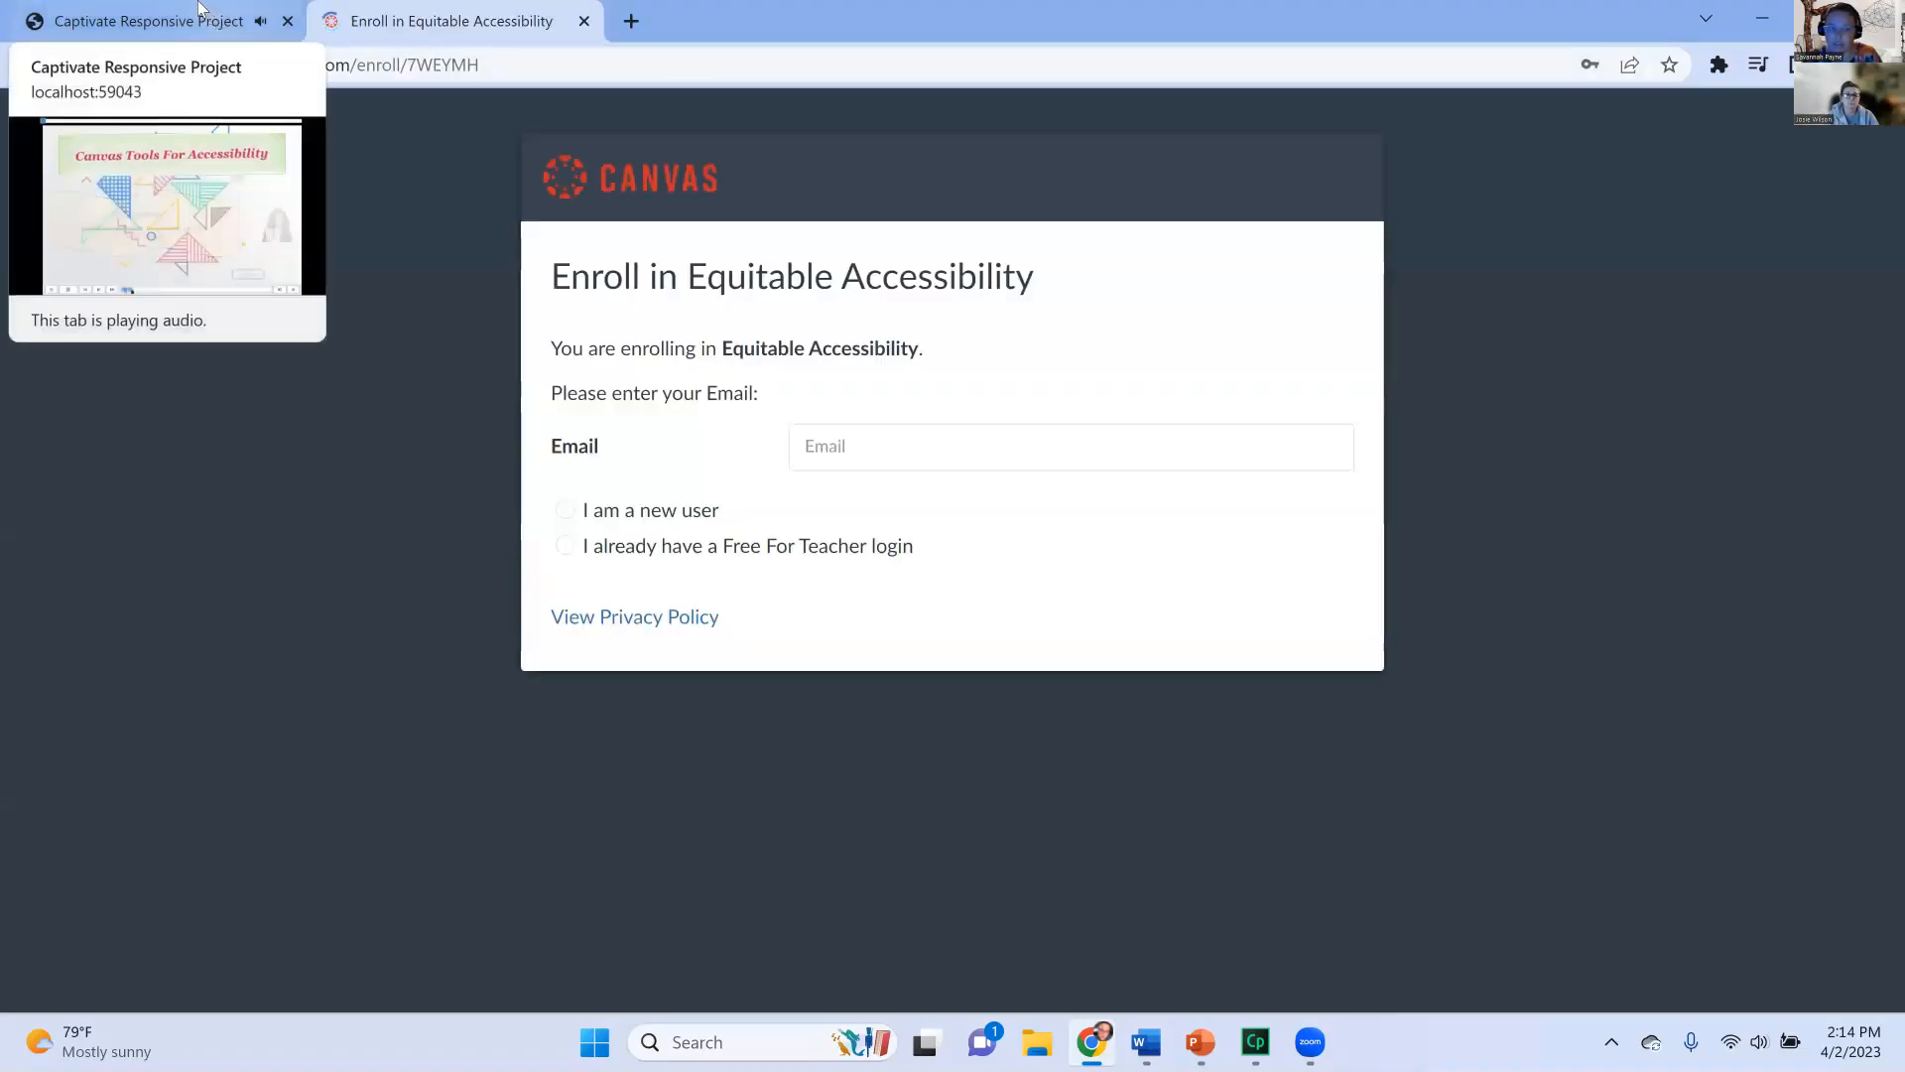
pyautogui.click(145, 20)
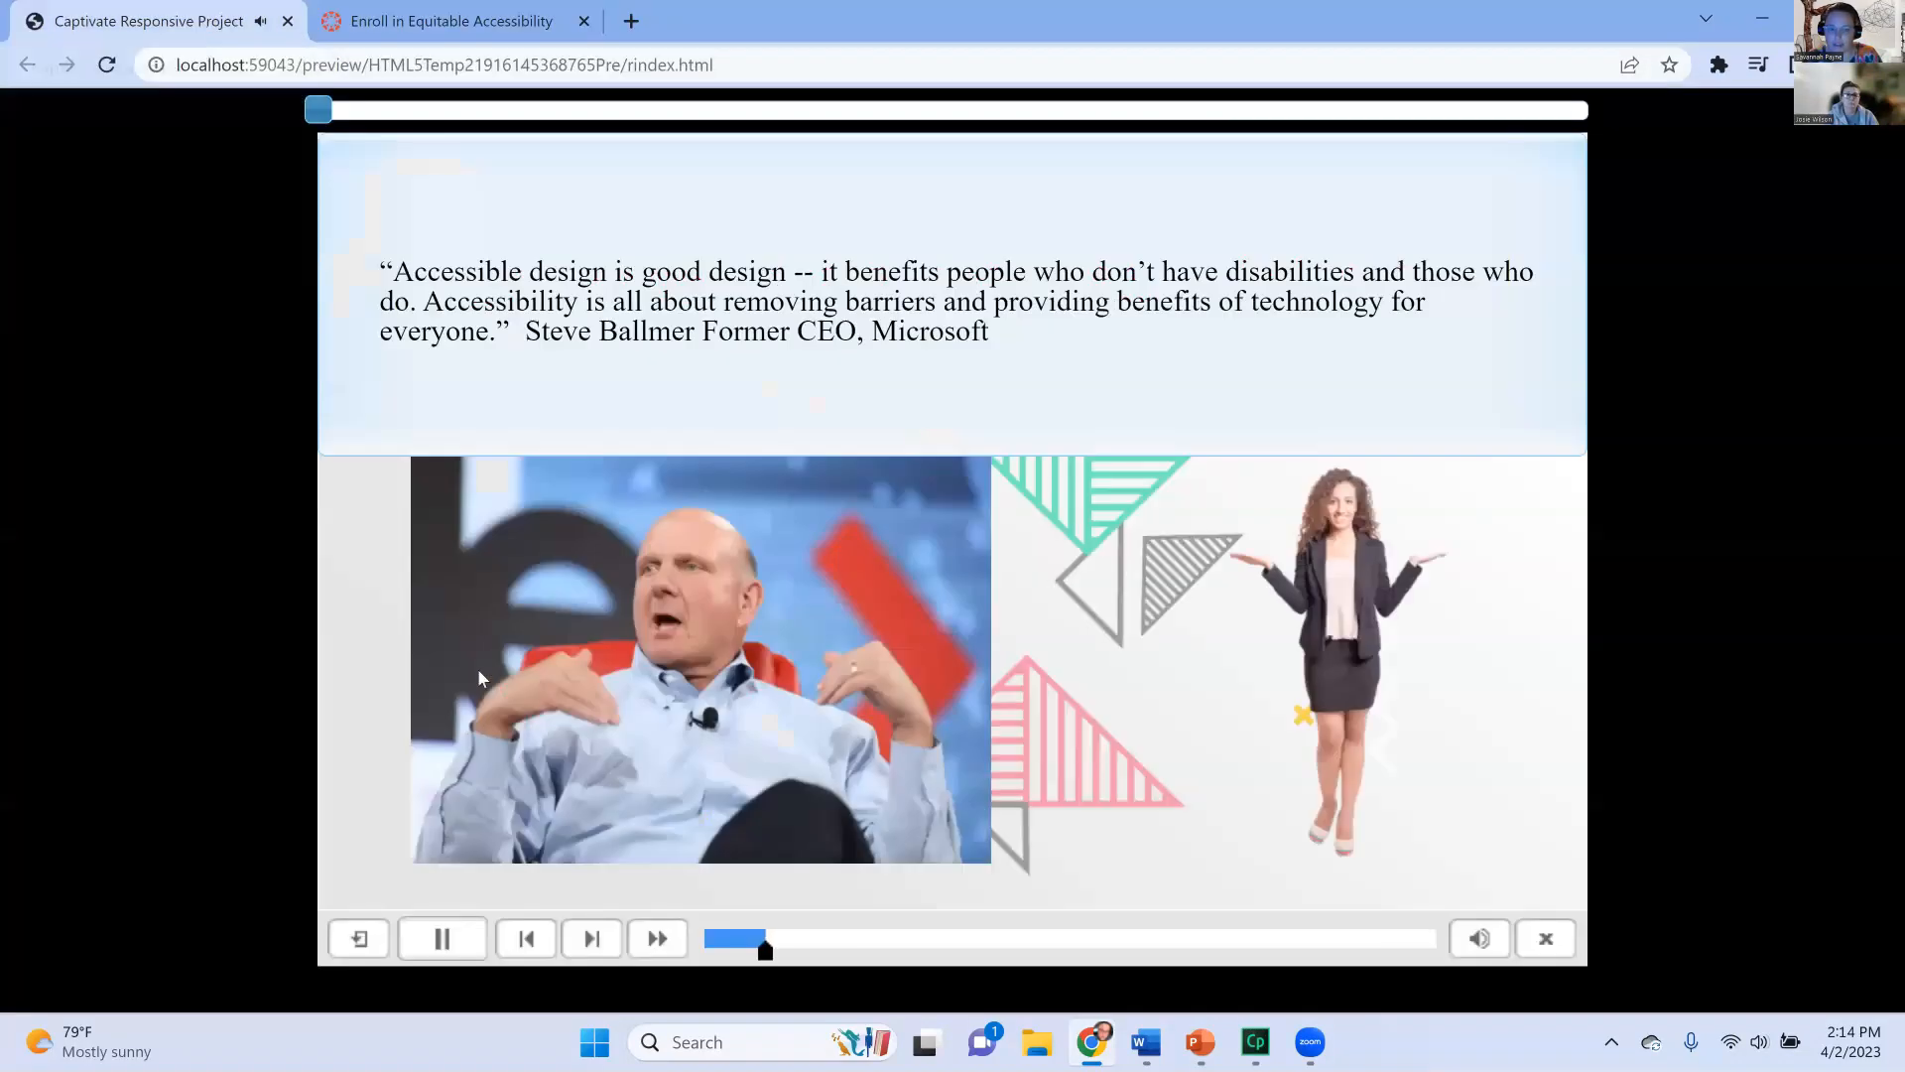
pyautogui.click(442, 937)
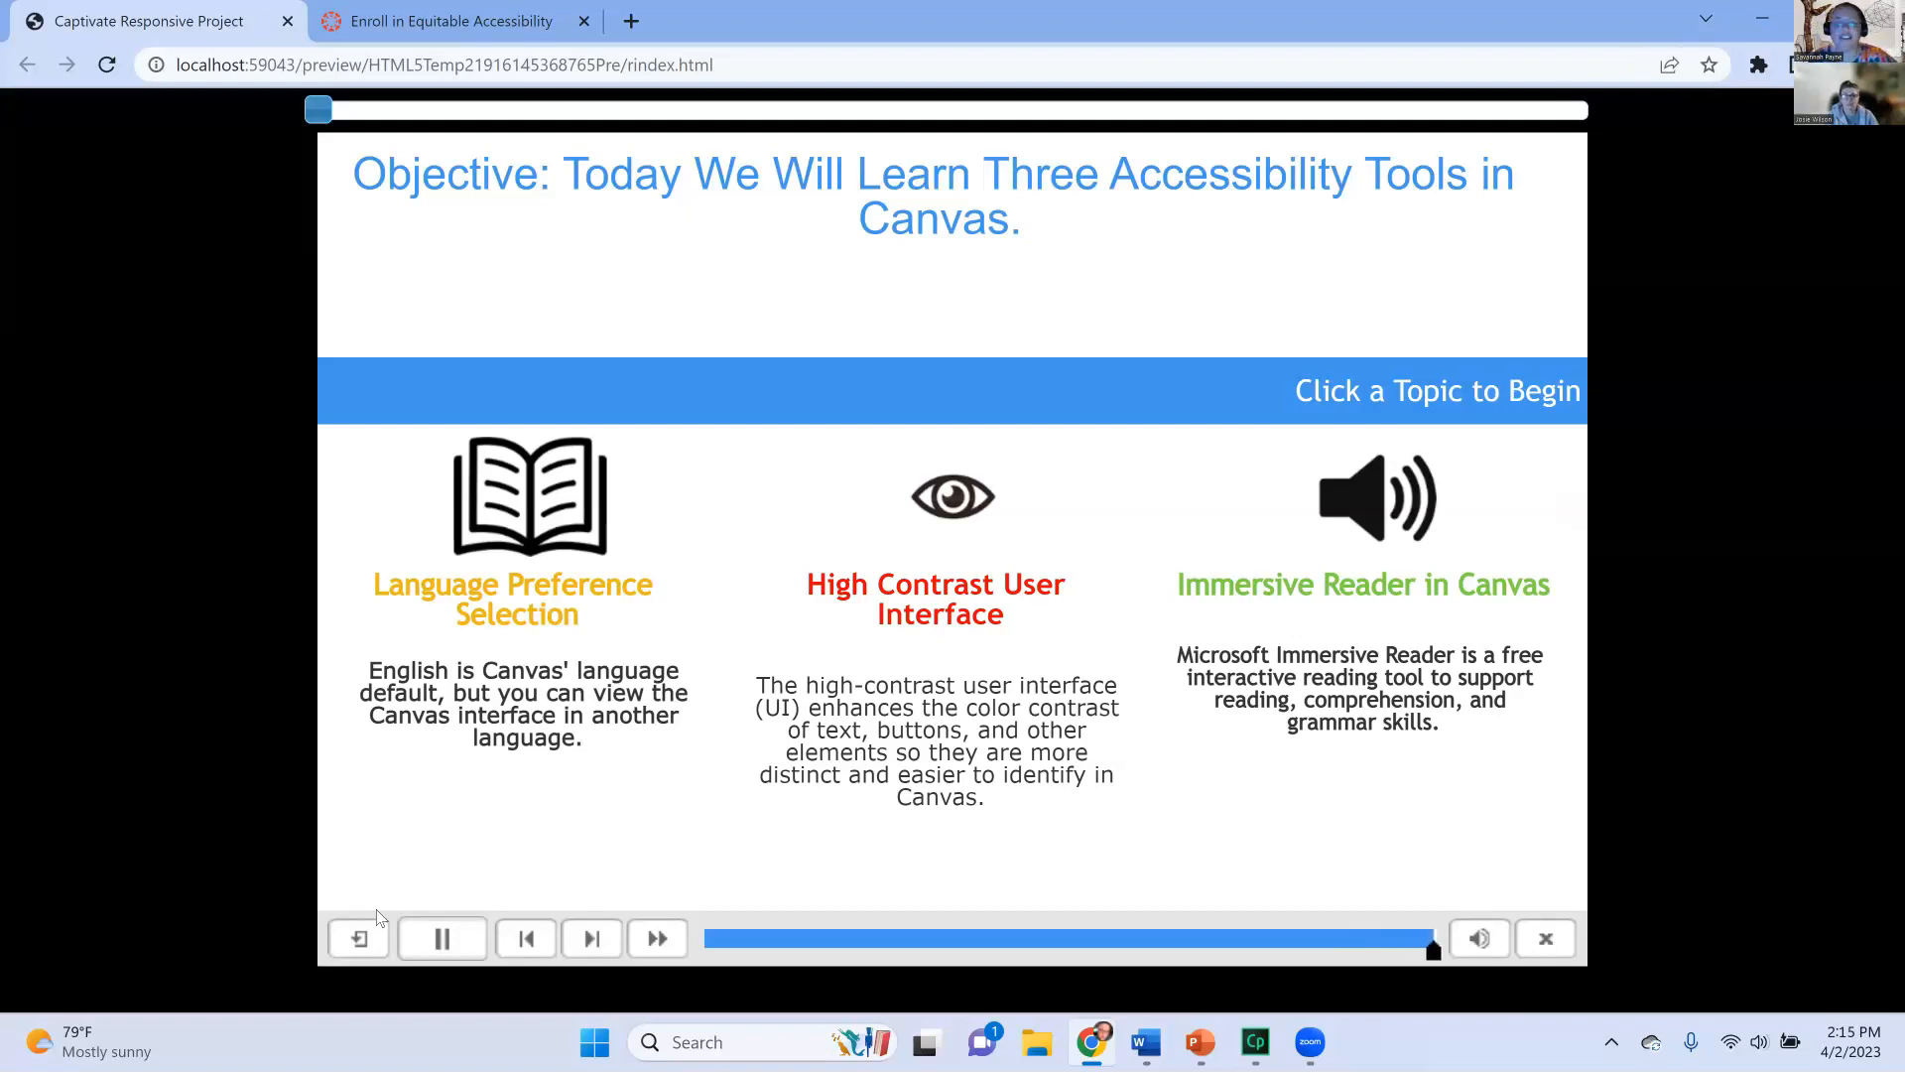
# Let the preview finish on slide 3 and bring the Word storyboard back to the front
pyautogui.click(441, 936)
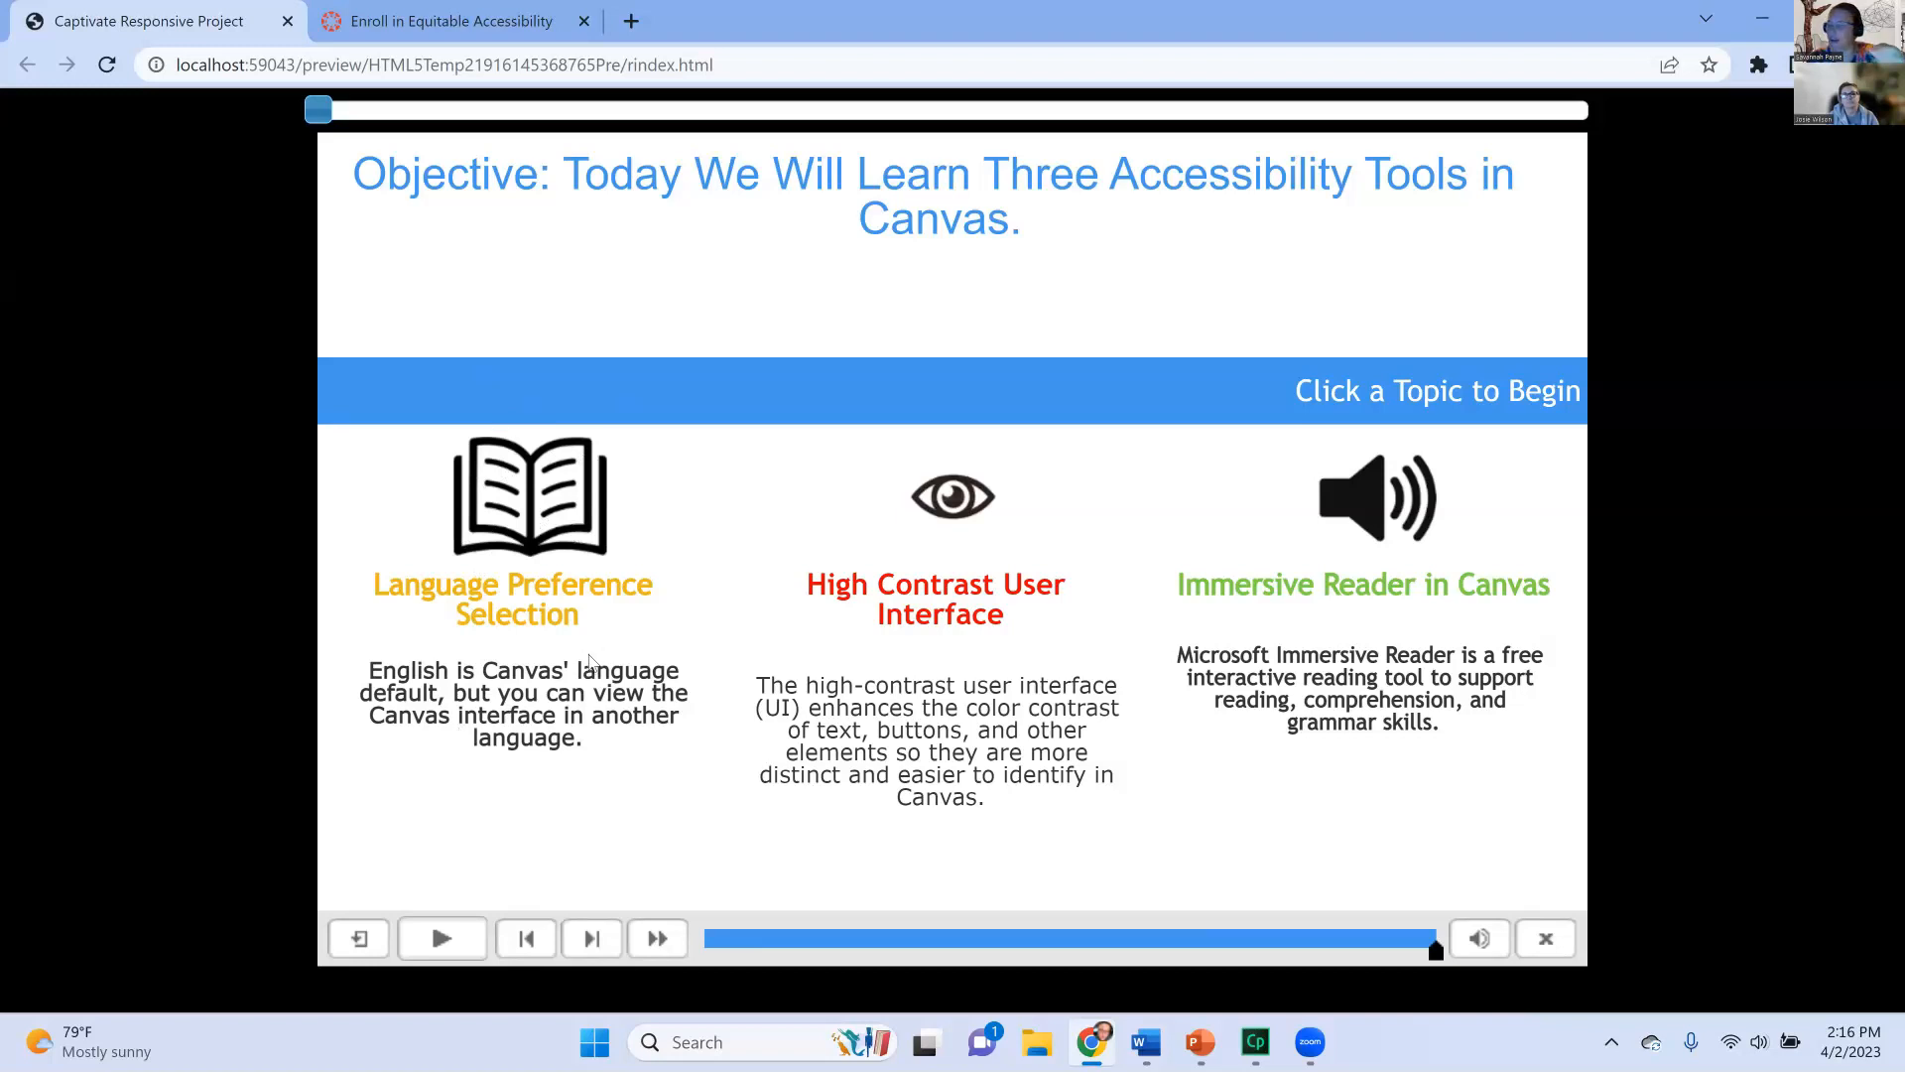
pyautogui.moveTo(590, 665)
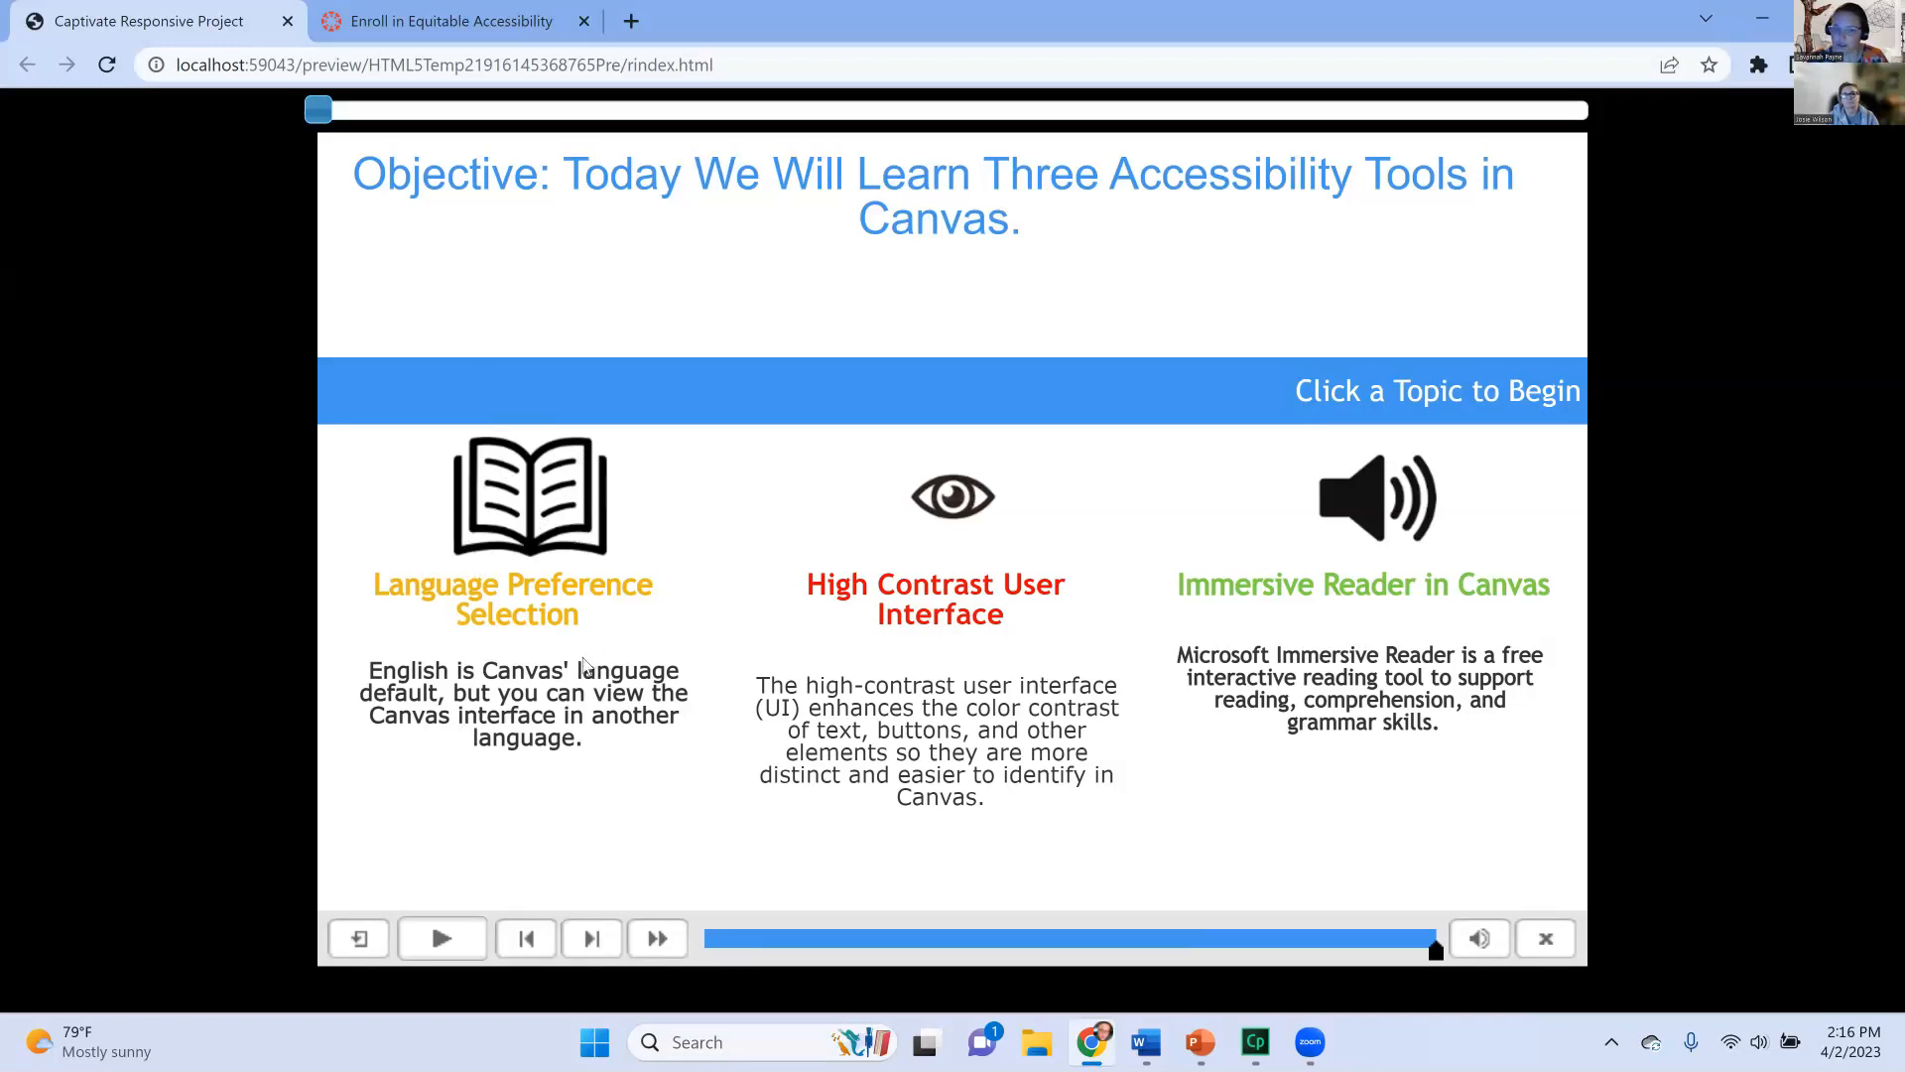
pyautogui.moveTo(1390, 510)
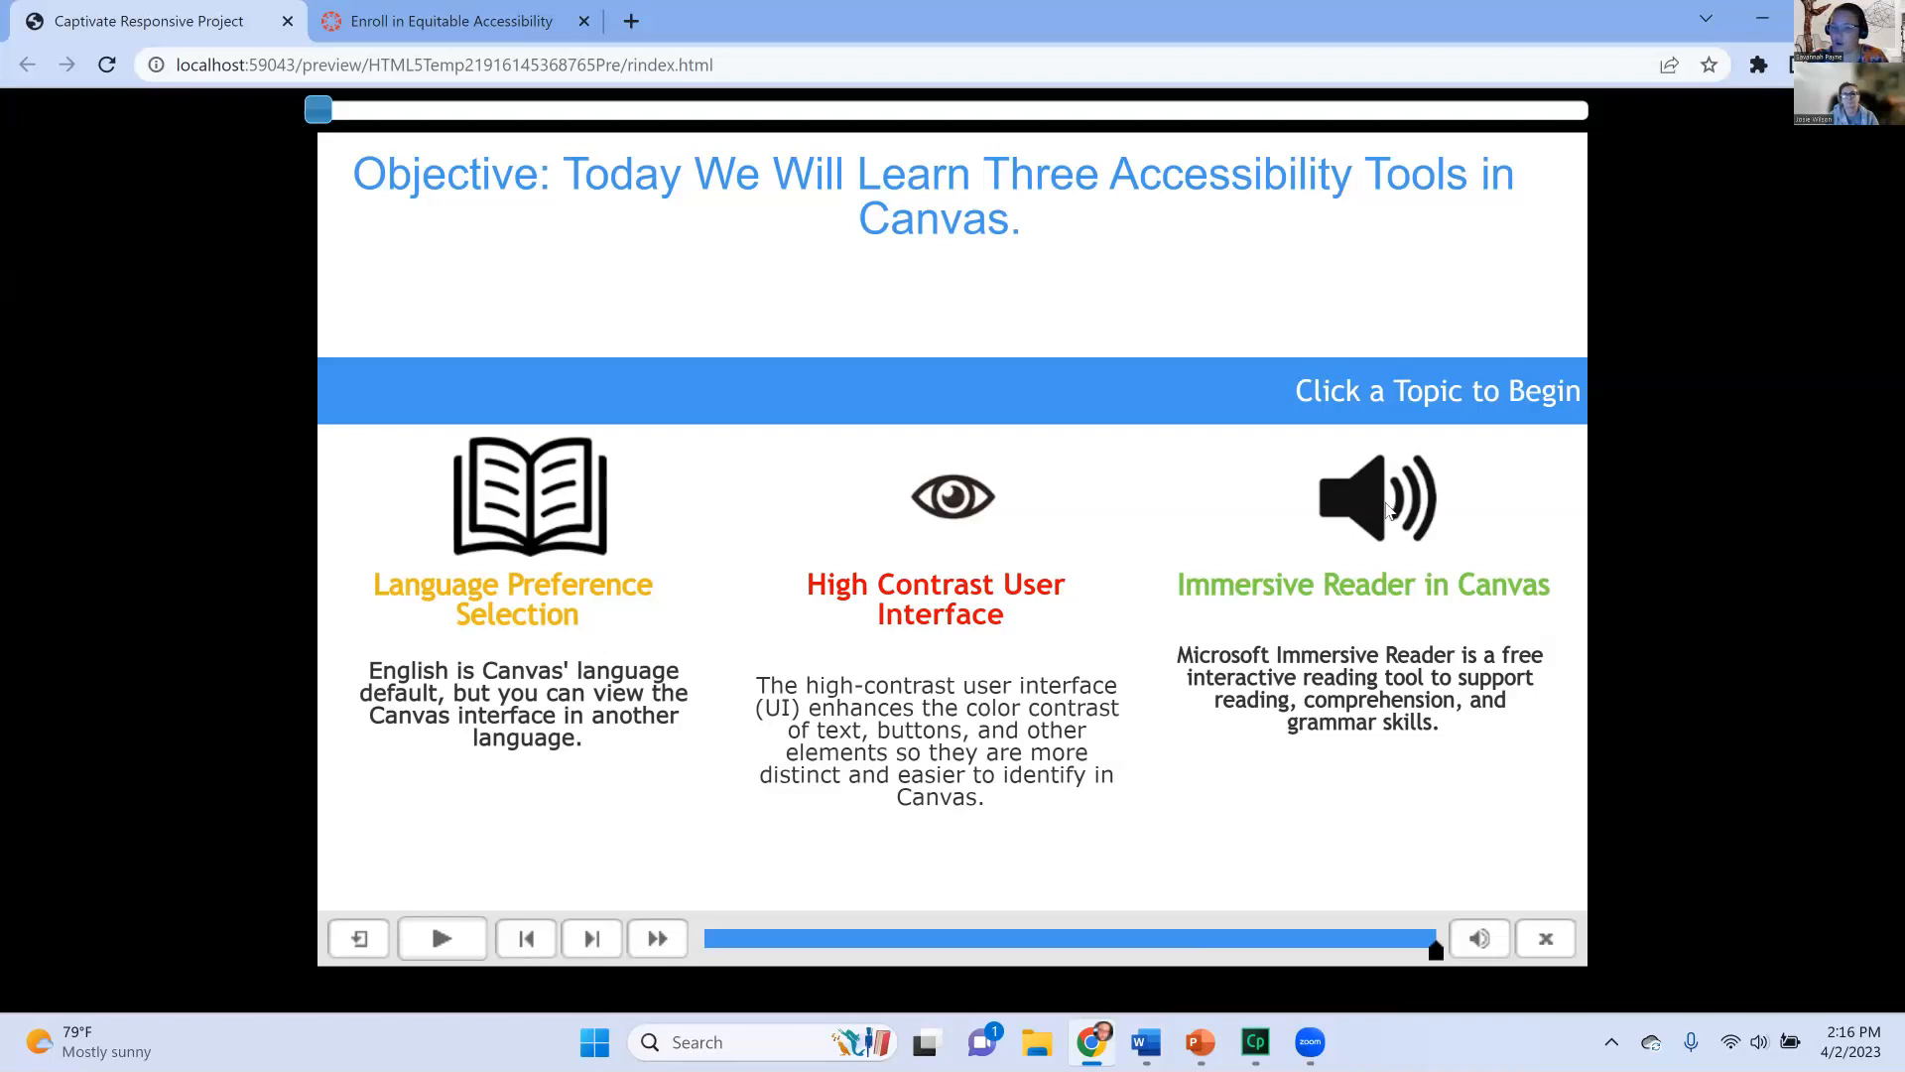
pyautogui.moveTo(1349, 566)
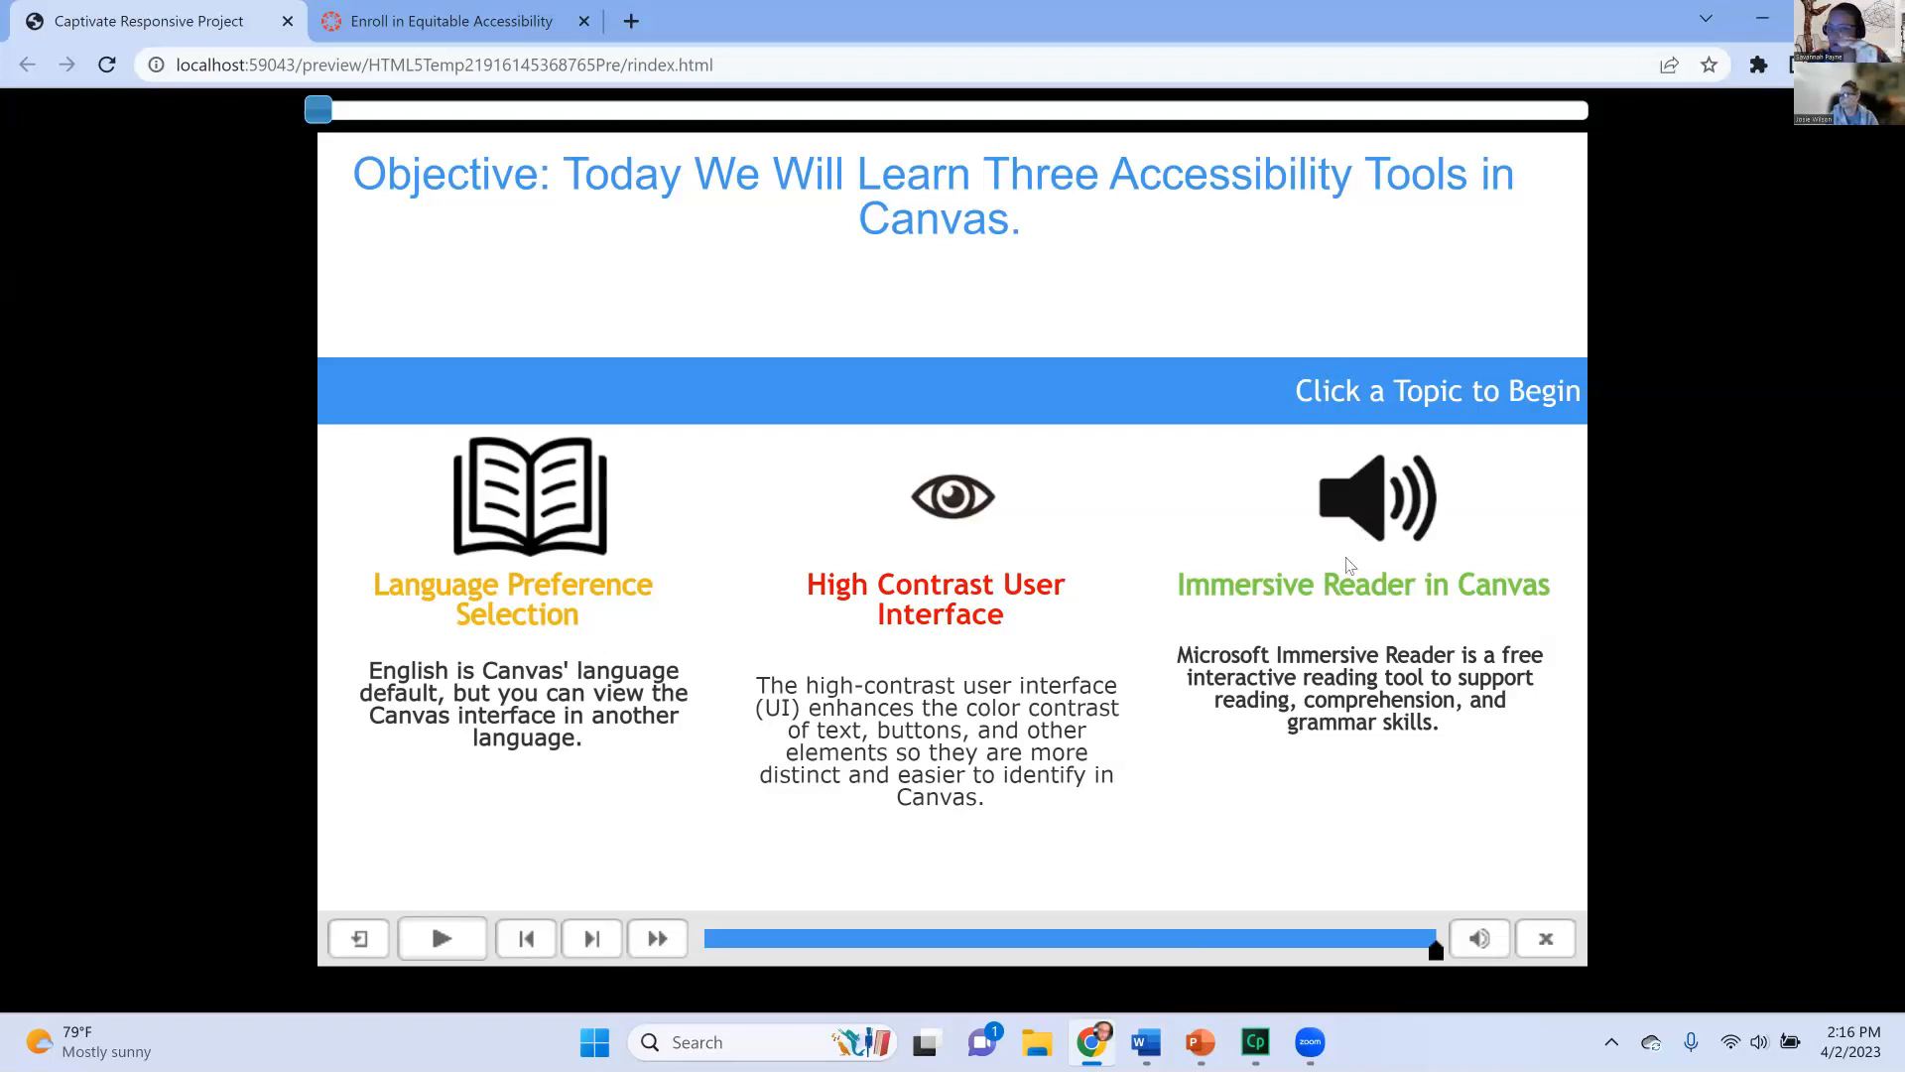
pyautogui.moveTo(1477, 480)
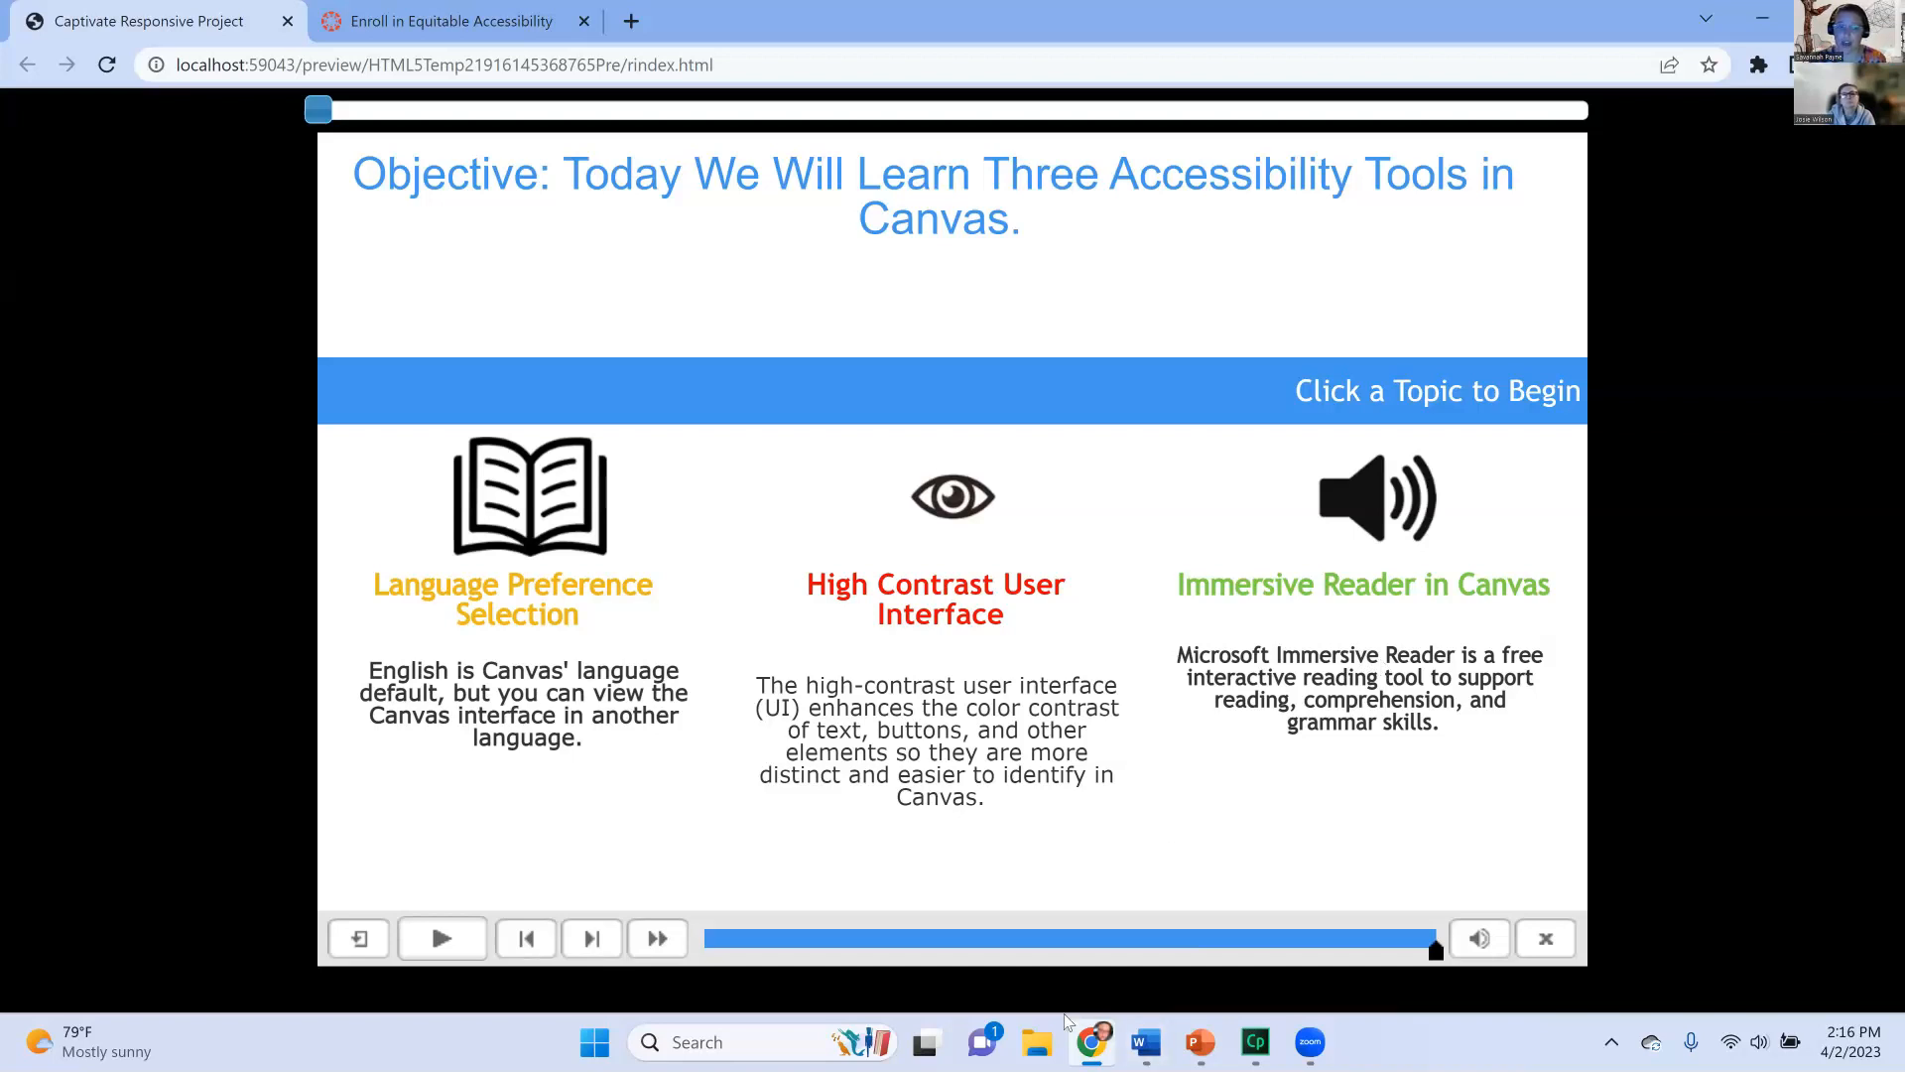
pyautogui.click(450, 20)
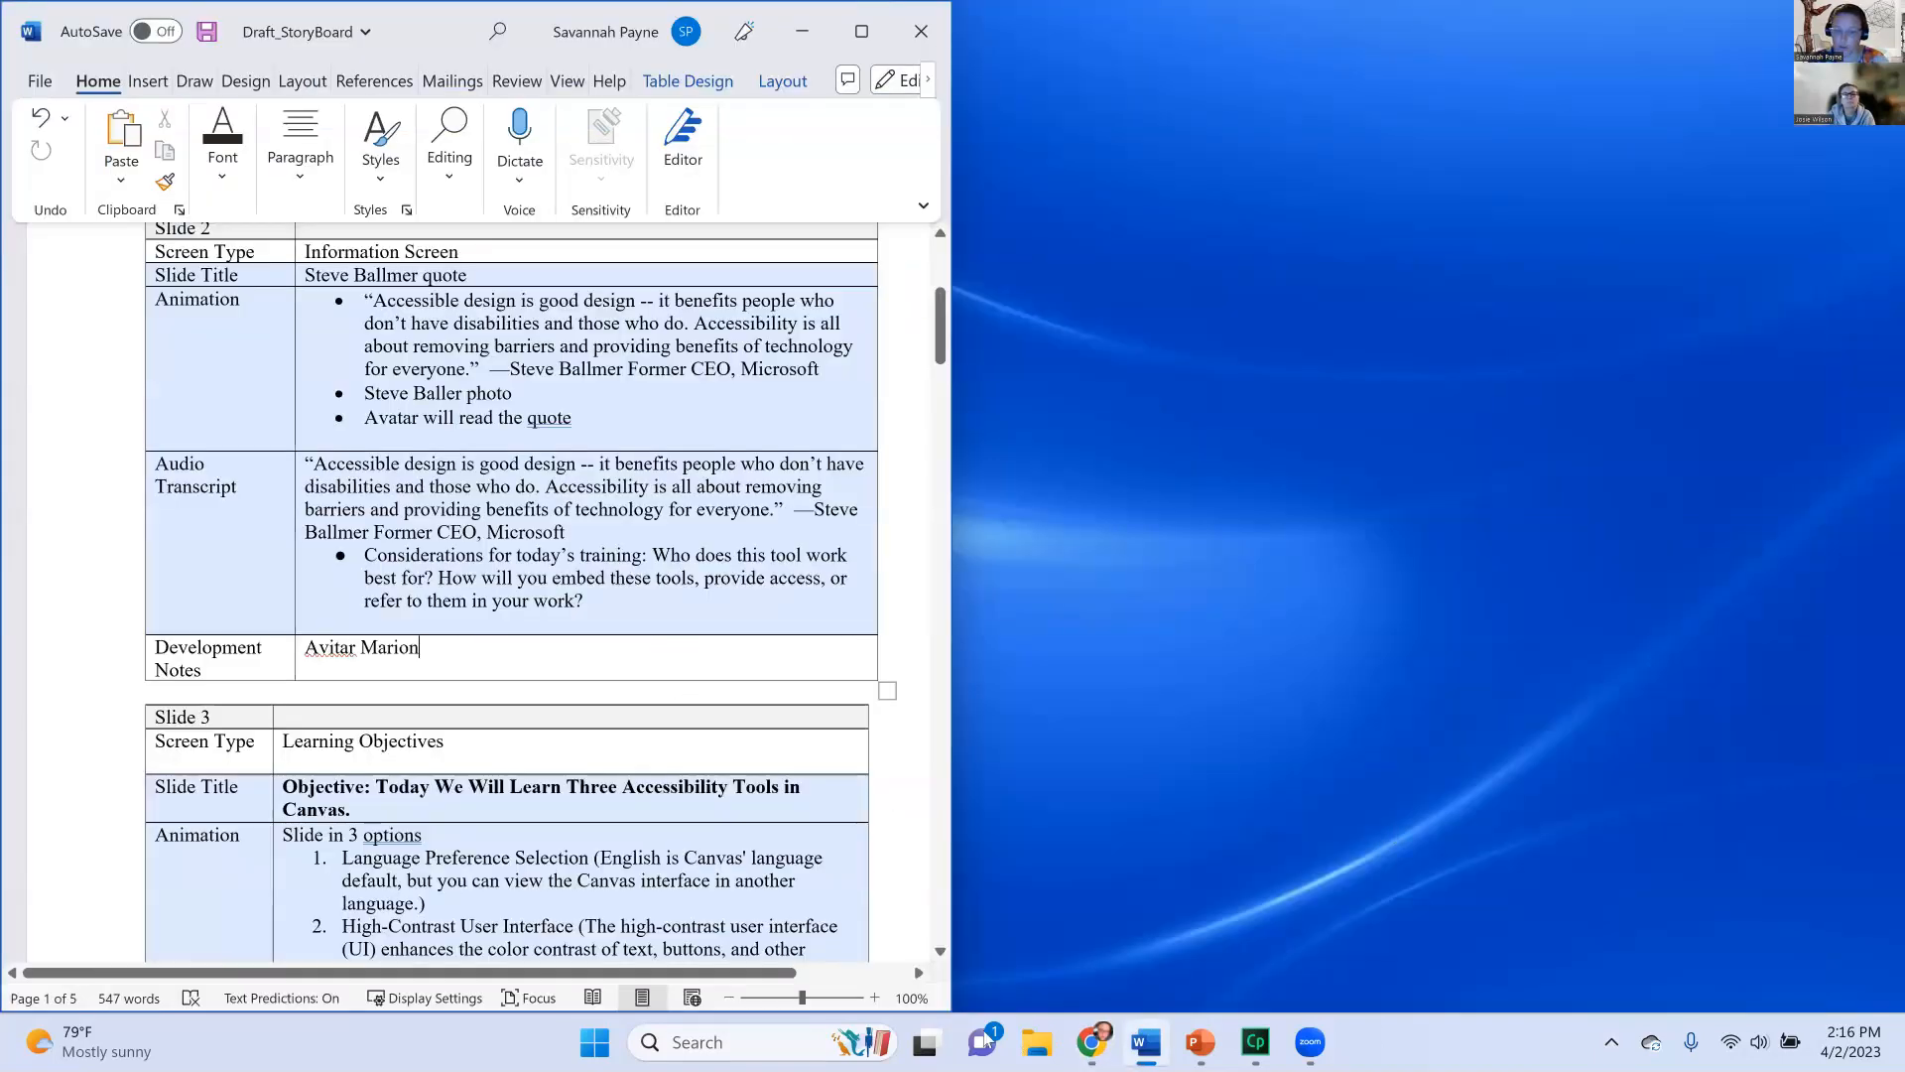
# Hand over sharing so the Zoom Launch Meeting browser page replaces the Word storyboard
pyautogui.click(1149, 1048)
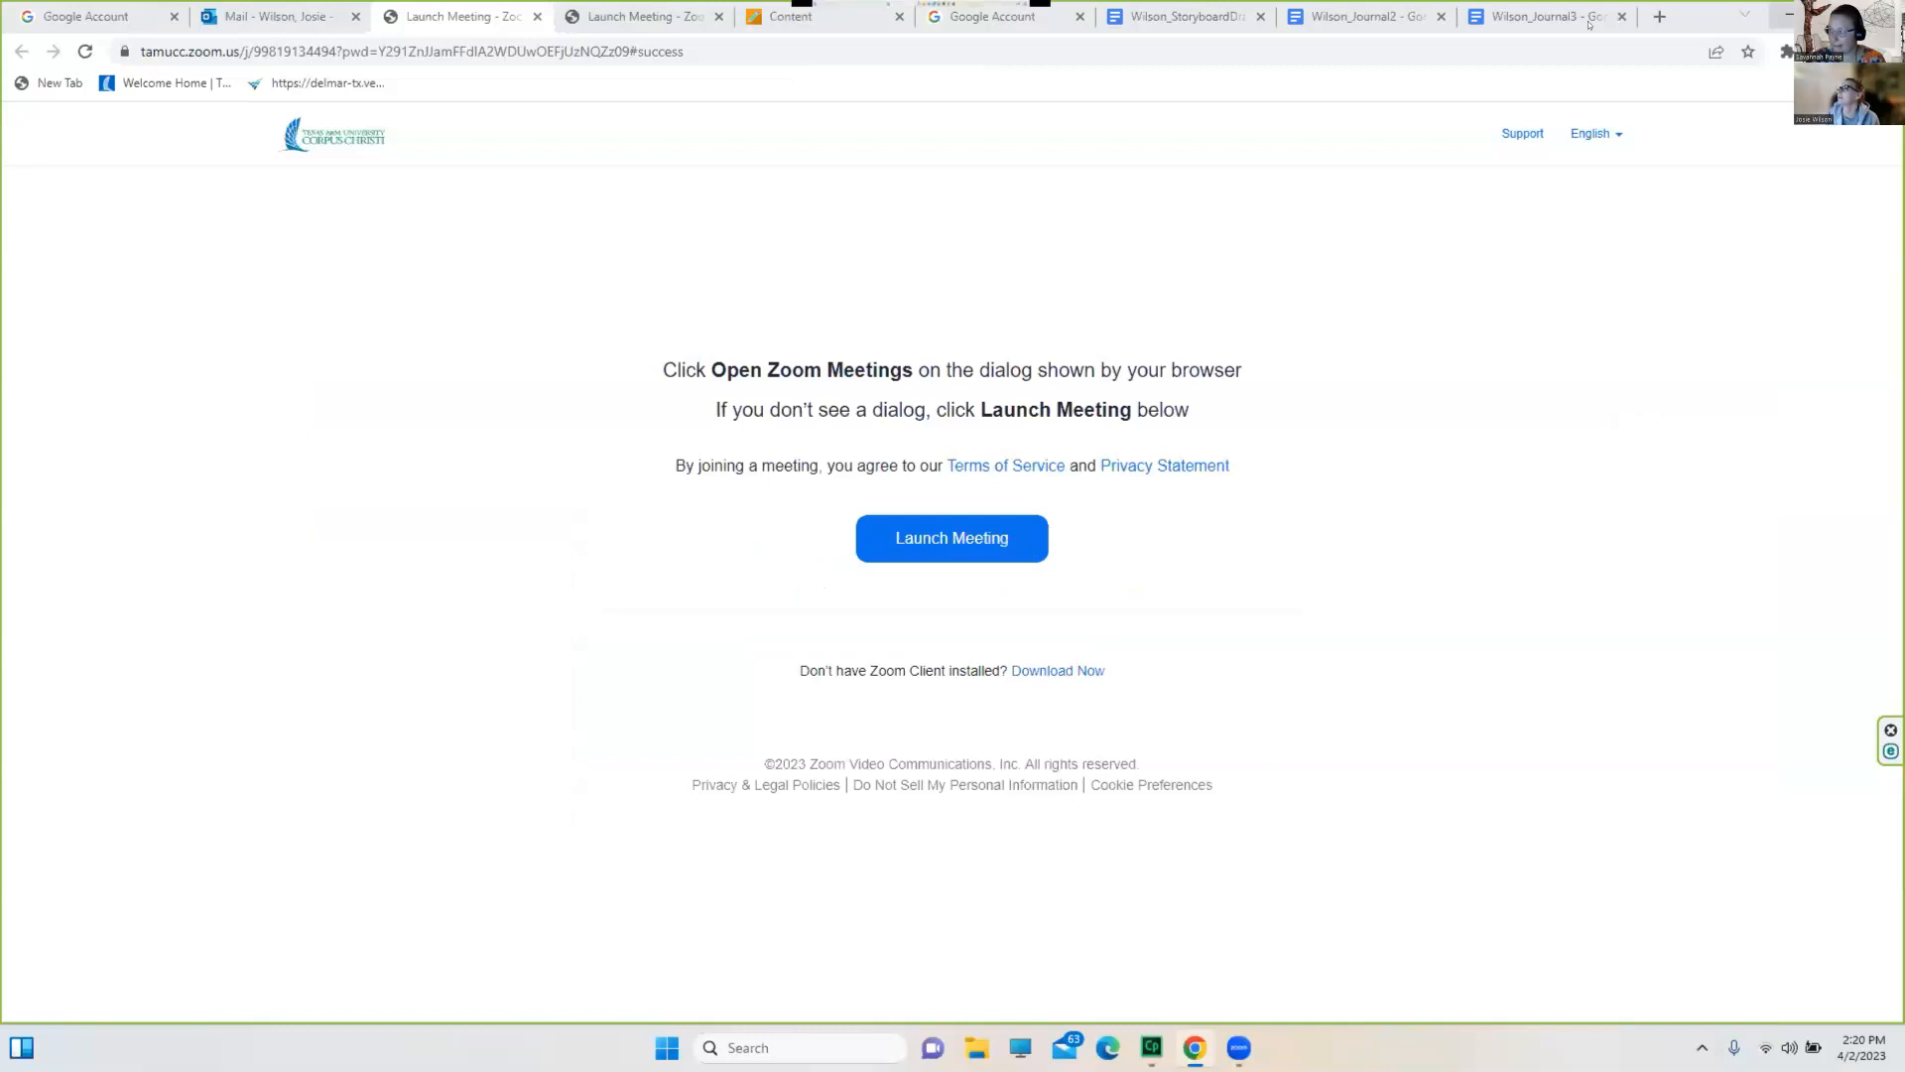
# Switch Chrome to the Dental Instruments & Equipment StoryboardDraft Google Doc
pyautogui.click(1179, 16)
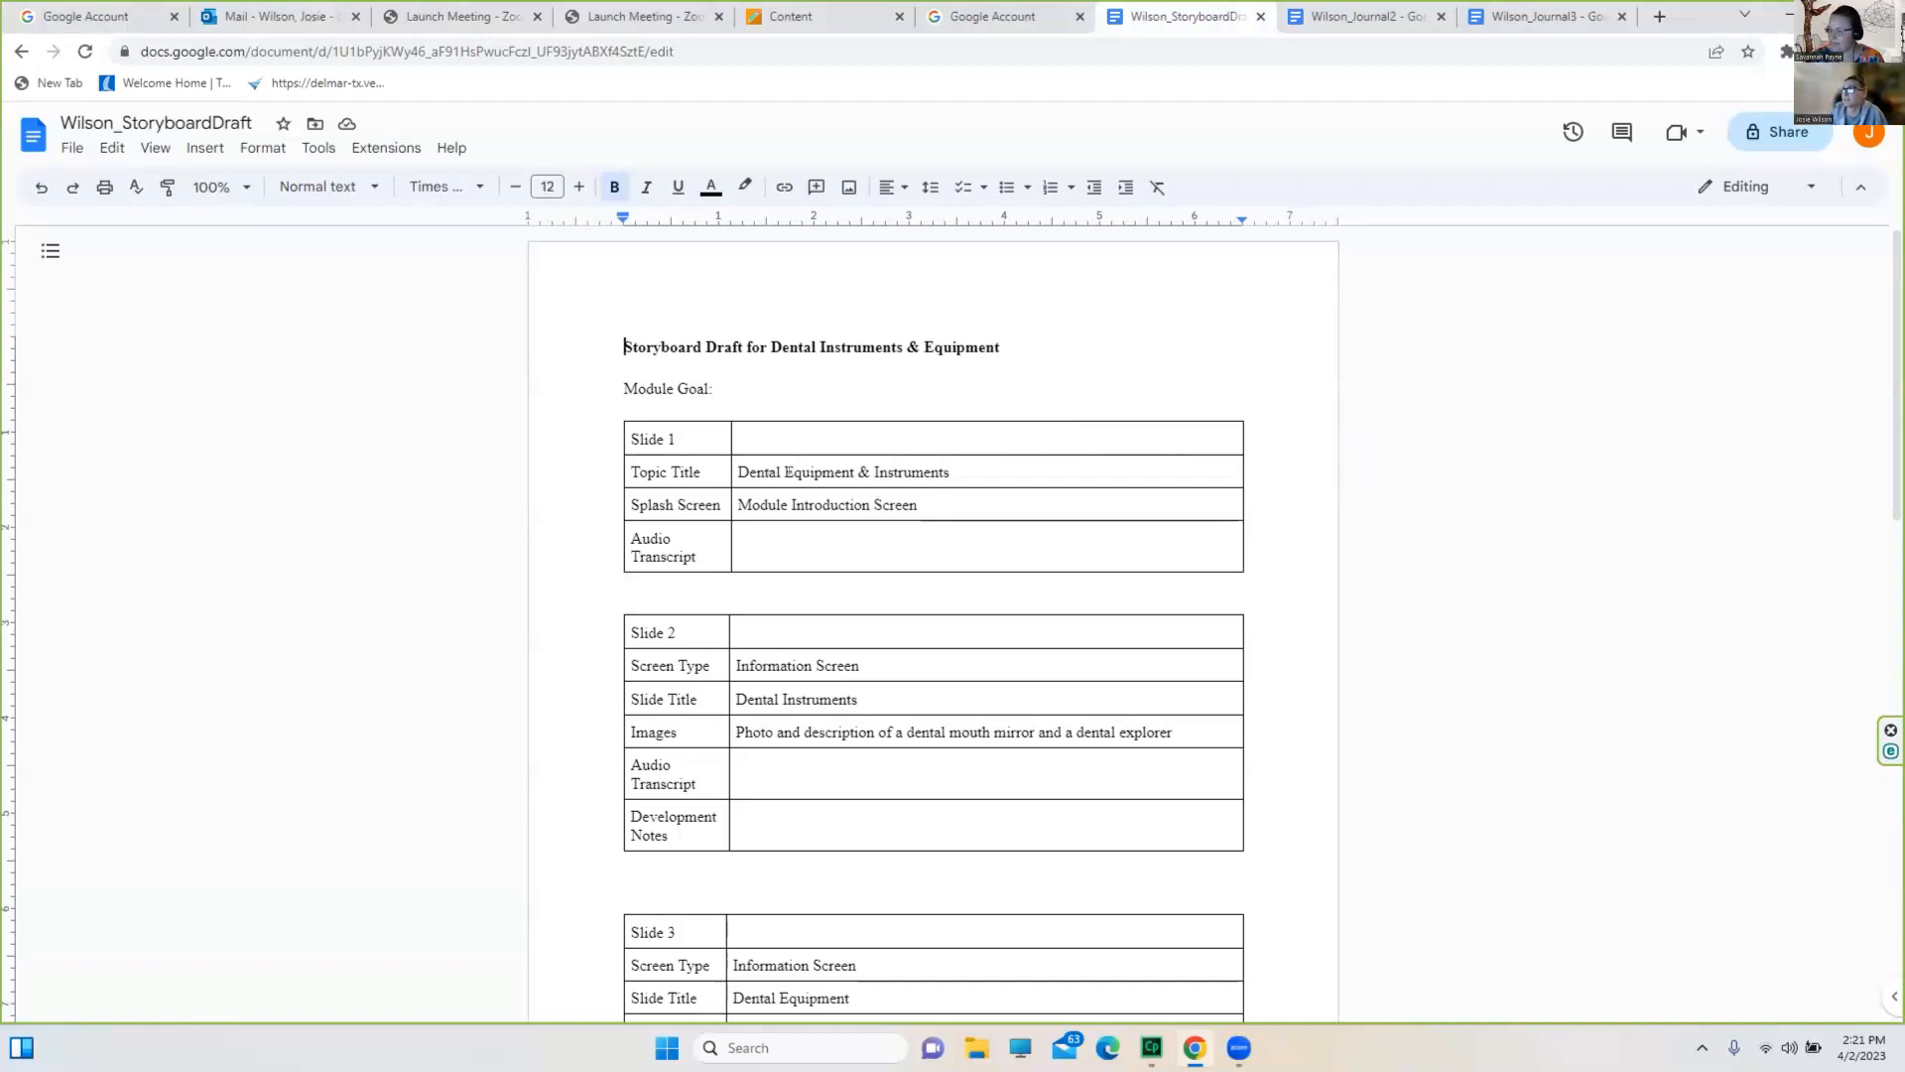
pyautogui.scroll(-3)
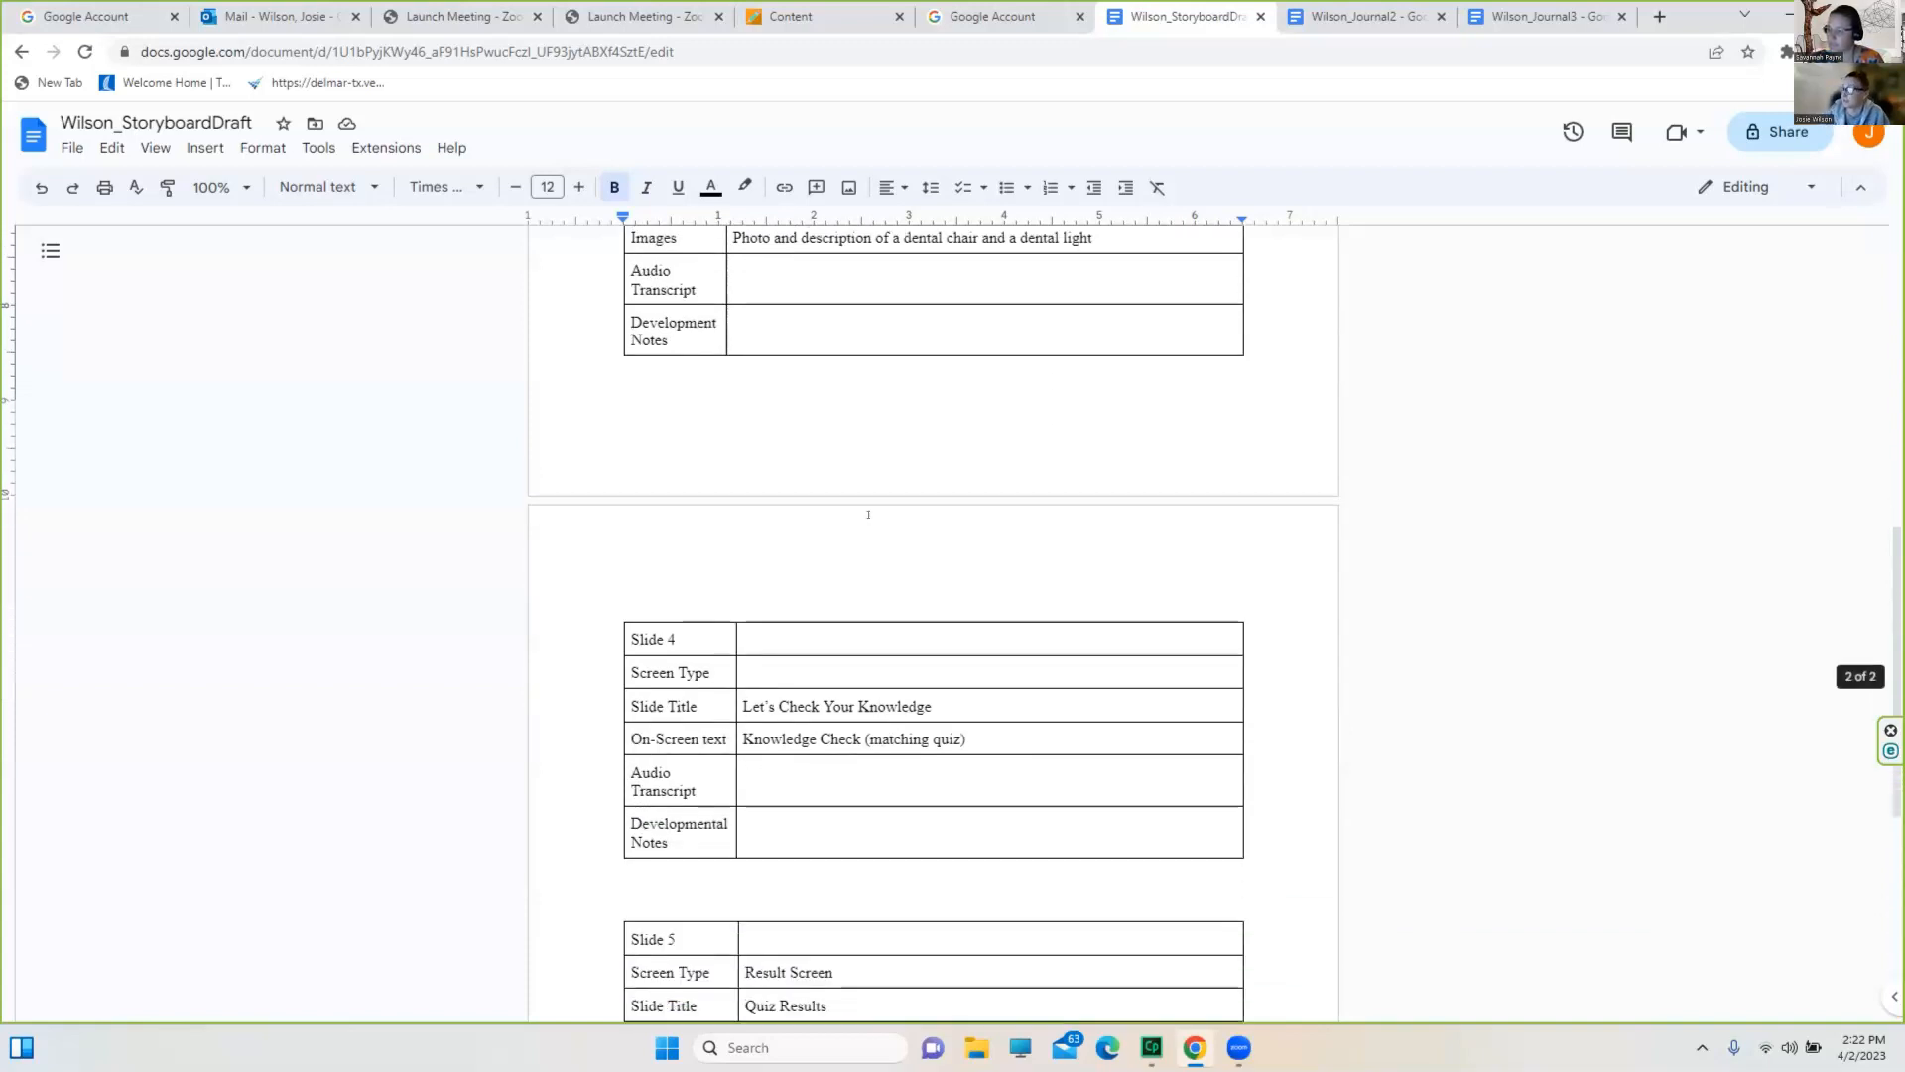
pyautogui.scroll(-3)
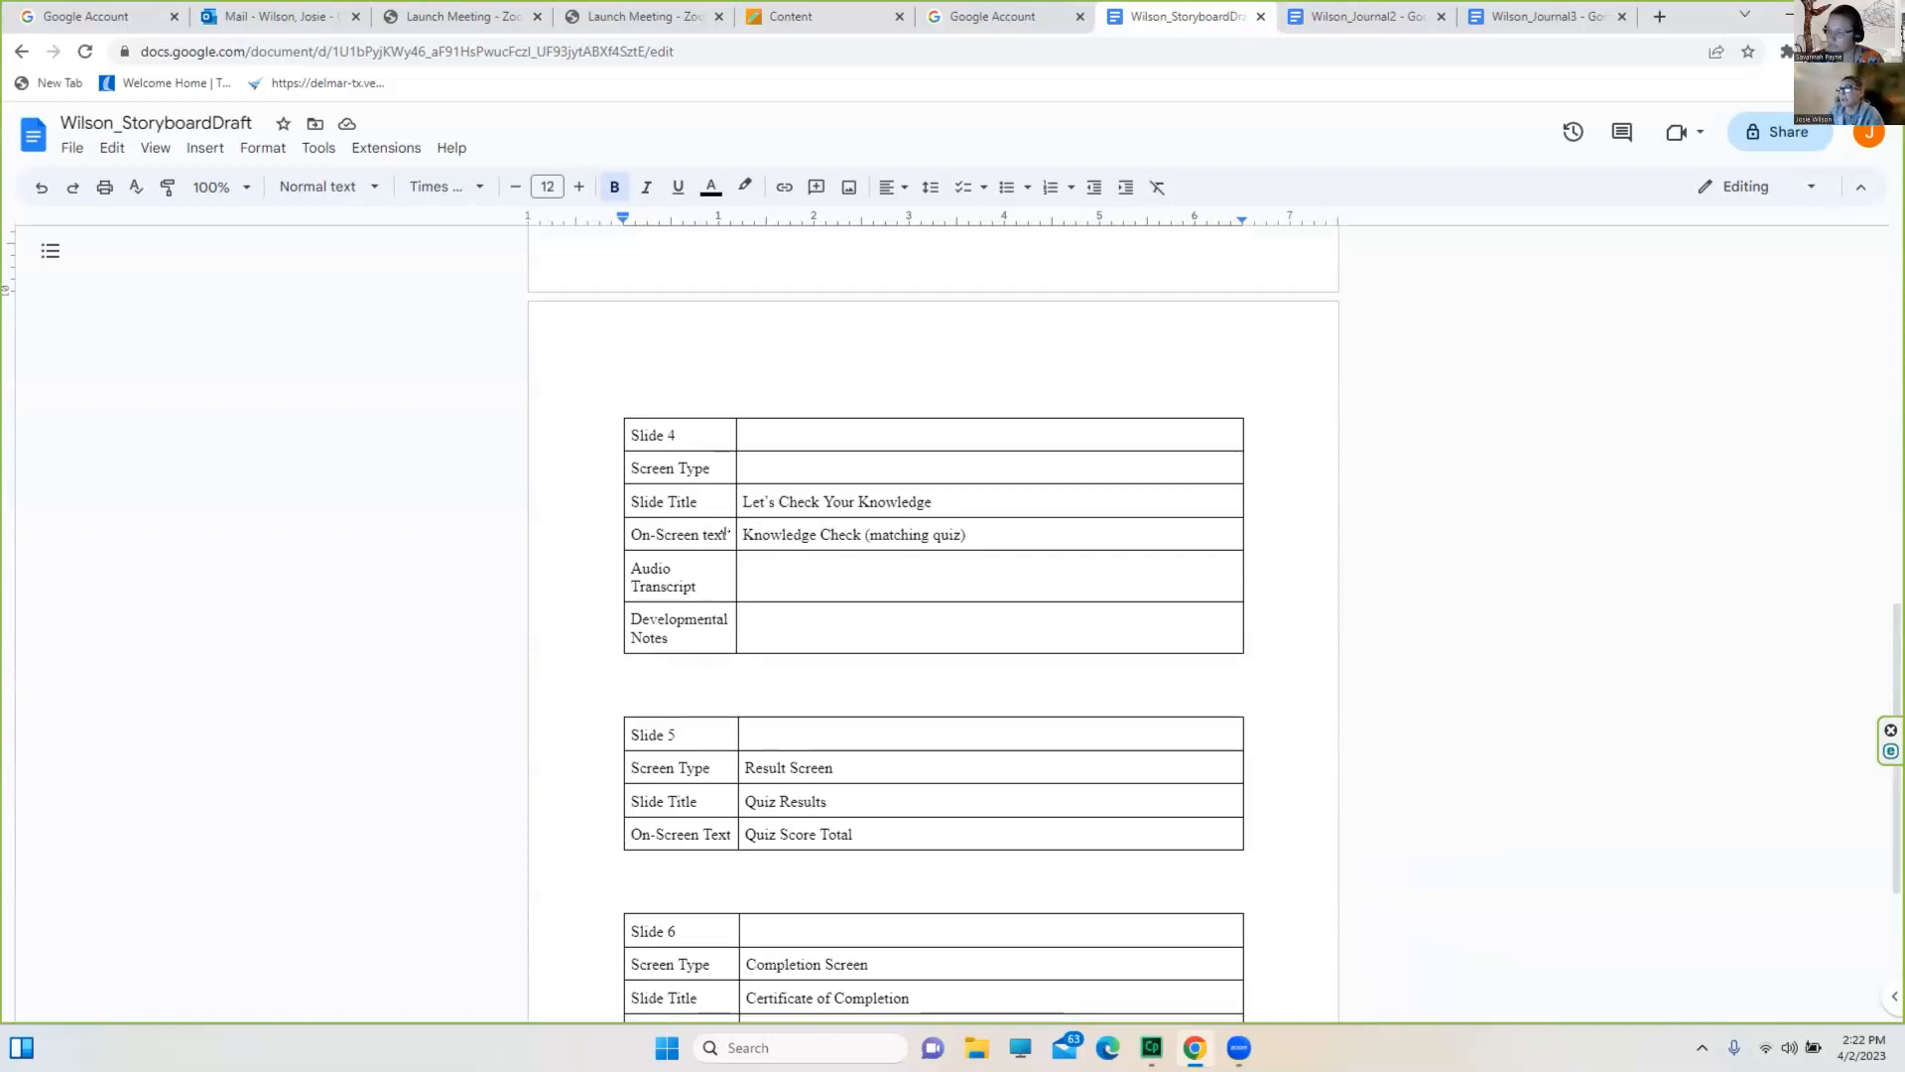
pyautogui.scroll(-3)
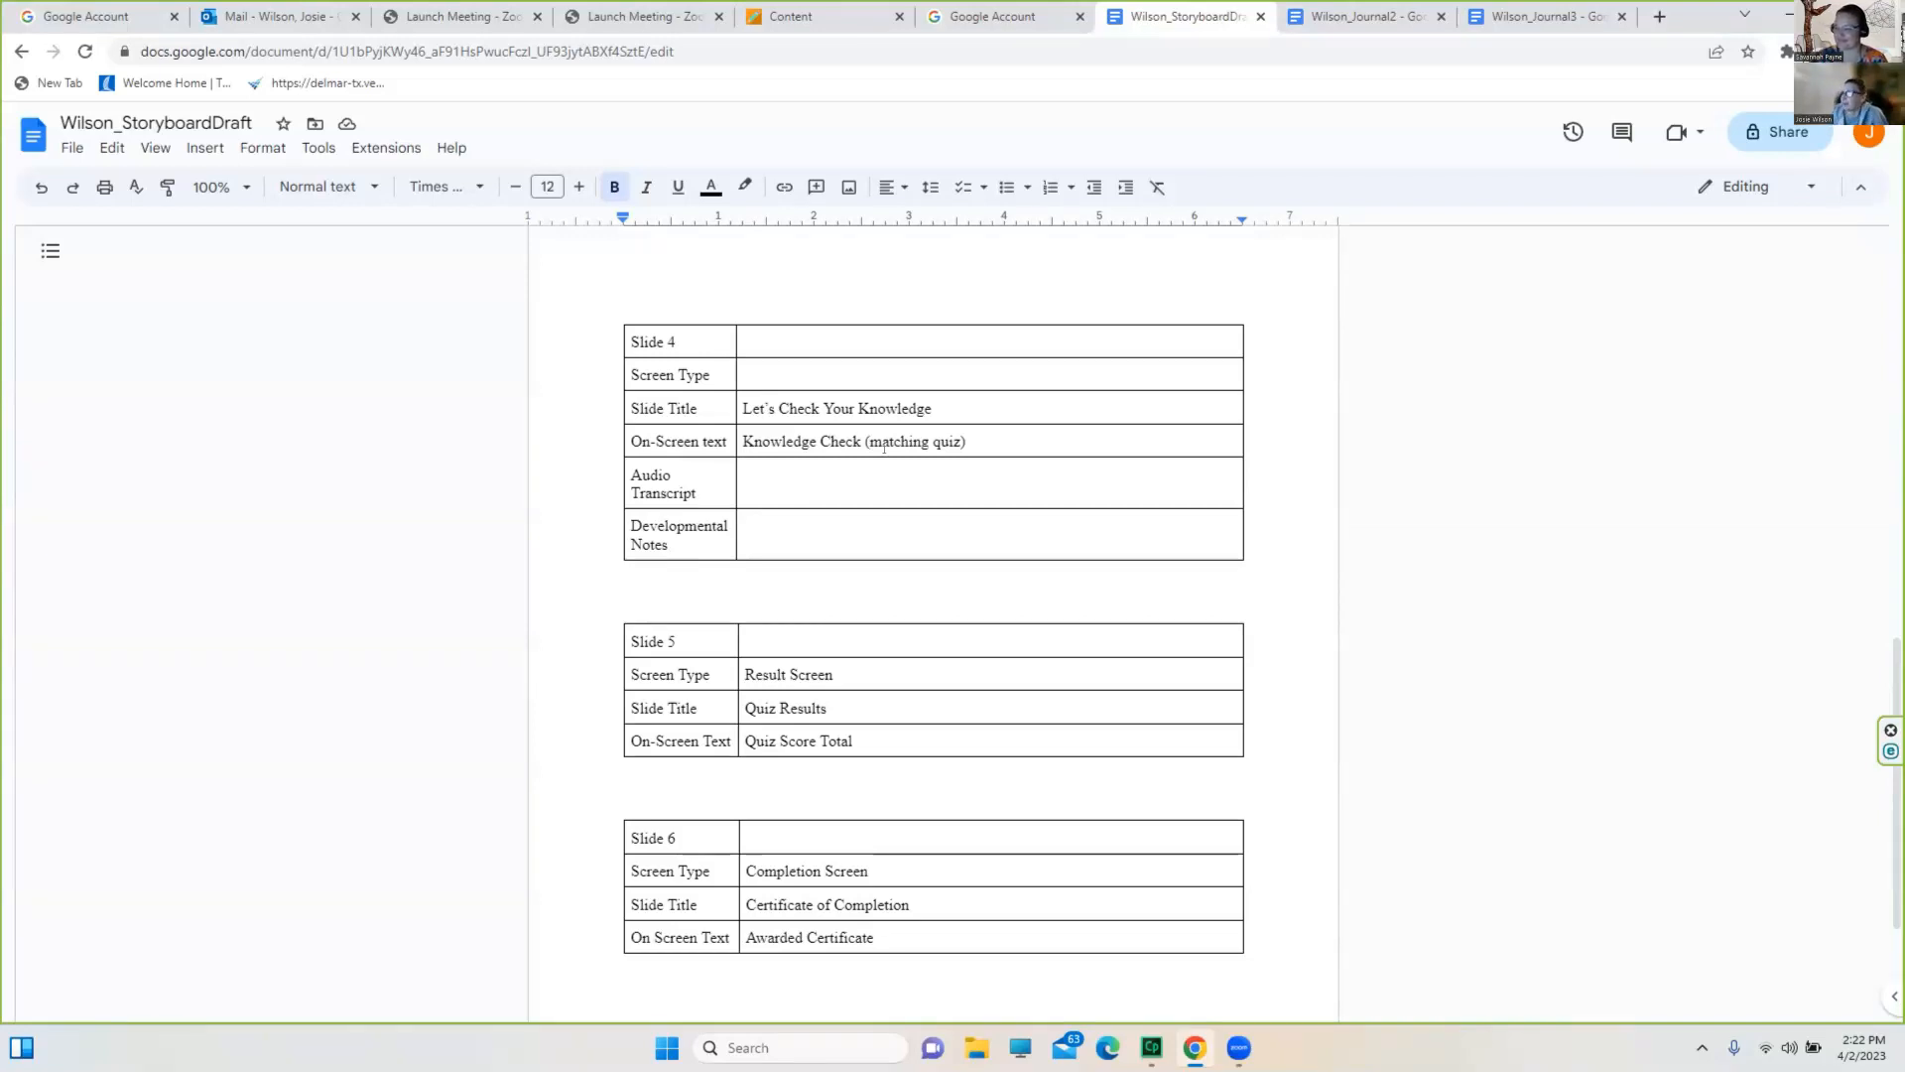
pyautogui.scroll(-3)
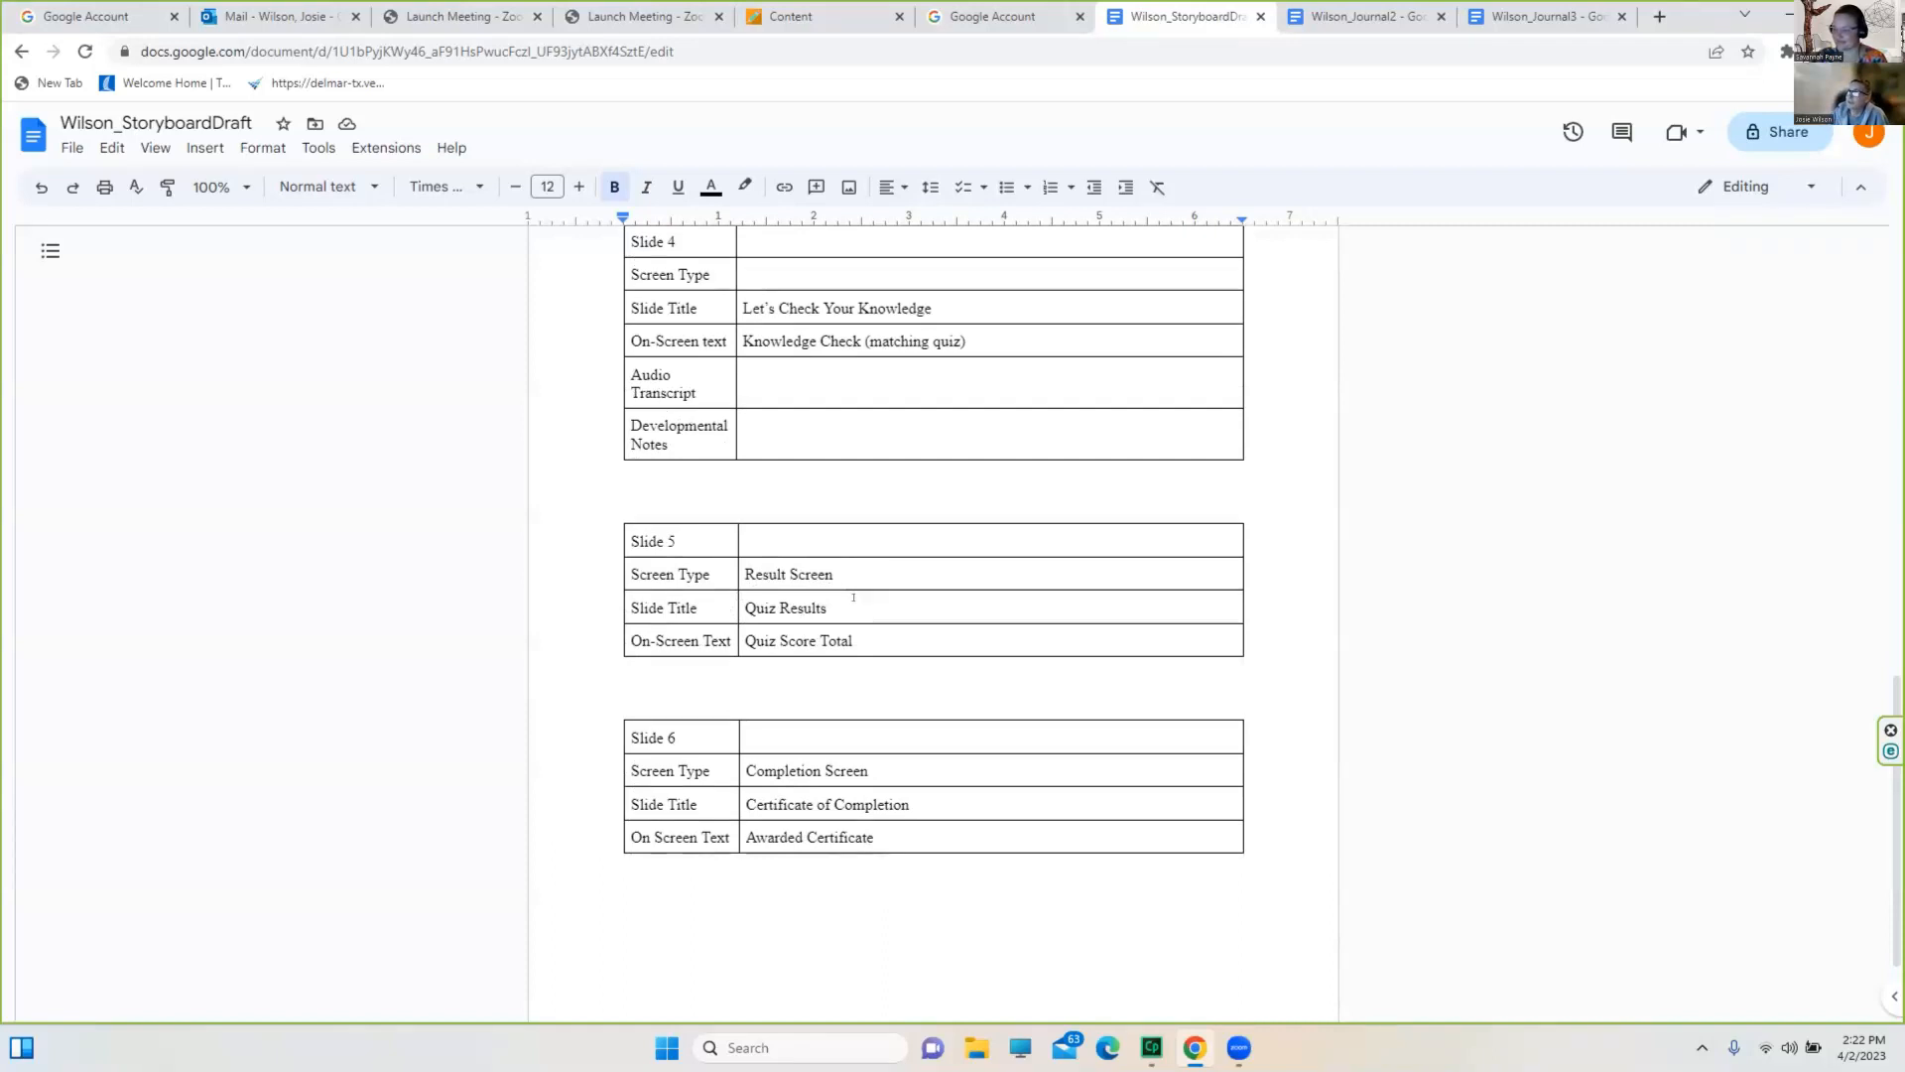
pyautogui.scroll(-3)
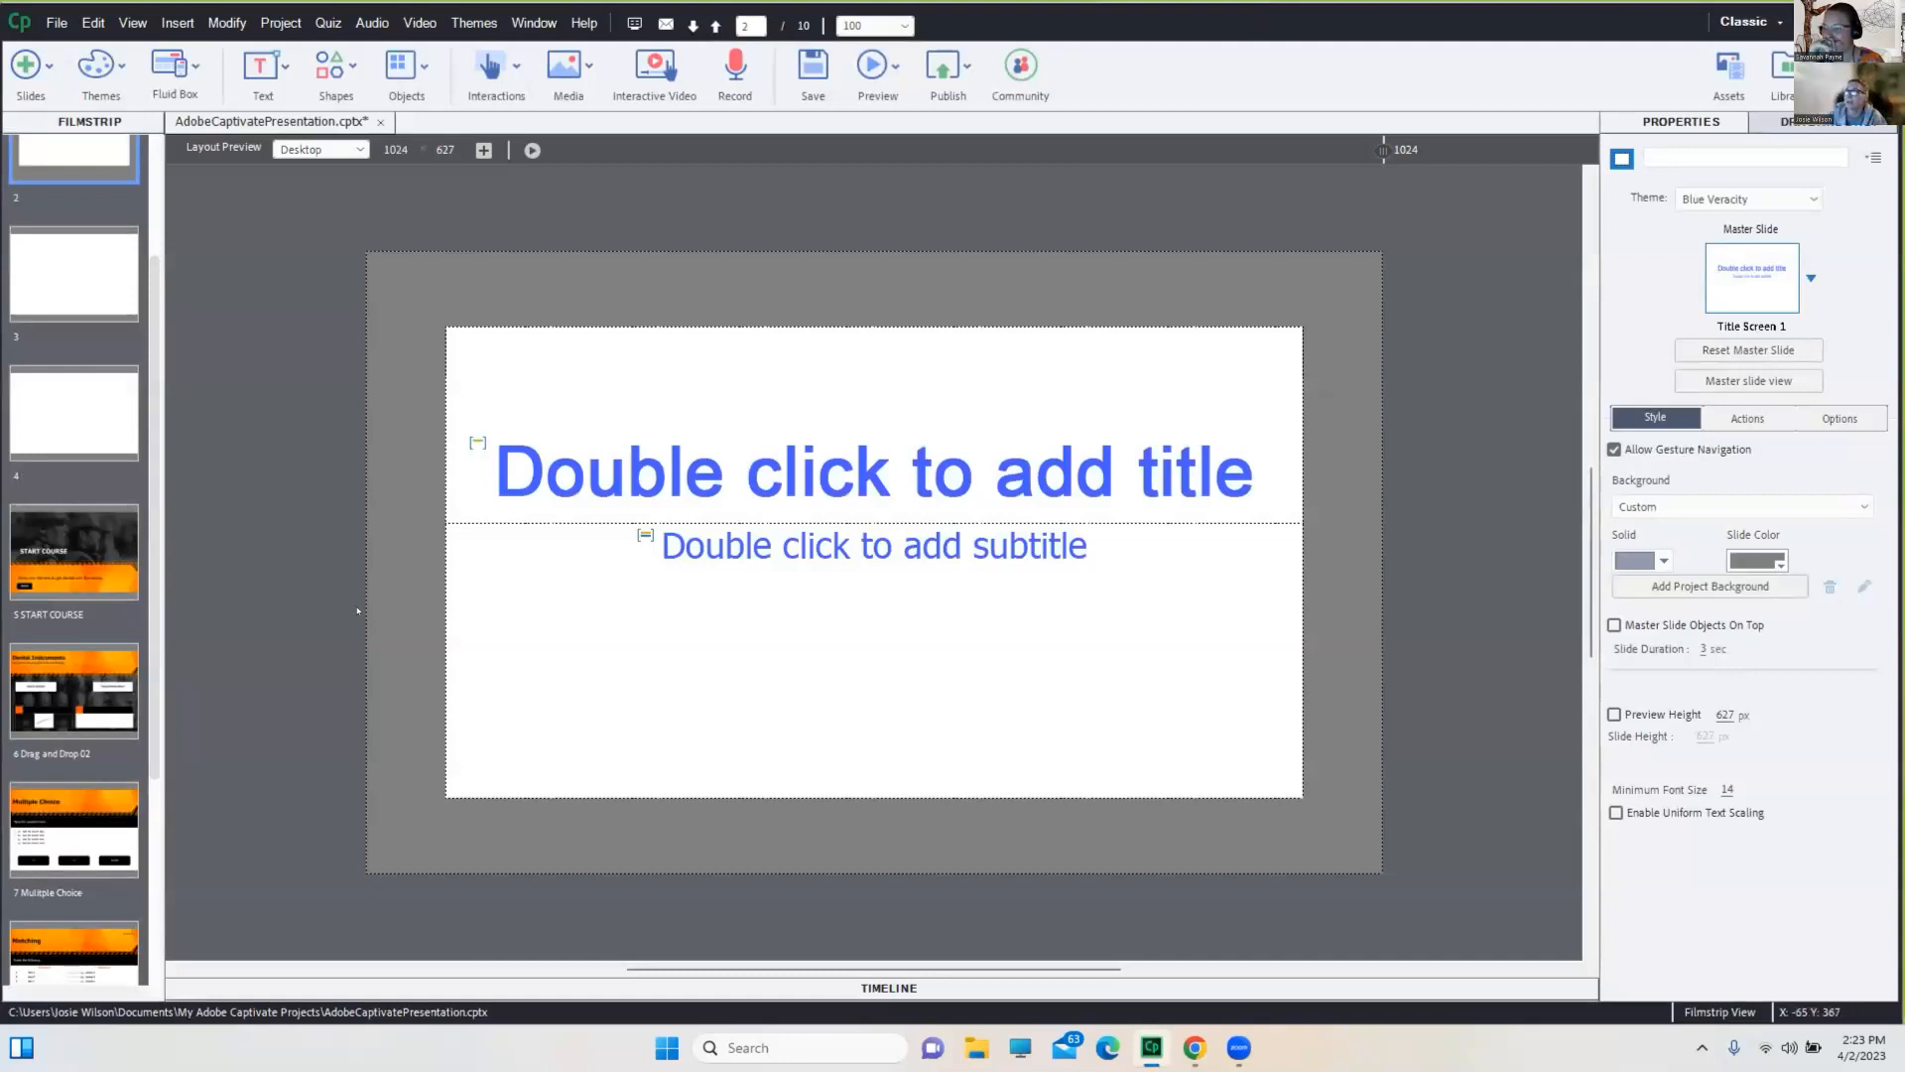
pyautogui.moveTo(689, 625)
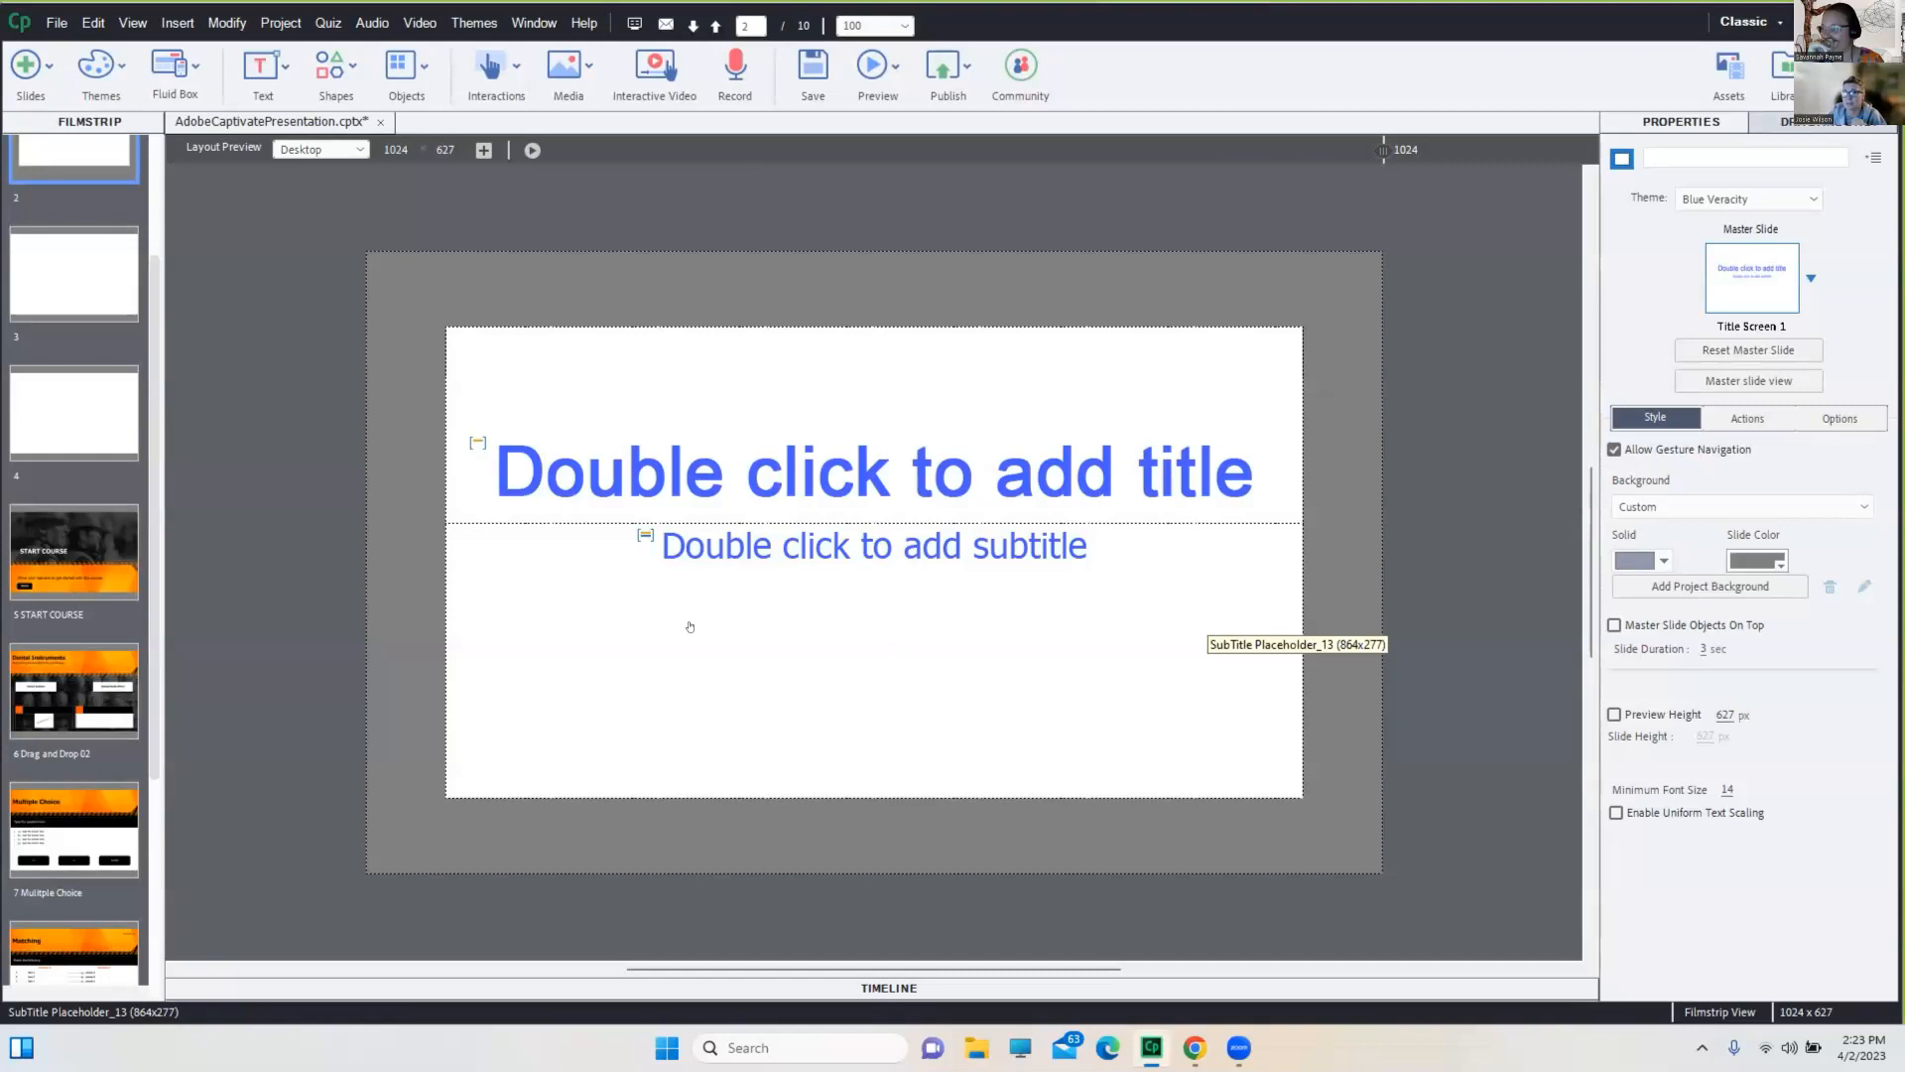
# Scroll the Filmstrip and bring up slide 1, the 'Get ready for learning!' title slide
pyautogui.scroll(-3)
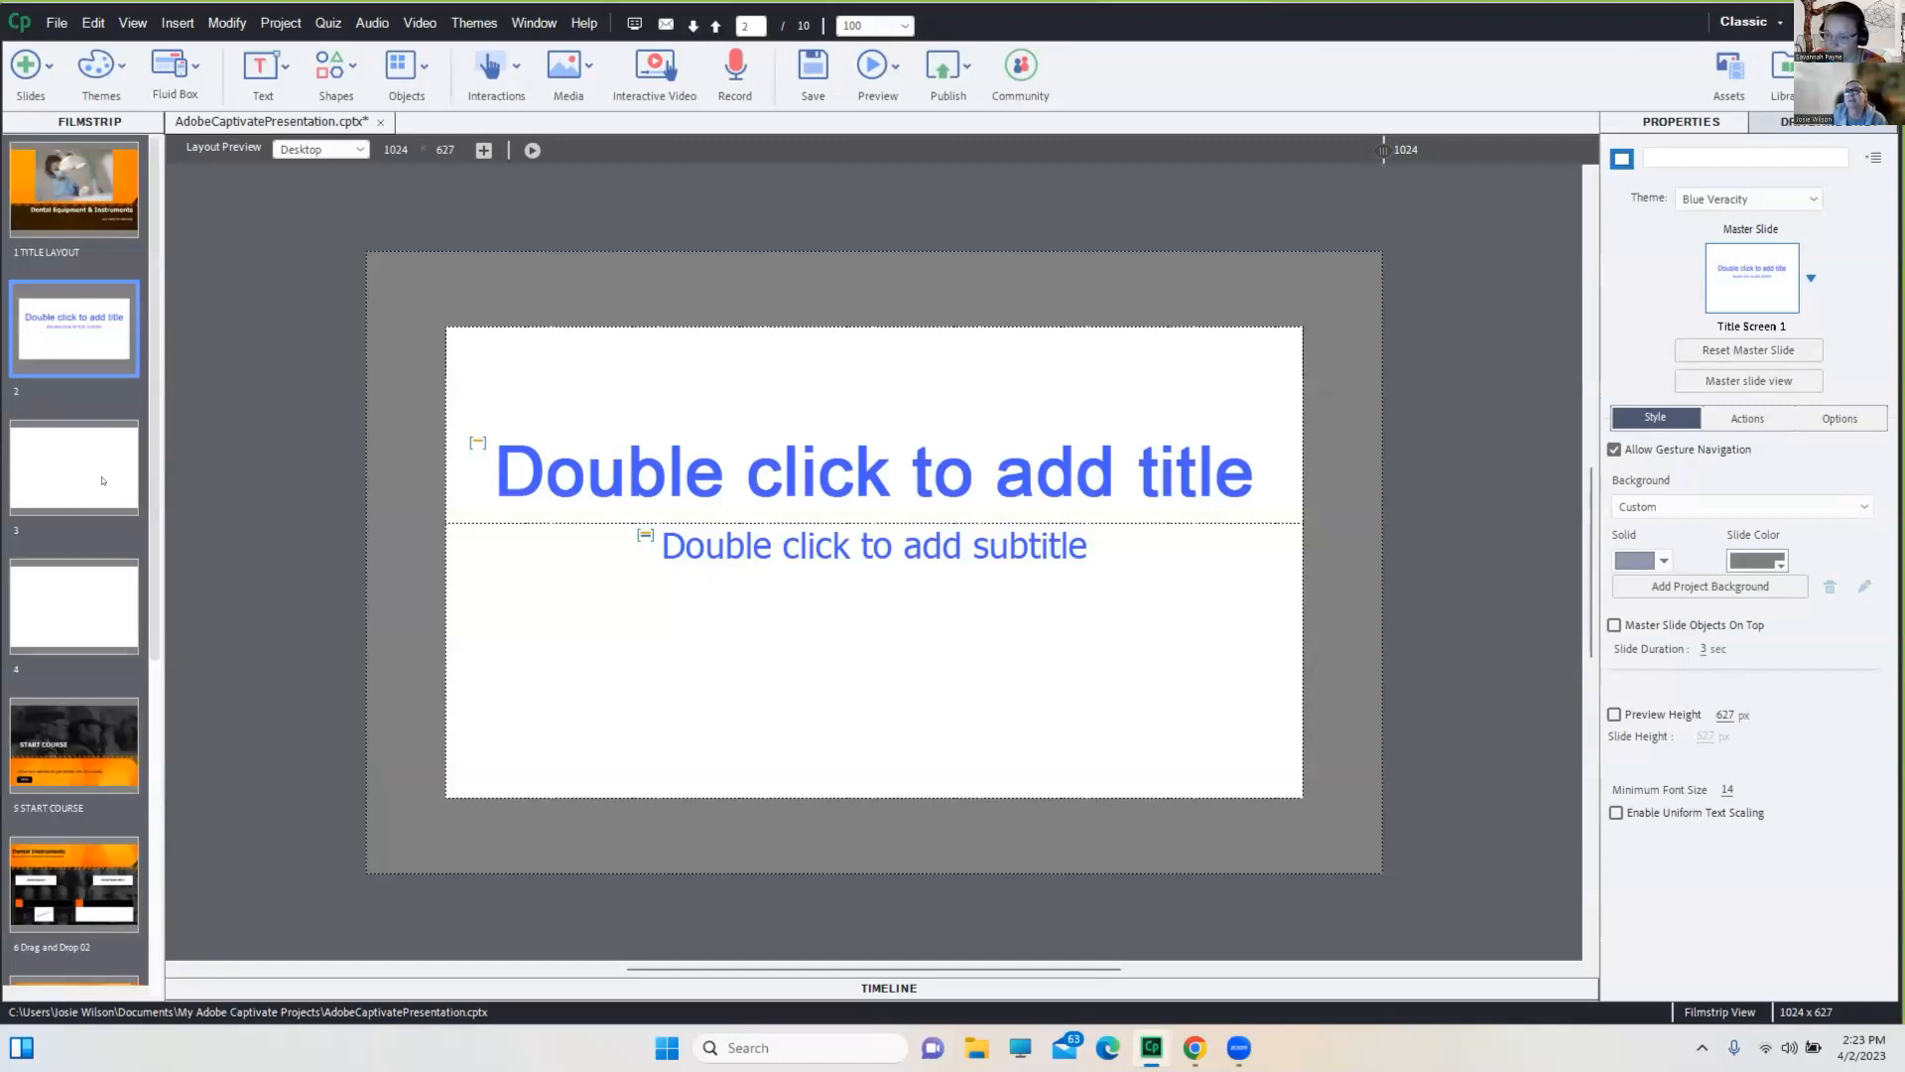
pyautogui.click(74, 188)
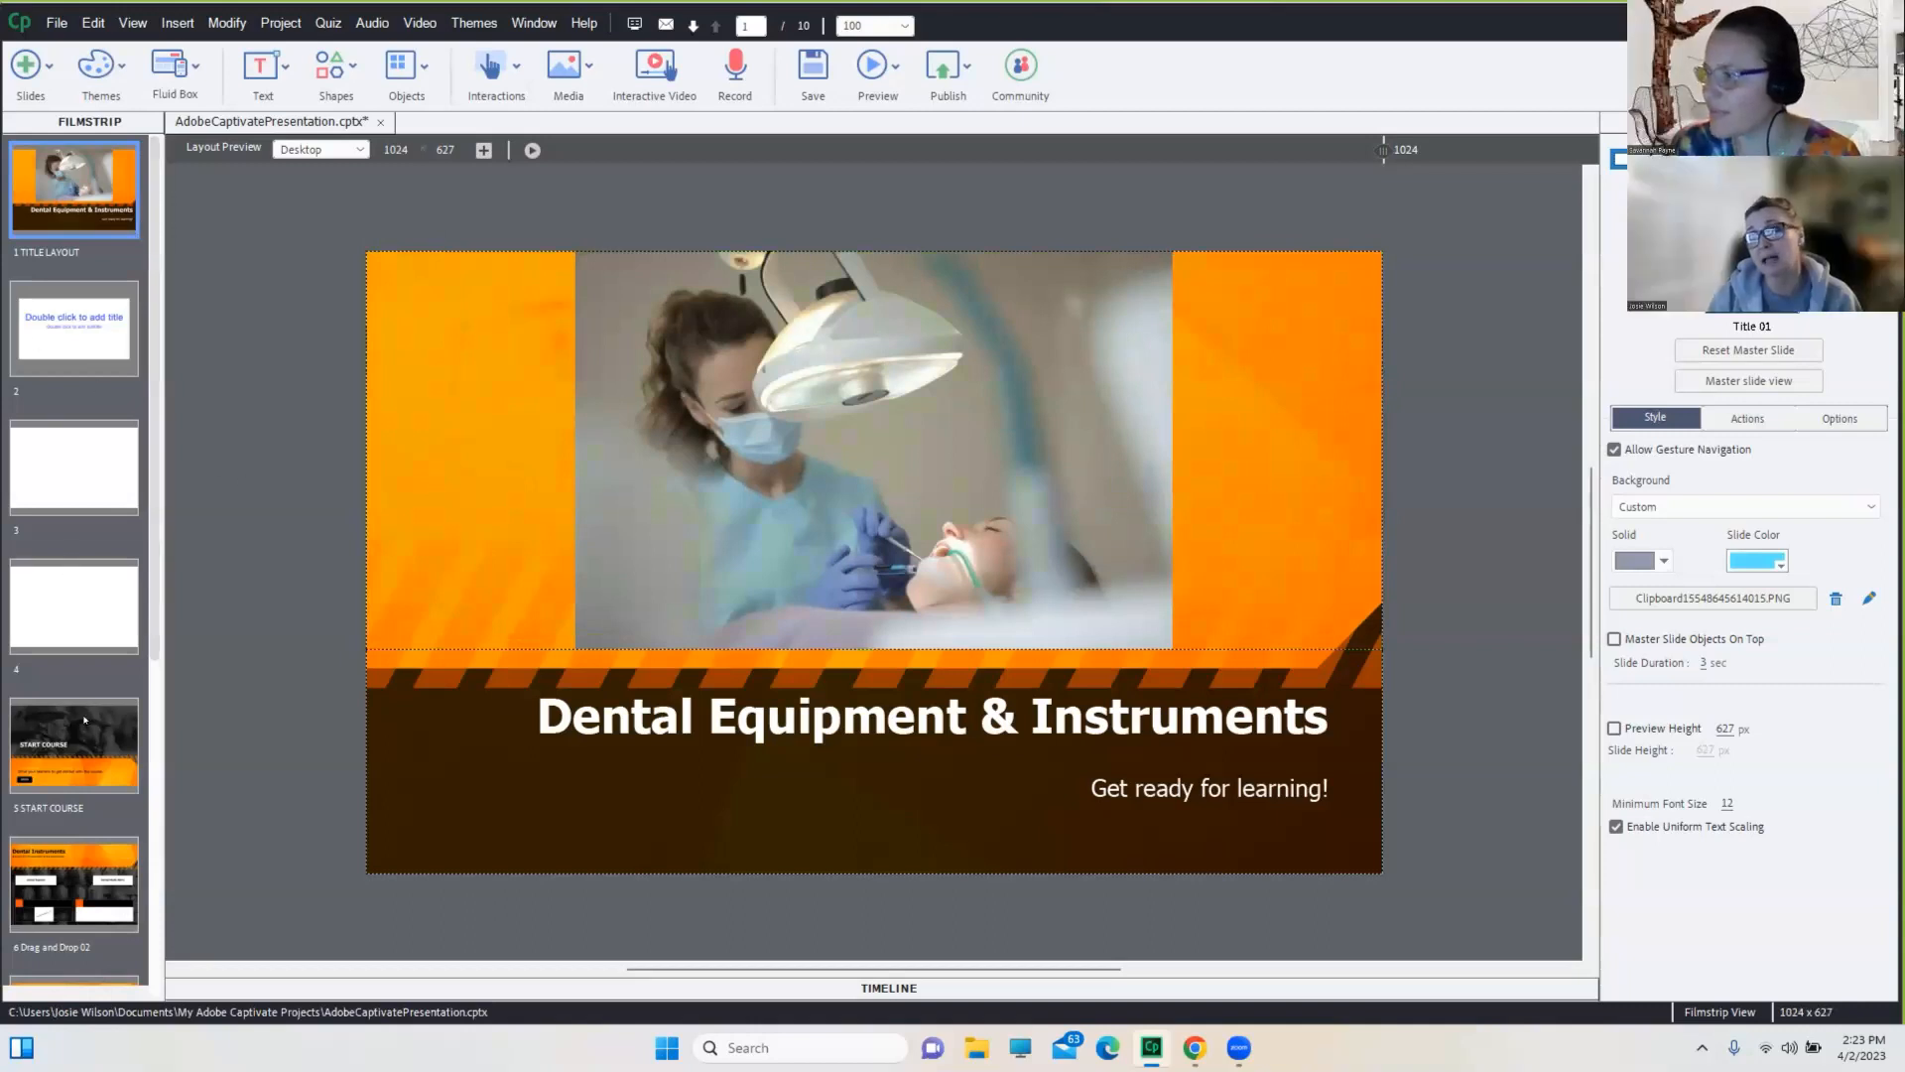
# Go to slide 6, the Dental Instruments drag-and-drop, and show the project theme gallery
pyautogui.scroll(-3)
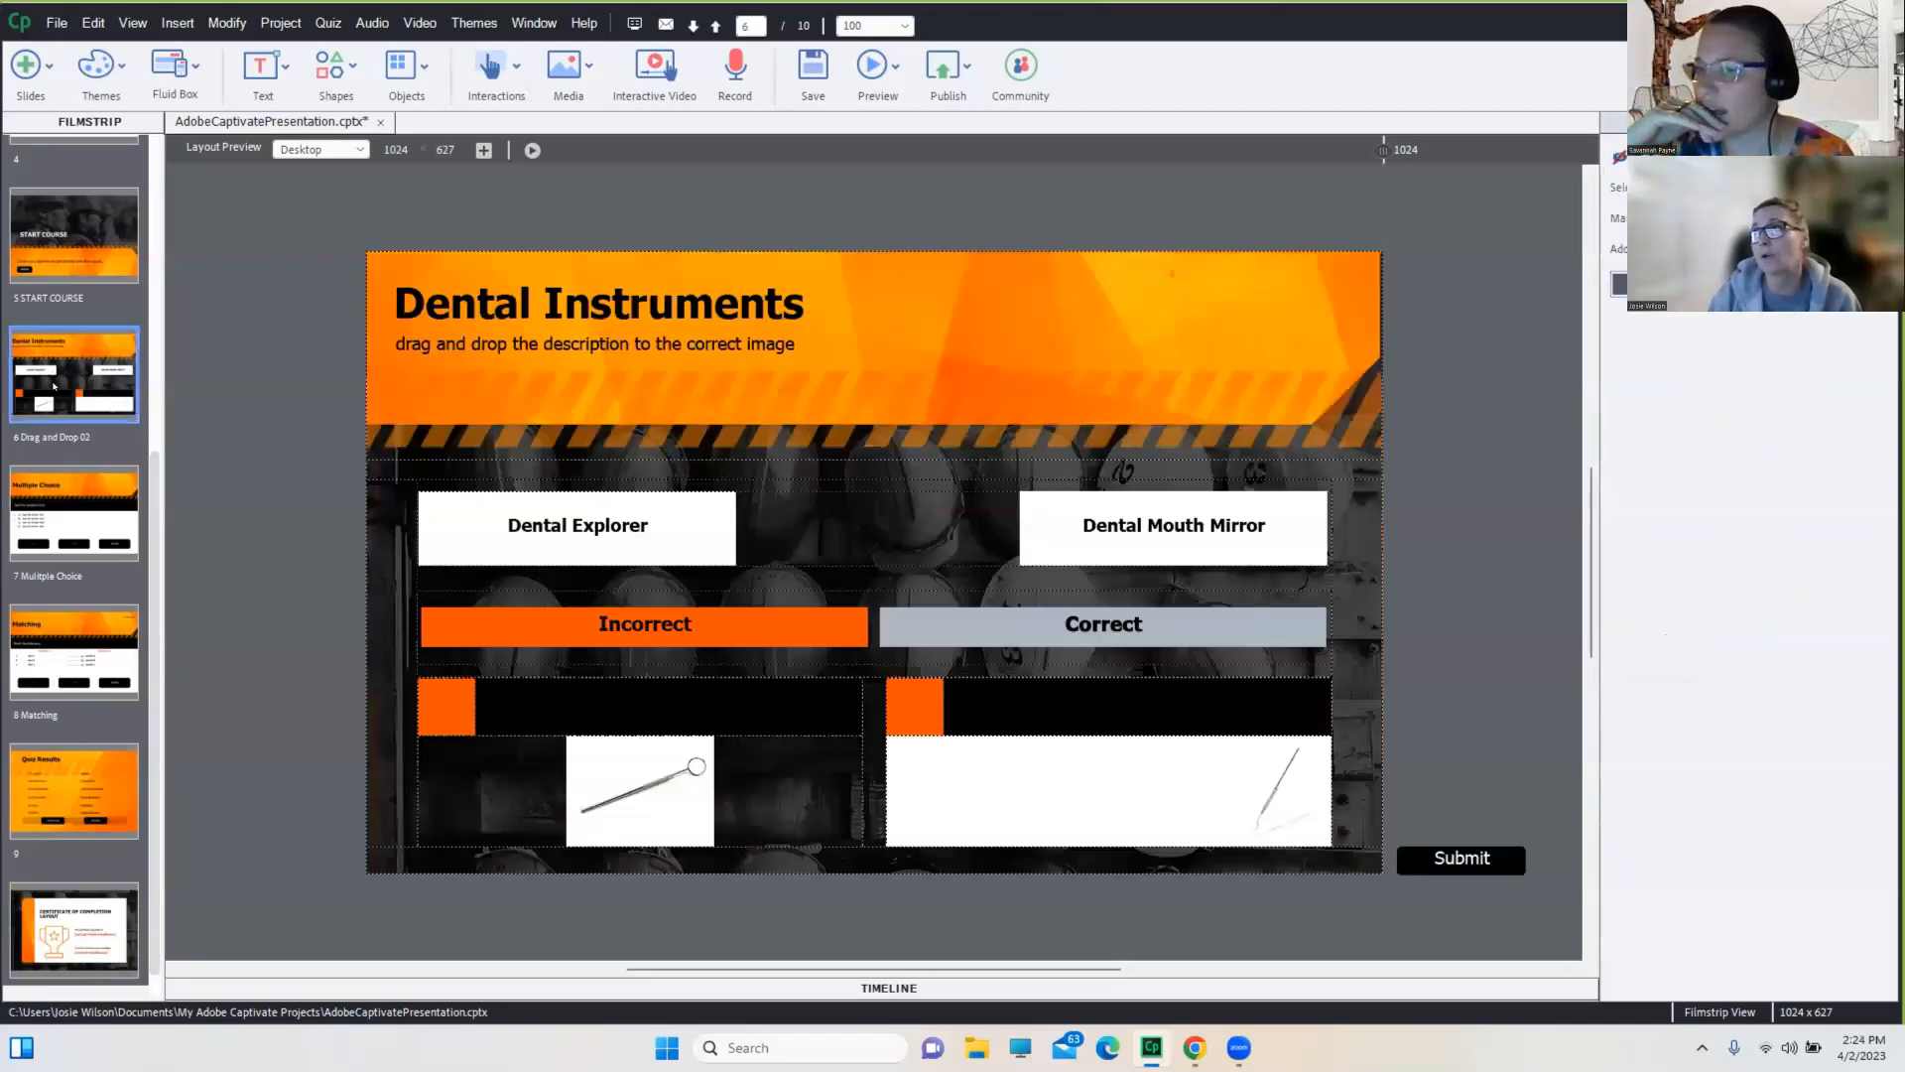
pyautogui.click(874, 528)
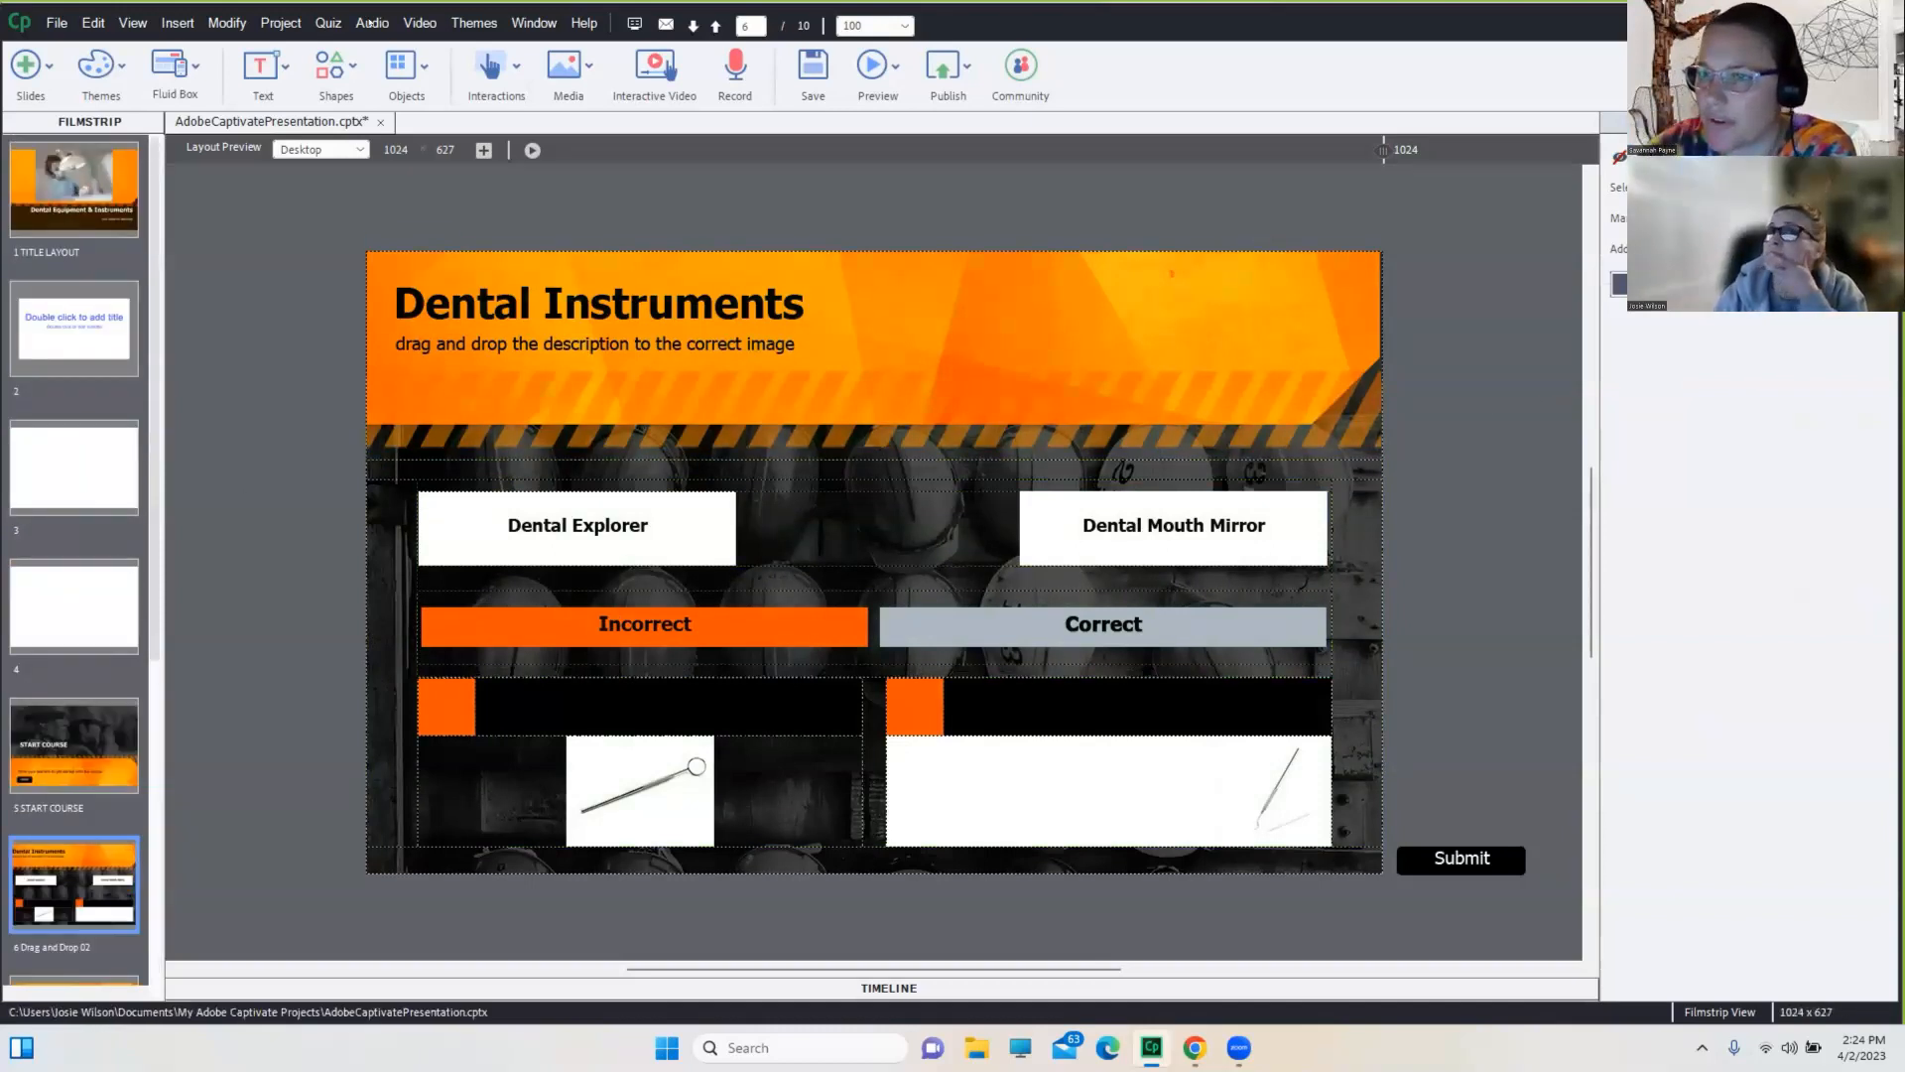
pyautogui.click(100, 72)
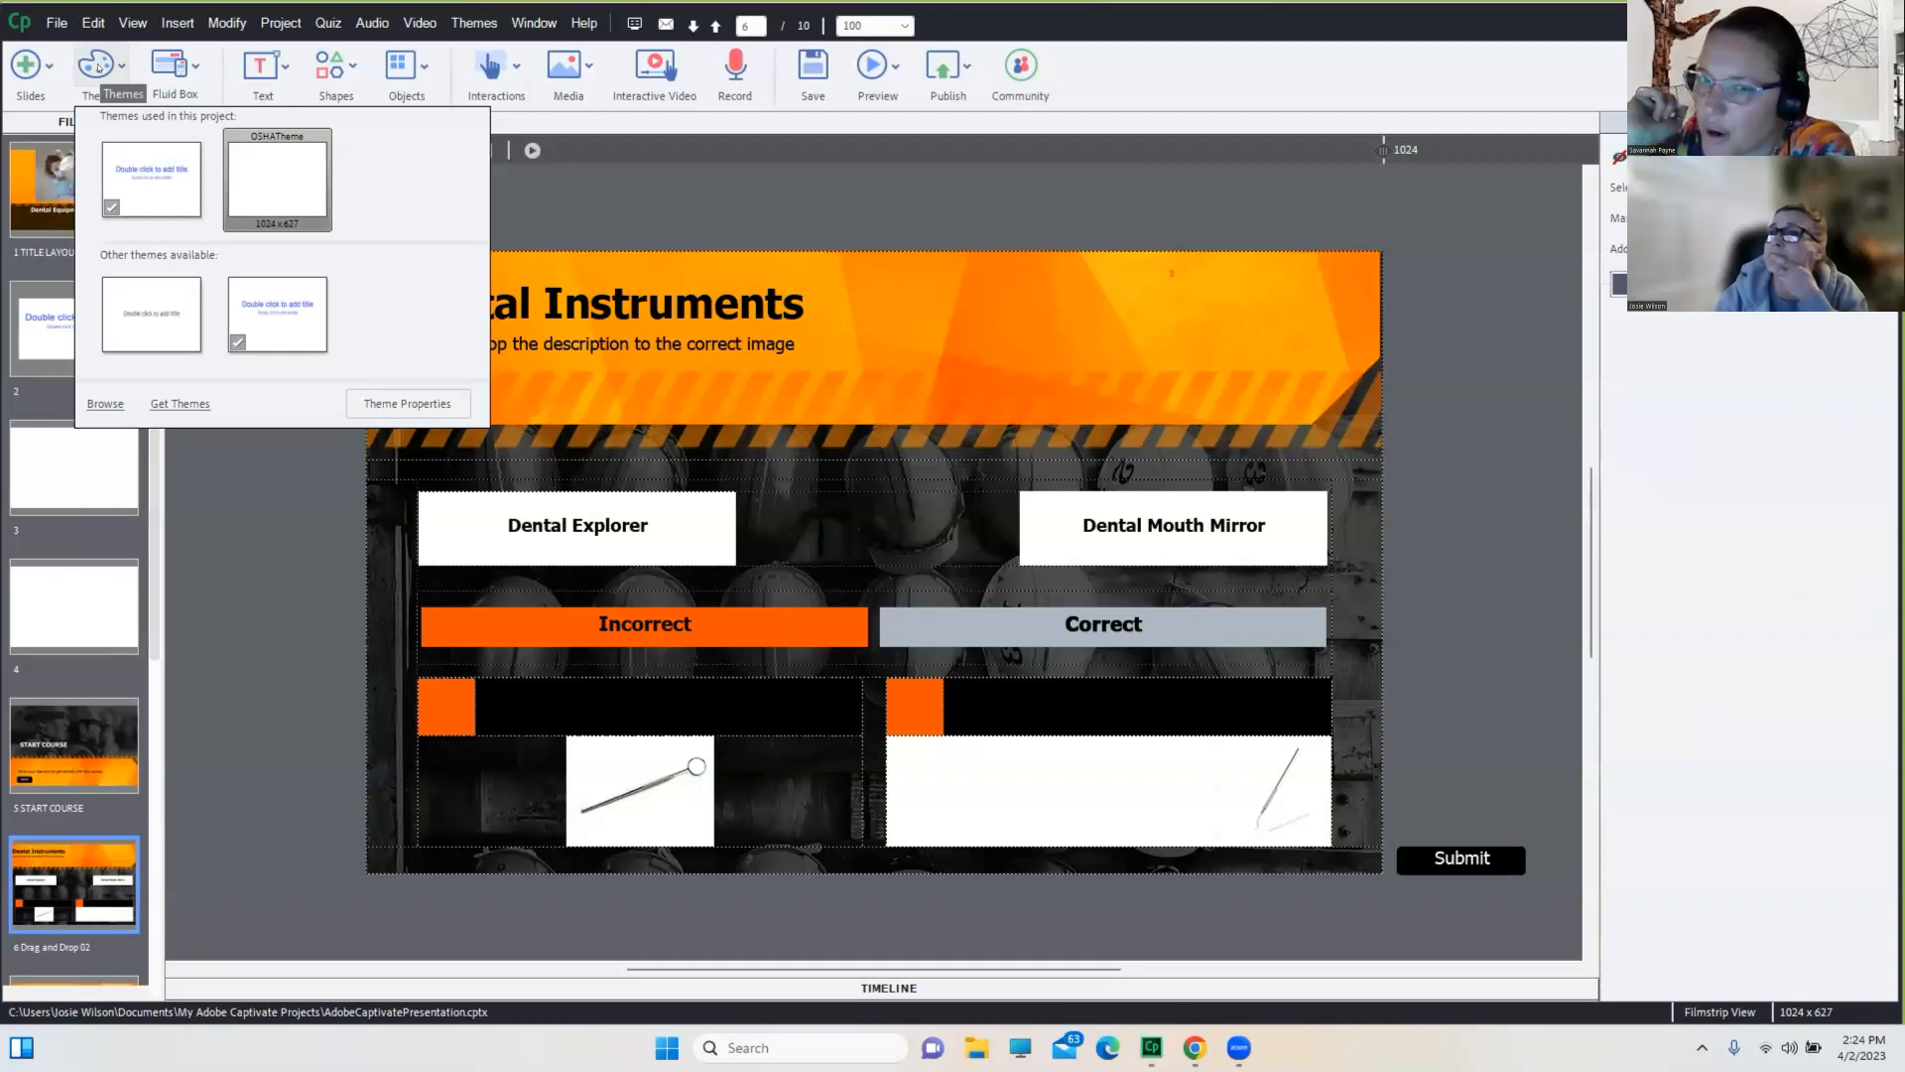
# Show OSHATheme's properties and list its Theme Colors palettes
pyautogui.click(276, 179)
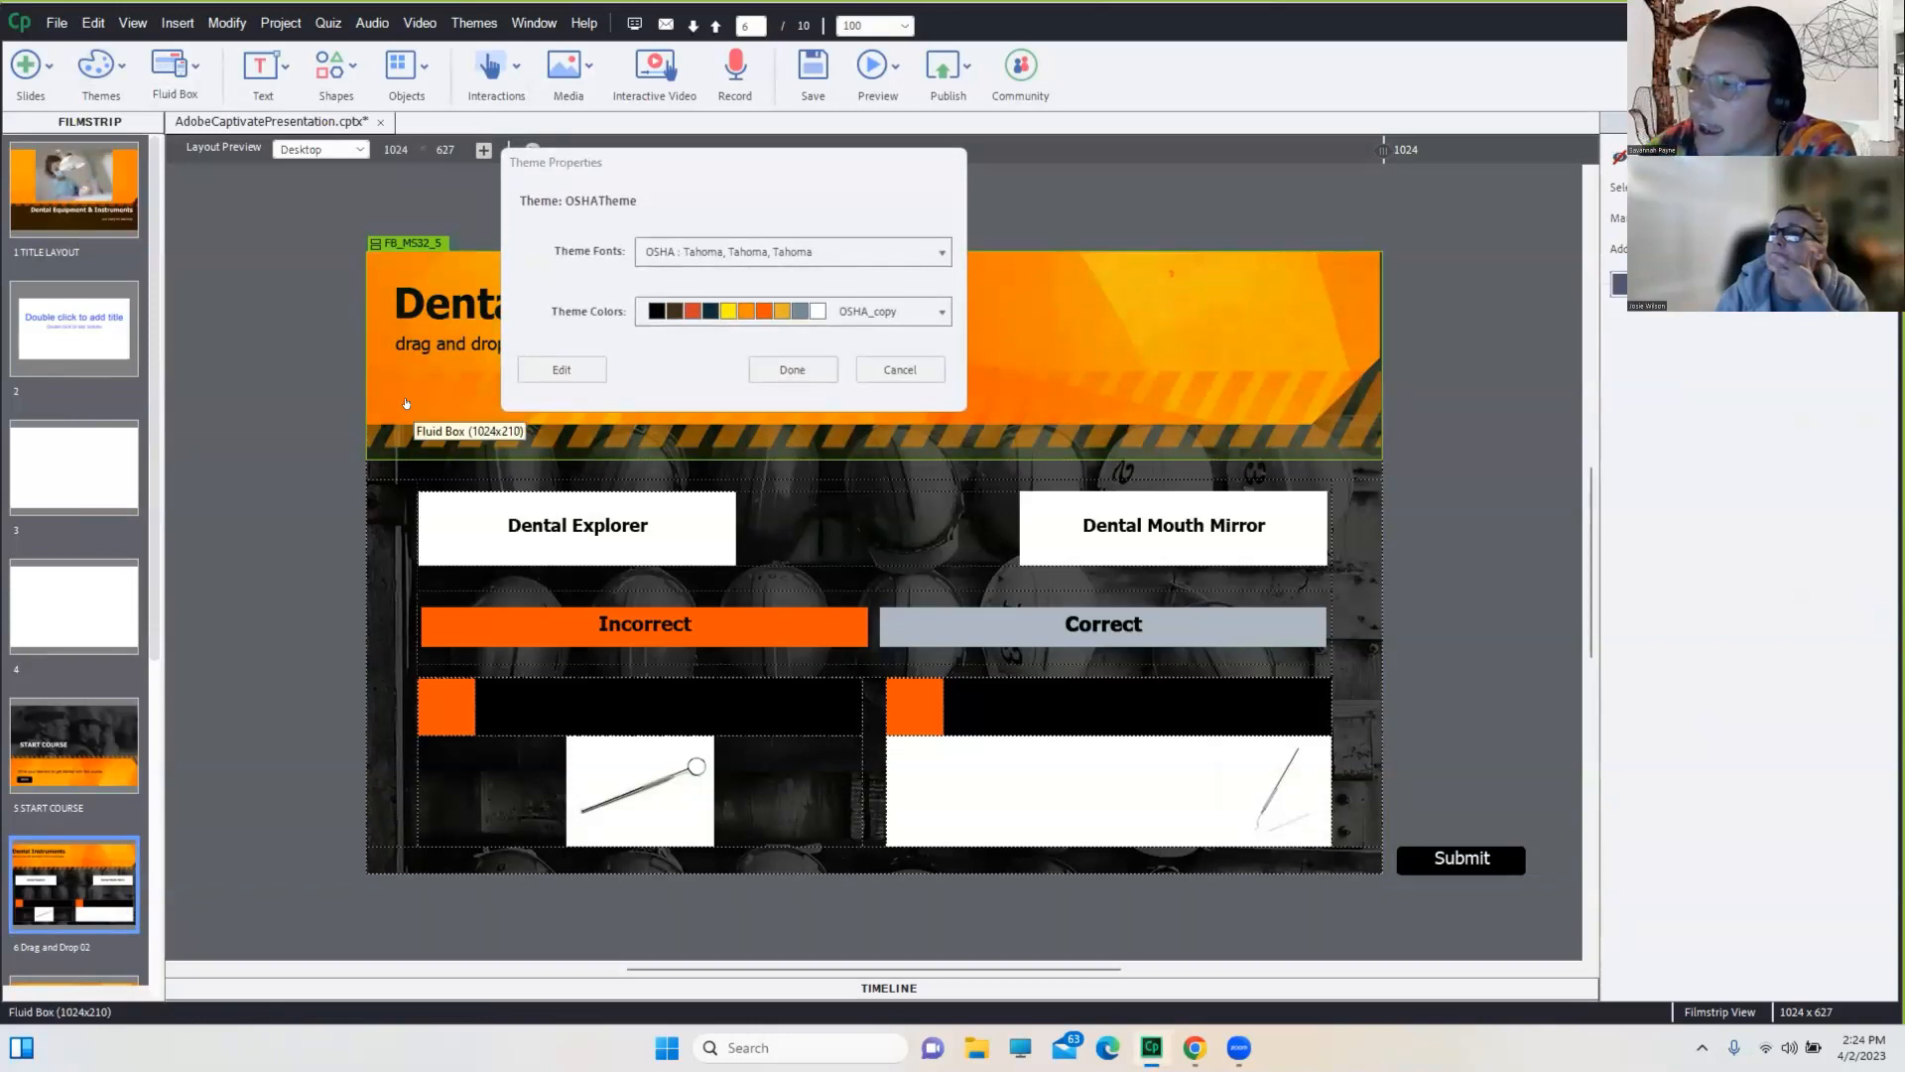
pyautogui.moveTo(417, 393)
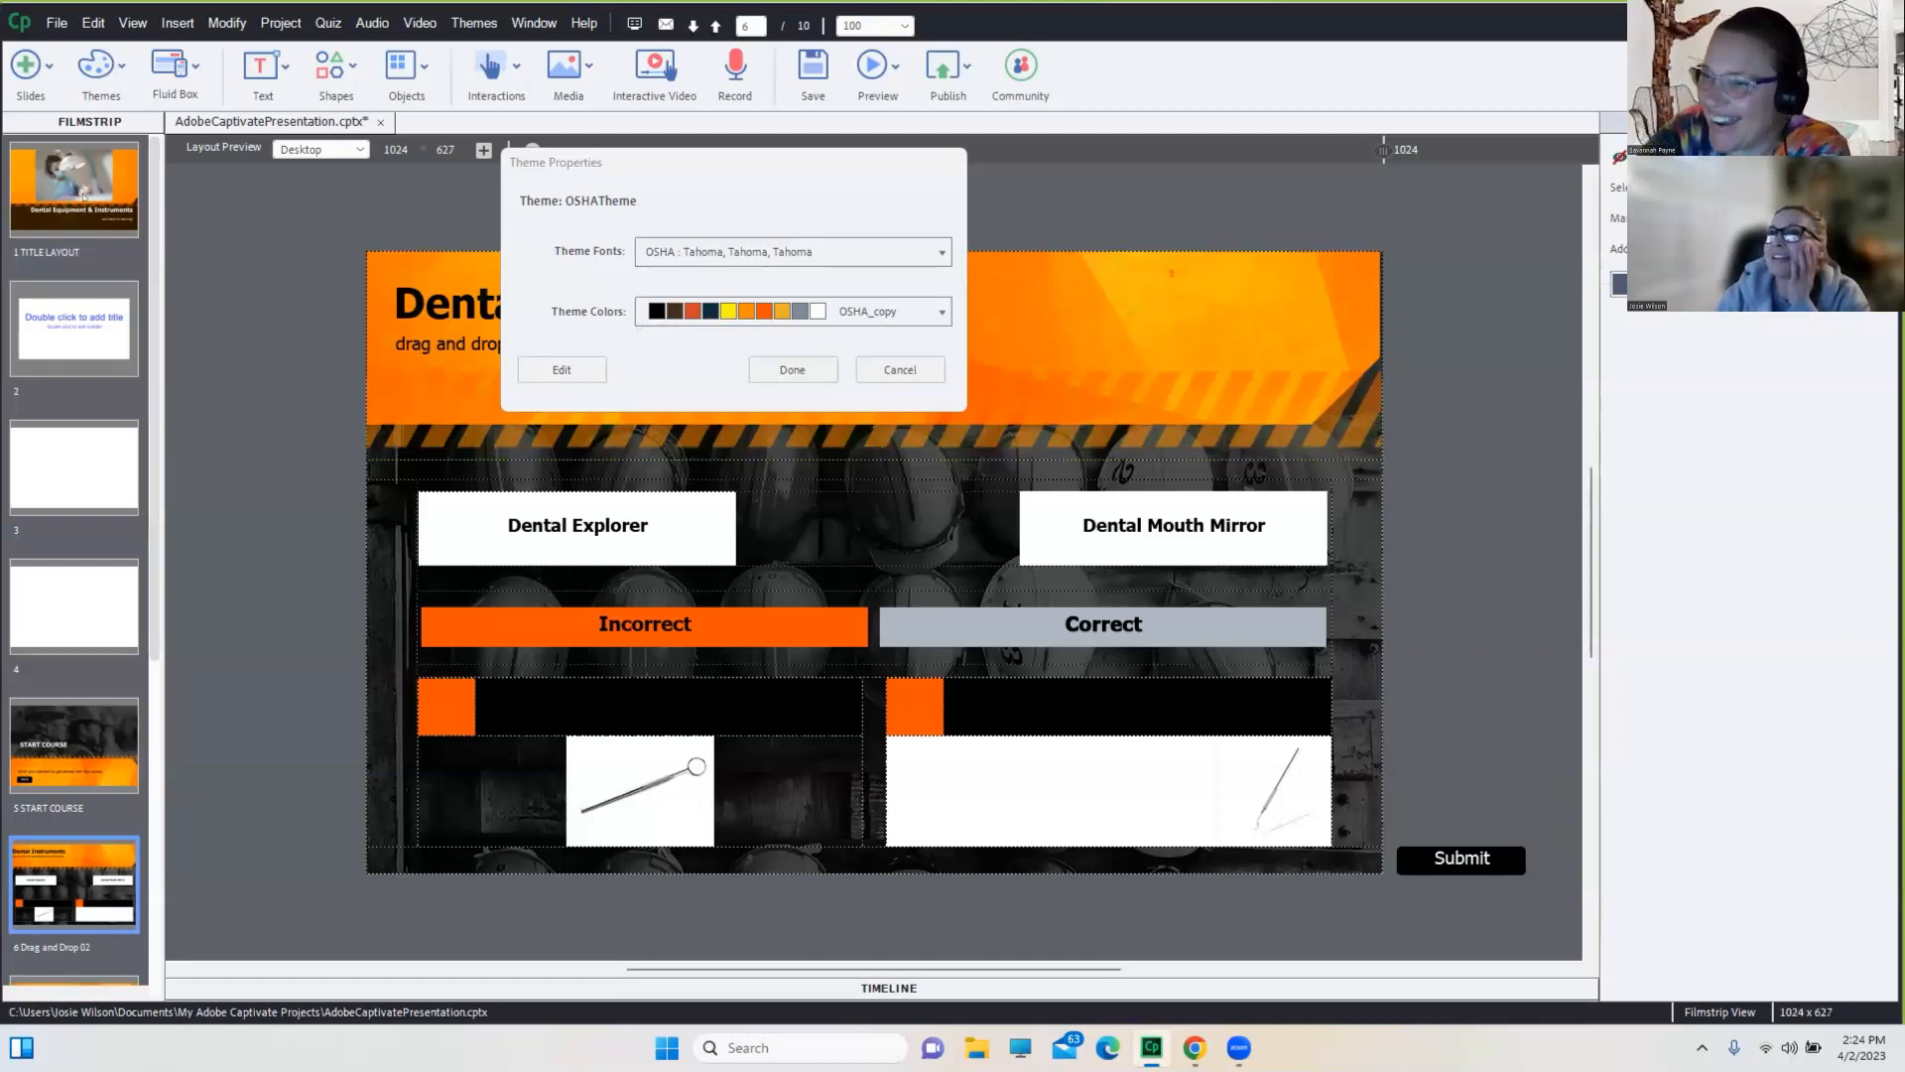
pyautogui.click(74, 189)
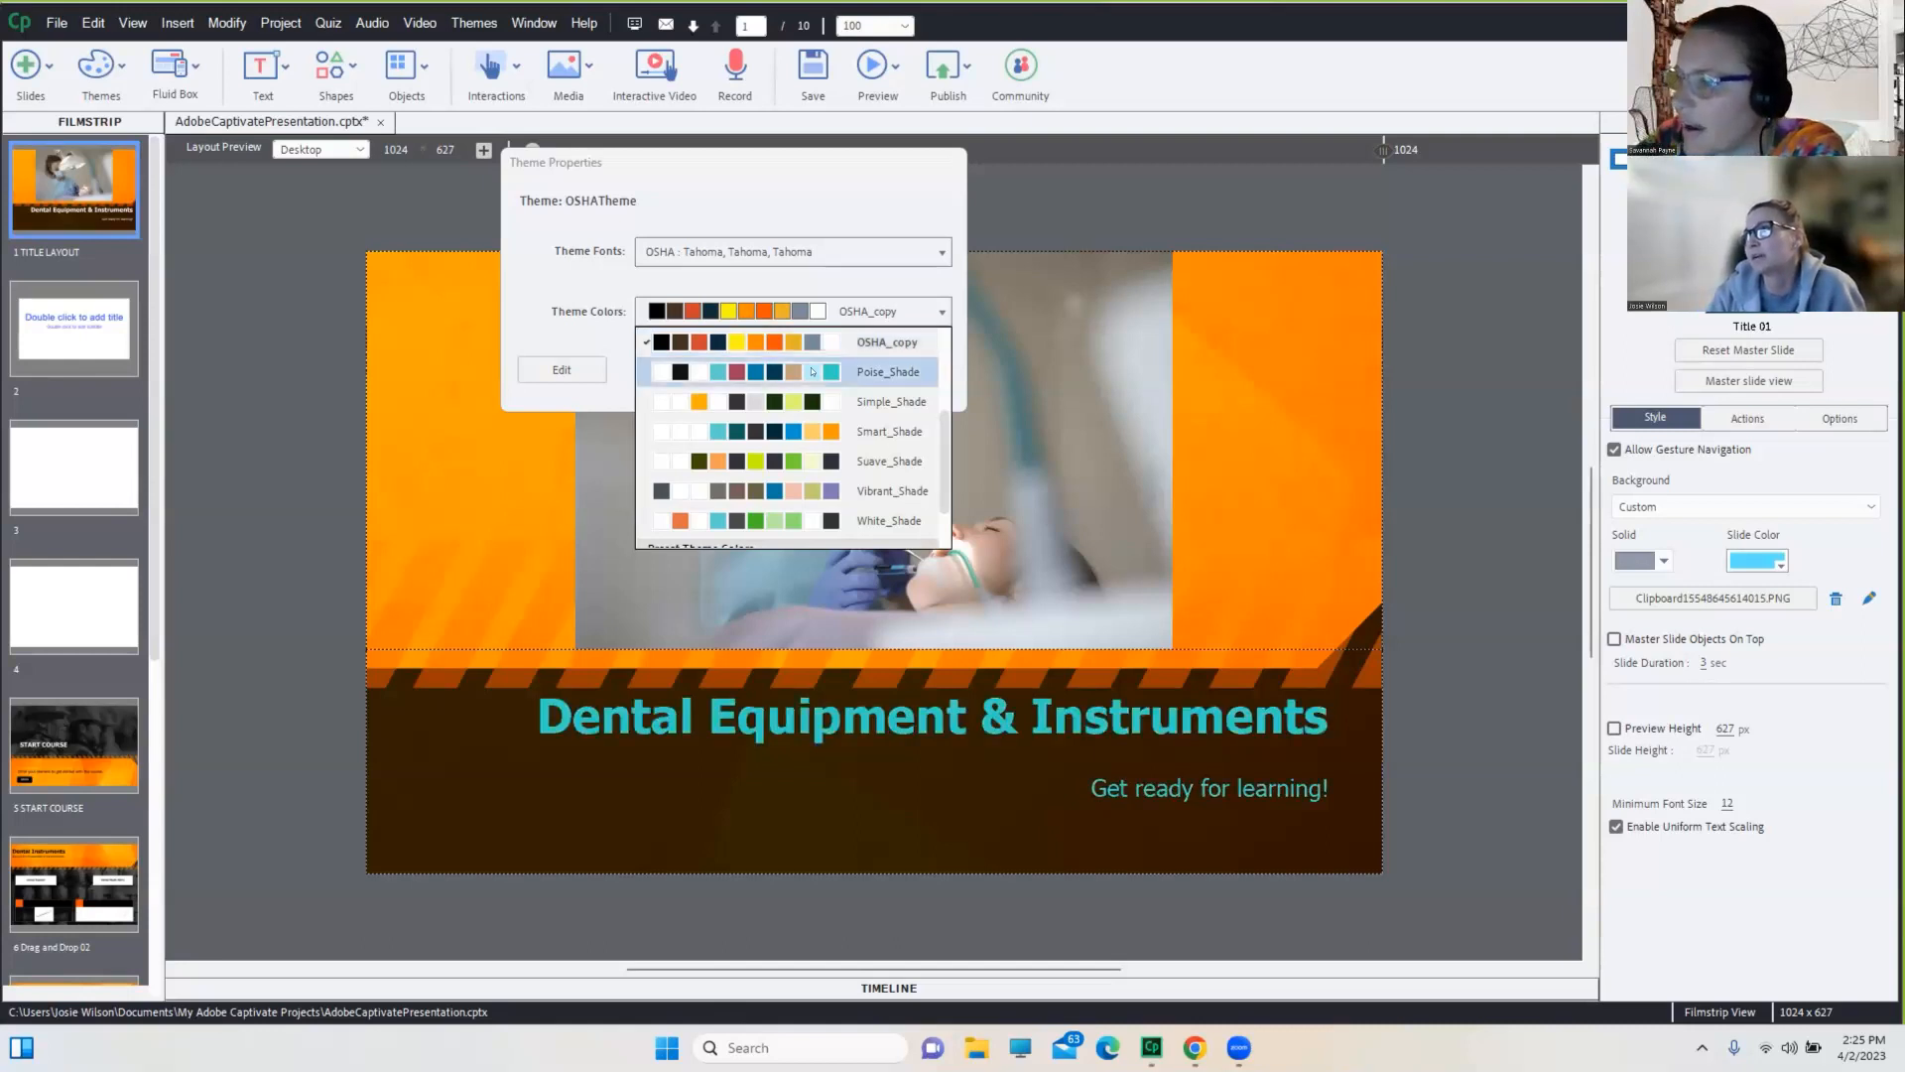
# Apply the Poise_Shade palette so the title turns teal and slides recolour
pyautogui.click(888, 371)
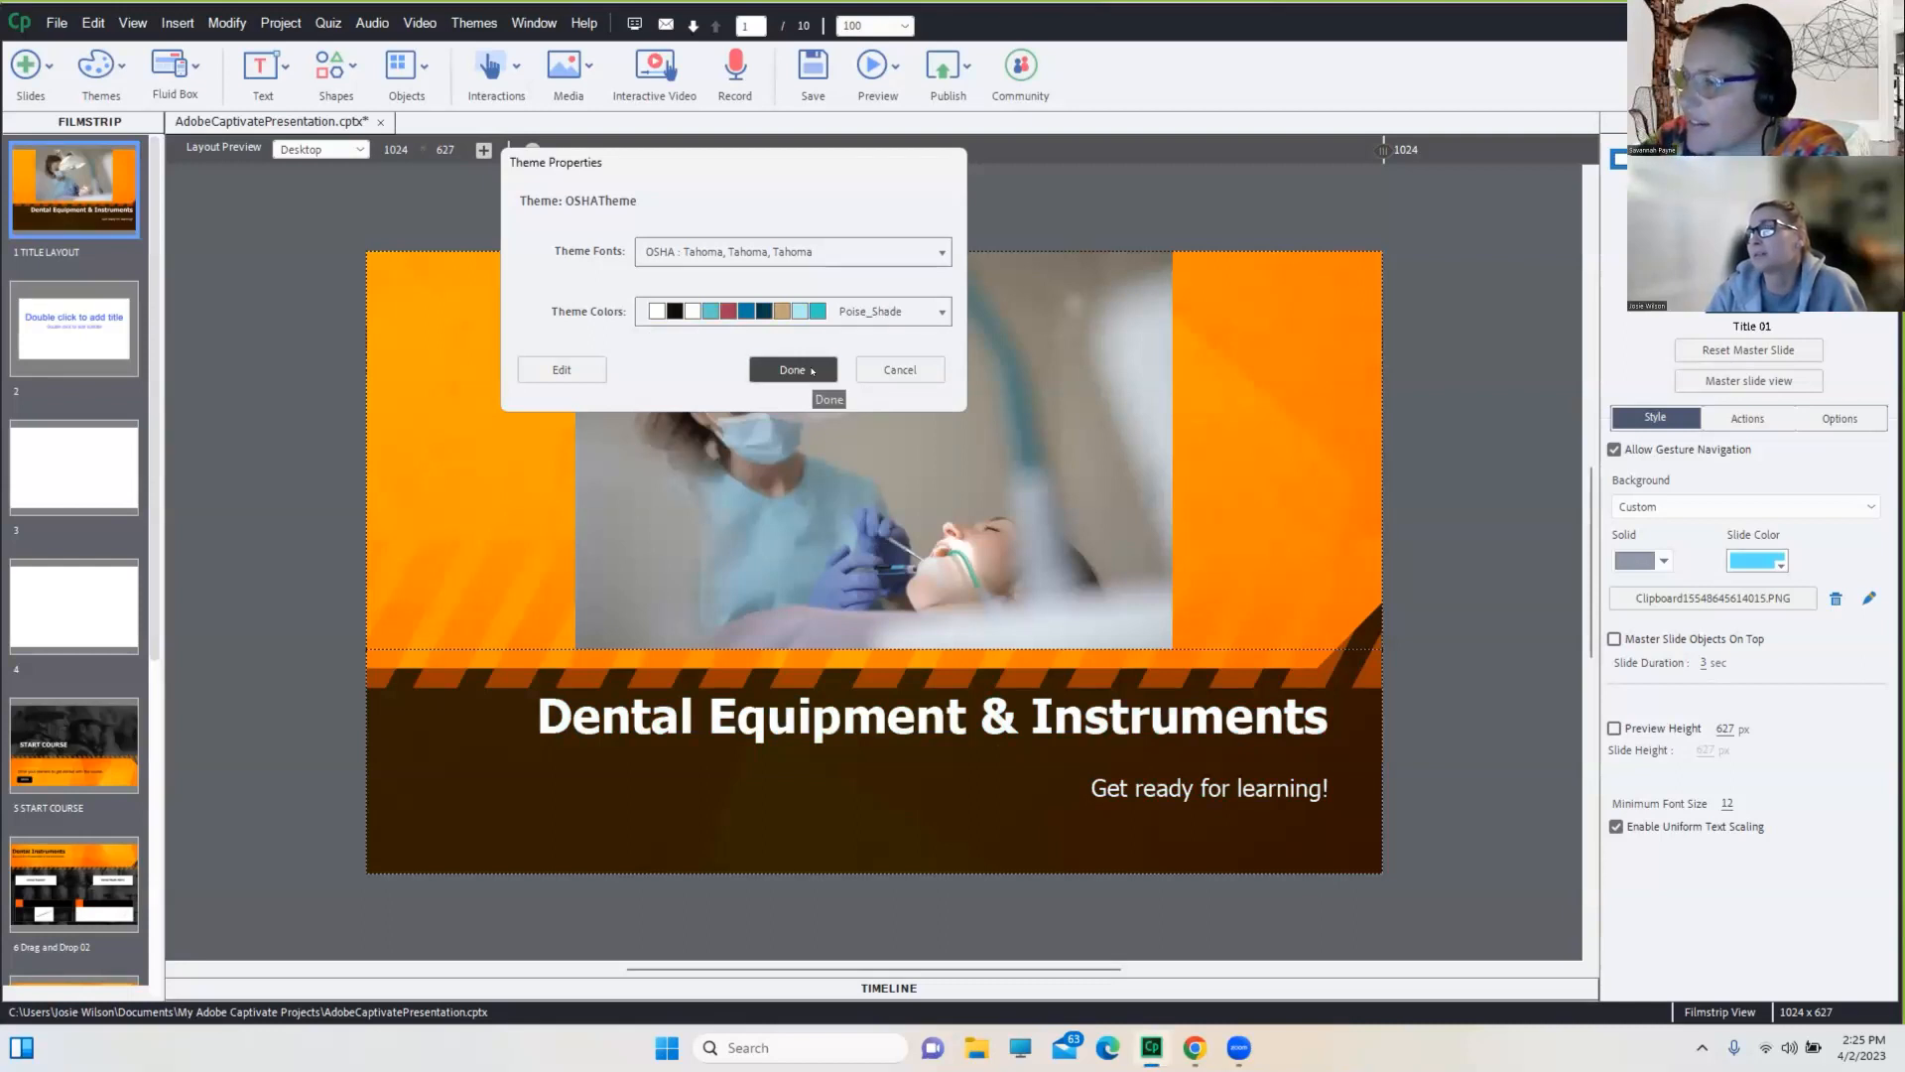
pyautogui.click(792, 370)
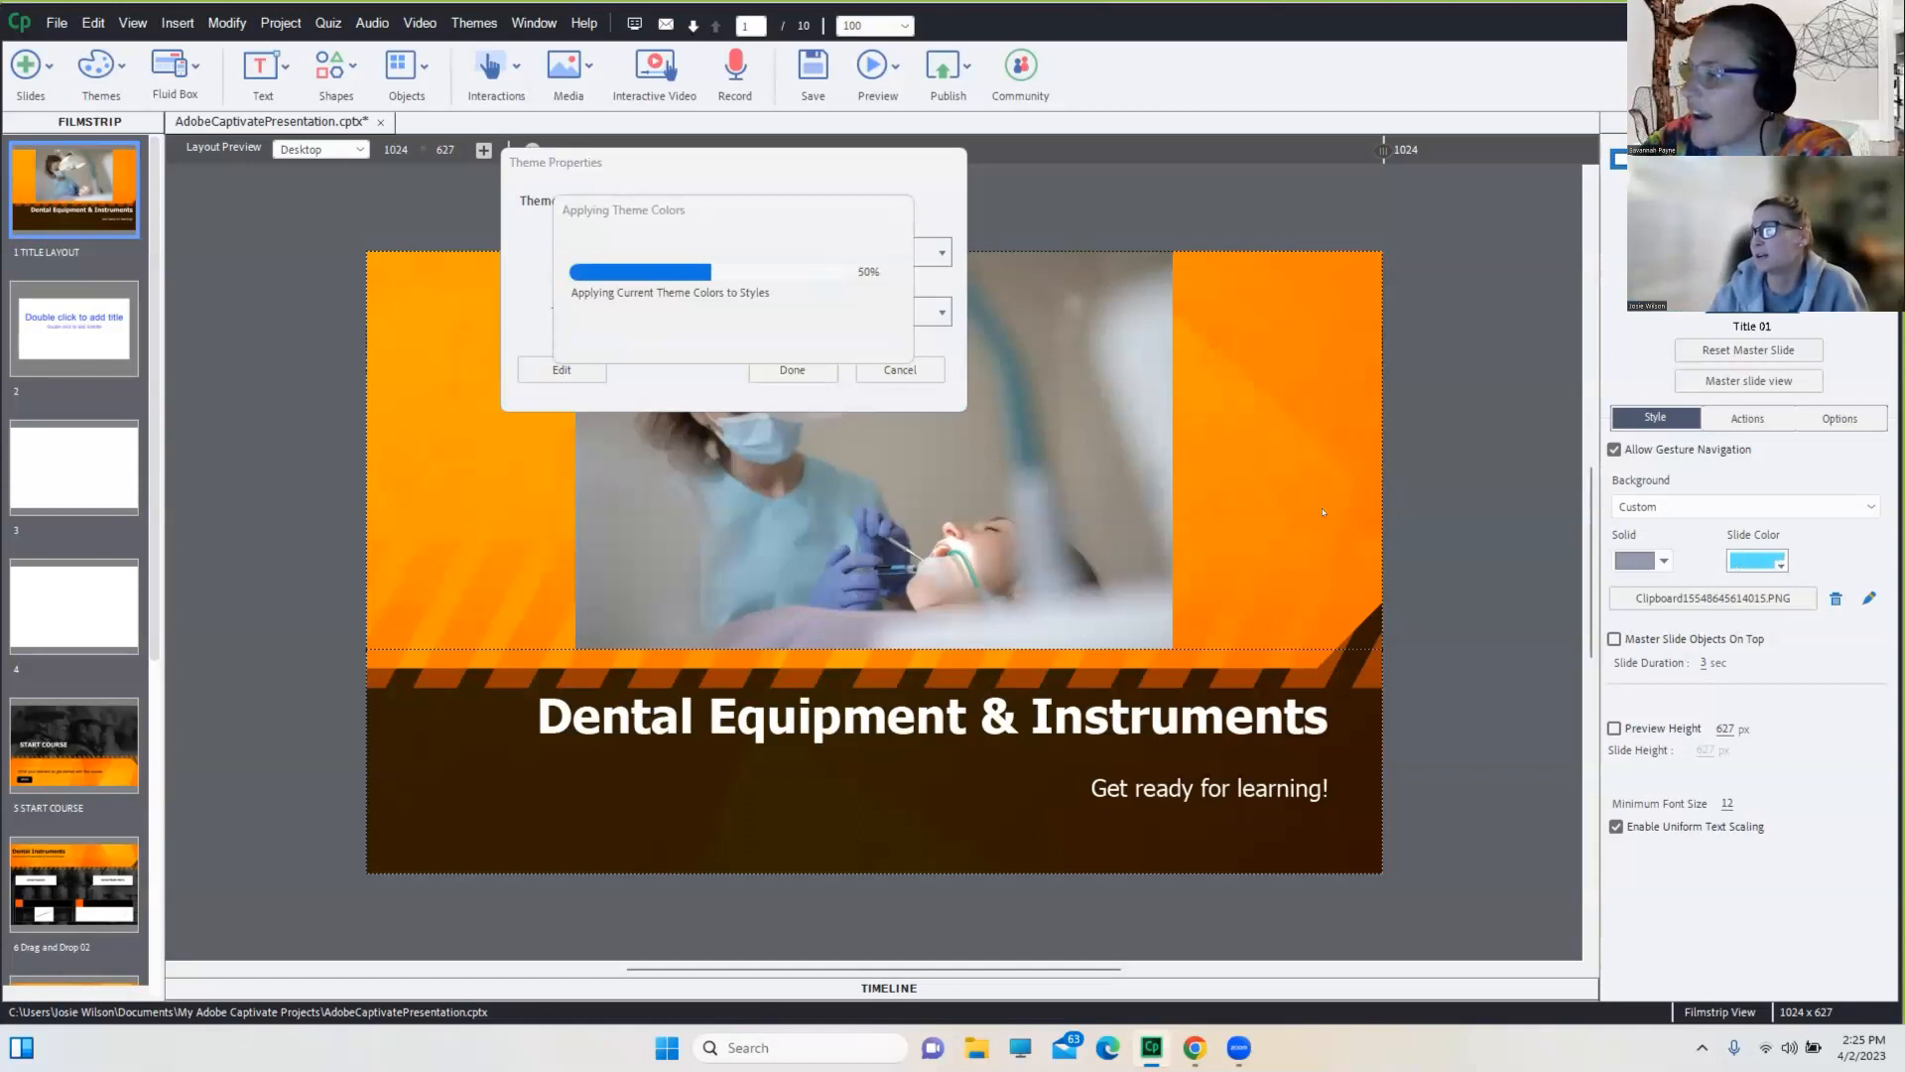
pyautogui.moveTo(448, 528)
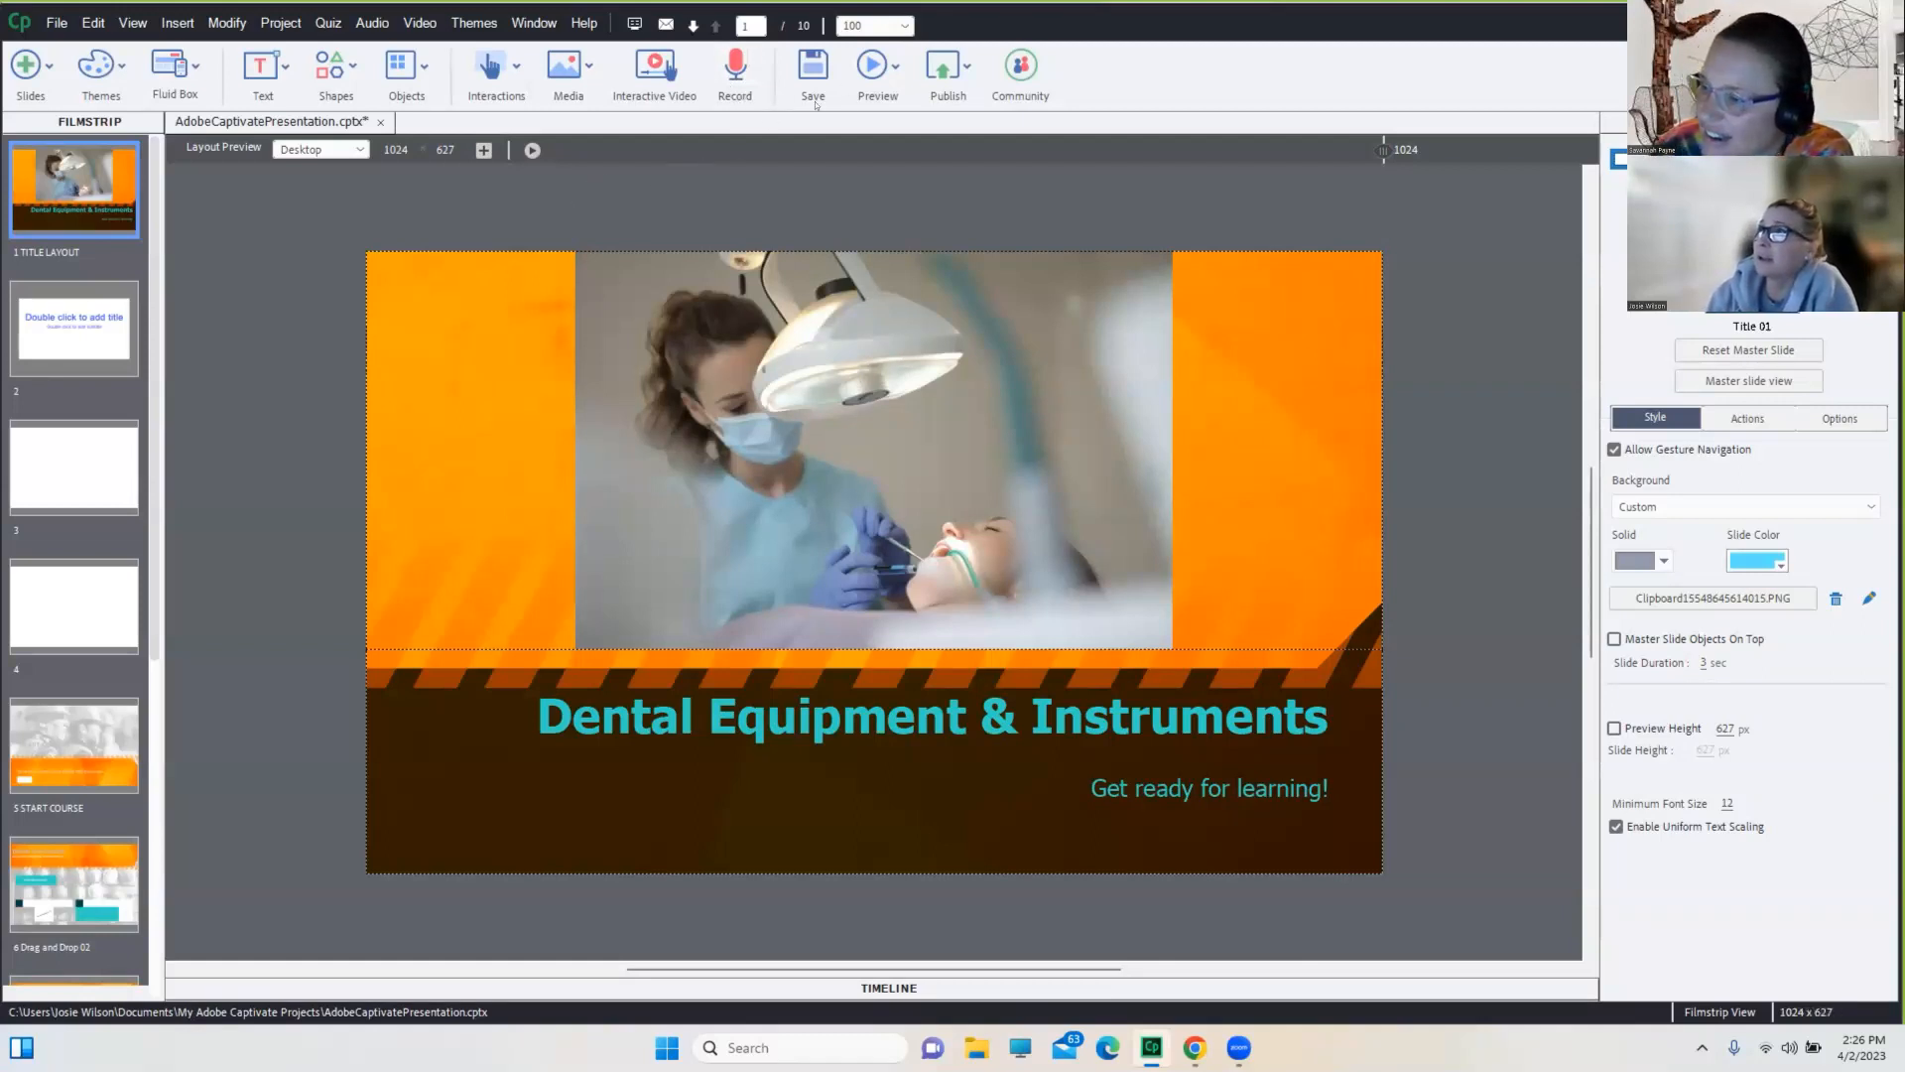
pyautogui.moveTo(591, 329)
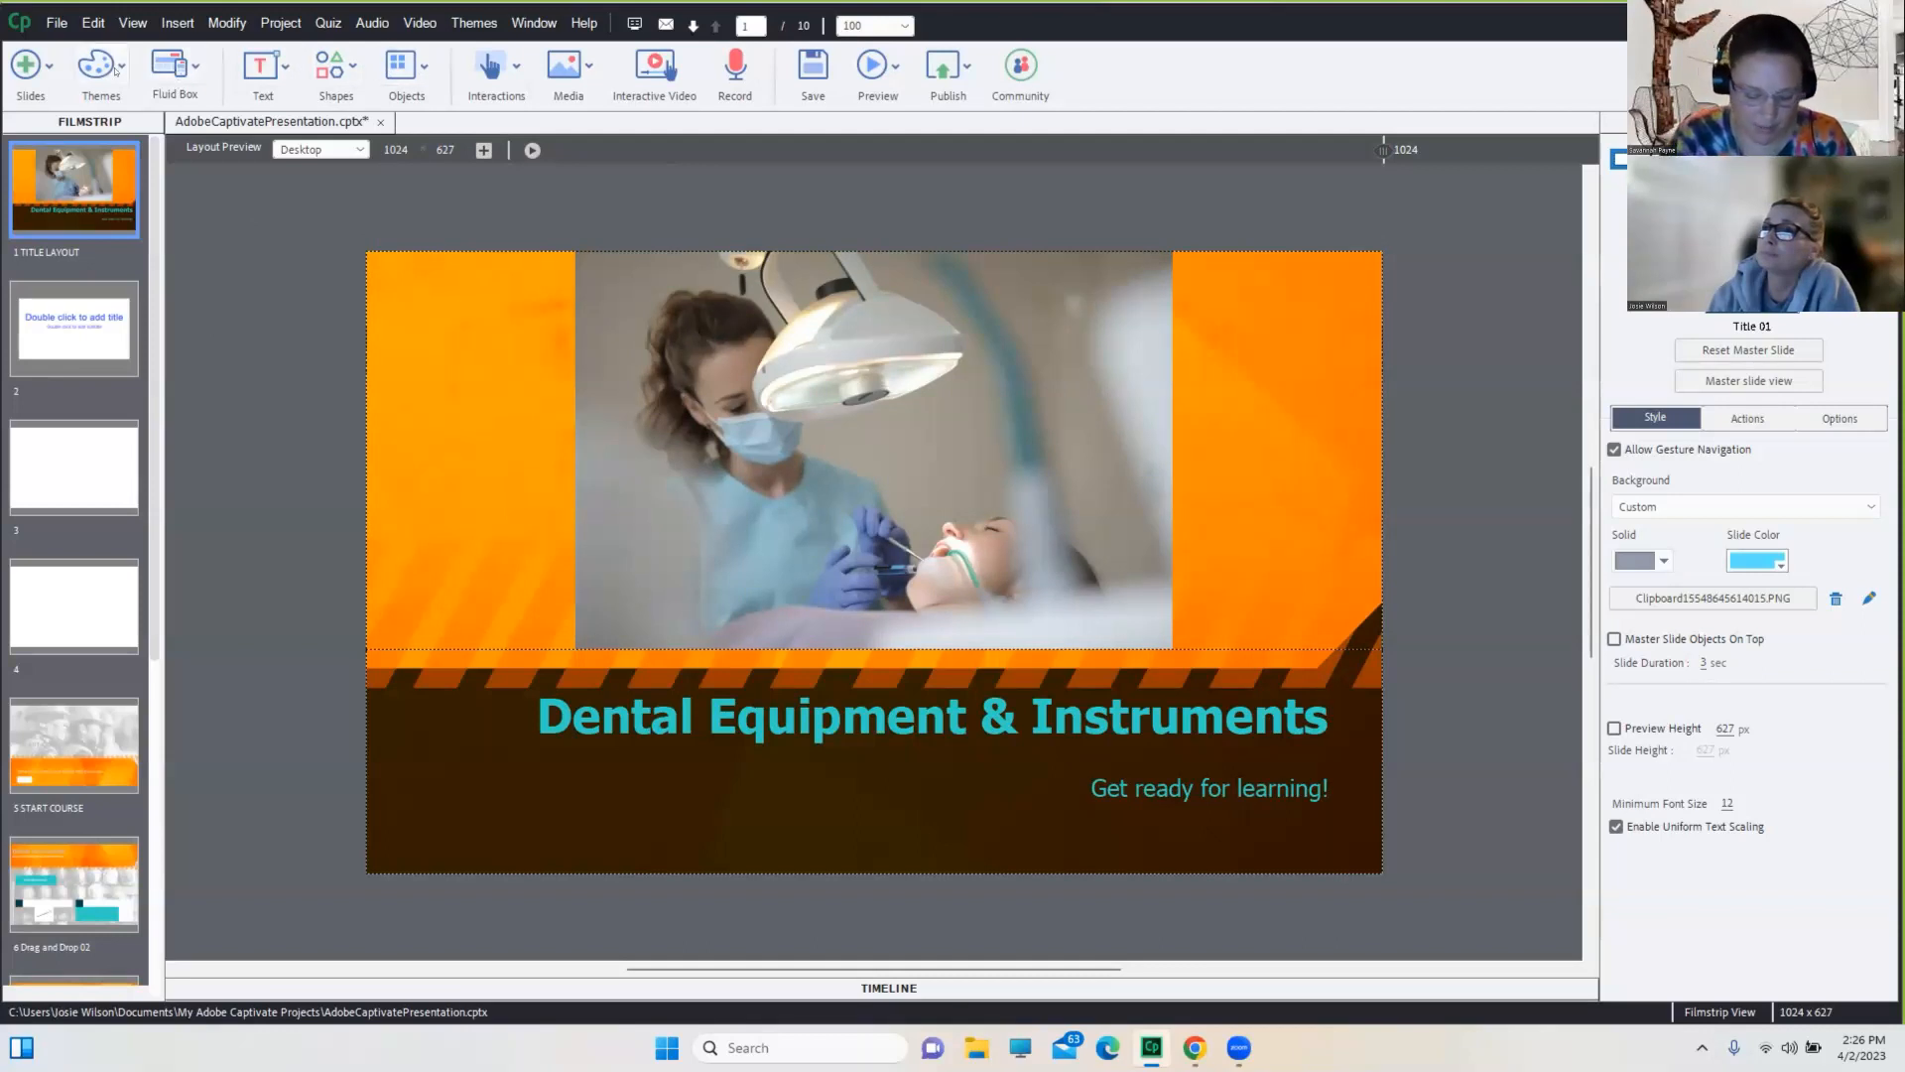
pyautogui.moveTo(101, 73)
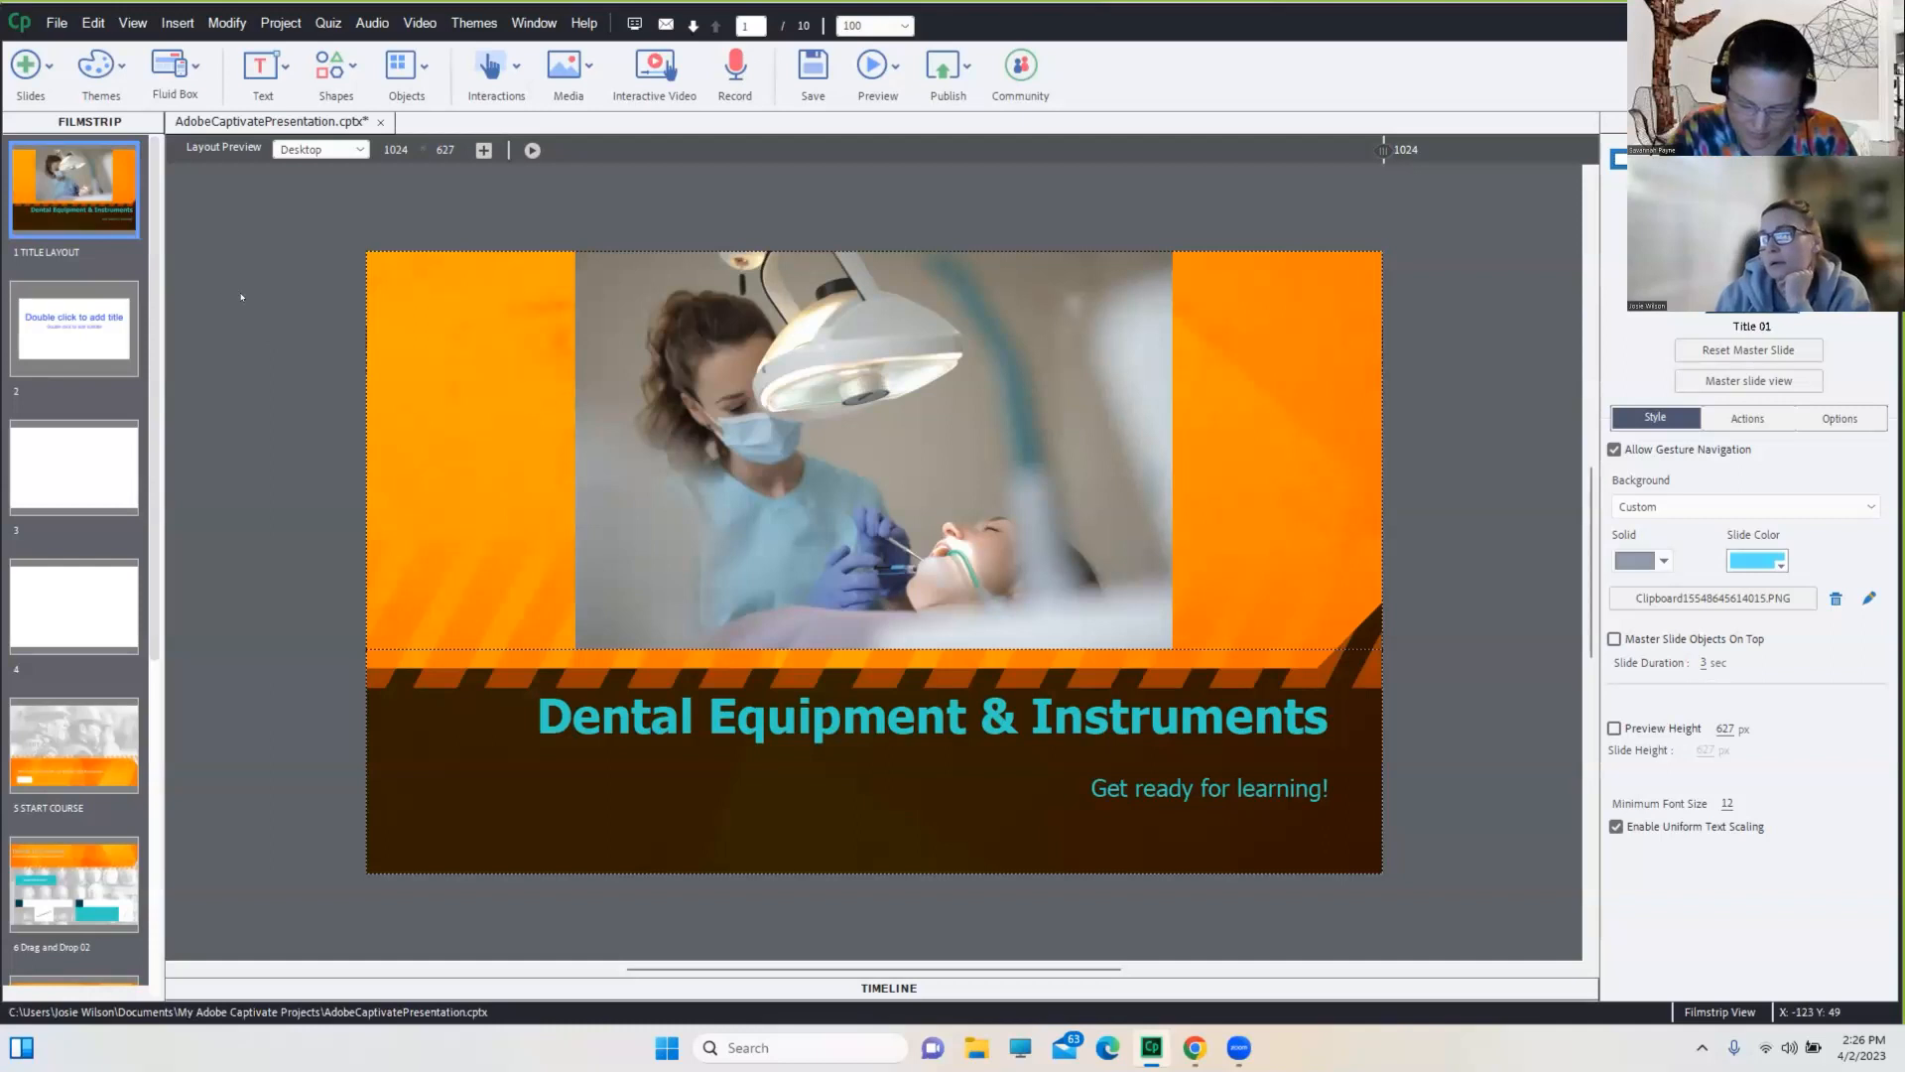
# Launch an HTML5 browser preview of the whole recoloured dental project
pyautogui.click(1208, 788)
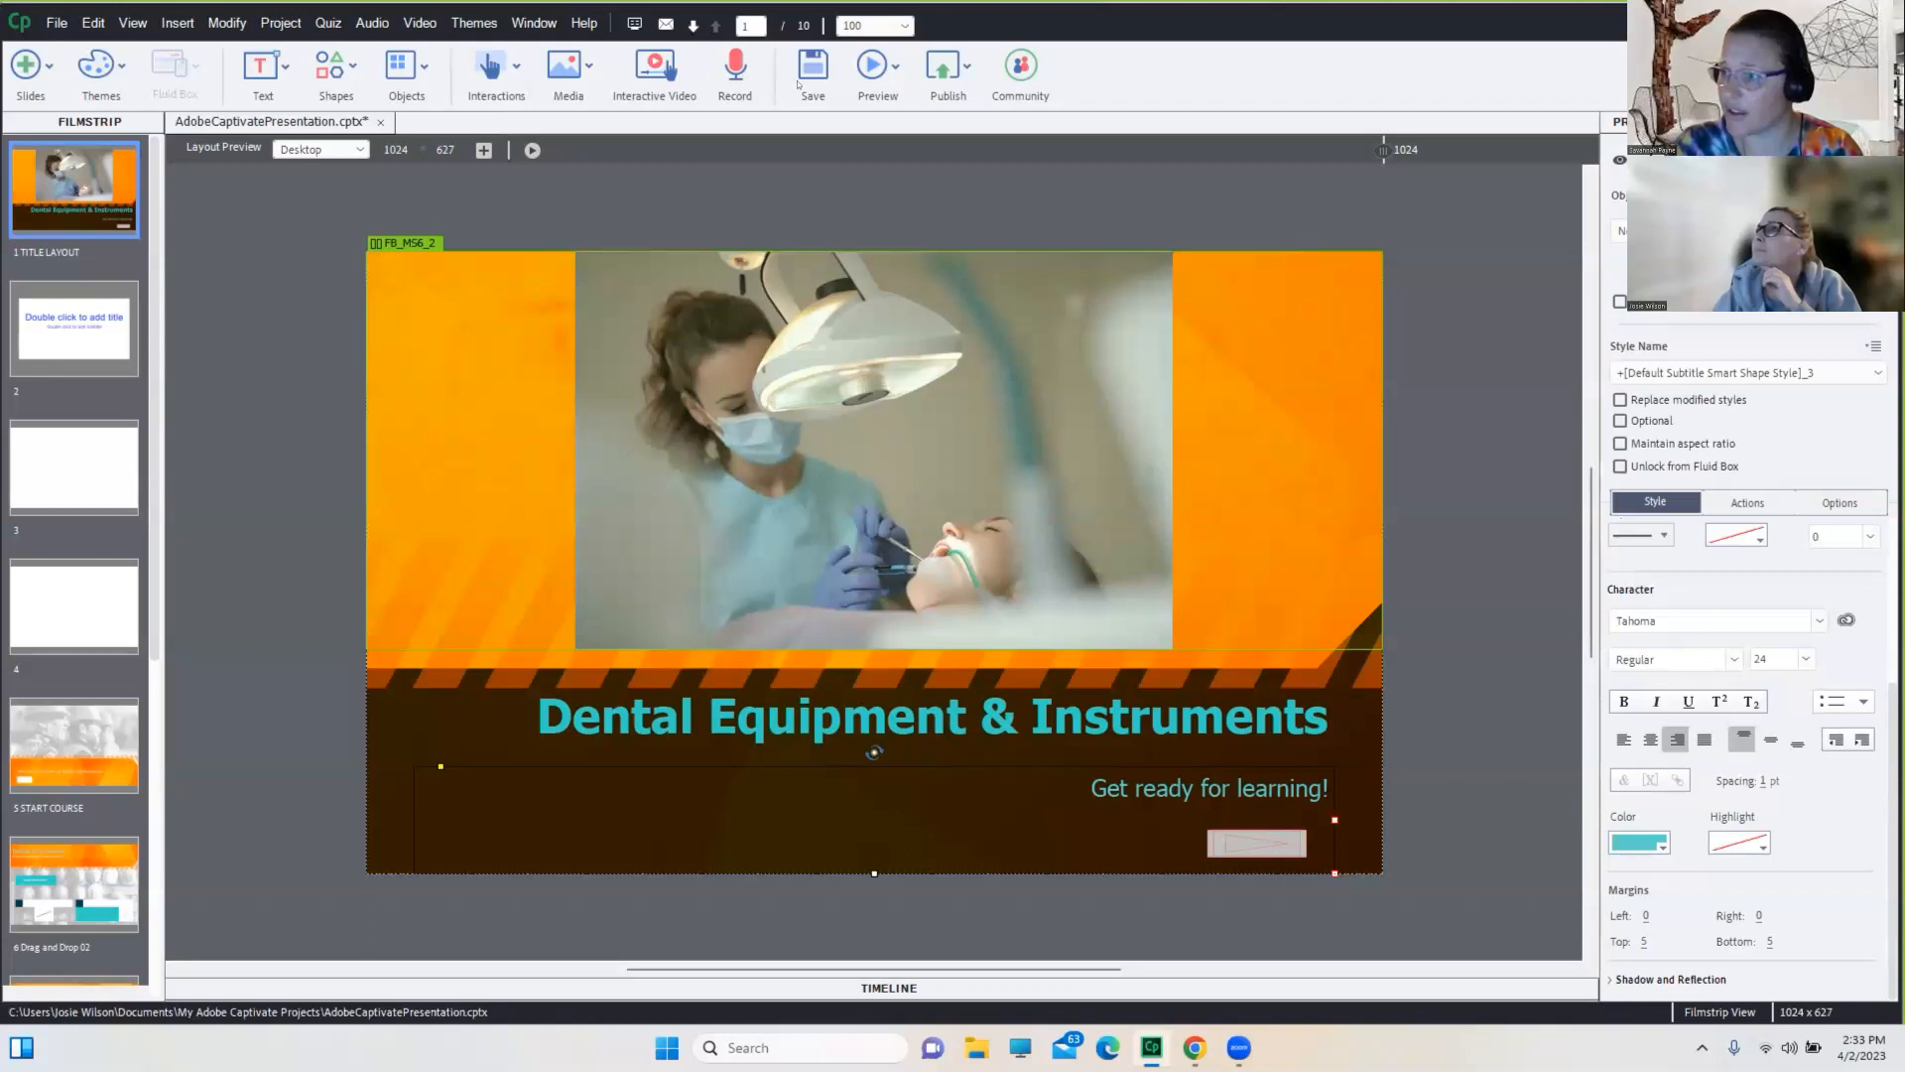
pyautogui.click(878, 67)
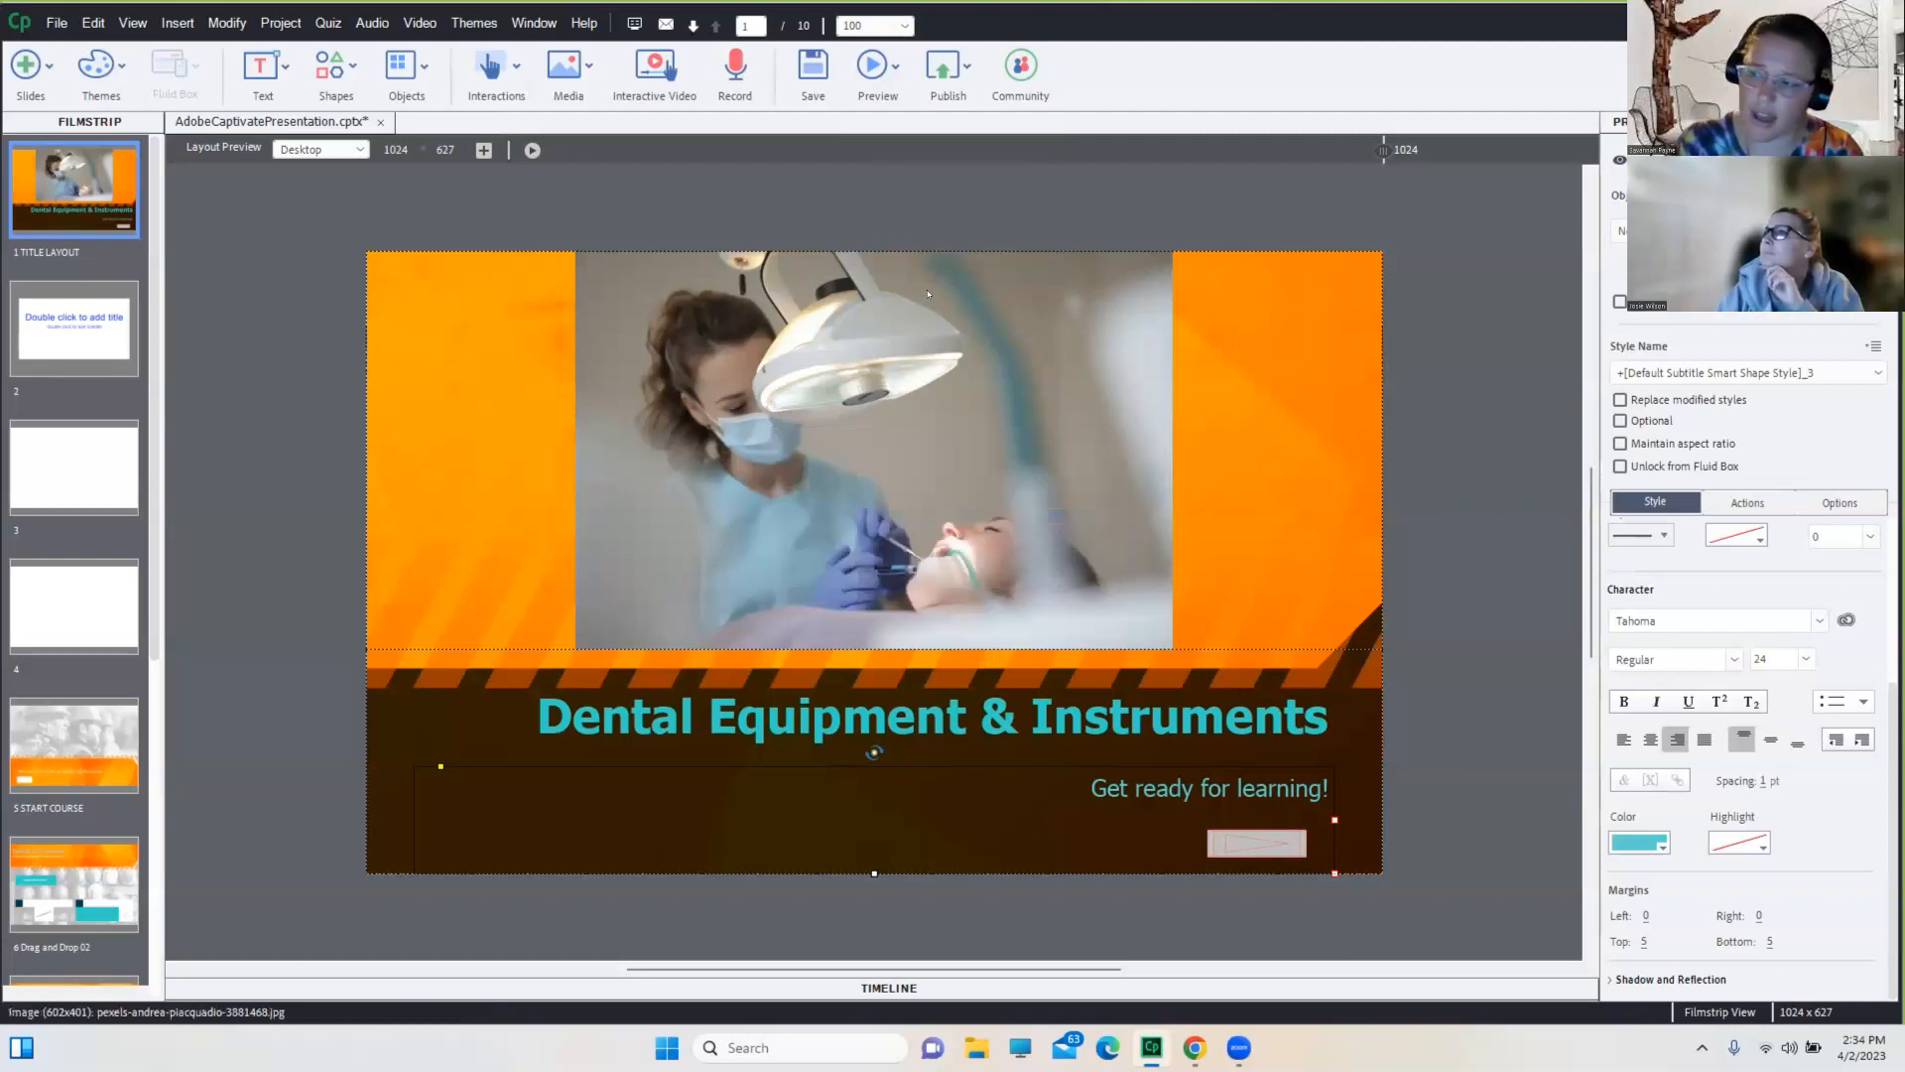
pyautogui.click(875, 63)
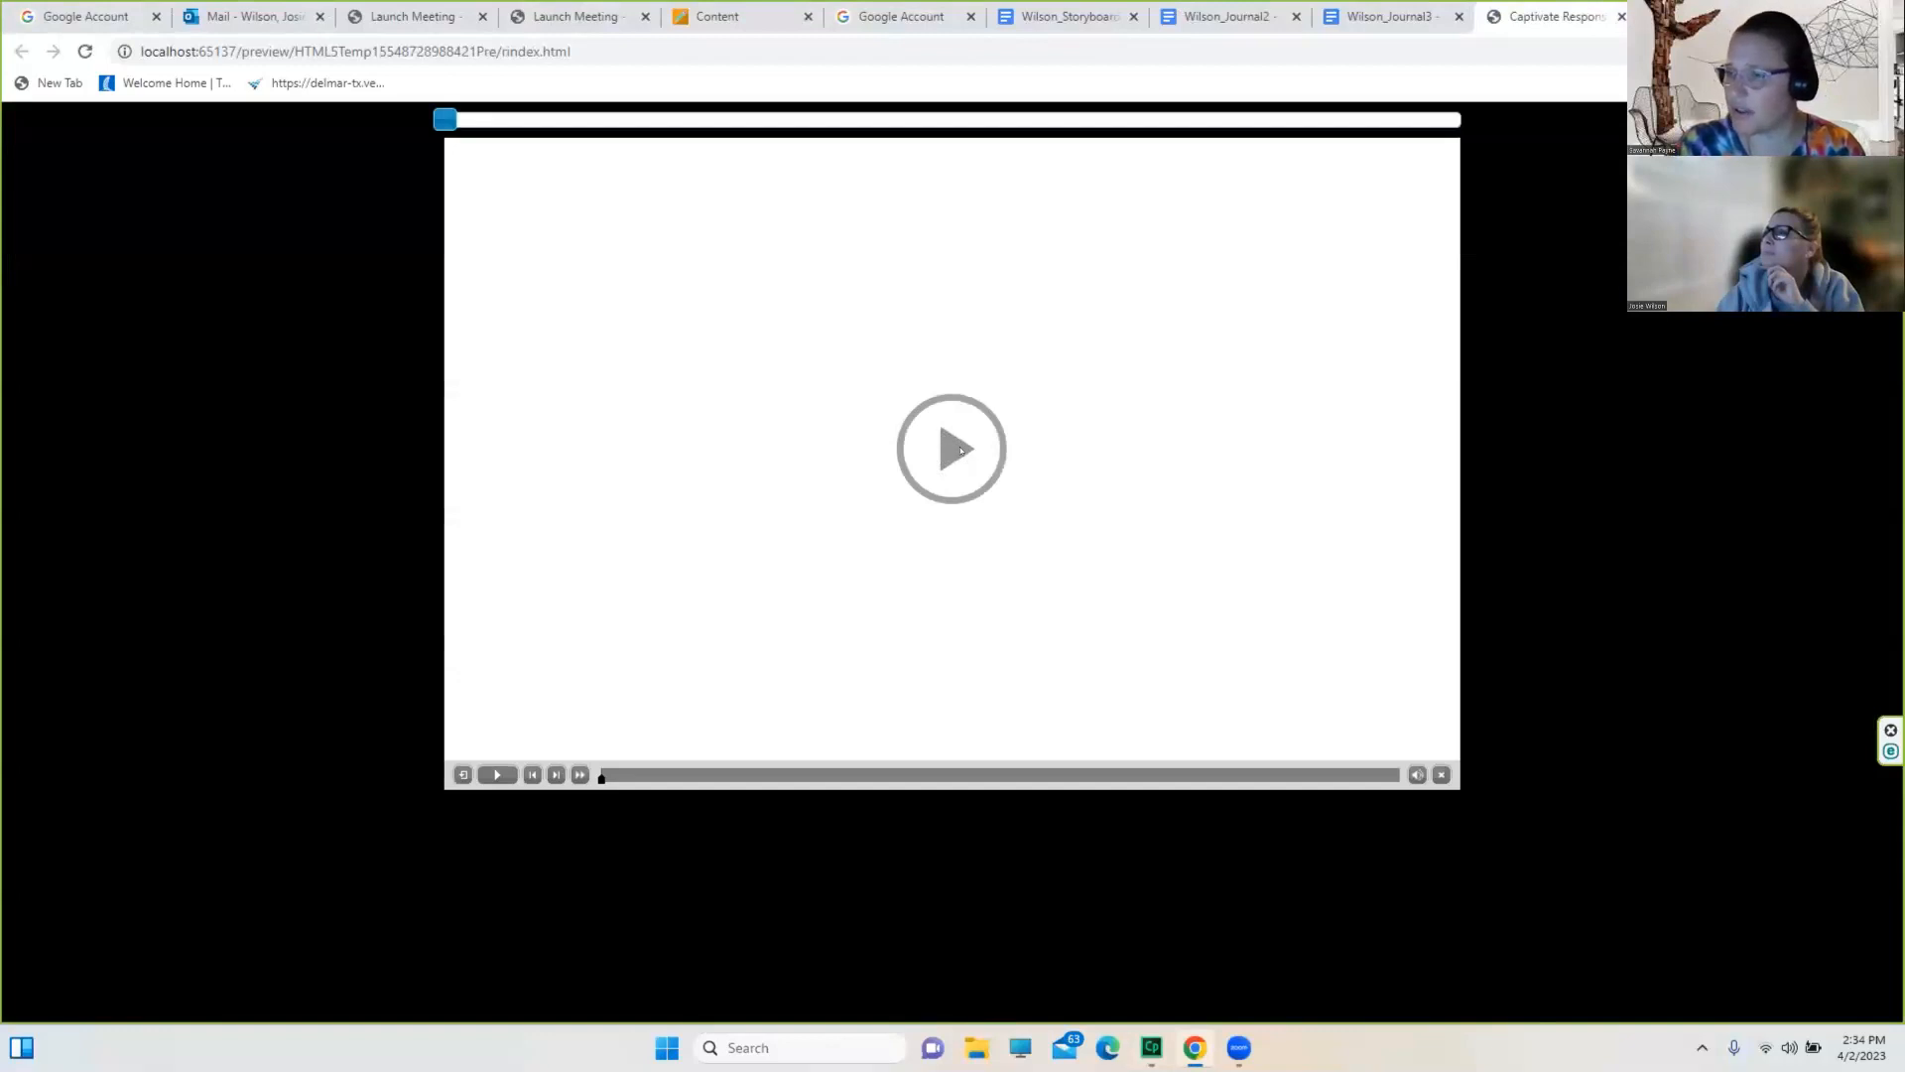
# Play the preview from the teal title slide onto the Start Course slide
pyautogui.click(951, 449)
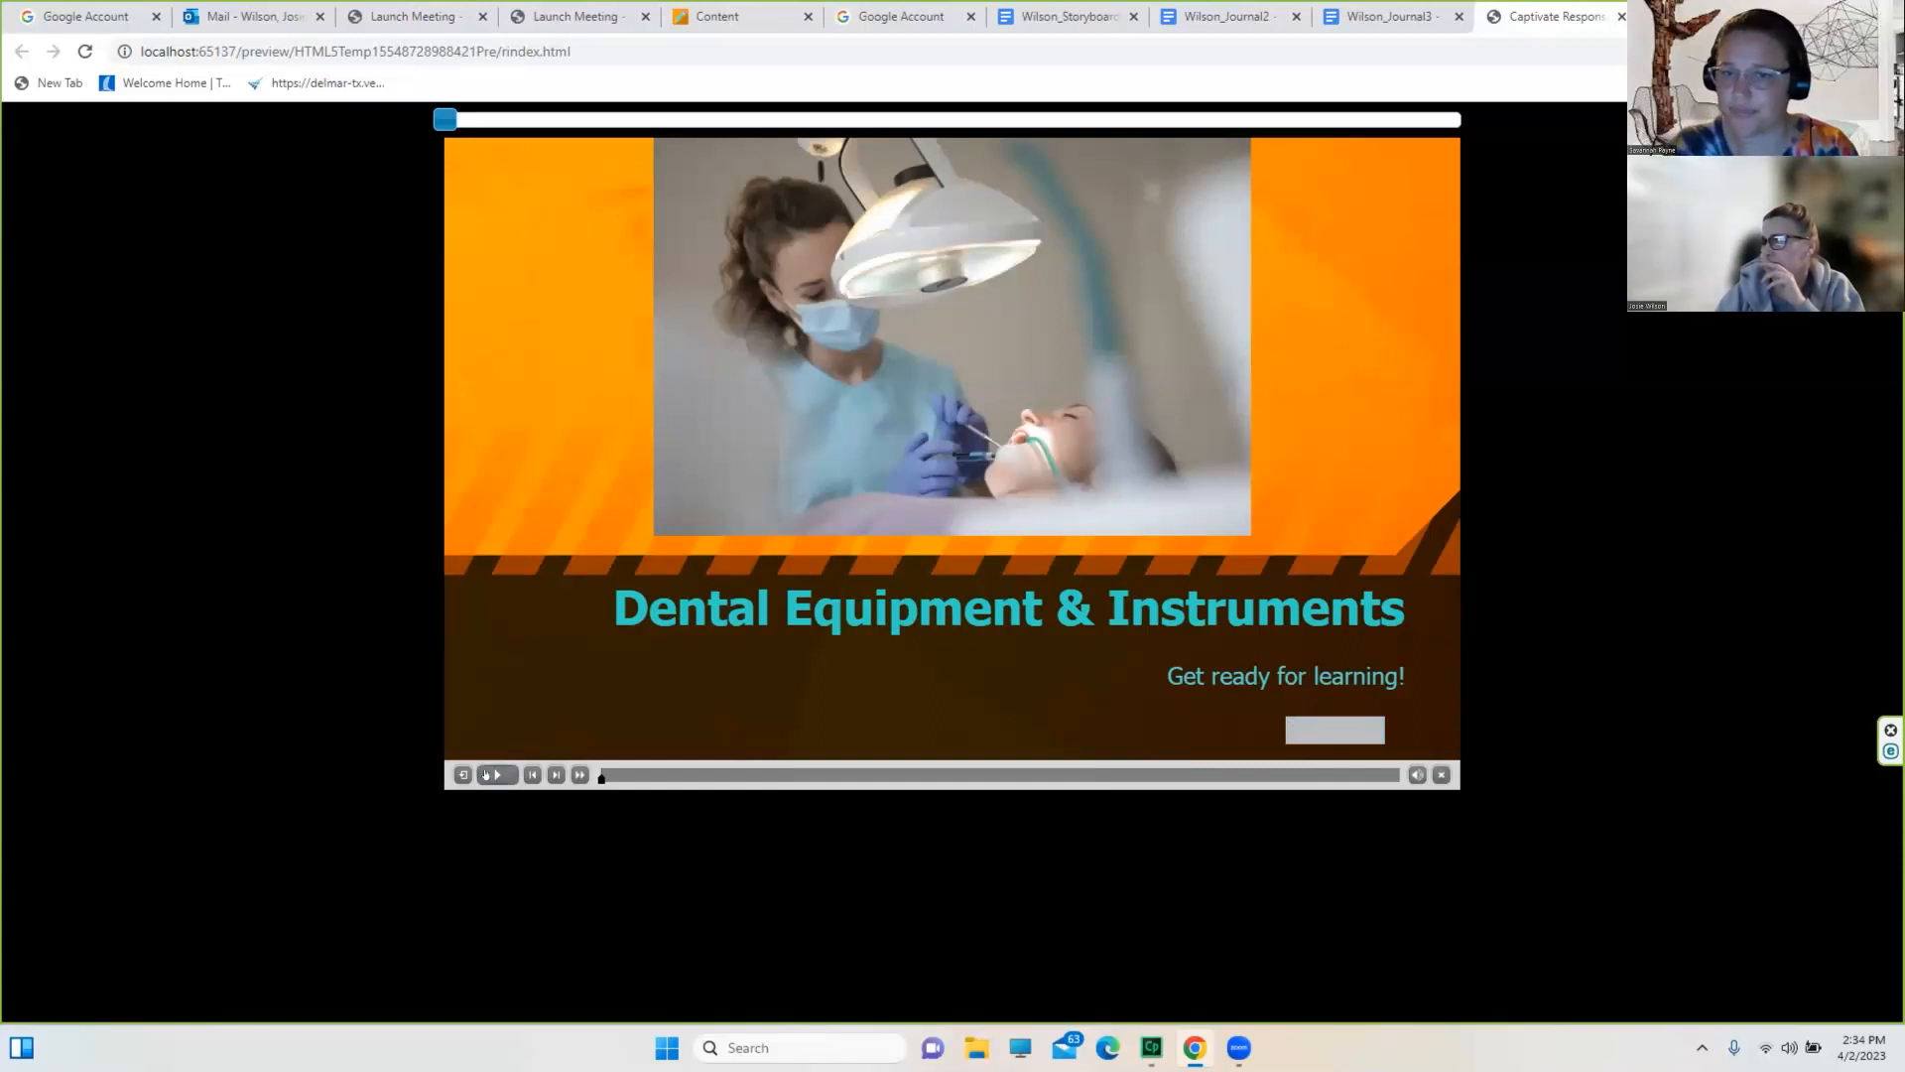
pyautogui.click(496, 774)
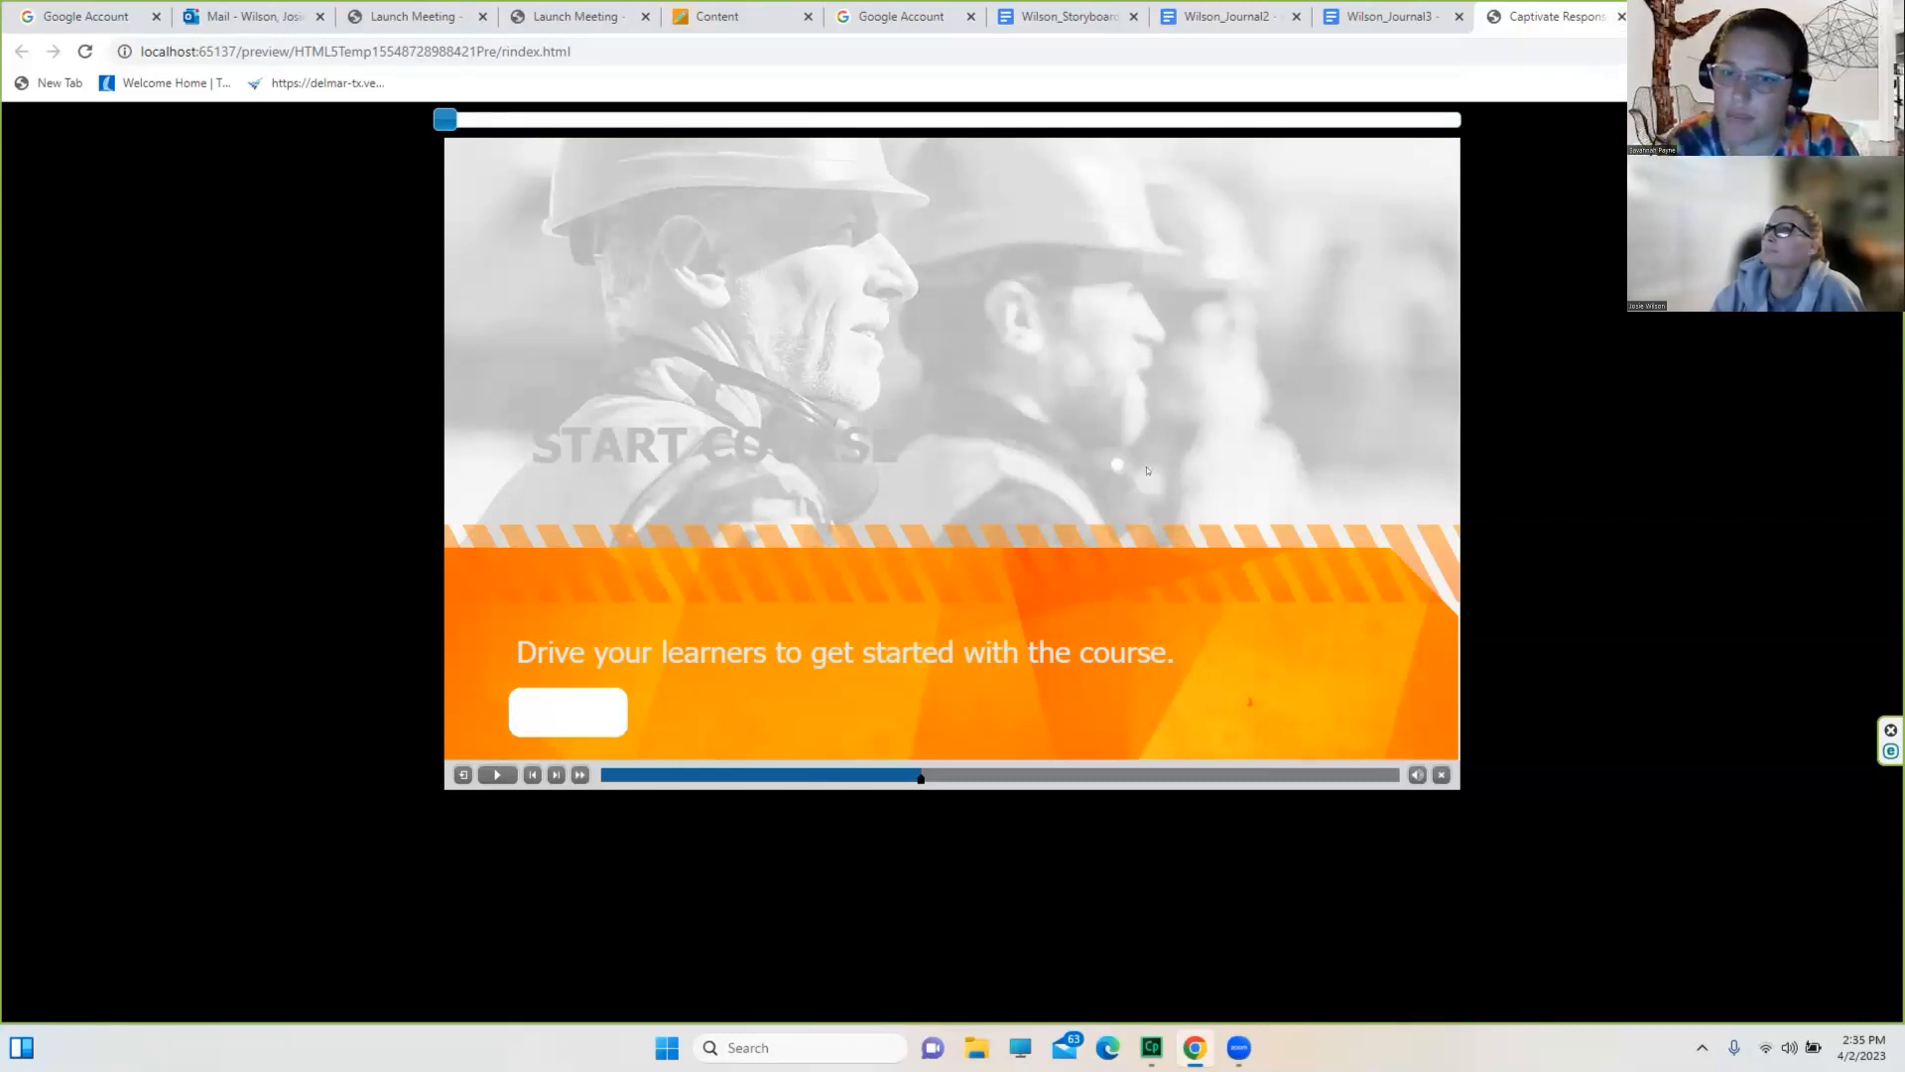
pyautogui.moveTo(1146, 518)
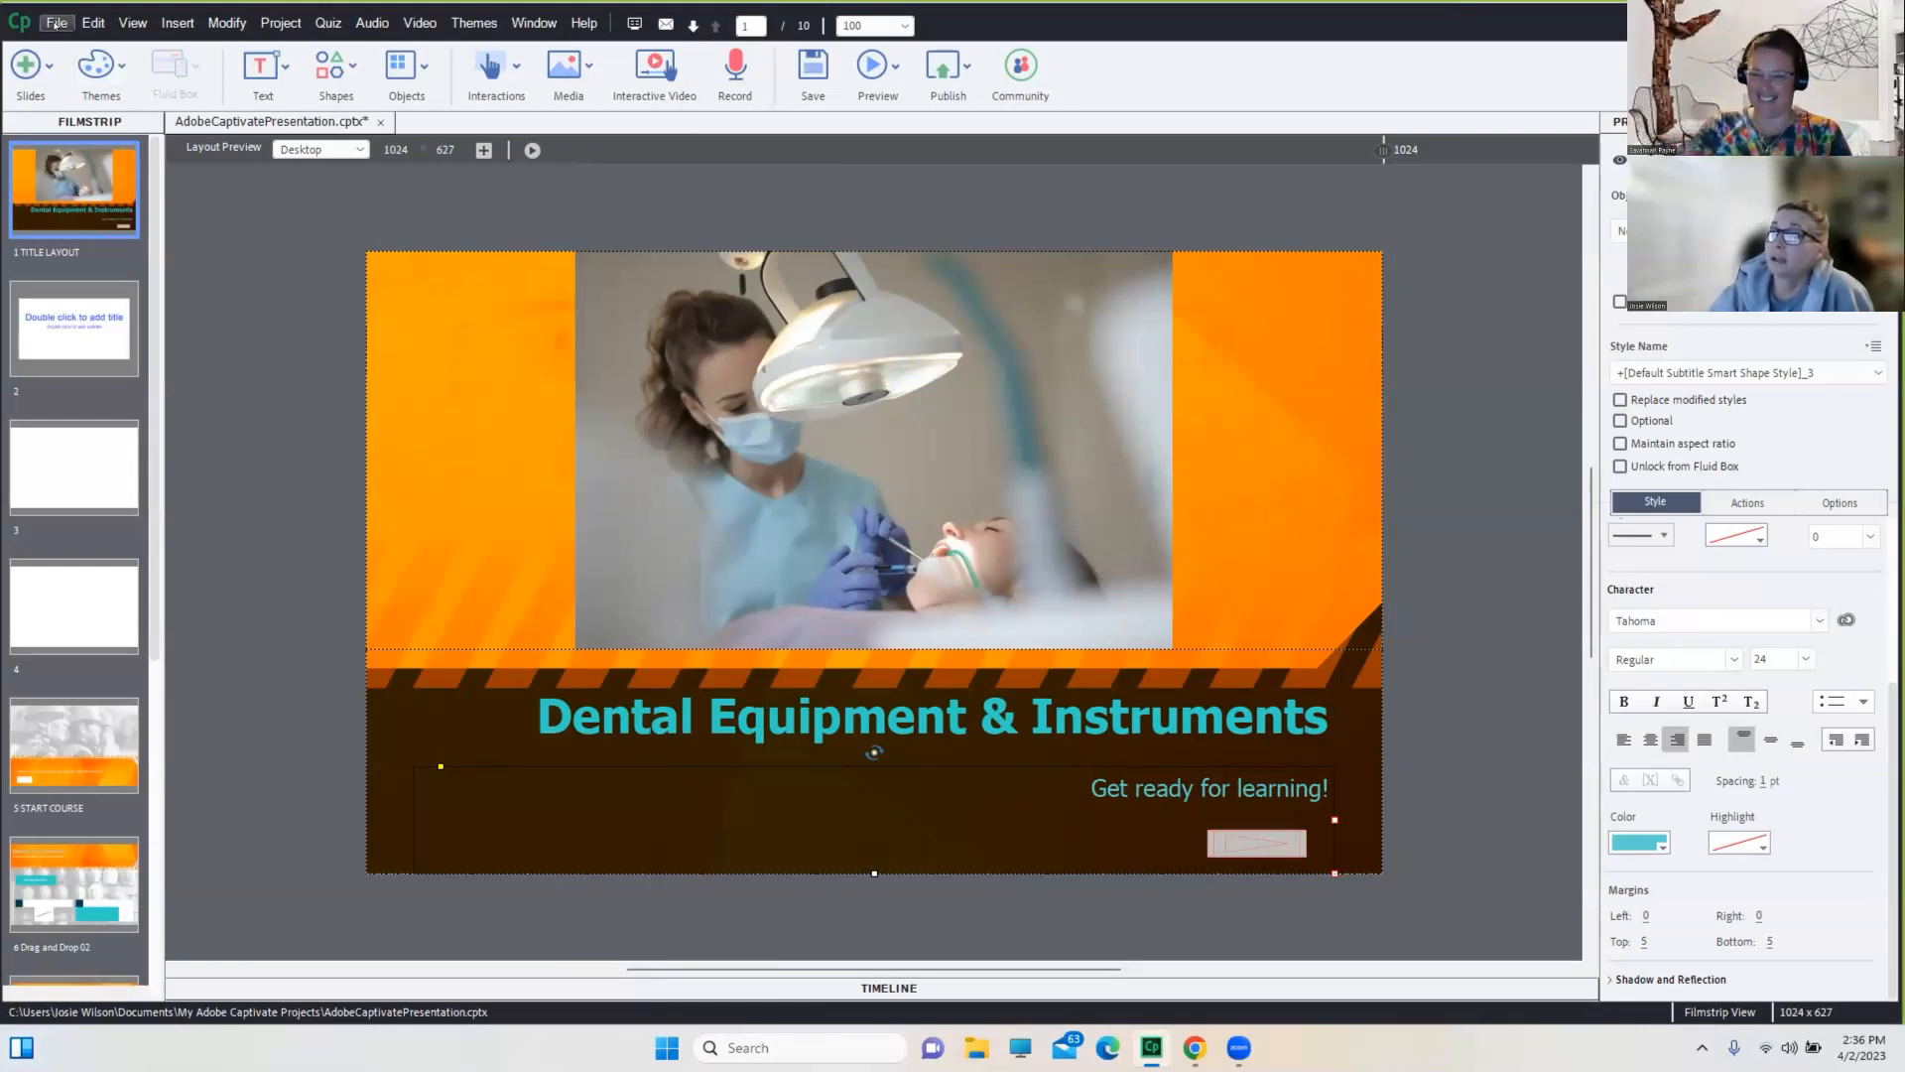
# Save the AdobeCaptivatePresentation project and confirm Save is now greyed out
pyautogui.click(56, 22)
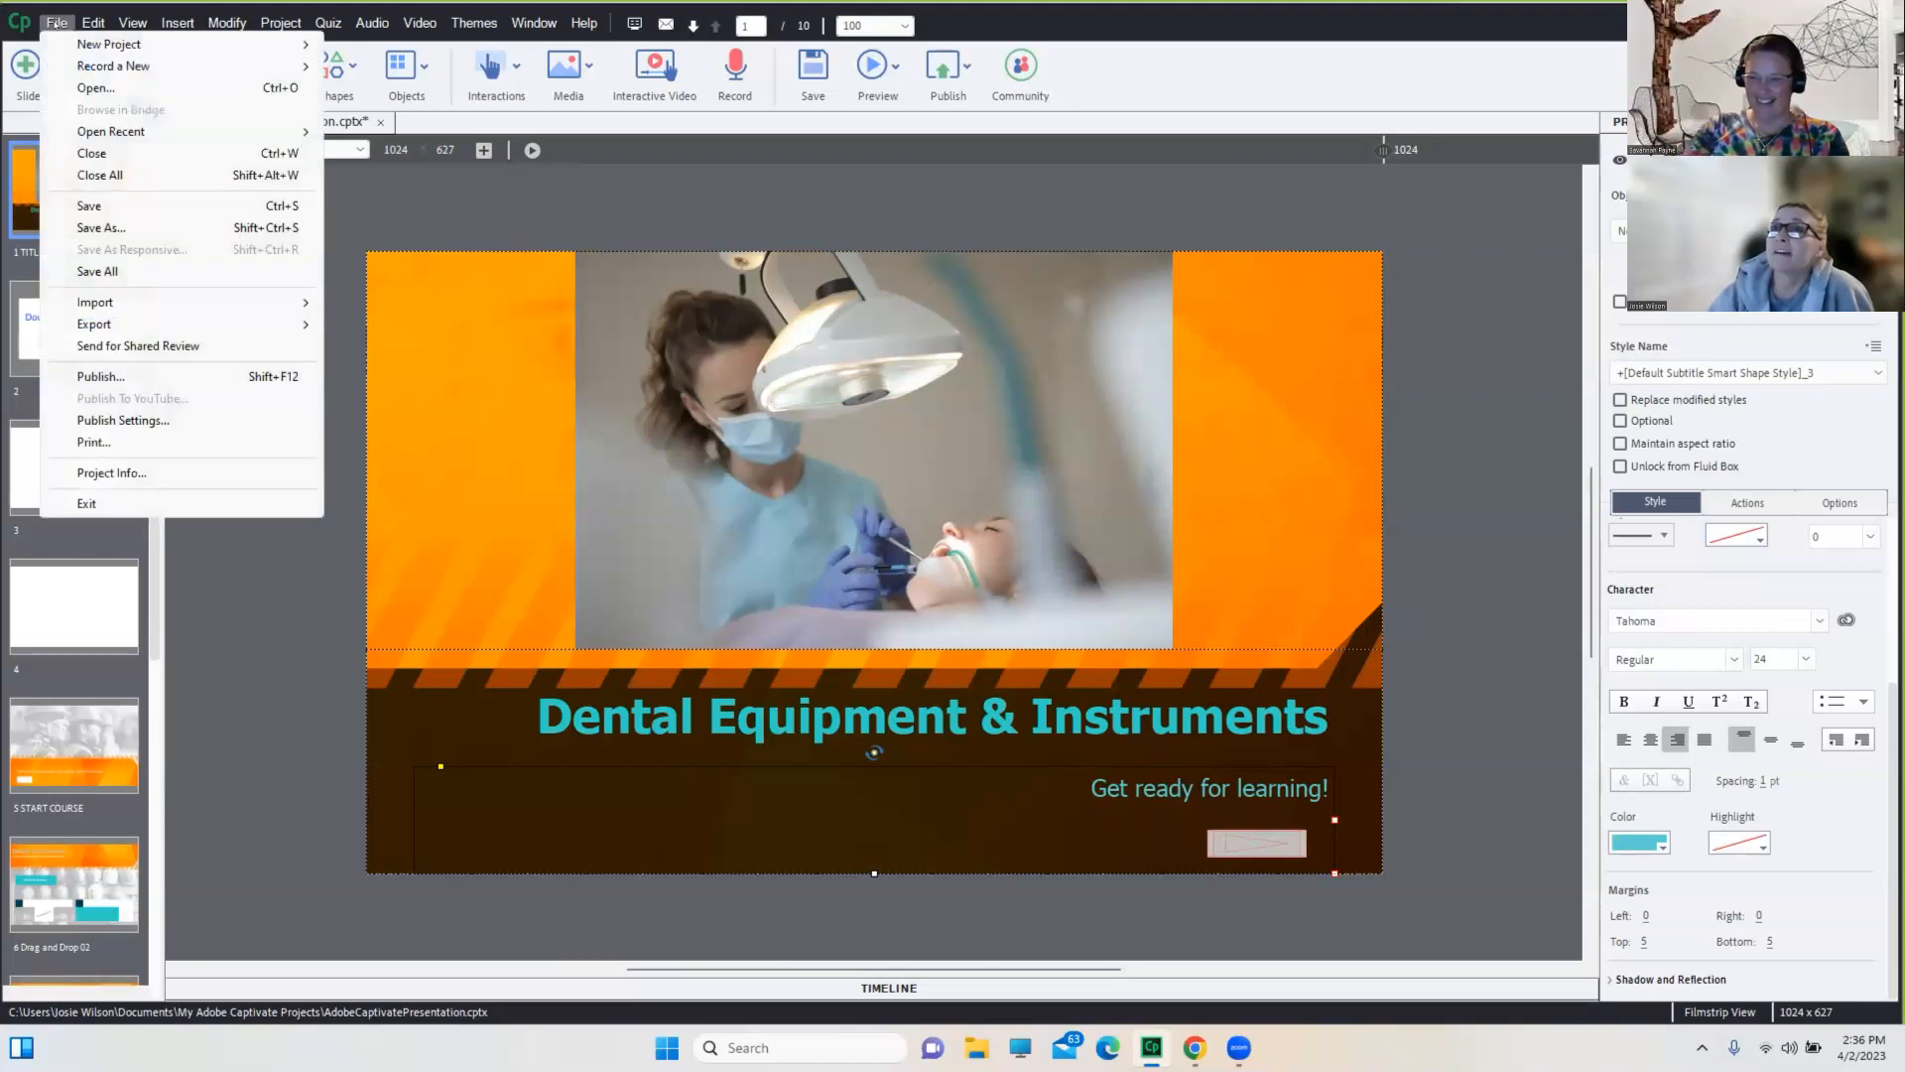
pyautogui.moveTo(89, 204)
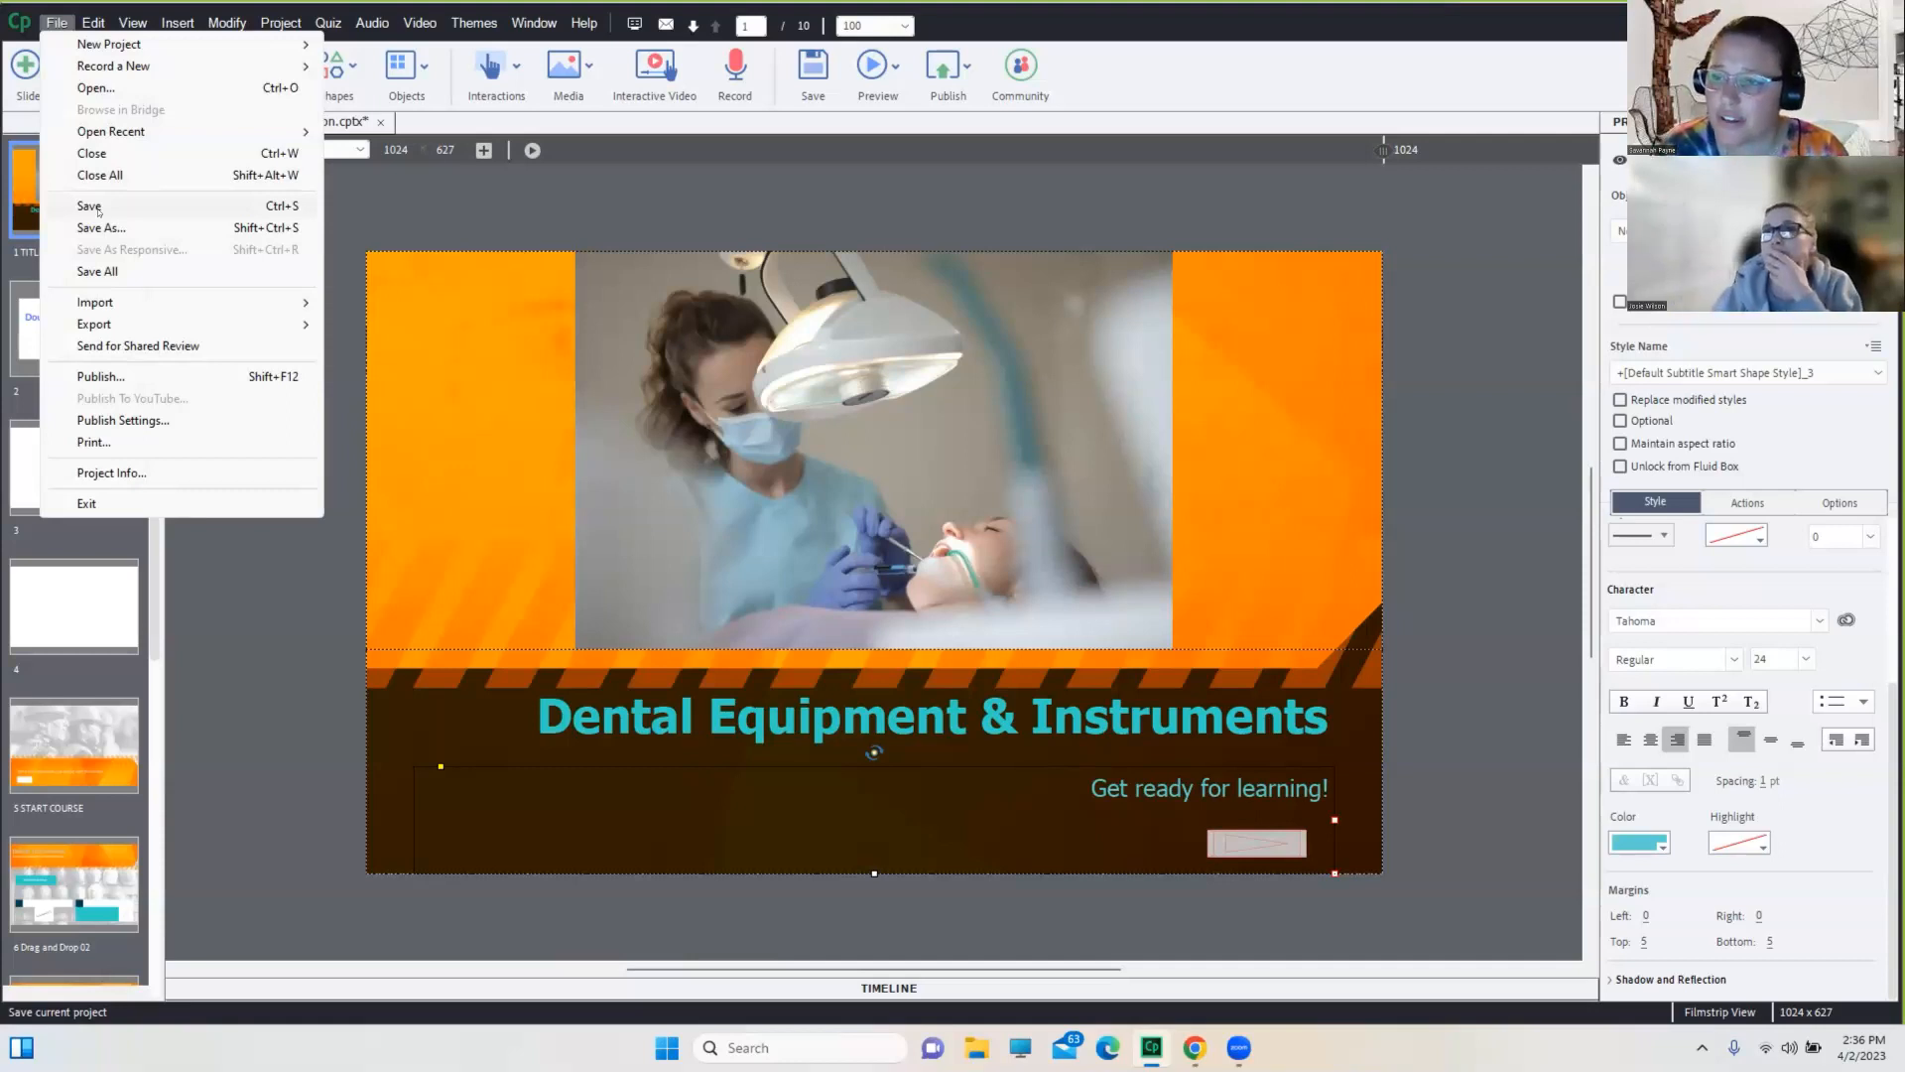
pyautogui.click(89, 205)
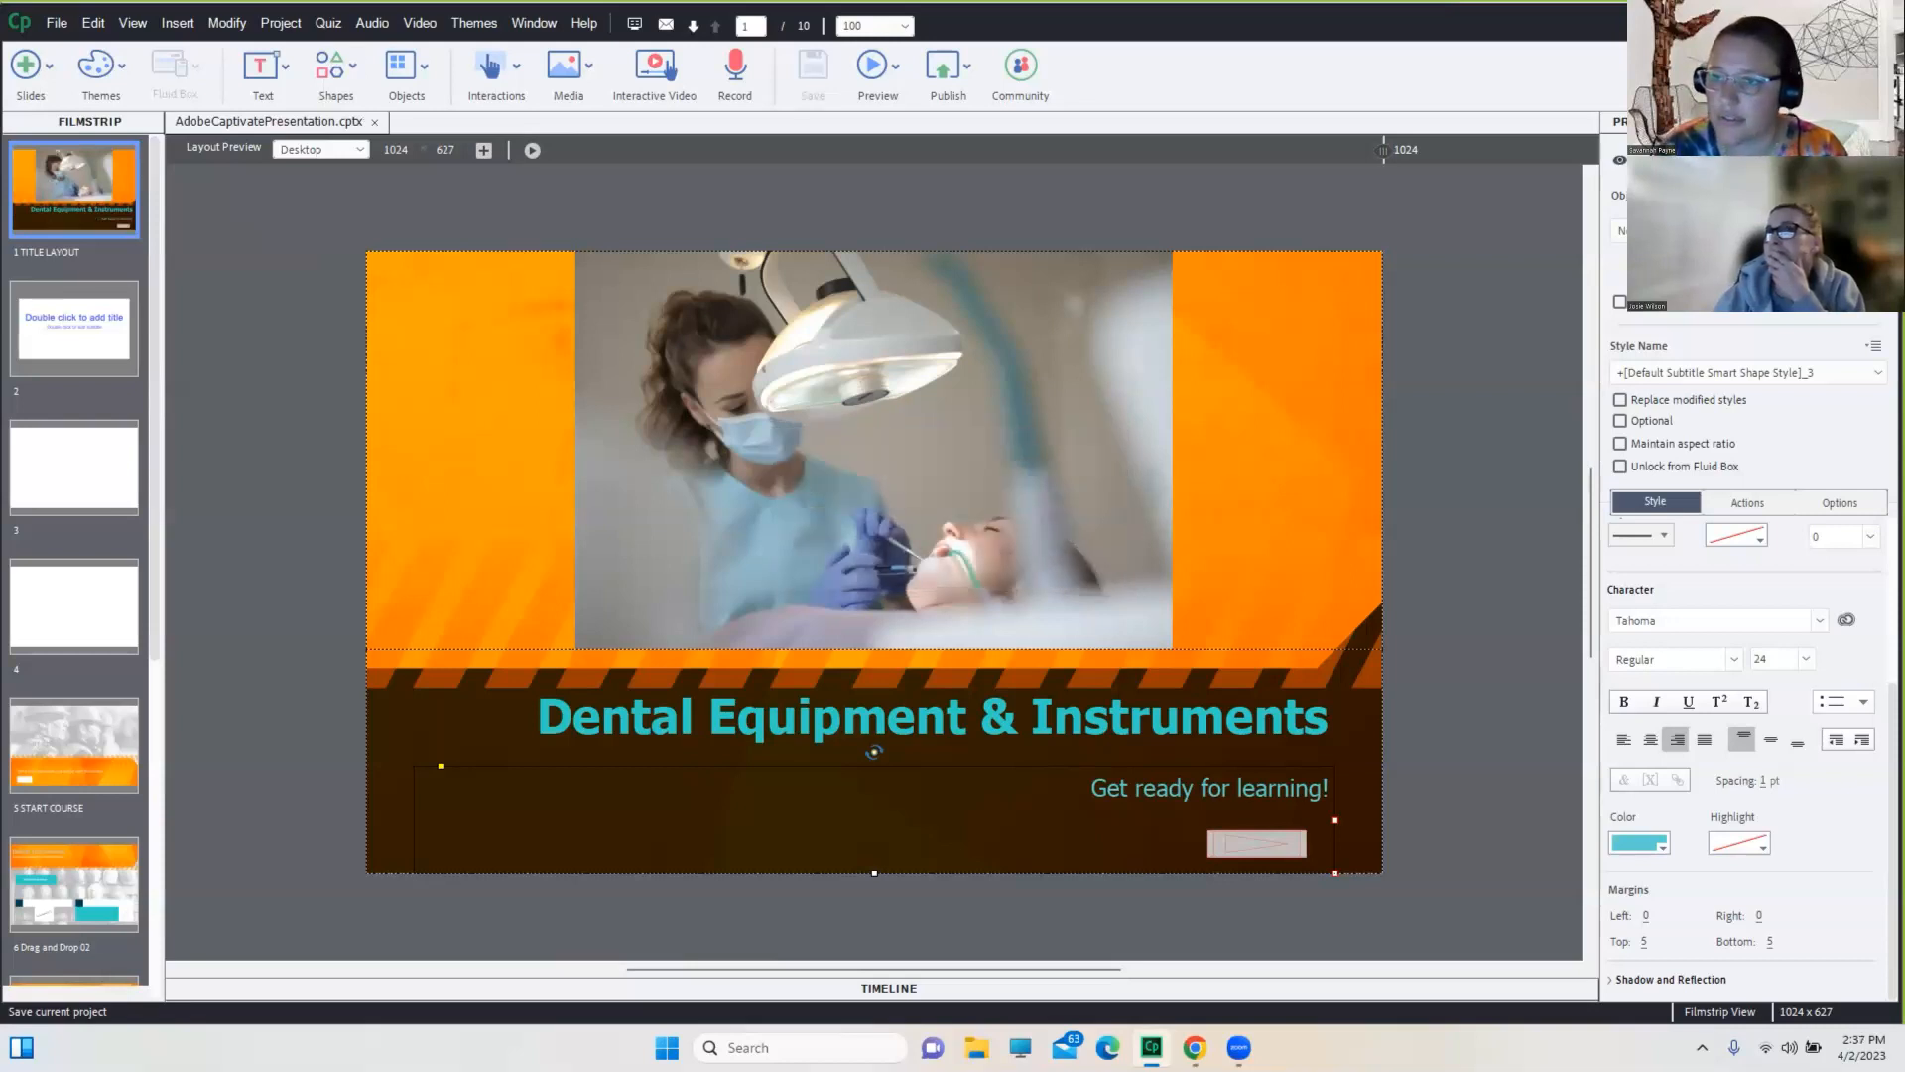
pyautogui.click(55, 24)
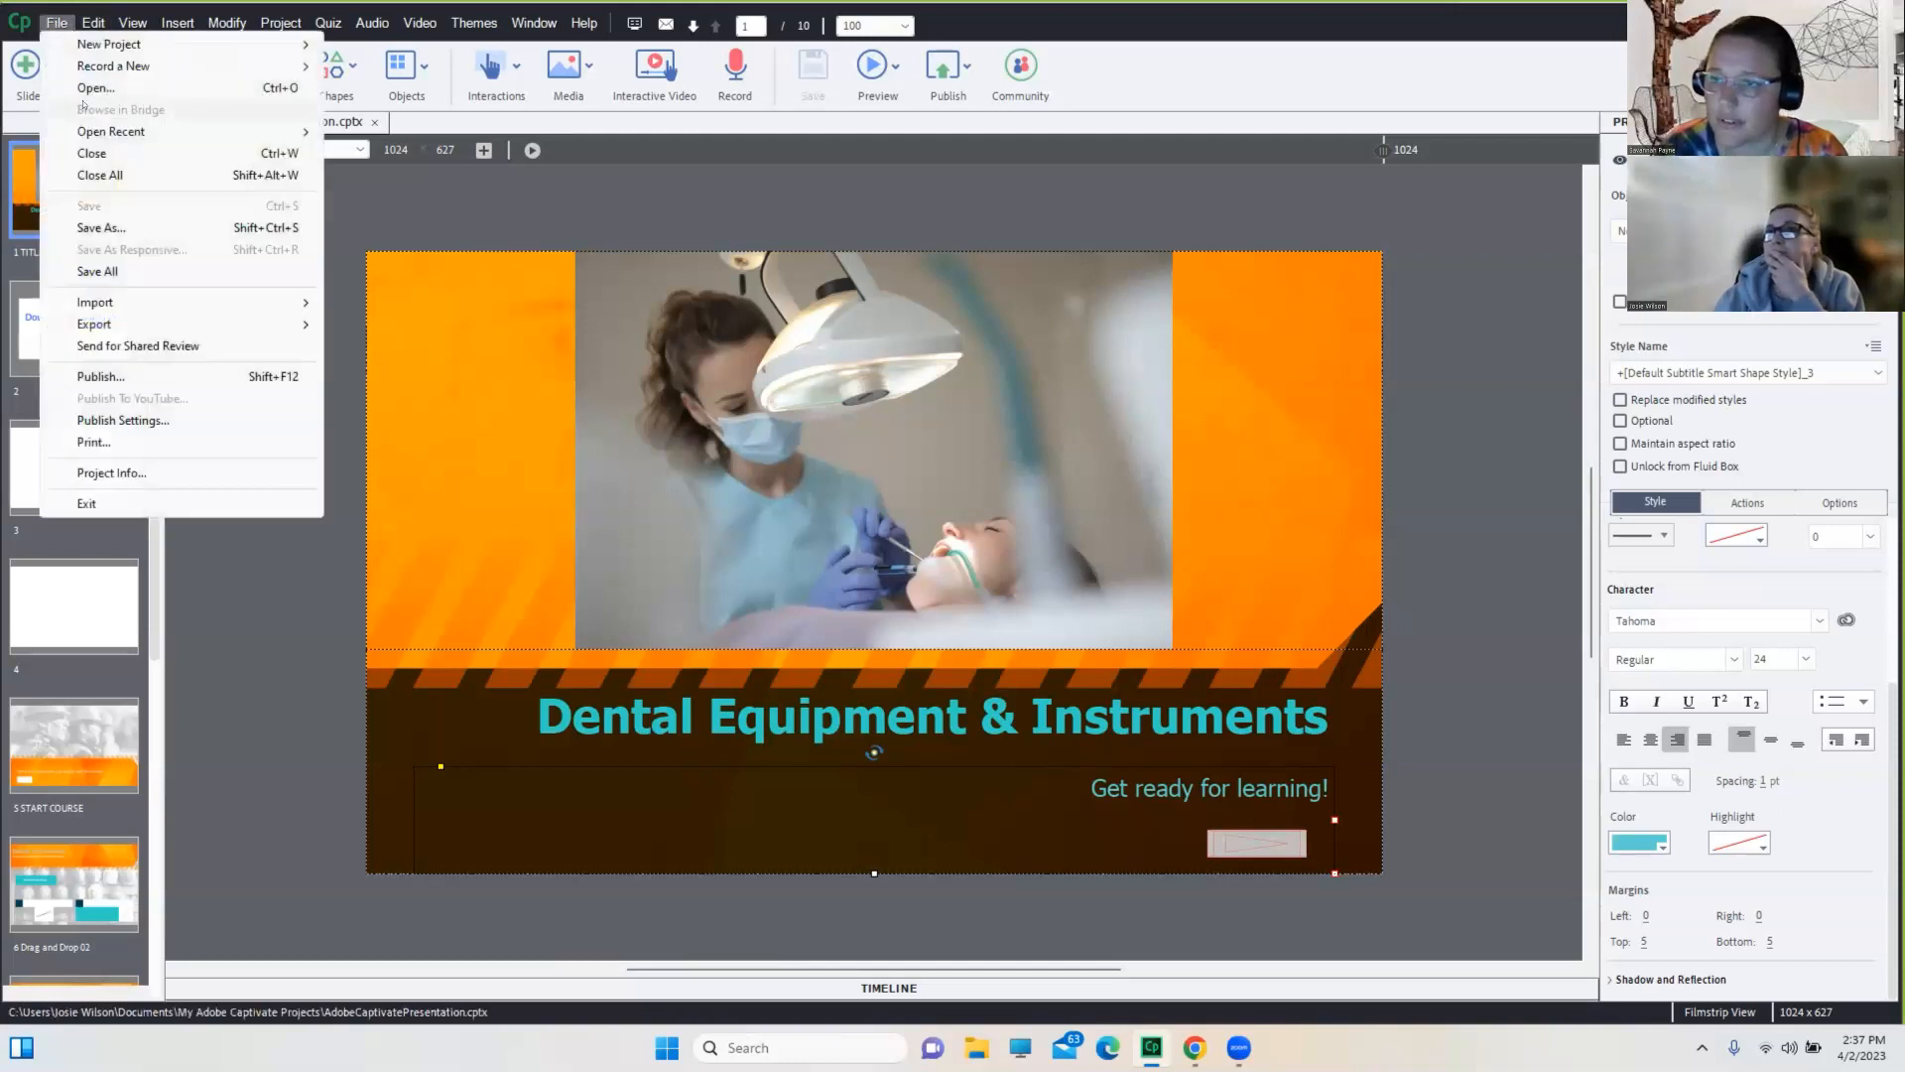